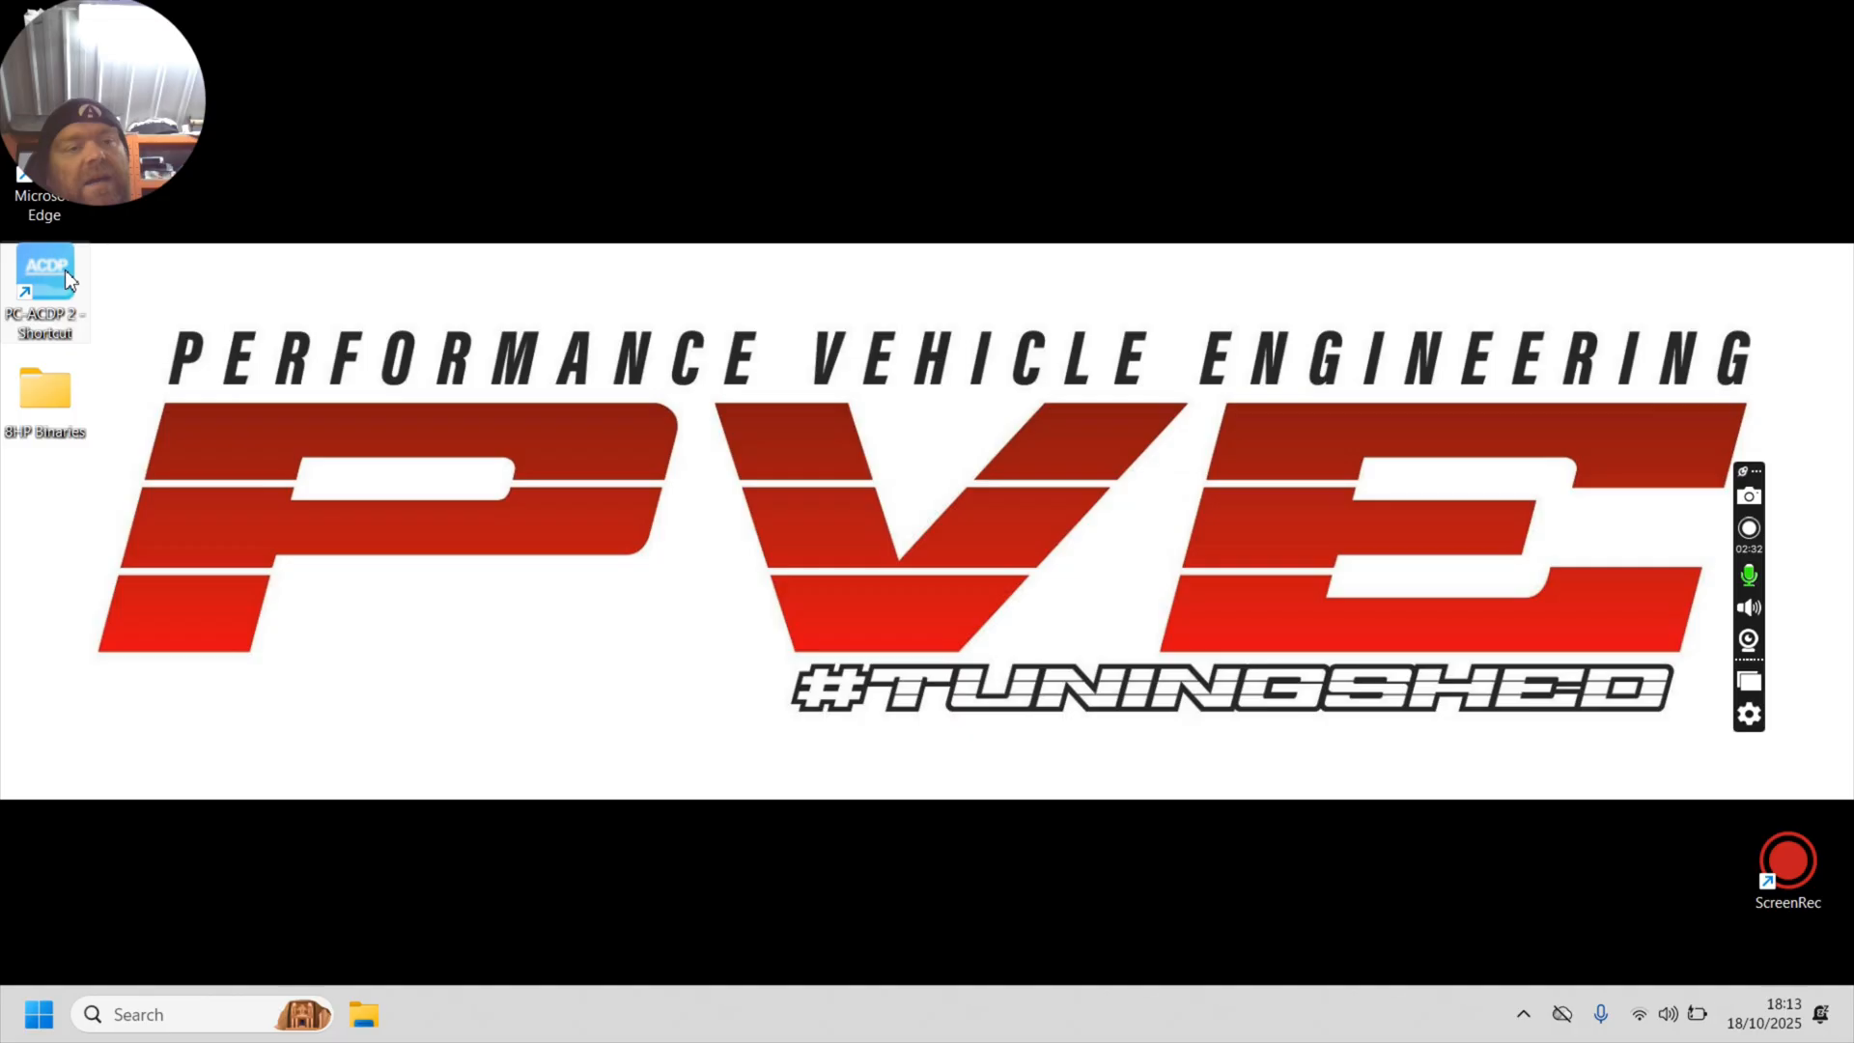
Step: Launch PC-ACDP 2 from the desktop and dismiss the technician-forum login notice
{"action": "double_click", "coordinate": [45, 280]}
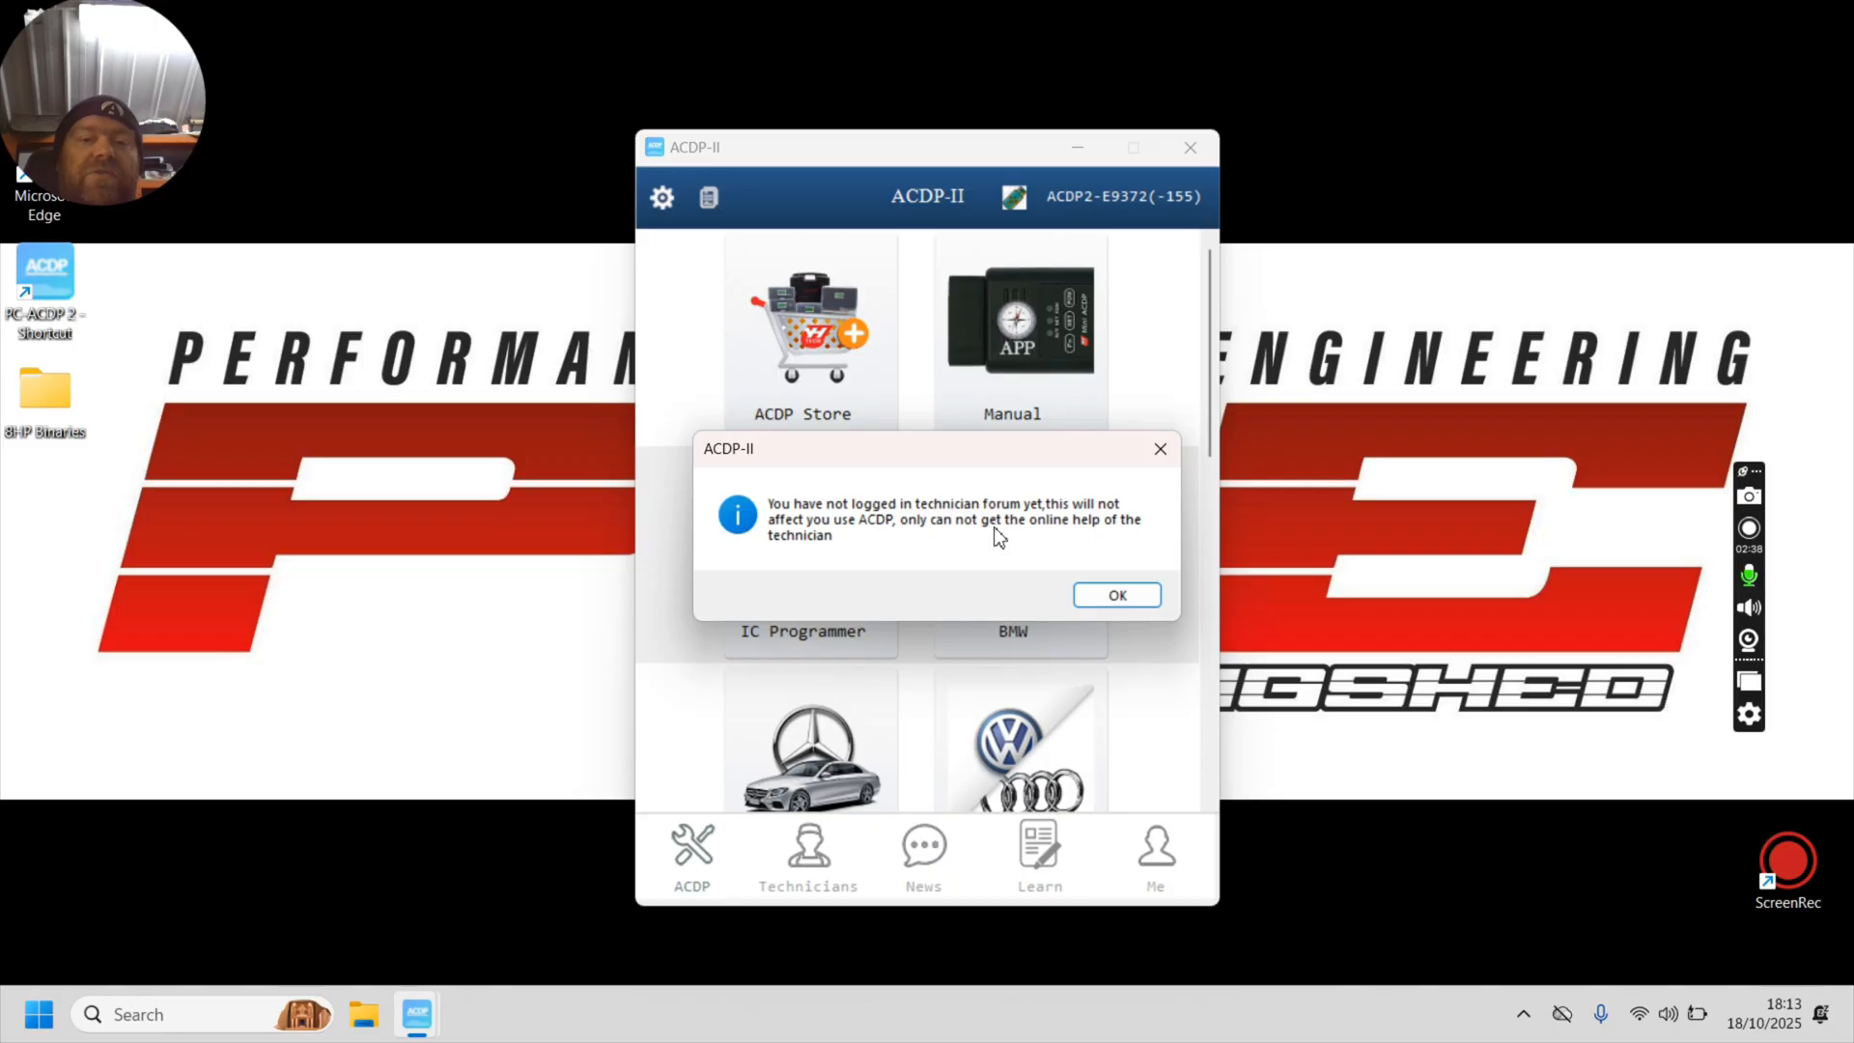
{"action": "left_click", "coordinate": [1115, 595]}
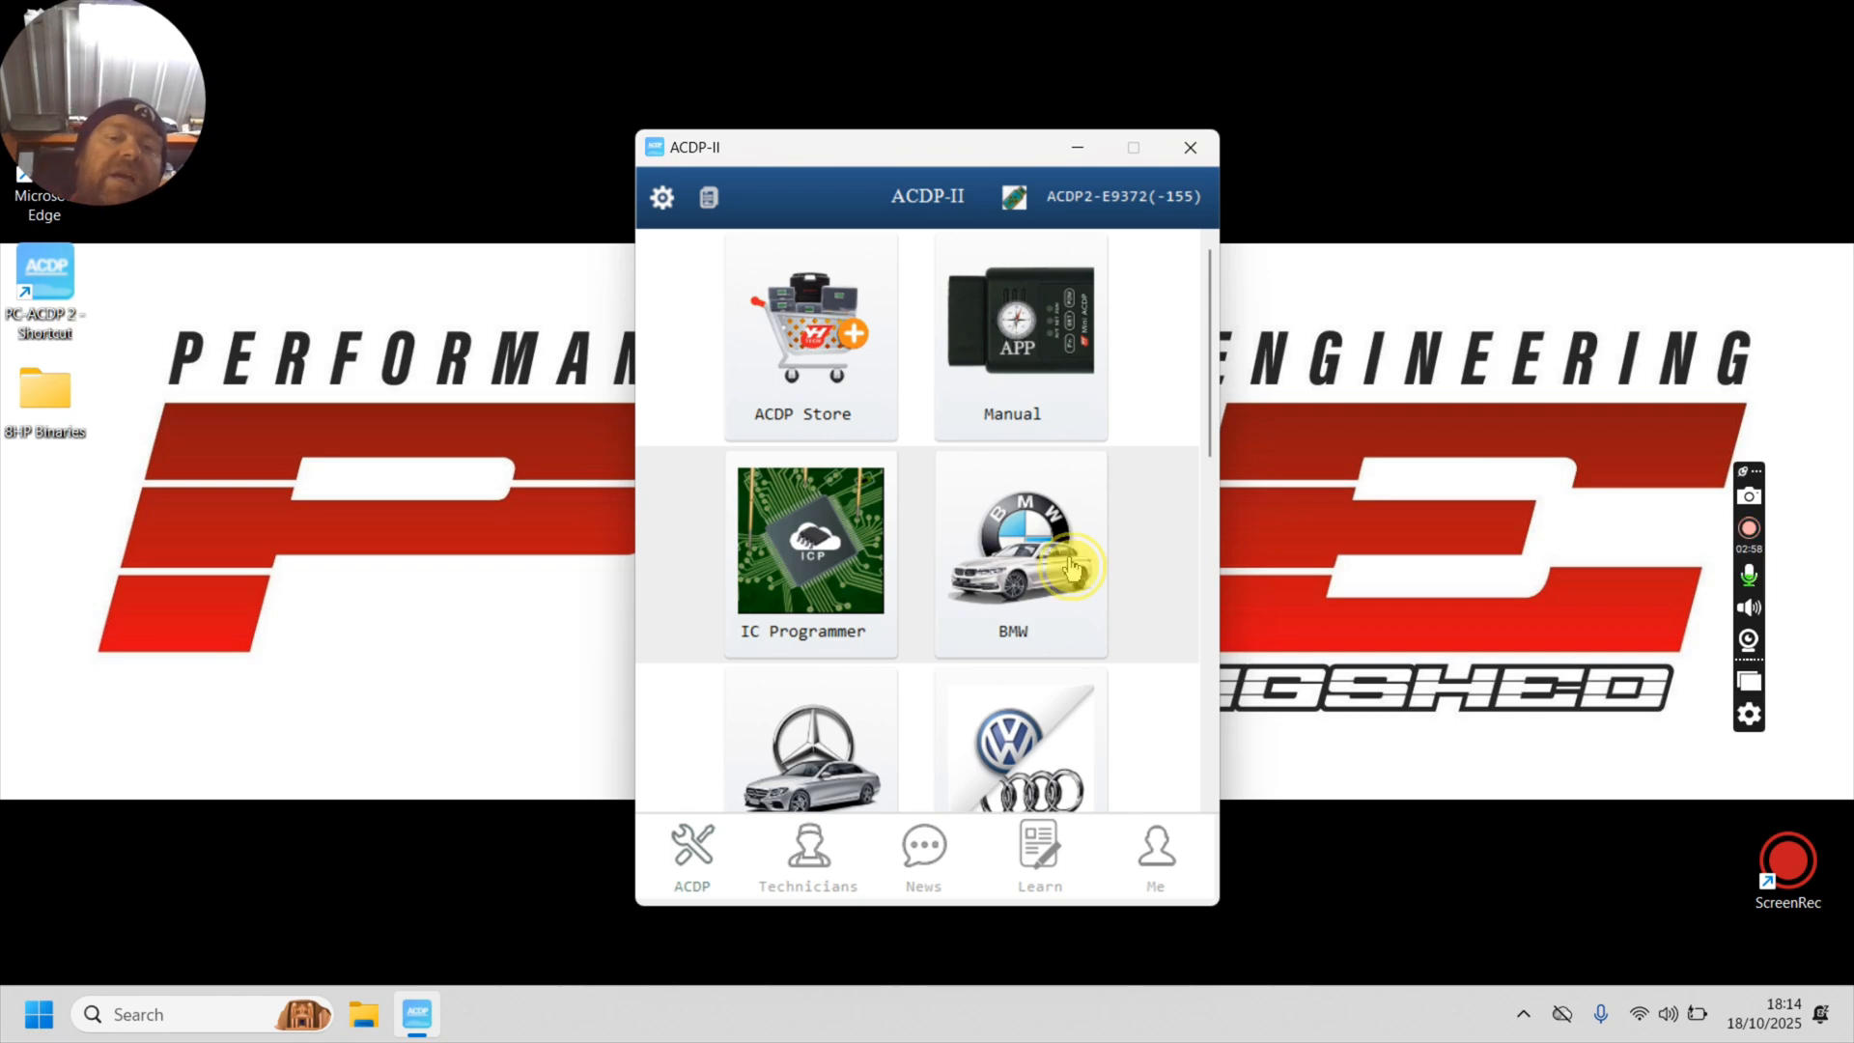
Step: Go into the BMW module and choose the EGS gearbox functions
{"action": "left_click", "coordinate": [1012, 552]}
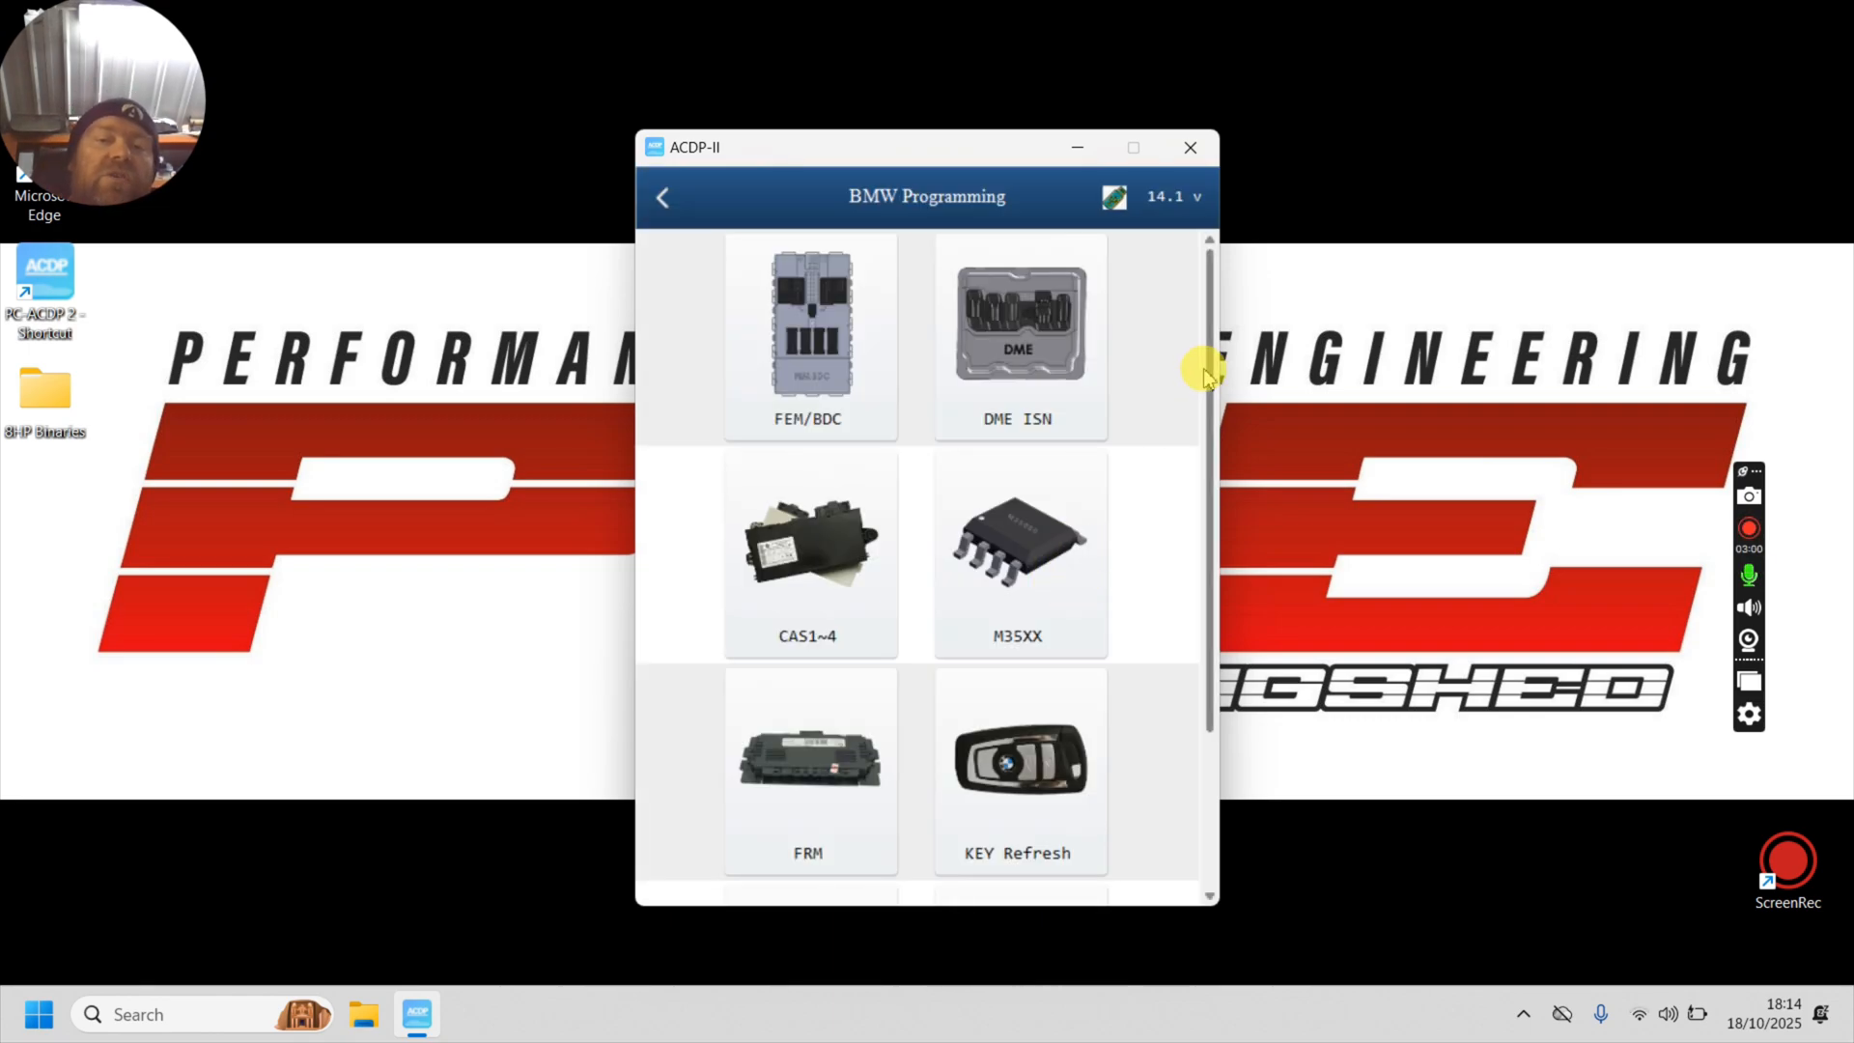
{"action": "scroll", "scroll_direction": "down", "scroll_amount": 3}
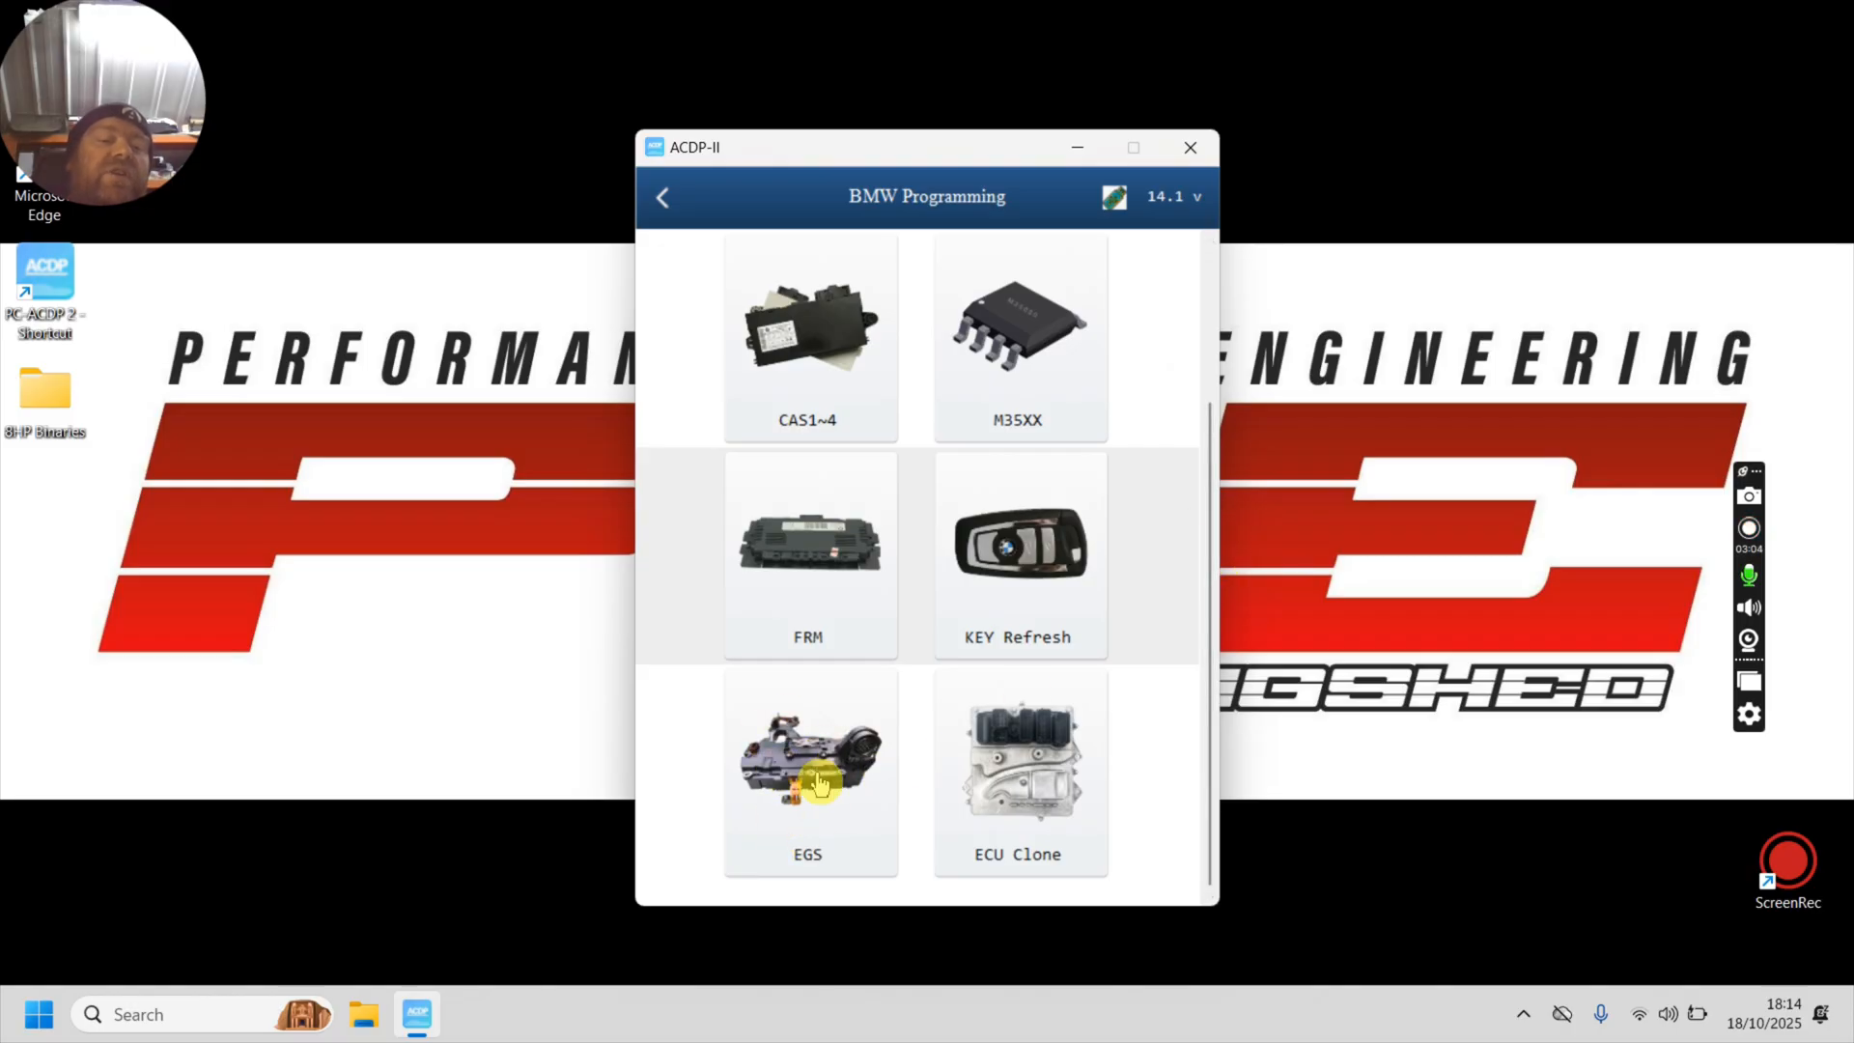
{"action": "left_click", "coordinate": [809, 769]}
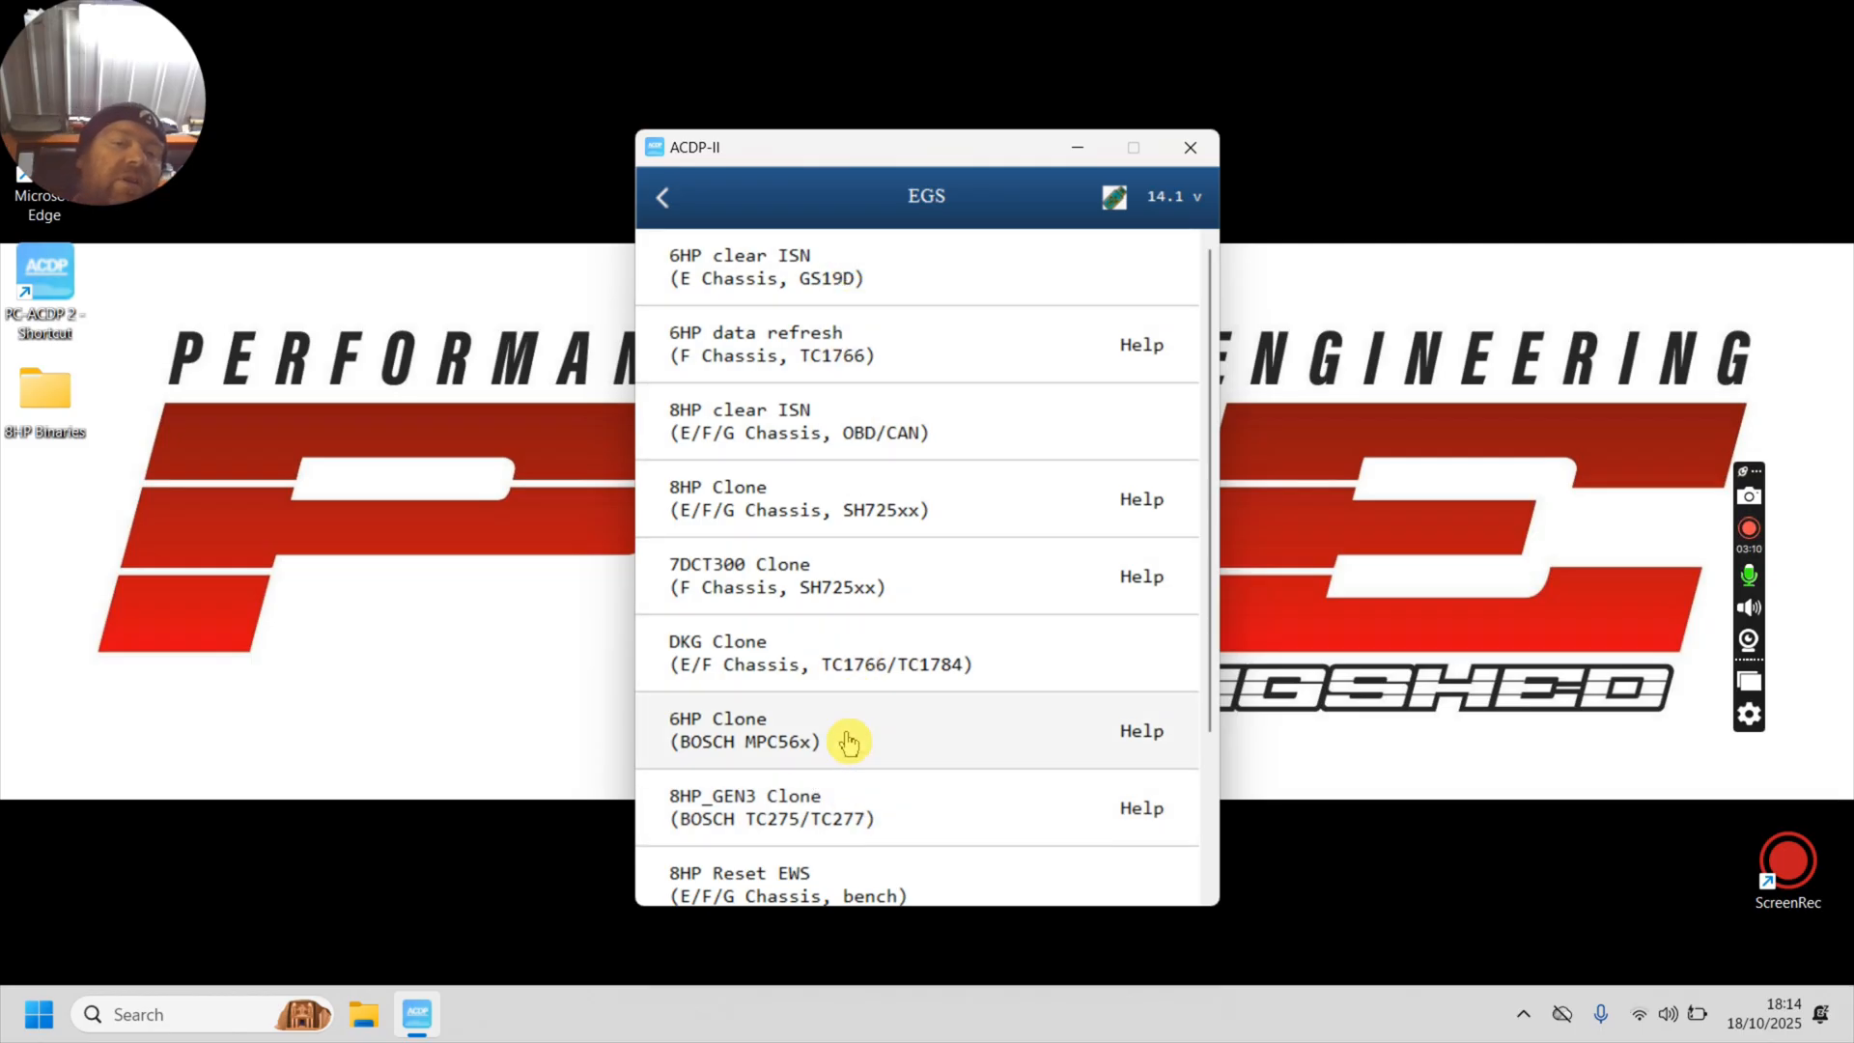
{"action": "mouse_move", "coordinate": [870, 518]}
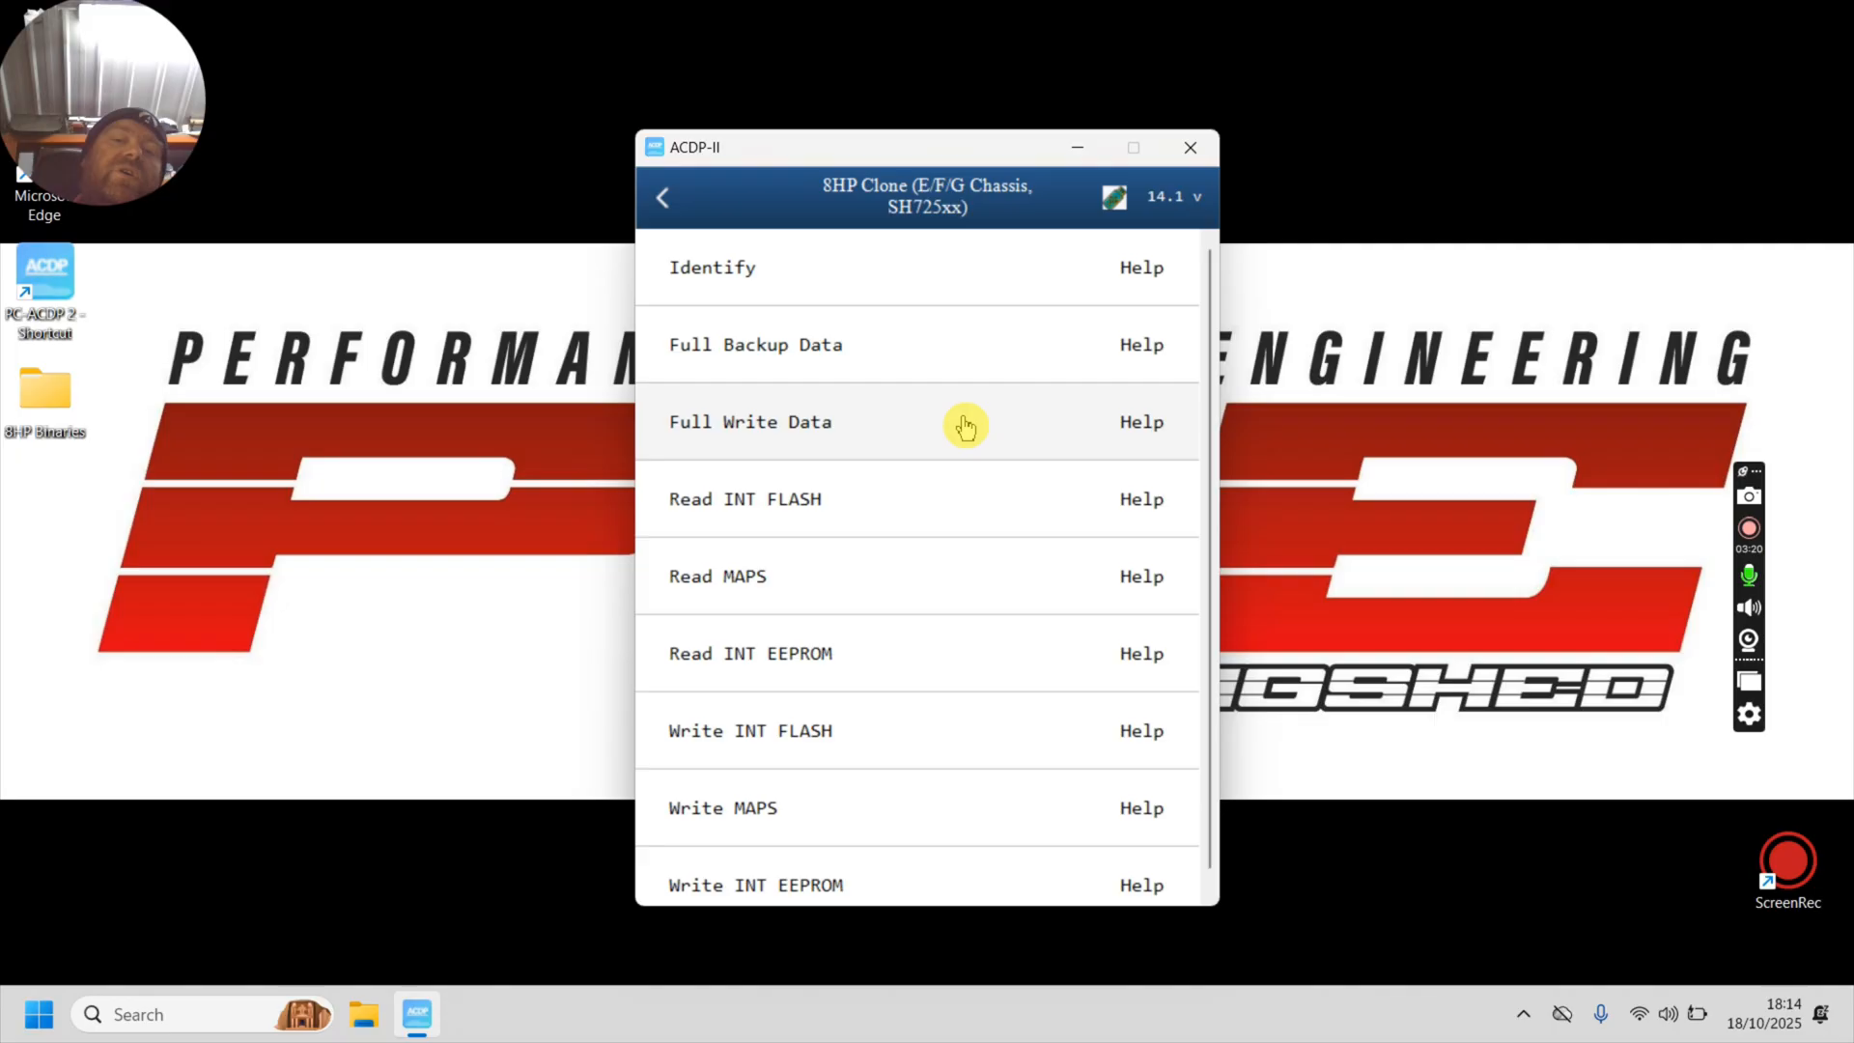
{"action": "mouse_move", "coordinate": [989, 292]}
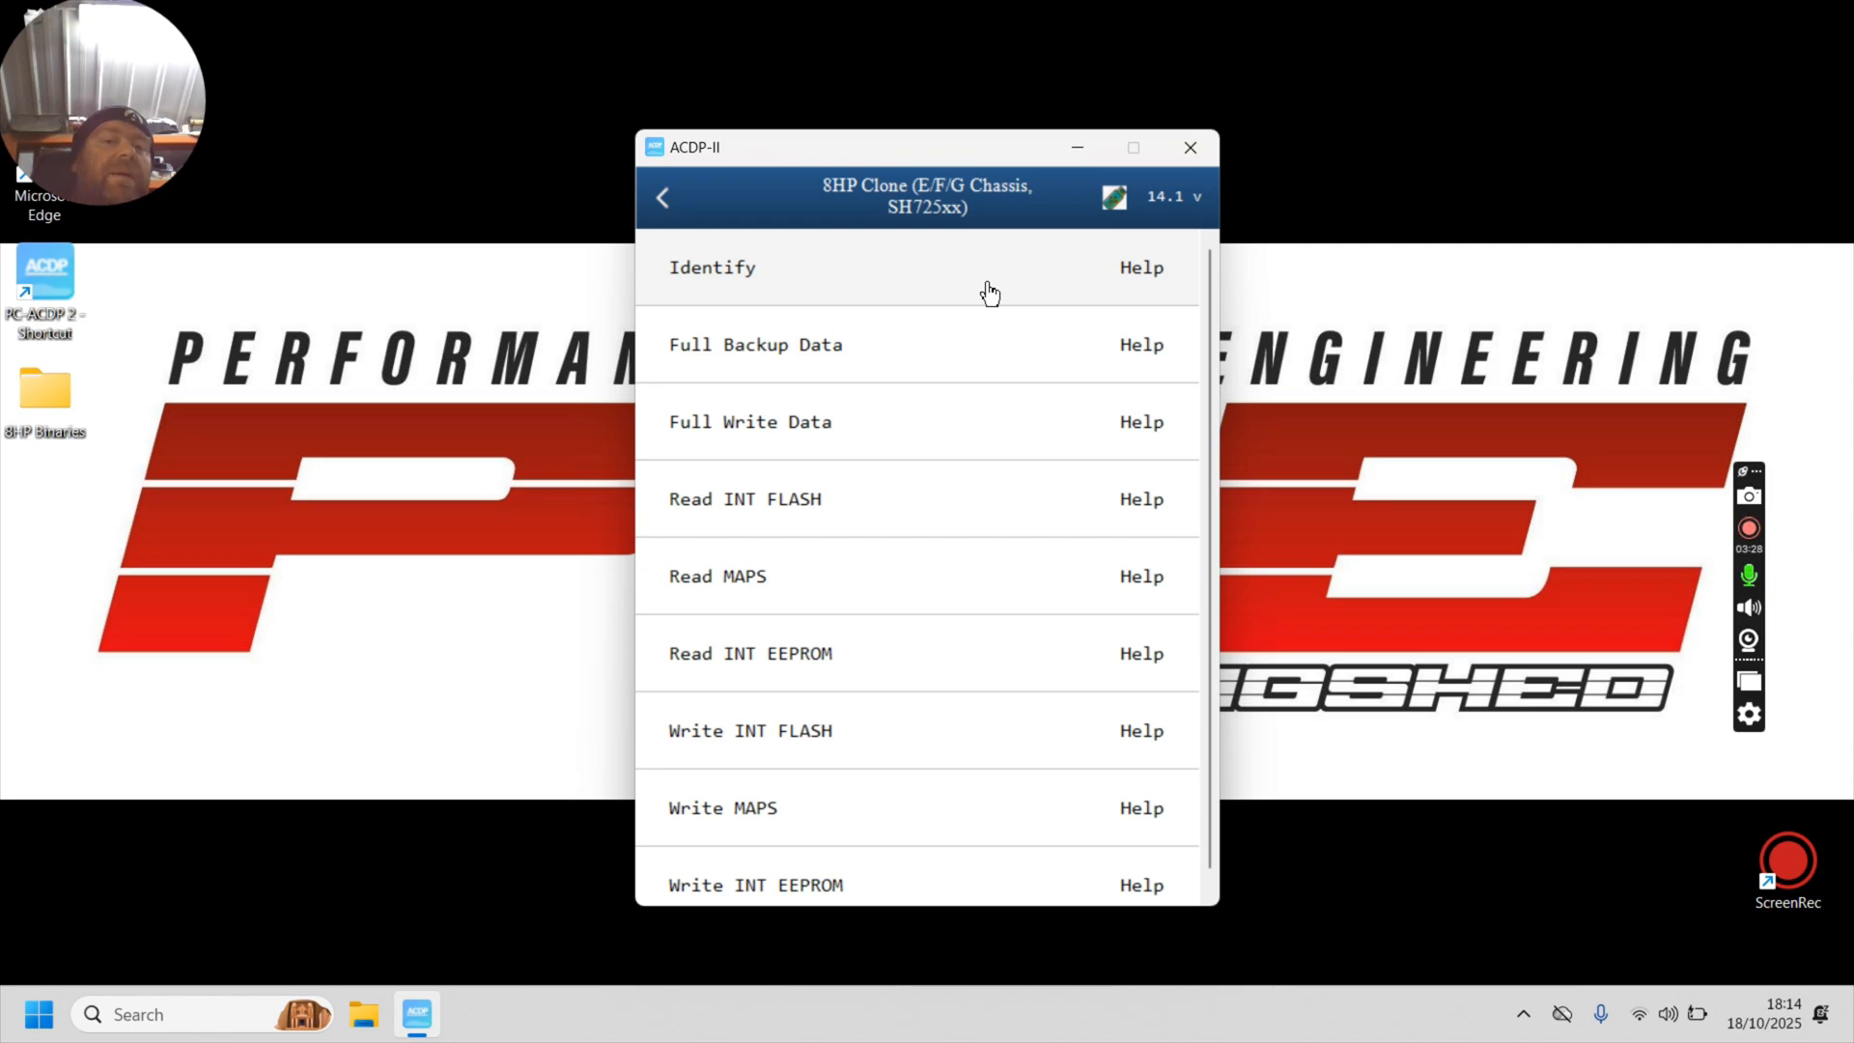
{"action": "mouse_move", "coordinate": [867, 520]}
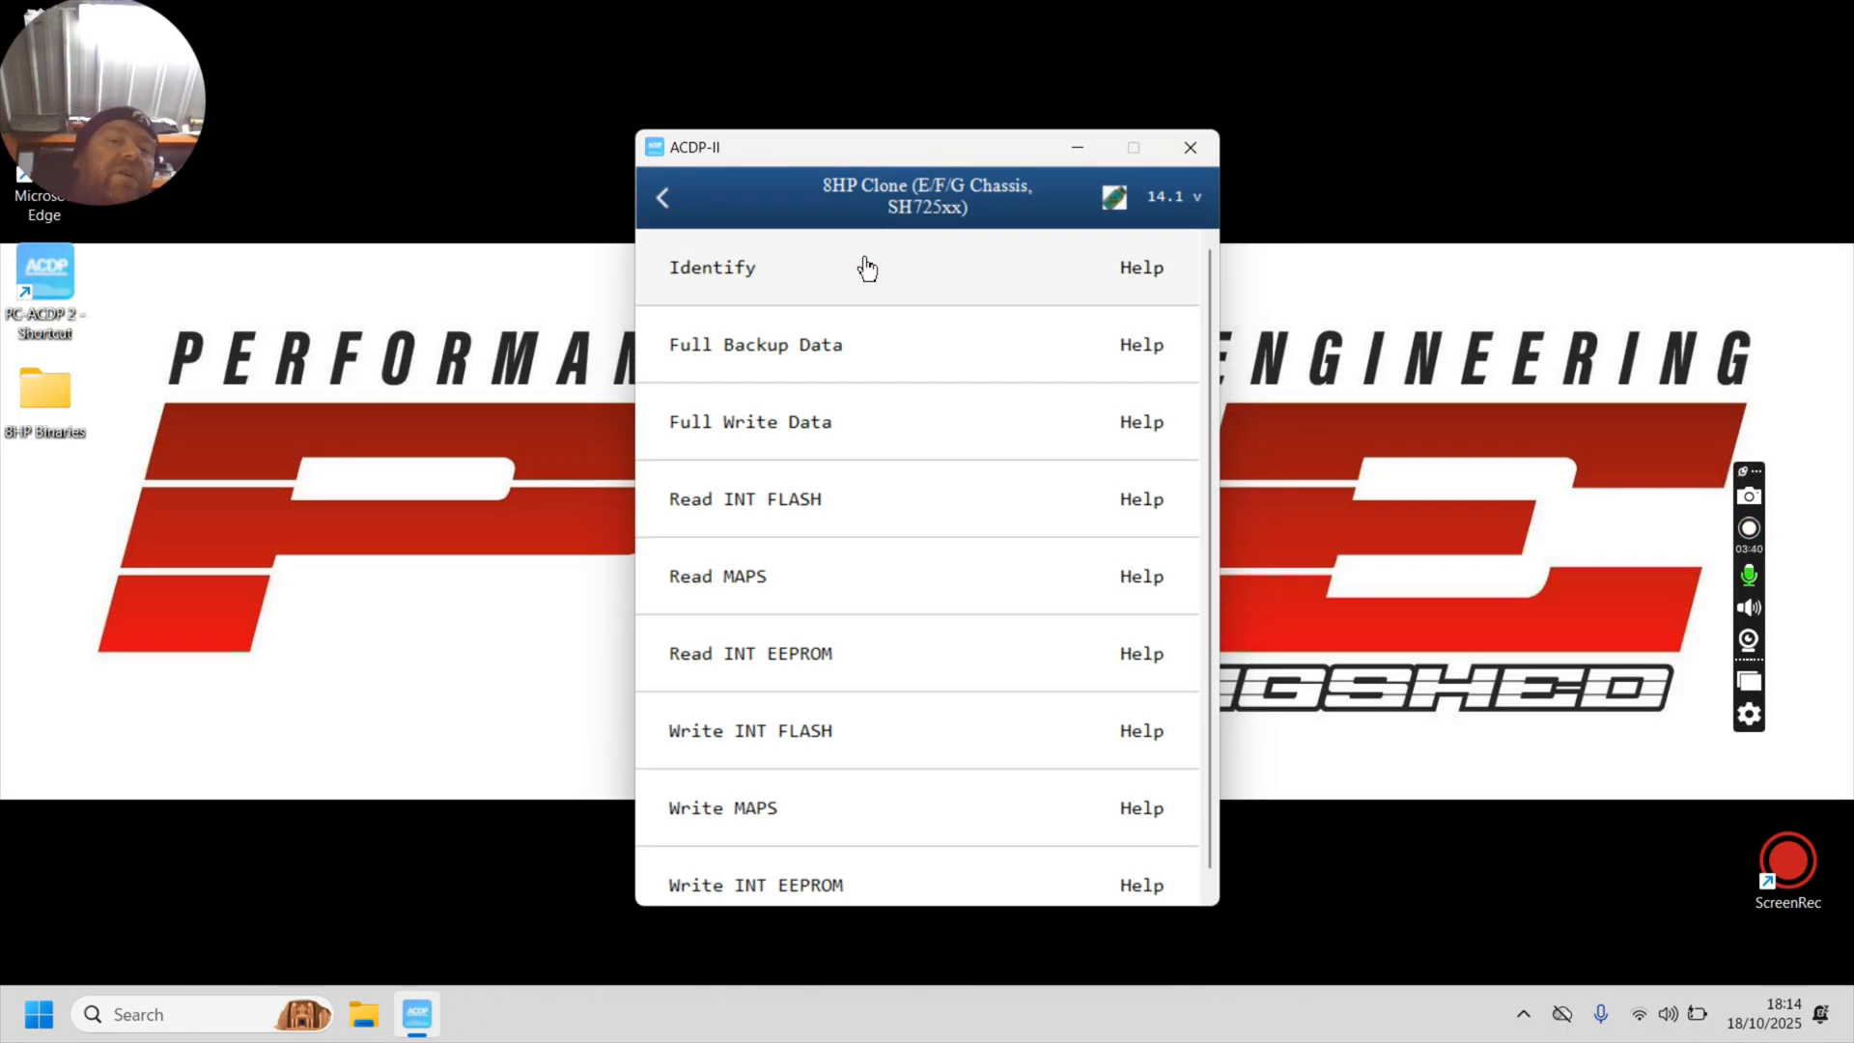
Step: Run Identify on the connected 8HP gearbox unit and acknowledge the system info results
{"action": "left_click", "coordinate": [713, 267]}
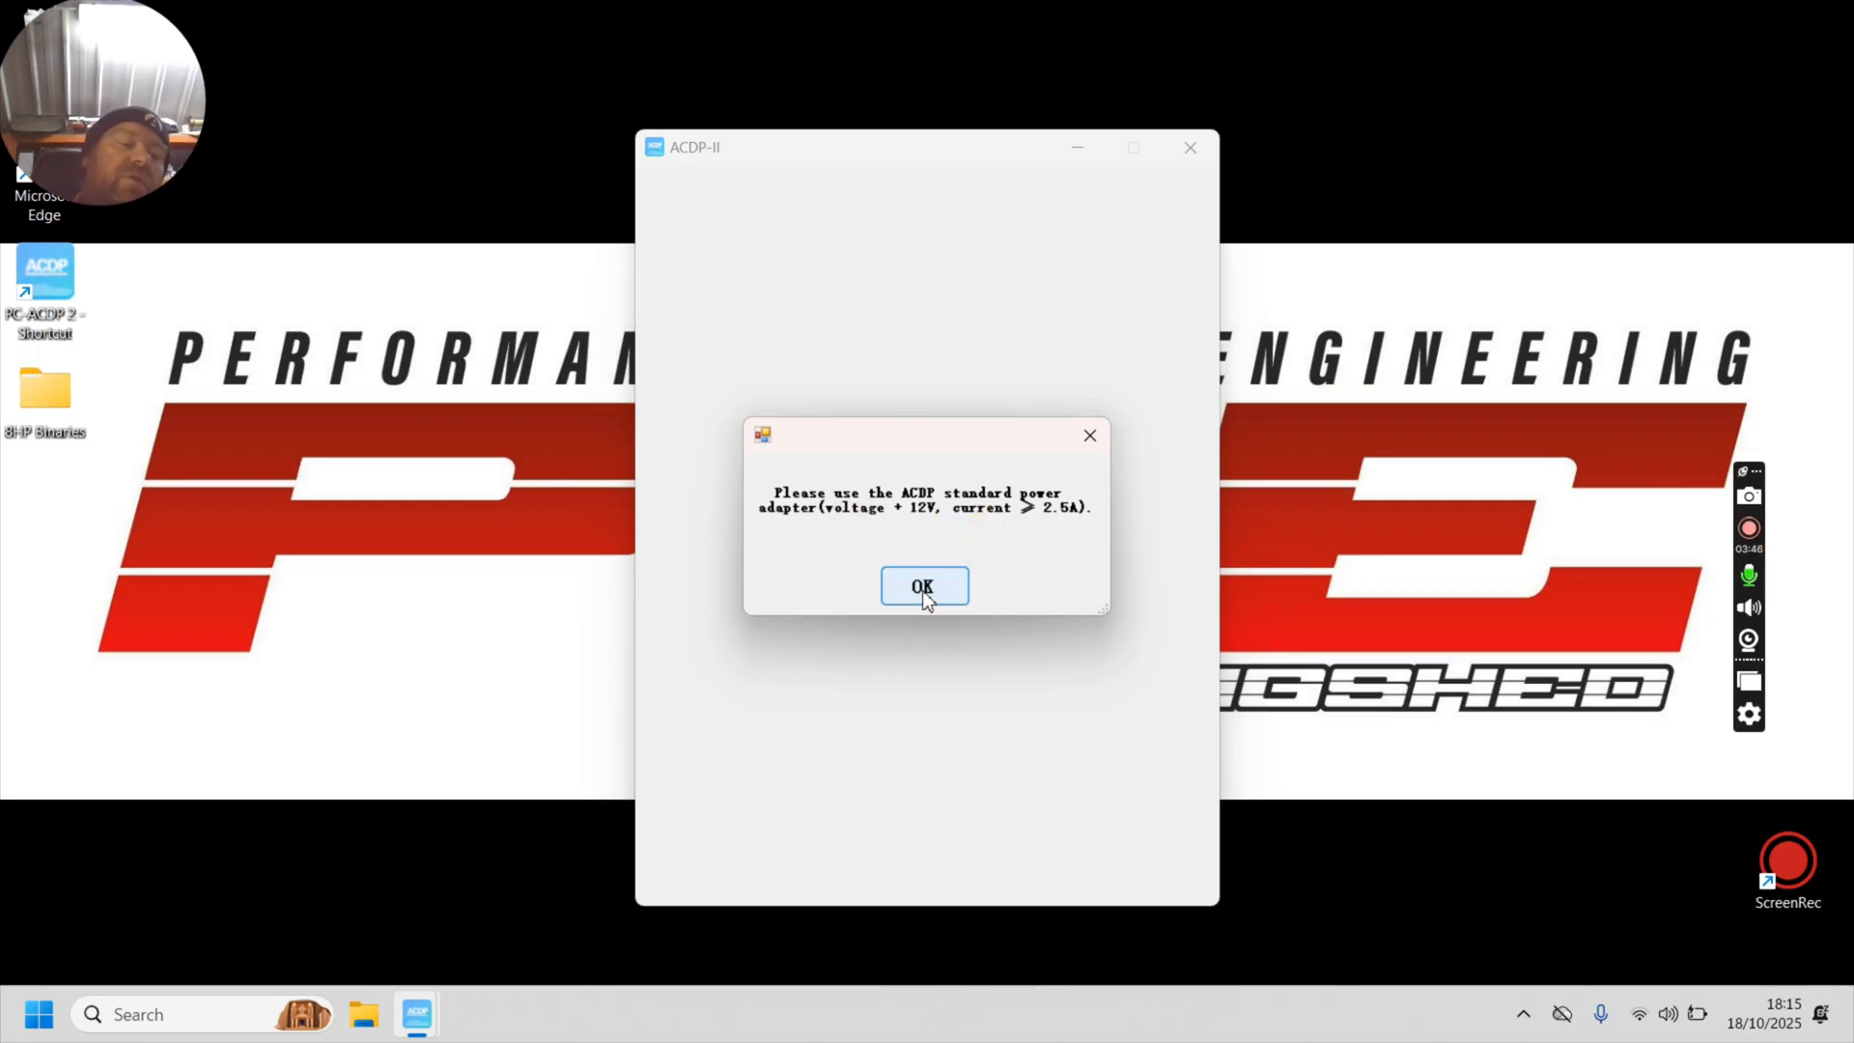
{"action": "left_click", "coordinate": [923, 587]}
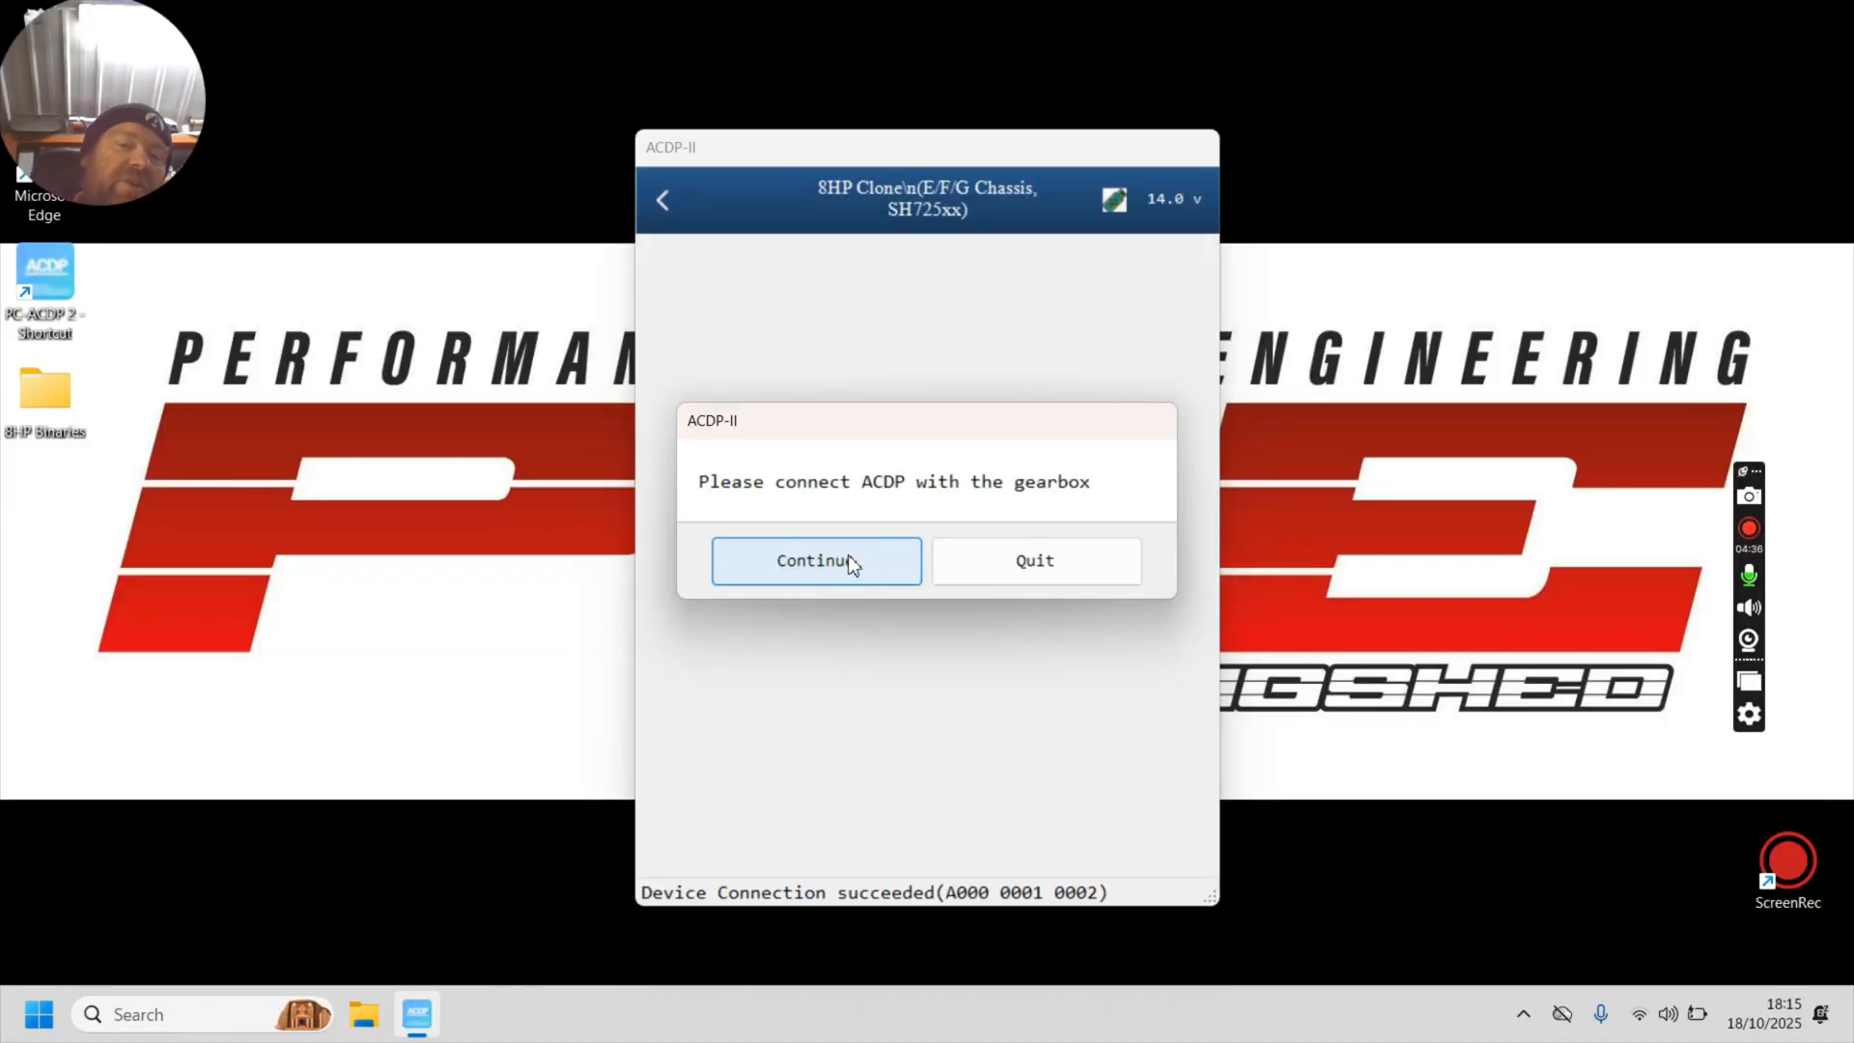
{"action": "left_click", "coordinate": [815, 560]}
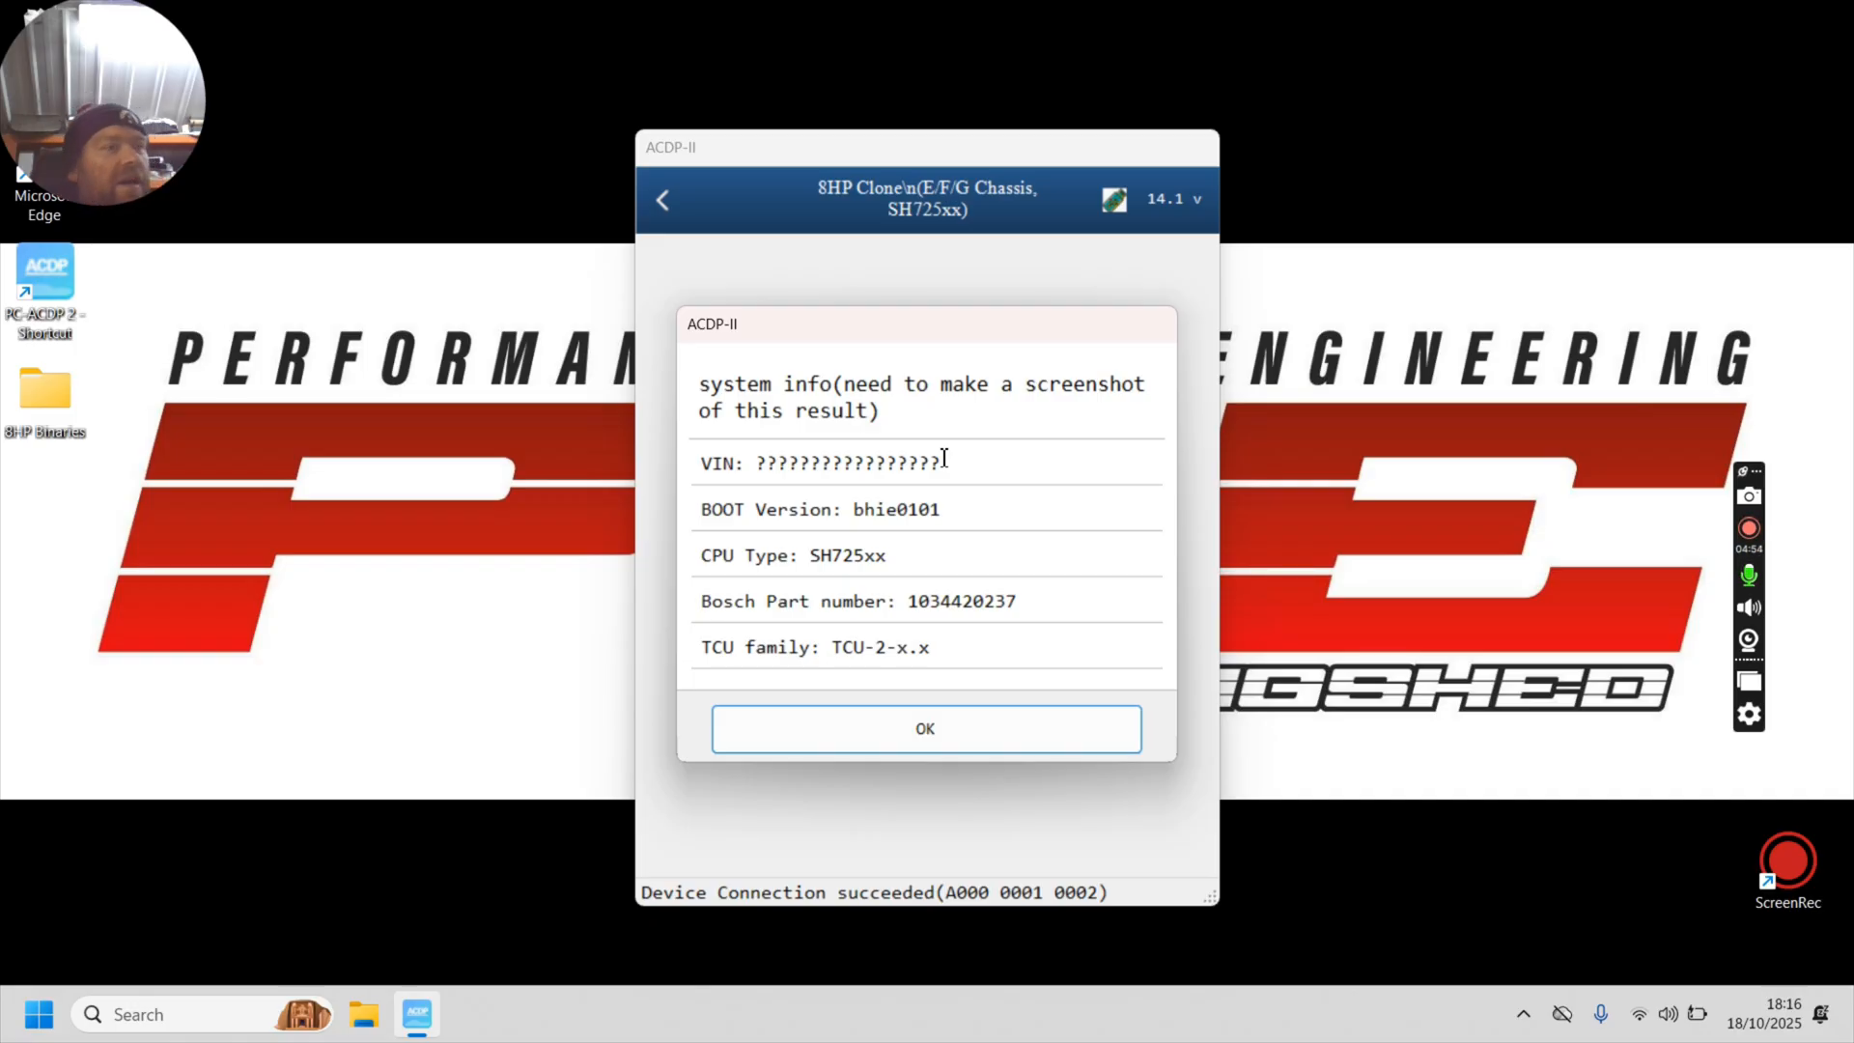
{"action": "left_click", "coordinate": [925, 728]}
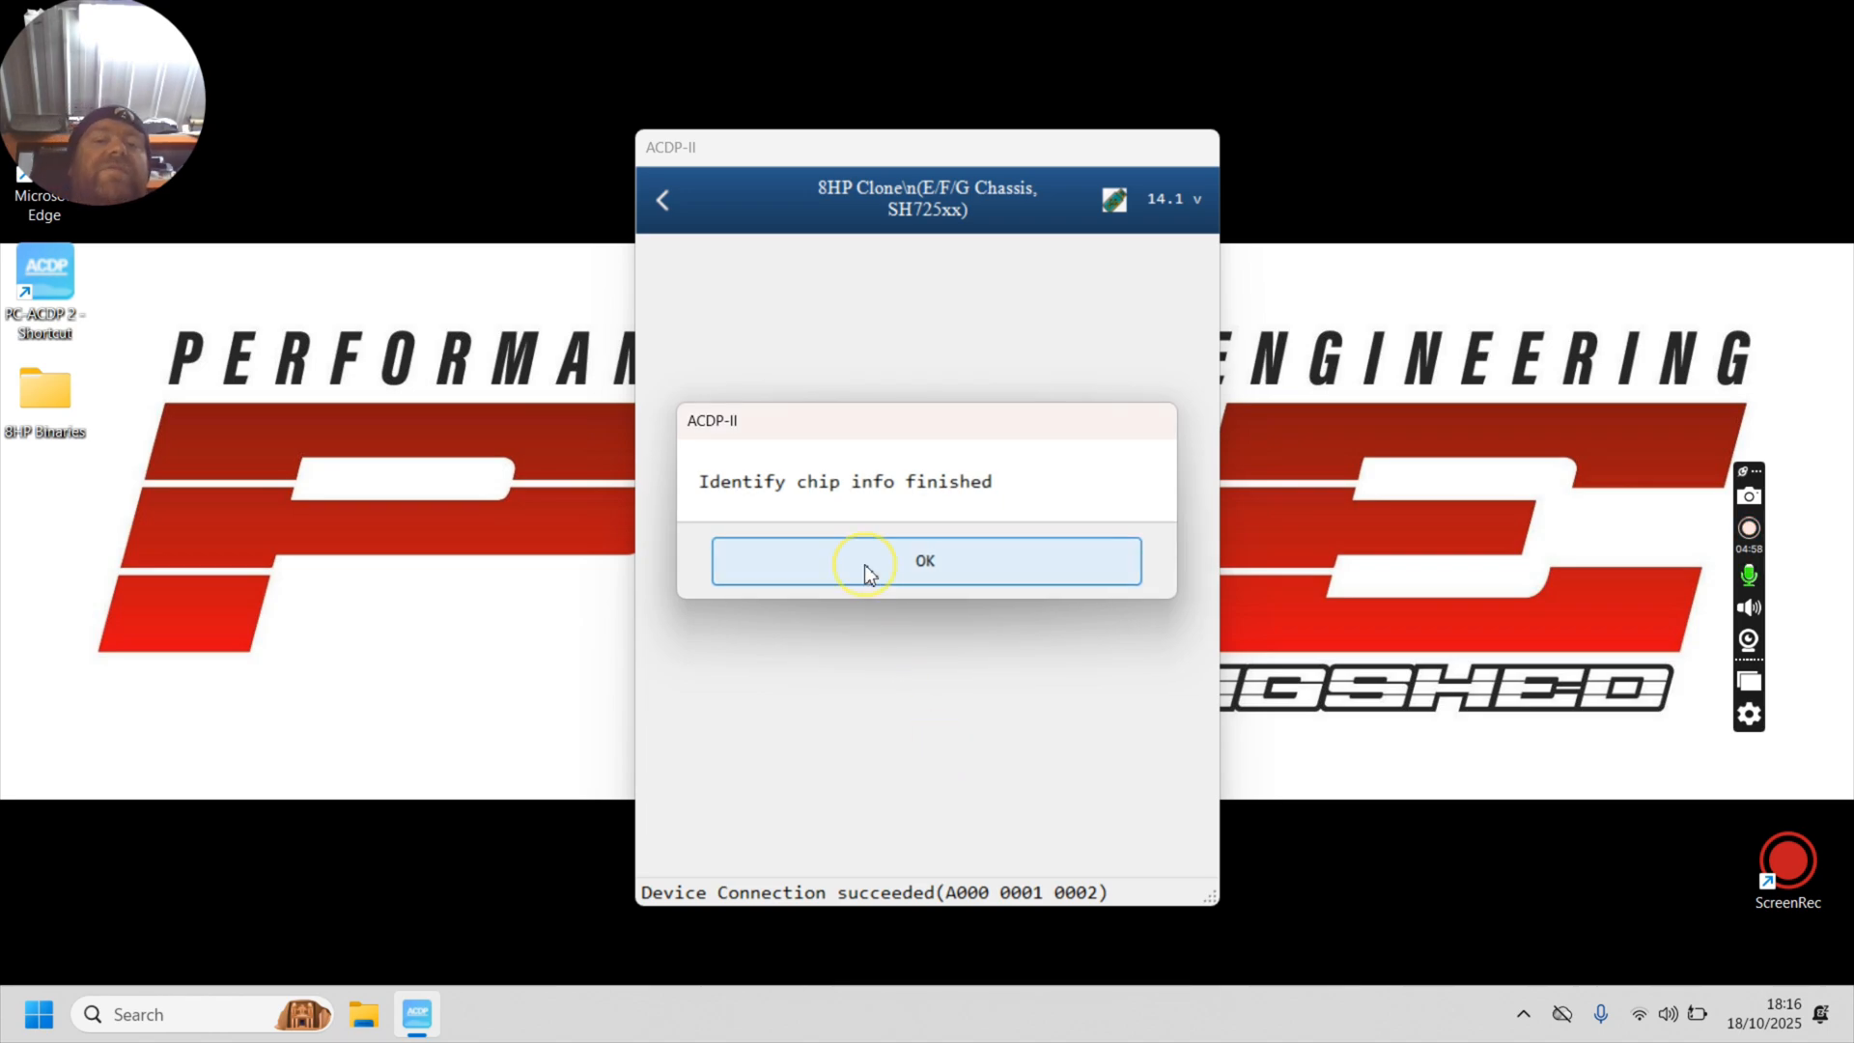
{"action": "left_click", "coordinate": [925, 560]}
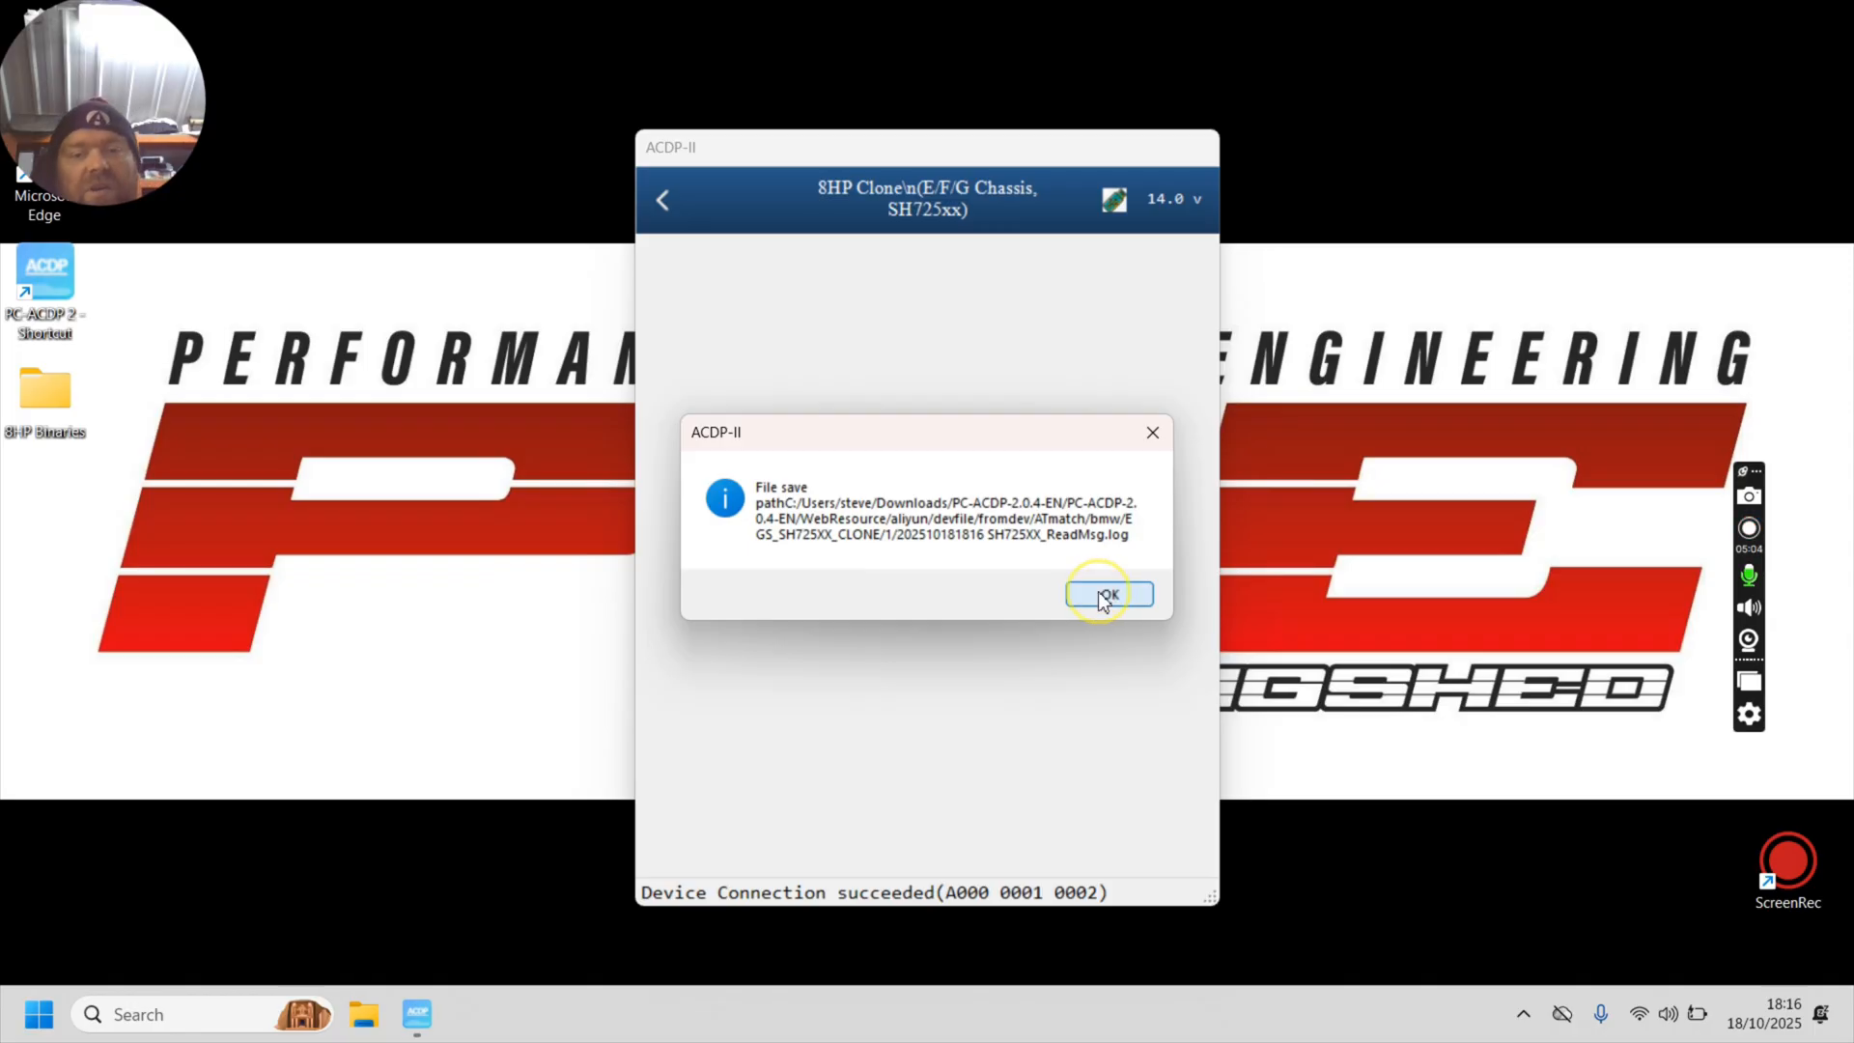
Step: Run Read INT FLASH on the connected gearbox until it asks to save the flash data
{"action": "left_click", "coordinate": [1105, 593]}
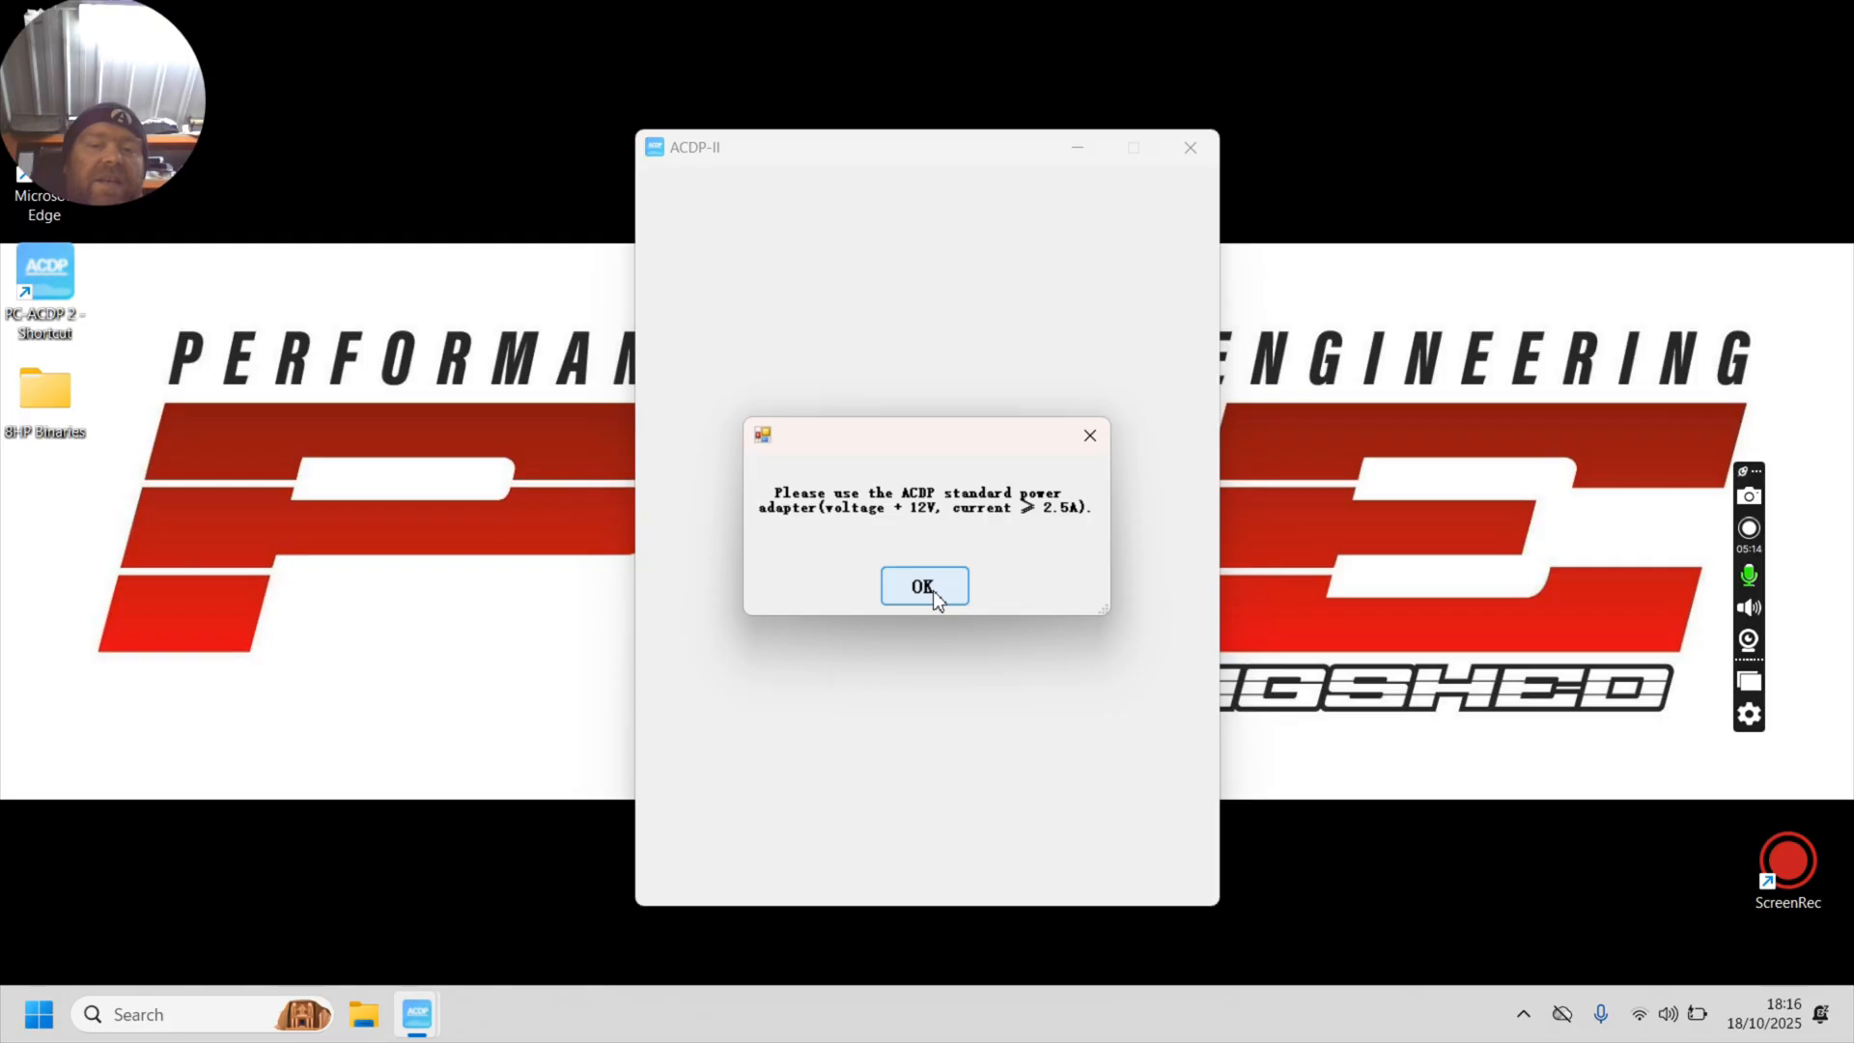
{"action": "left_click", "coordinate": [923, 587]}
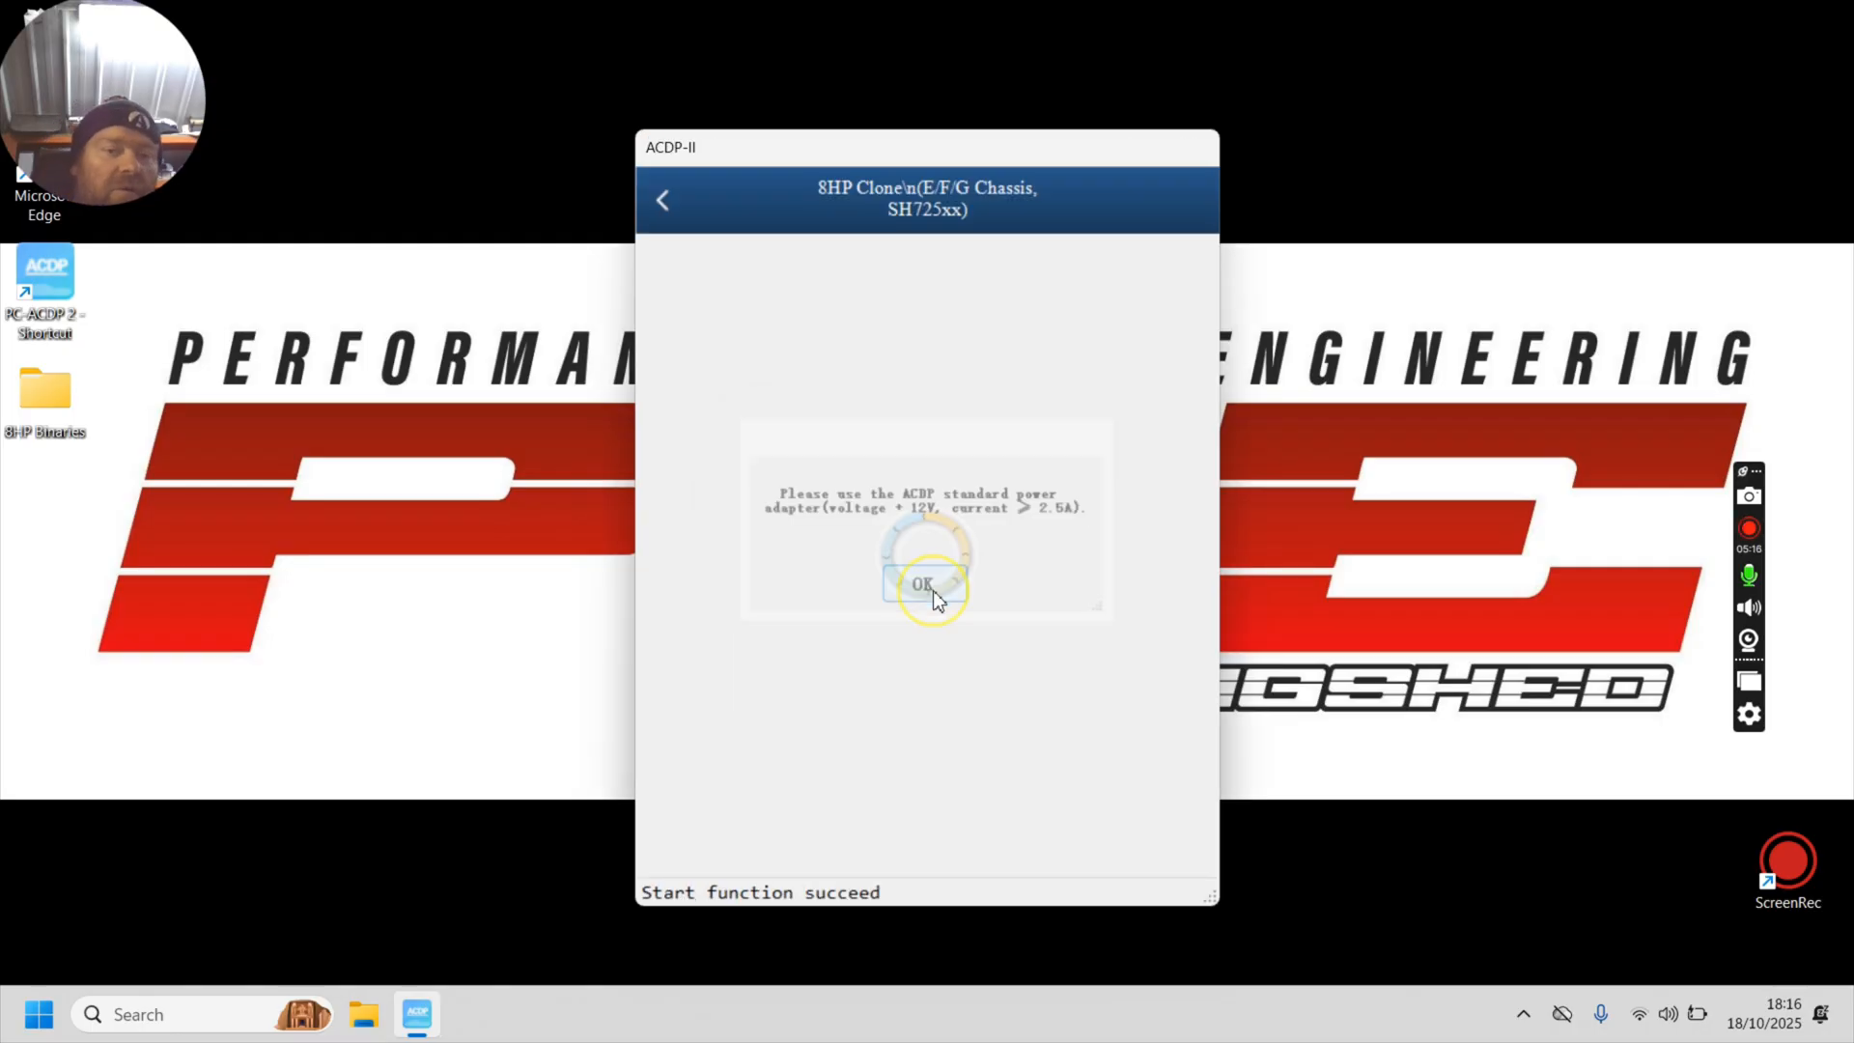
{"action": "left_click", "coordinate": [925, 584]}
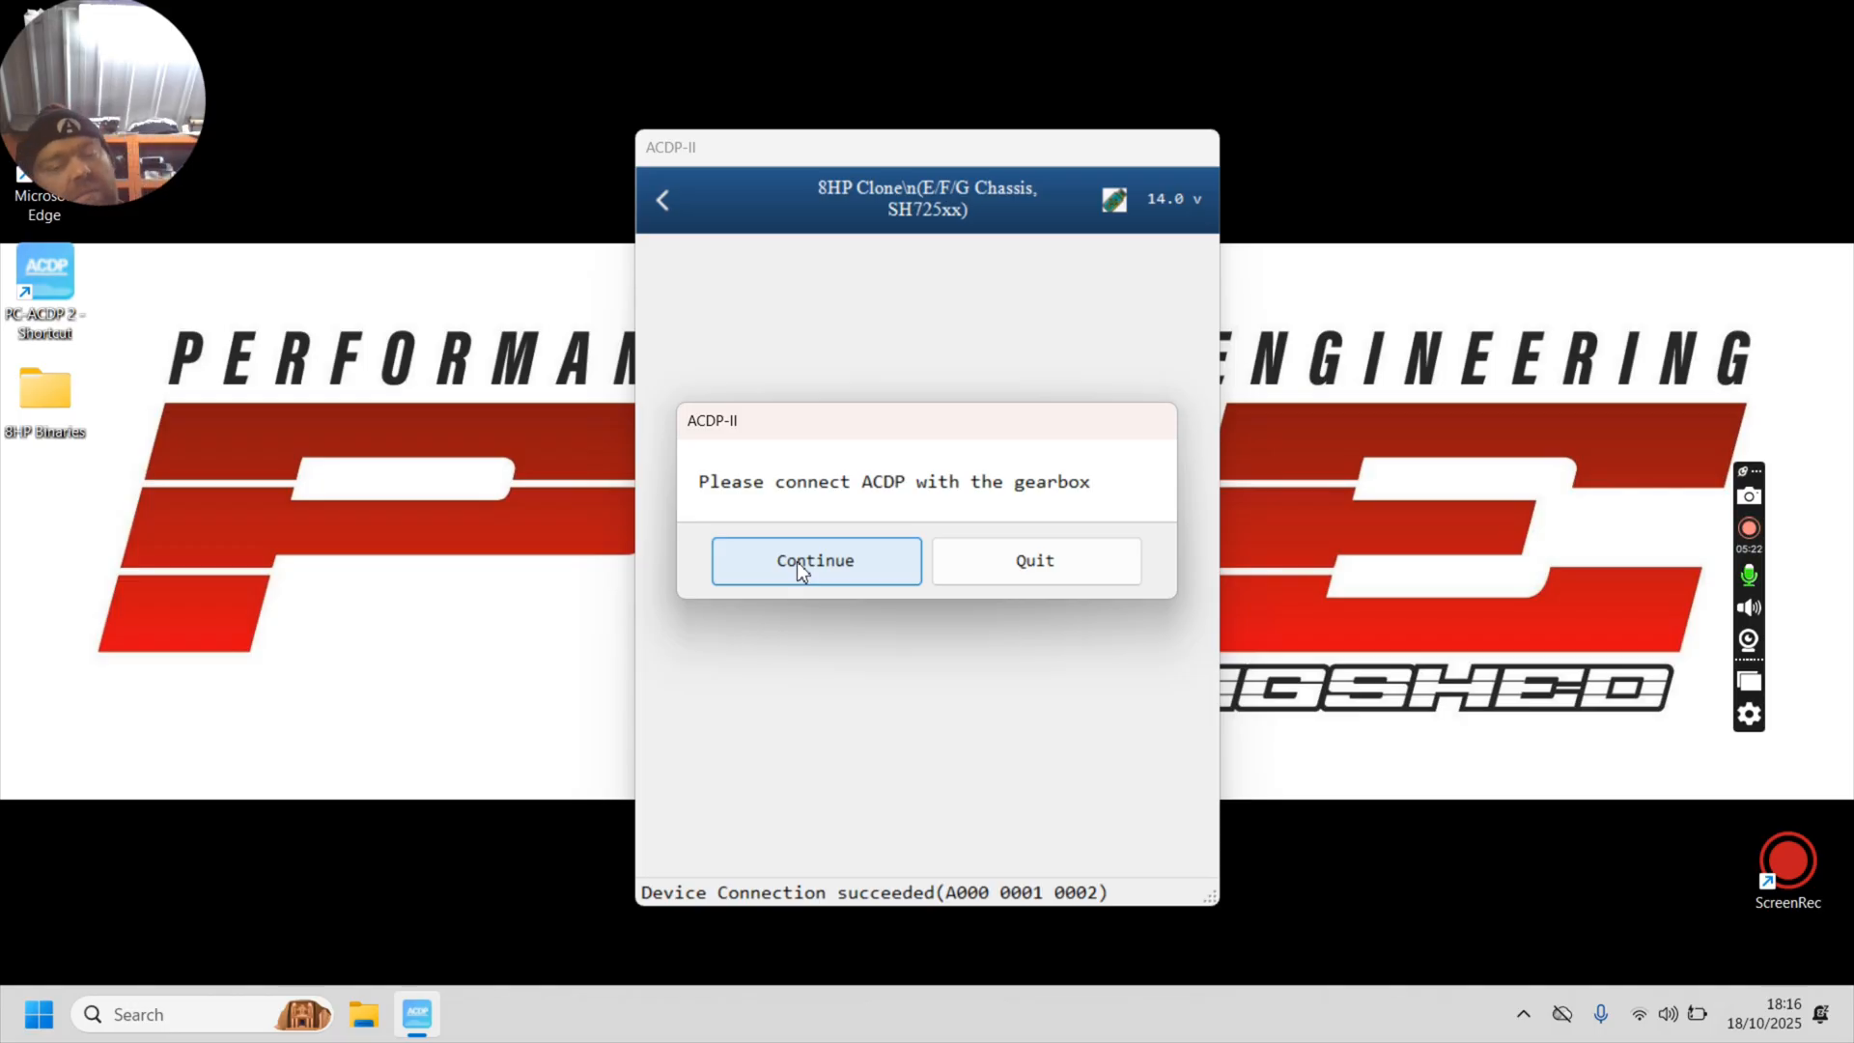
{"action": "left_click", "coordinate": [815, 560]}
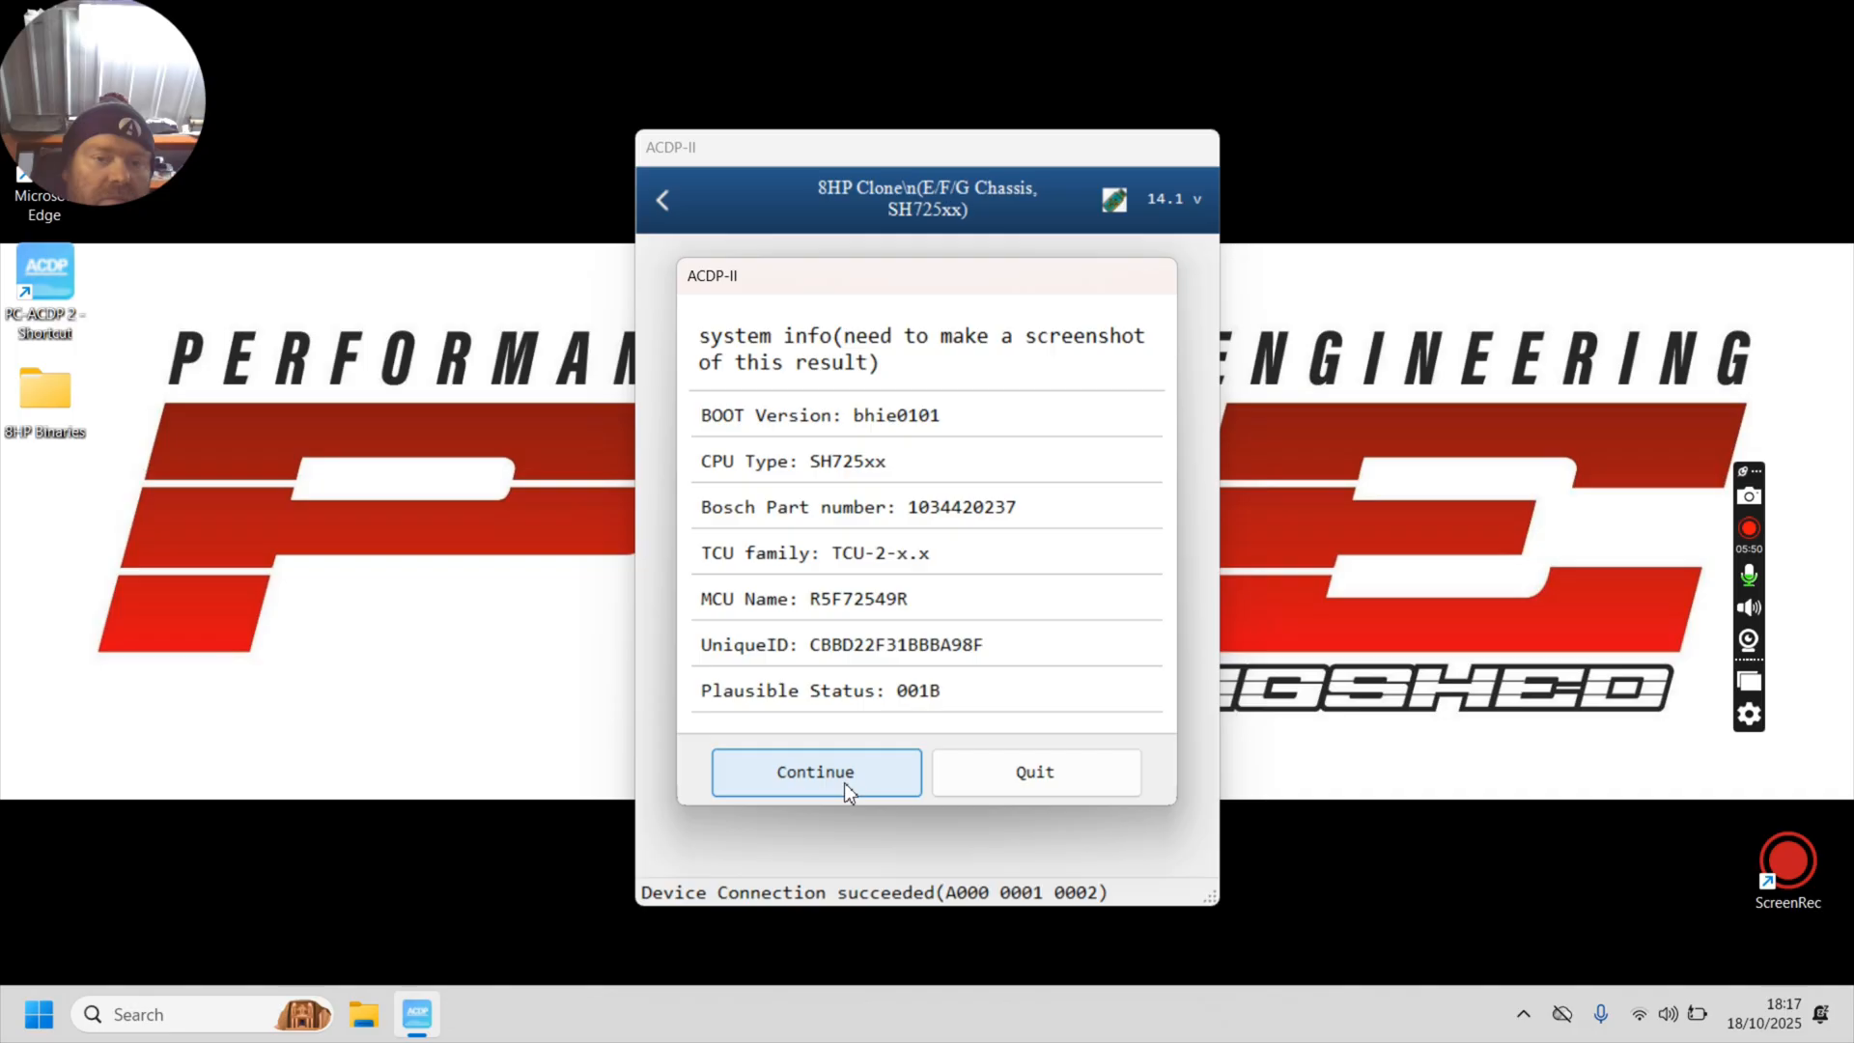
{"action": "left_click", "coordinate": [815, 770]}
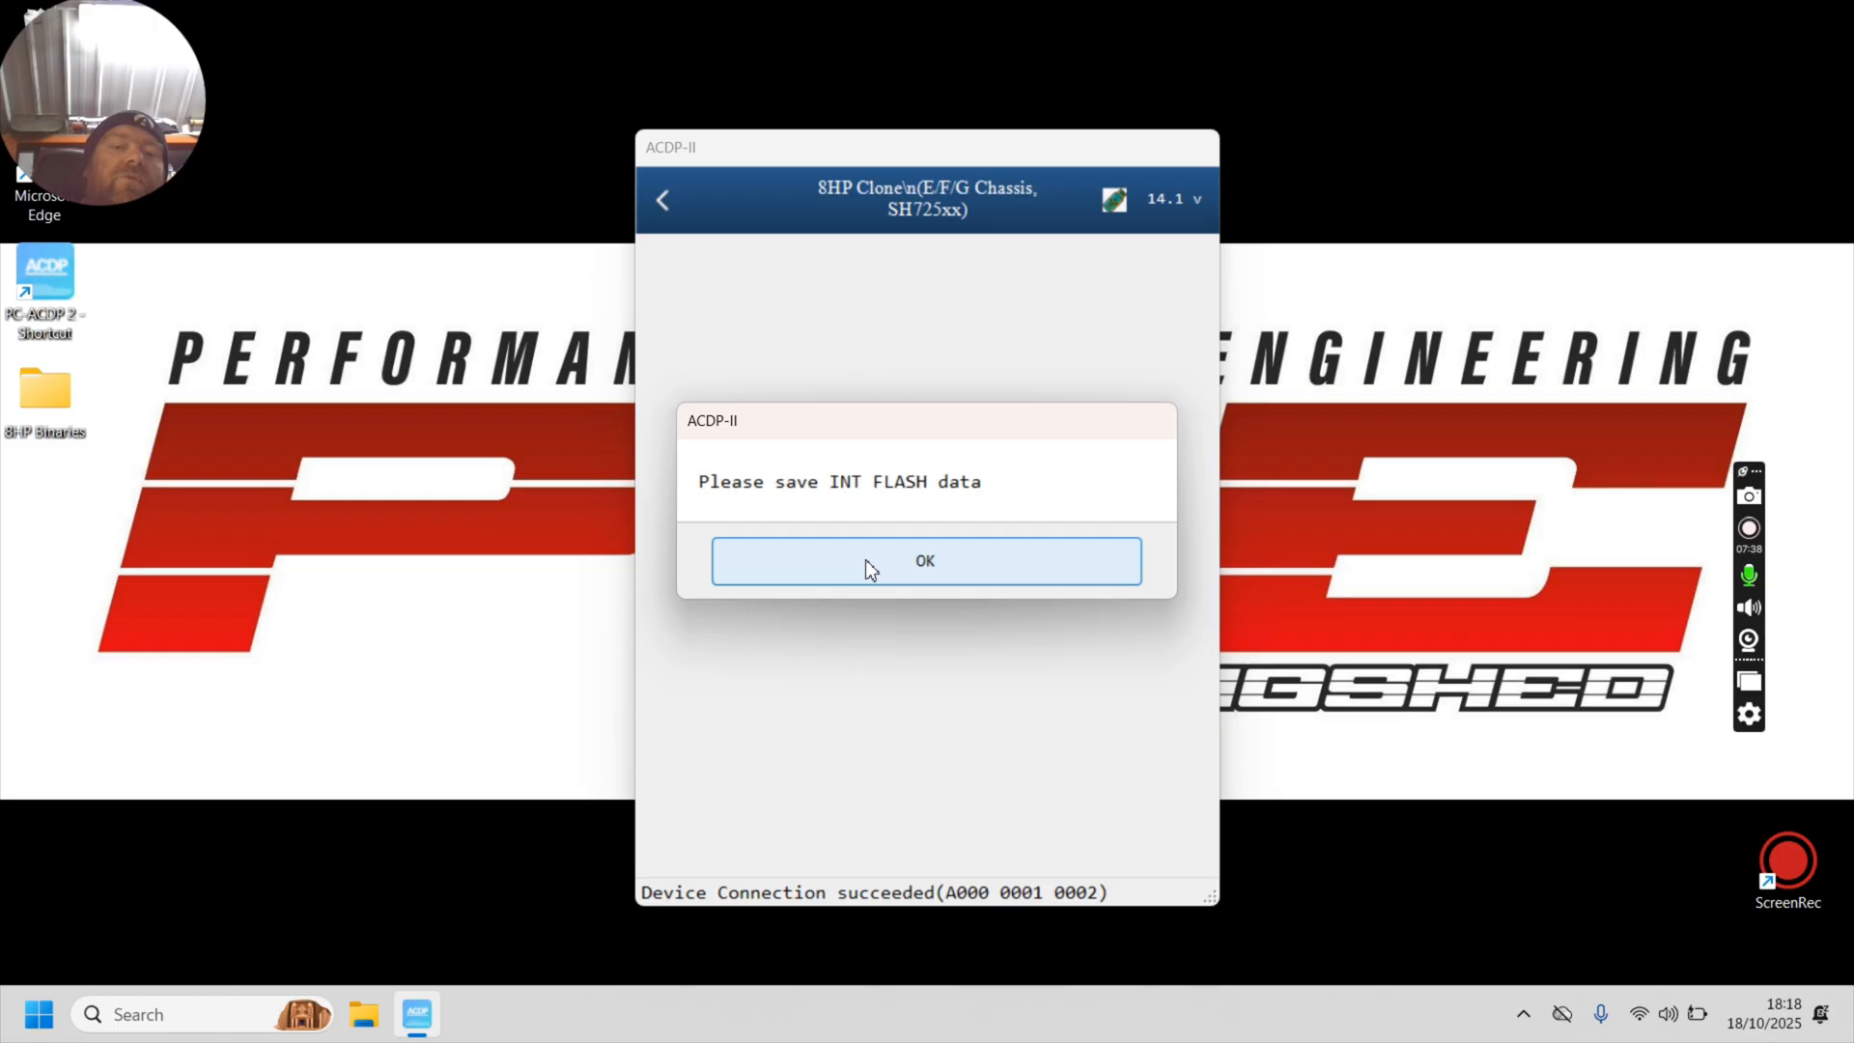
Step: Save the internal flash backup file to the Desktop and acknowledge the finished messages
{"action": "left_click", "coordinate": [925, 560]}
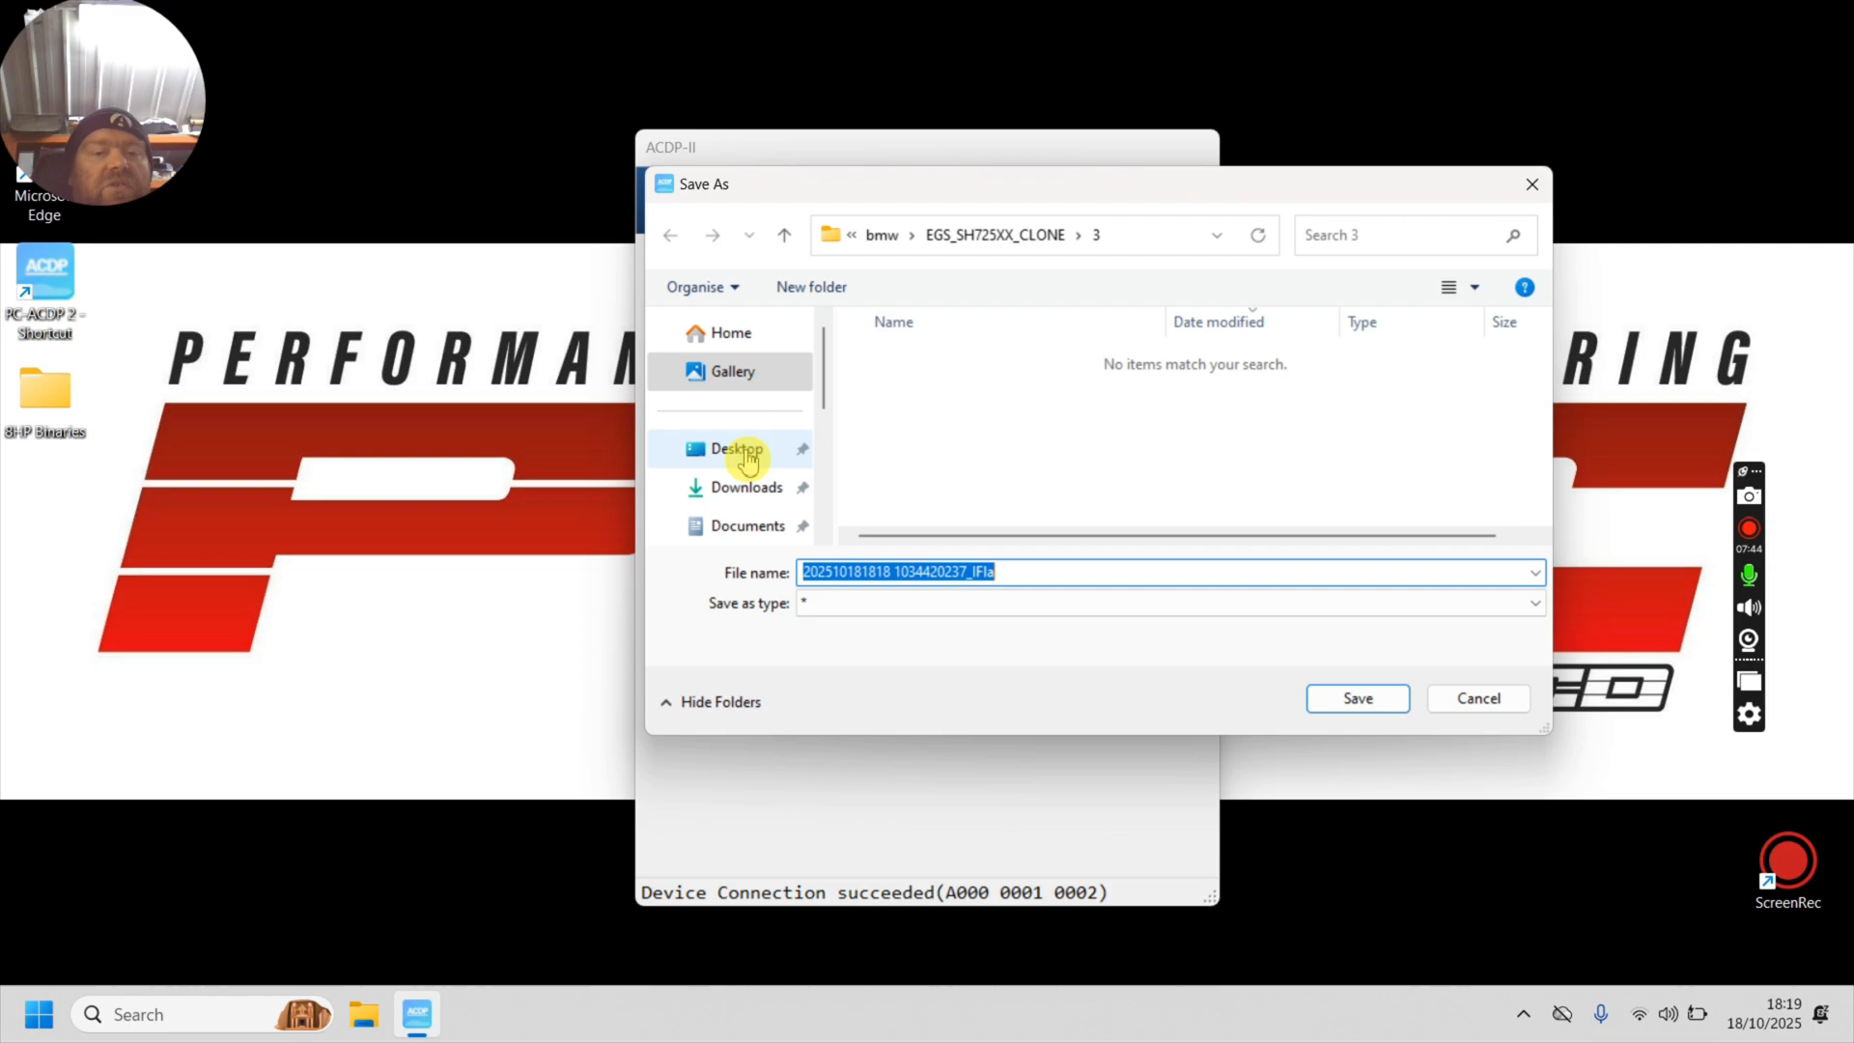
{"action": "left_click", "coordinate": [736, 448]}
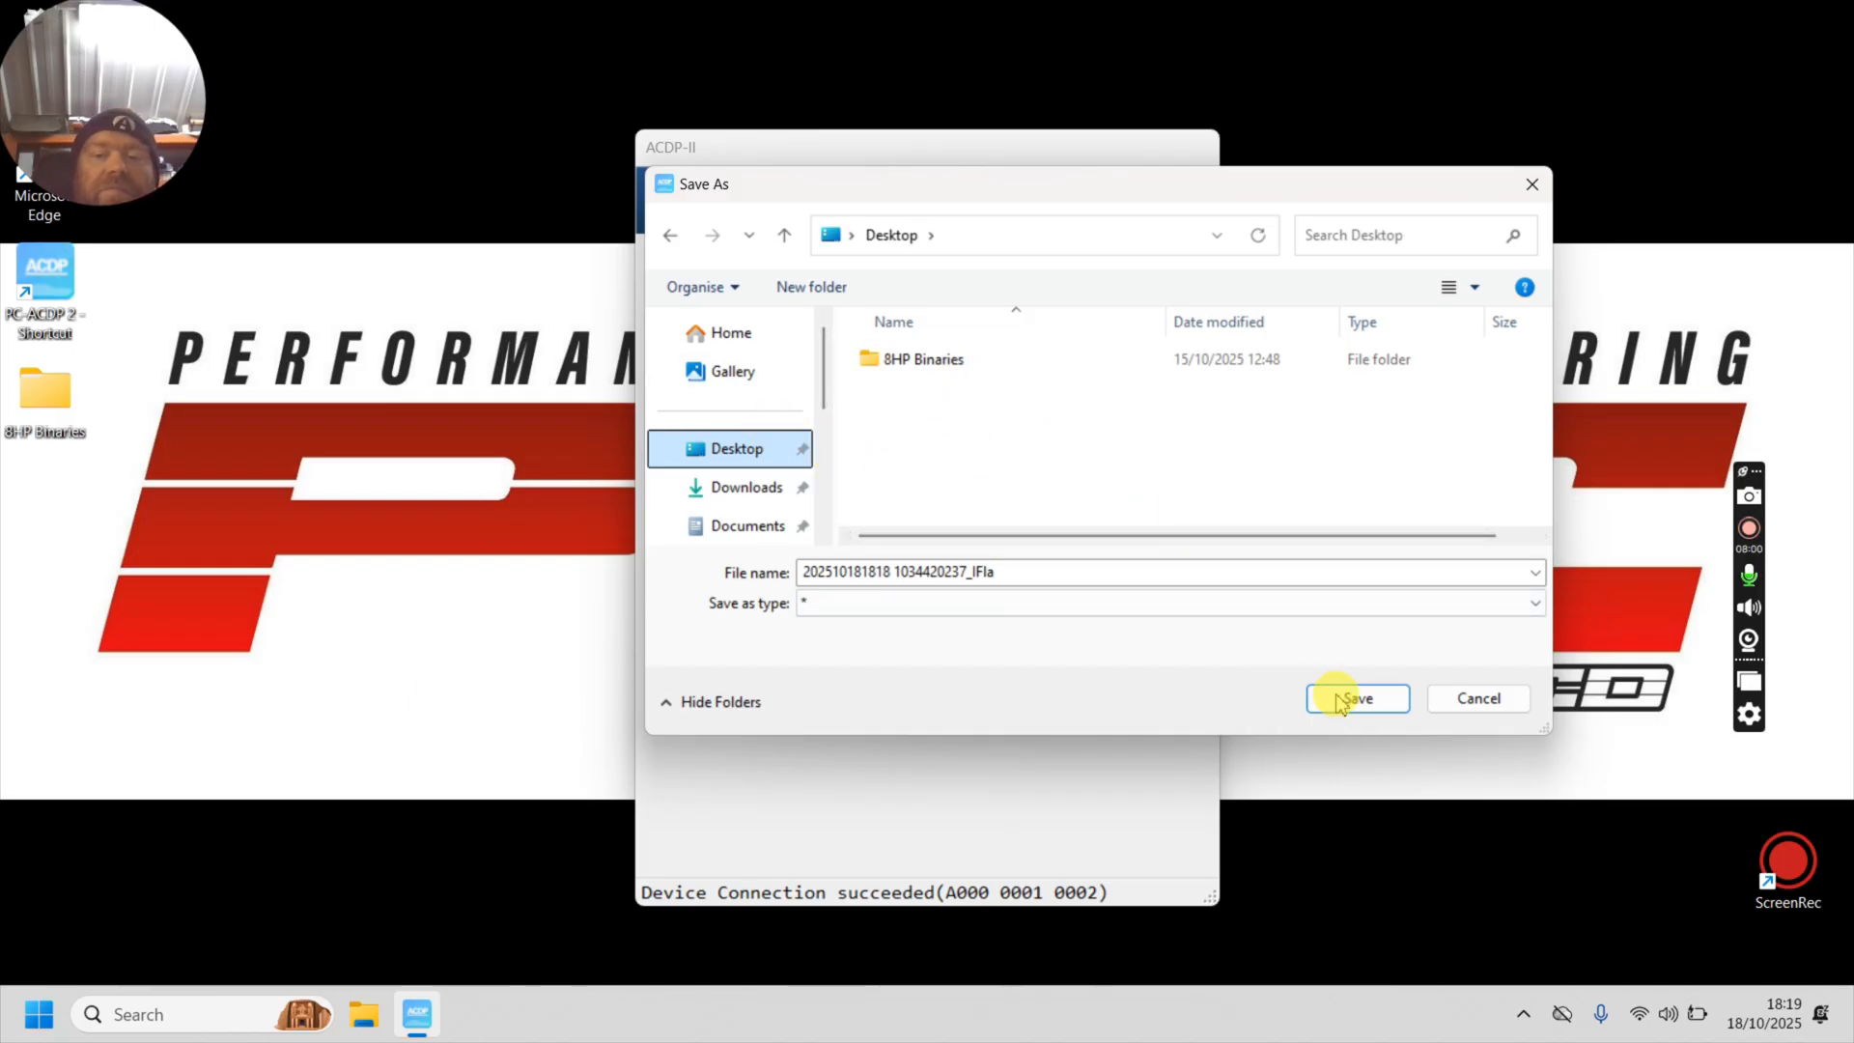
{"action": "left_click", "coordinate": [1356, 697]}
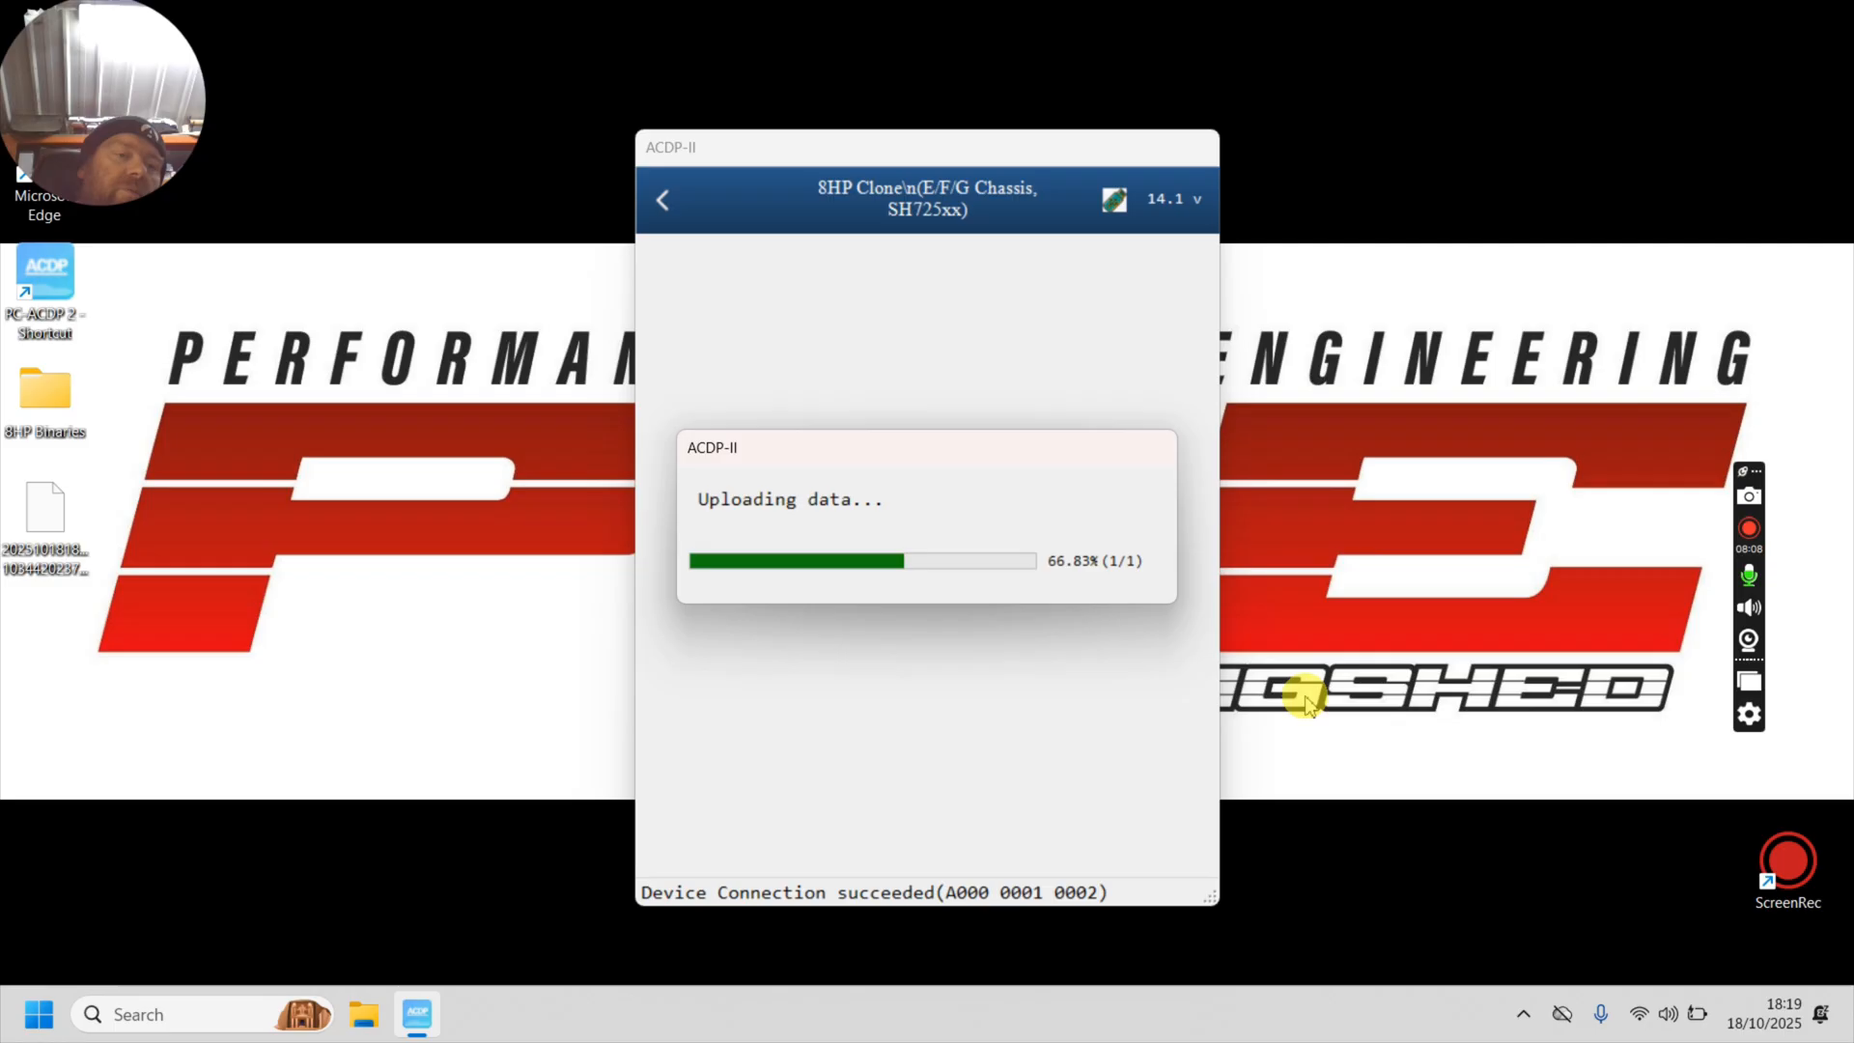
{"action": "mouse_move", "coordinate": [116, 498]}
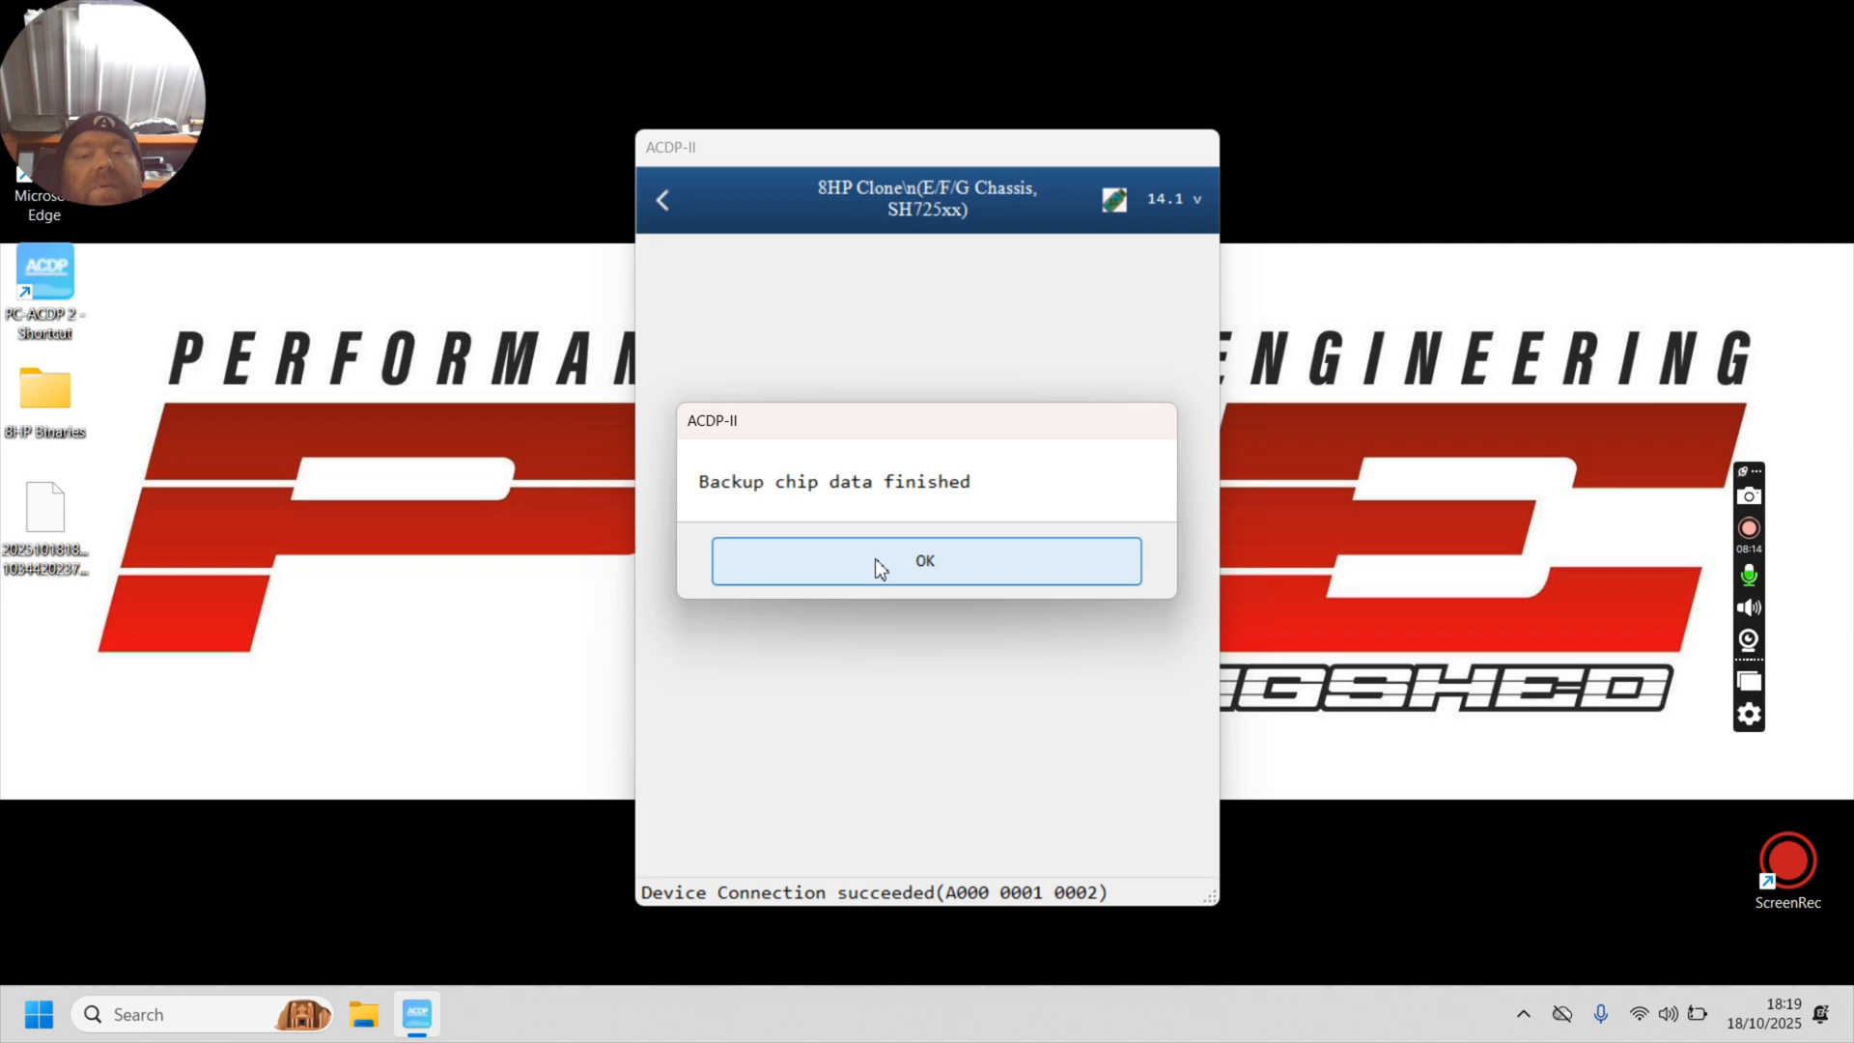
{"action": "left_click", "coordinate": [926, 561]}
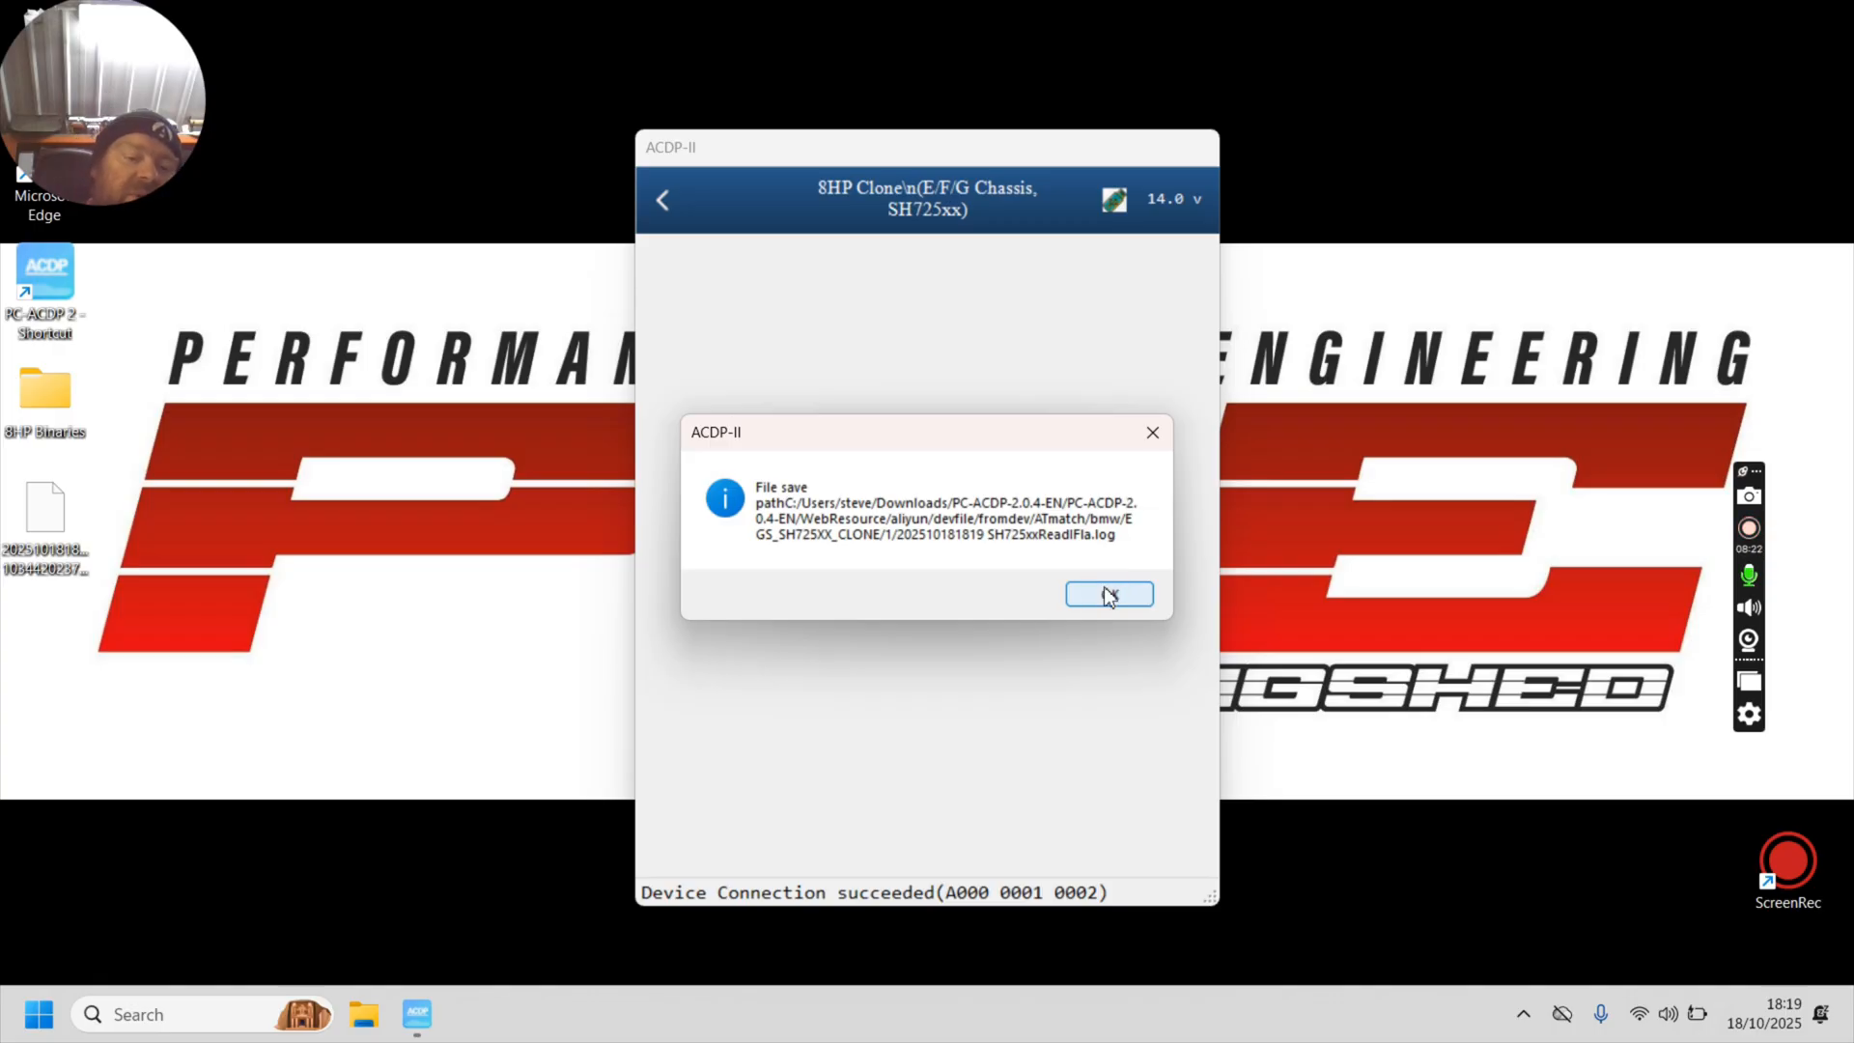
{"action": "left_click", "coordinate": [1109, 595]}
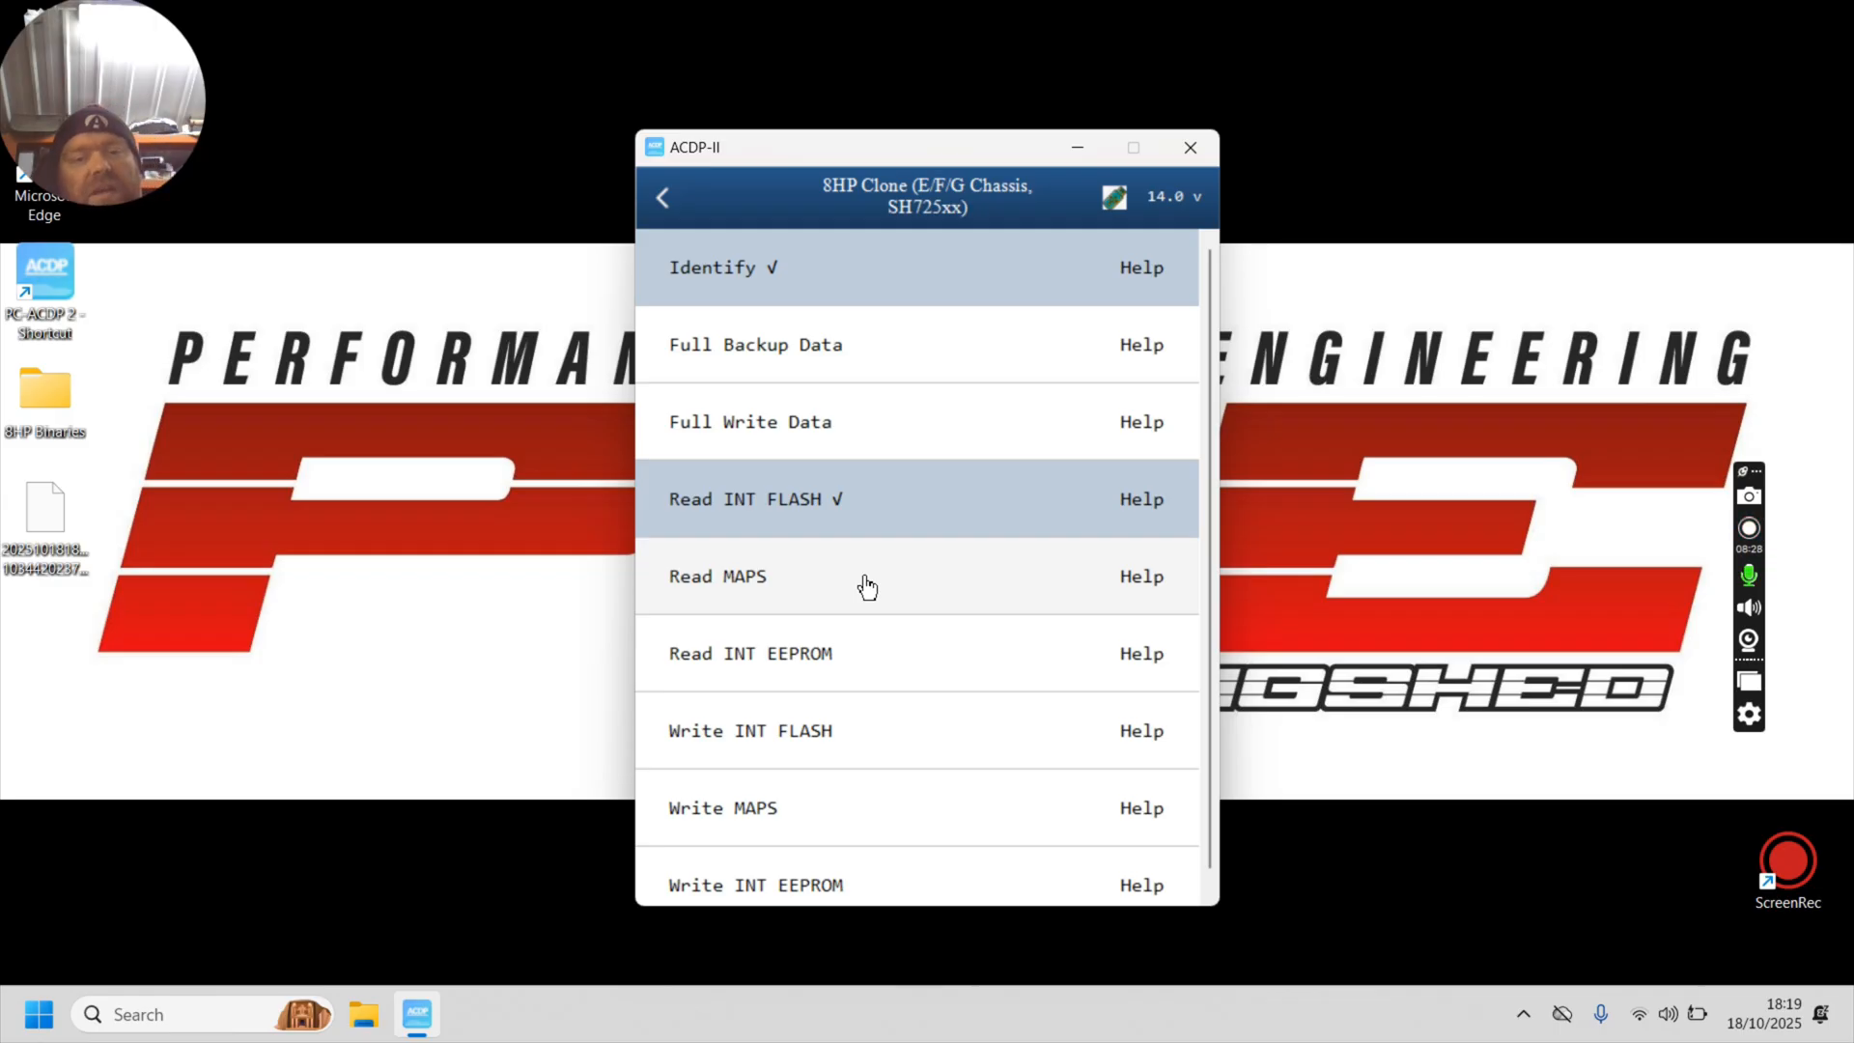
Step: Run Read MAPS on the connected gearbox until it asks to save the MAPS data
{"action": "left_click", "coordinate": [717, 576]}
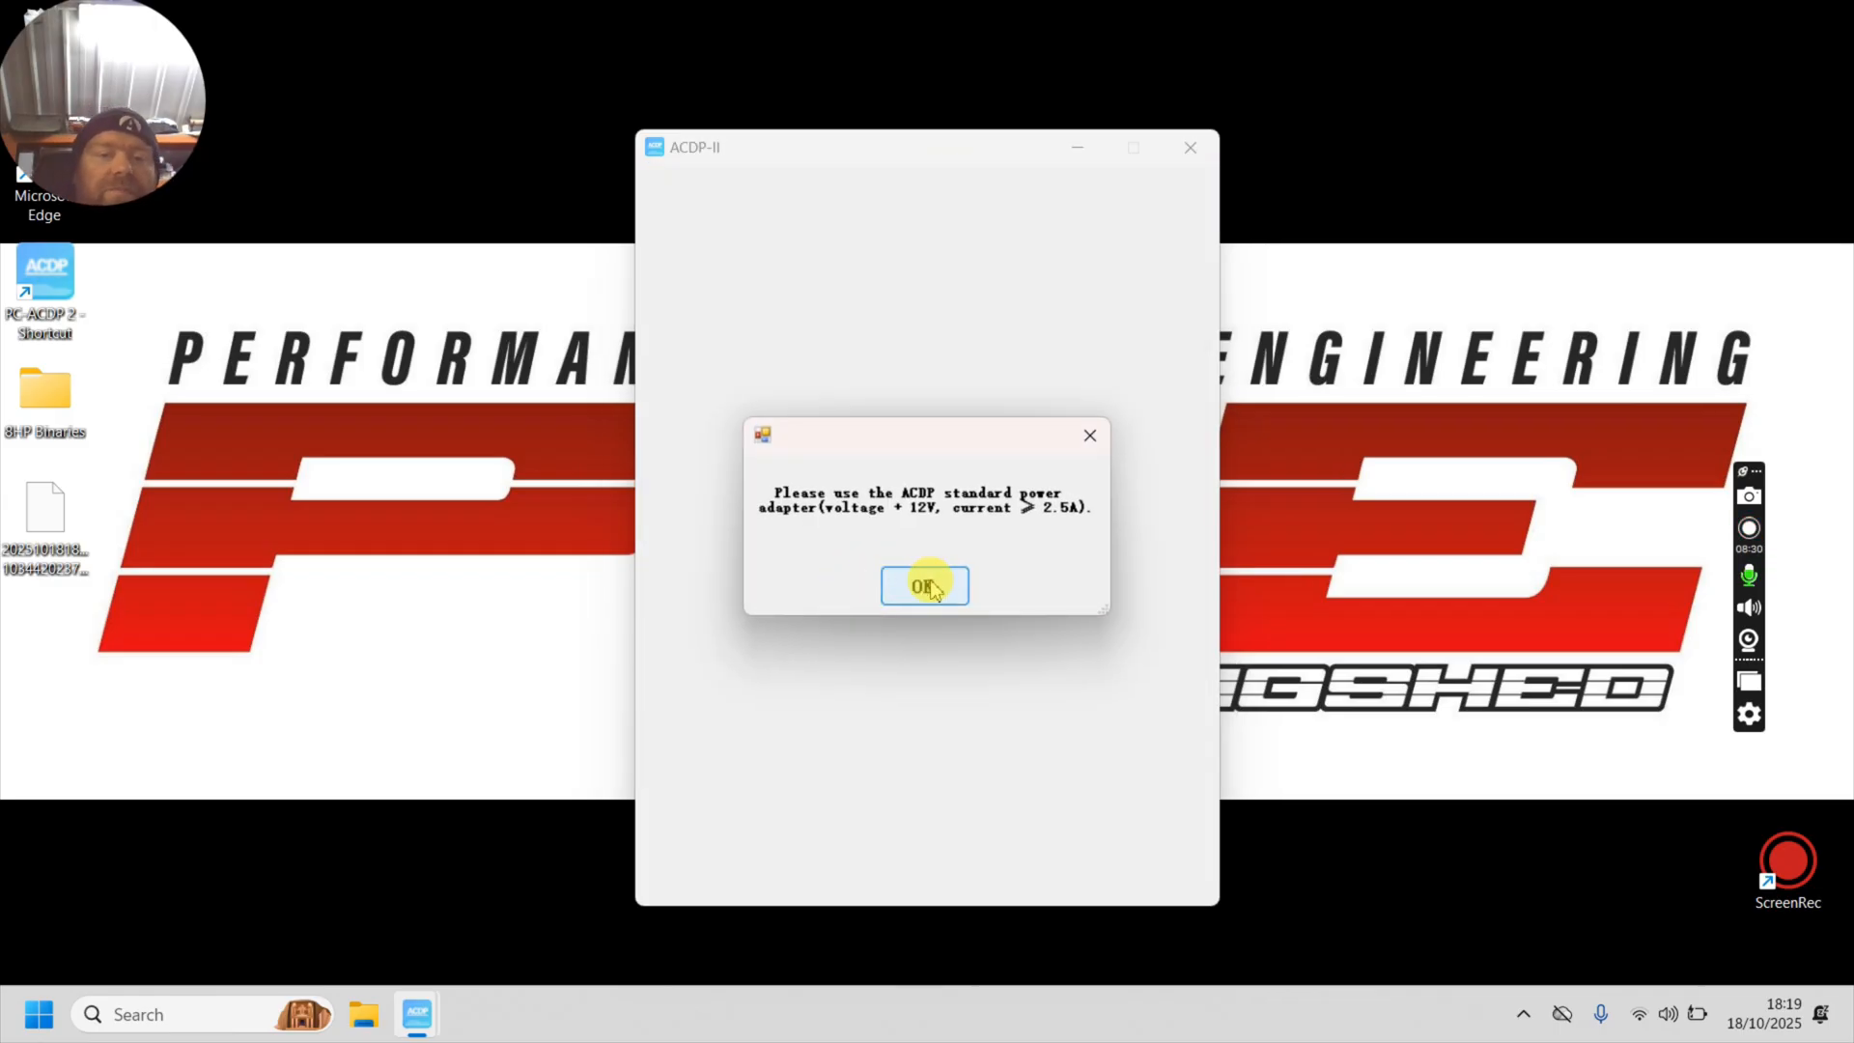
{"action": "left_click", "coordinate": [923, 587]}
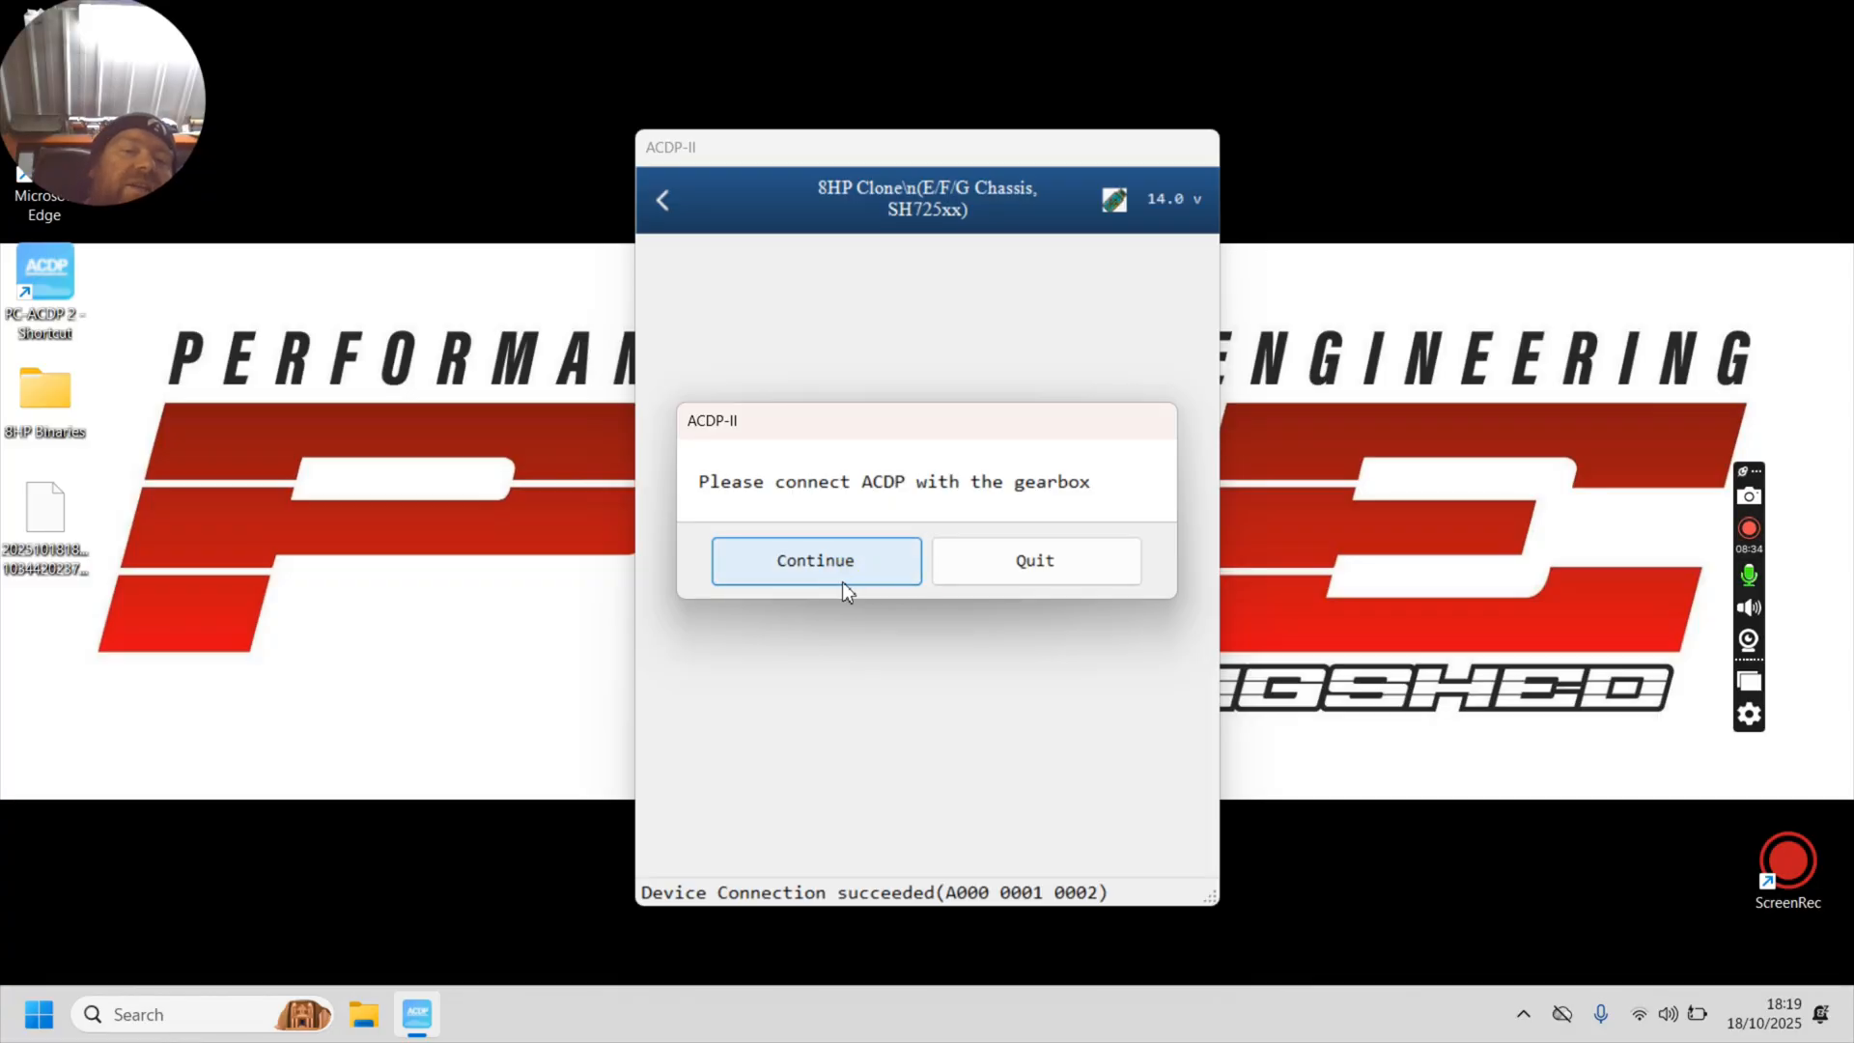
{"action": "left_click", "coordinate": [815, 560]}
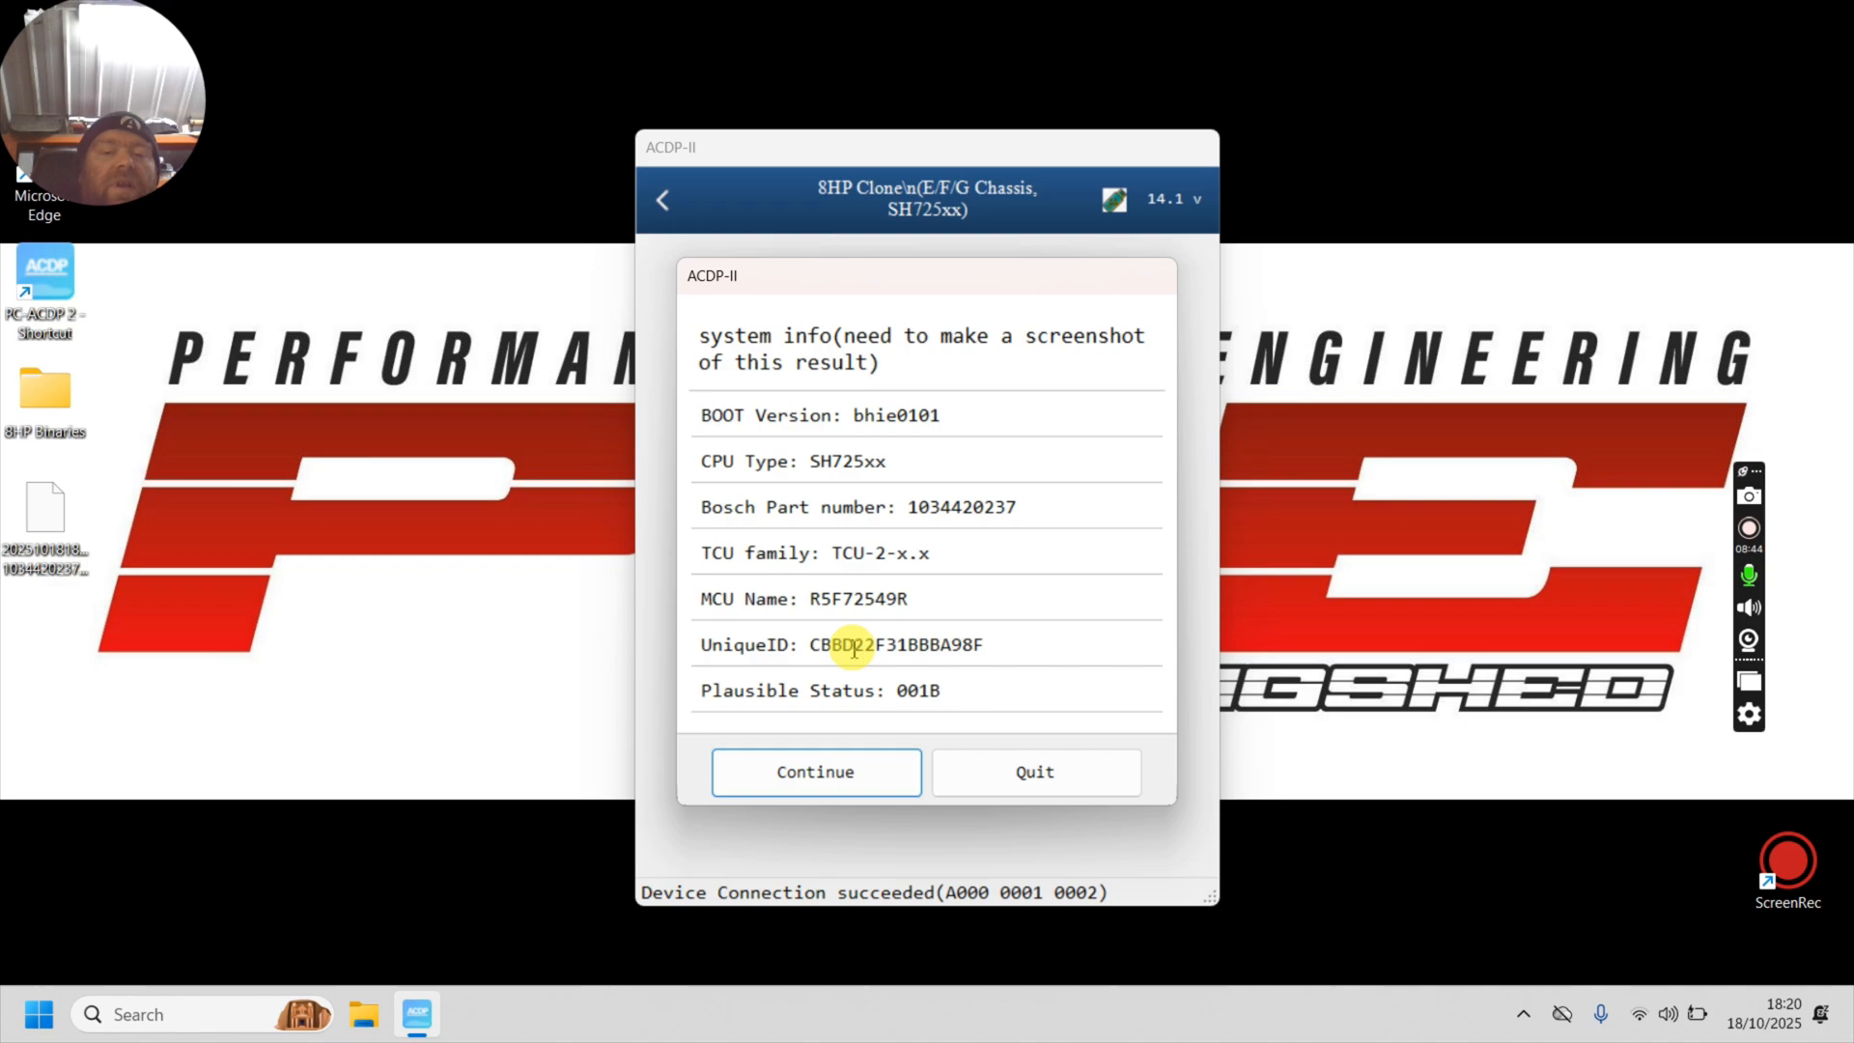
{"action": "left_click", "coordinate": [815, 771]}
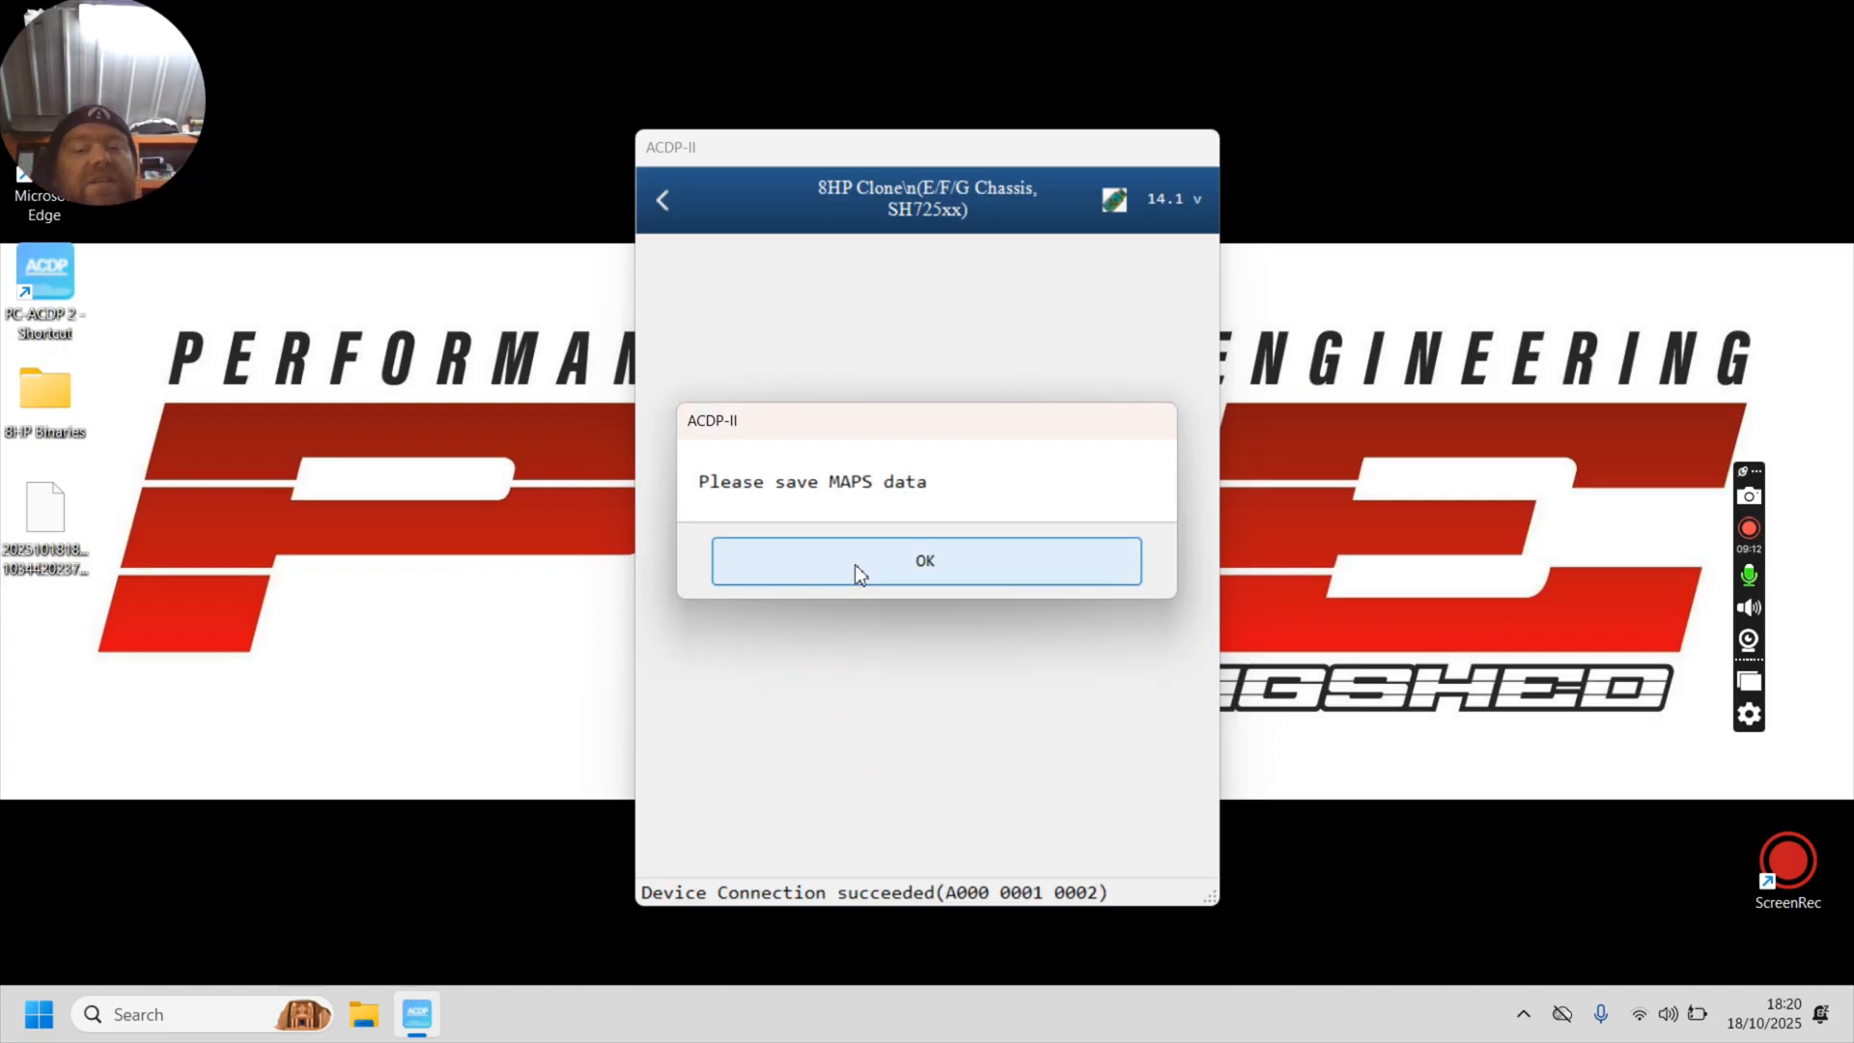
Step: Save the Maps backup file to the Desktop and acknowledge the finished messages
{"action": "left_click", "coordinate": [925, 560]}
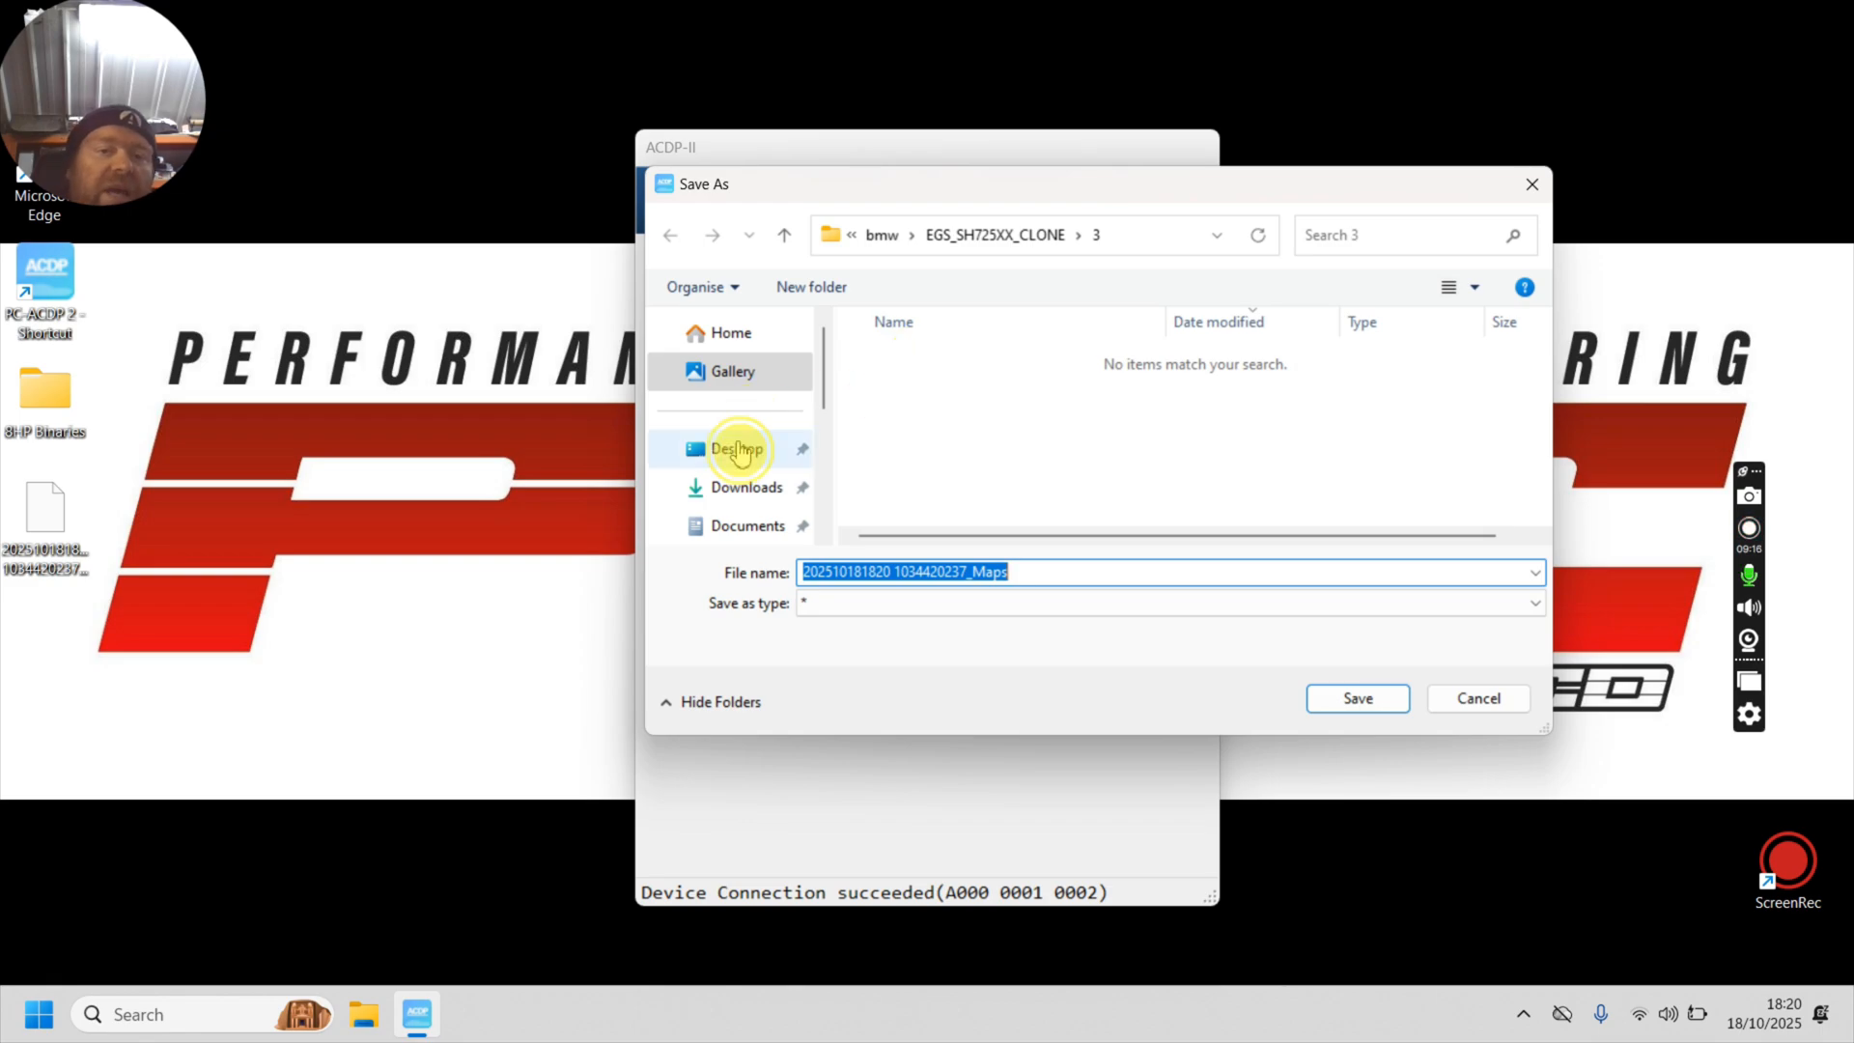
{"action": "left_click", "coordinate": [736, 448]}
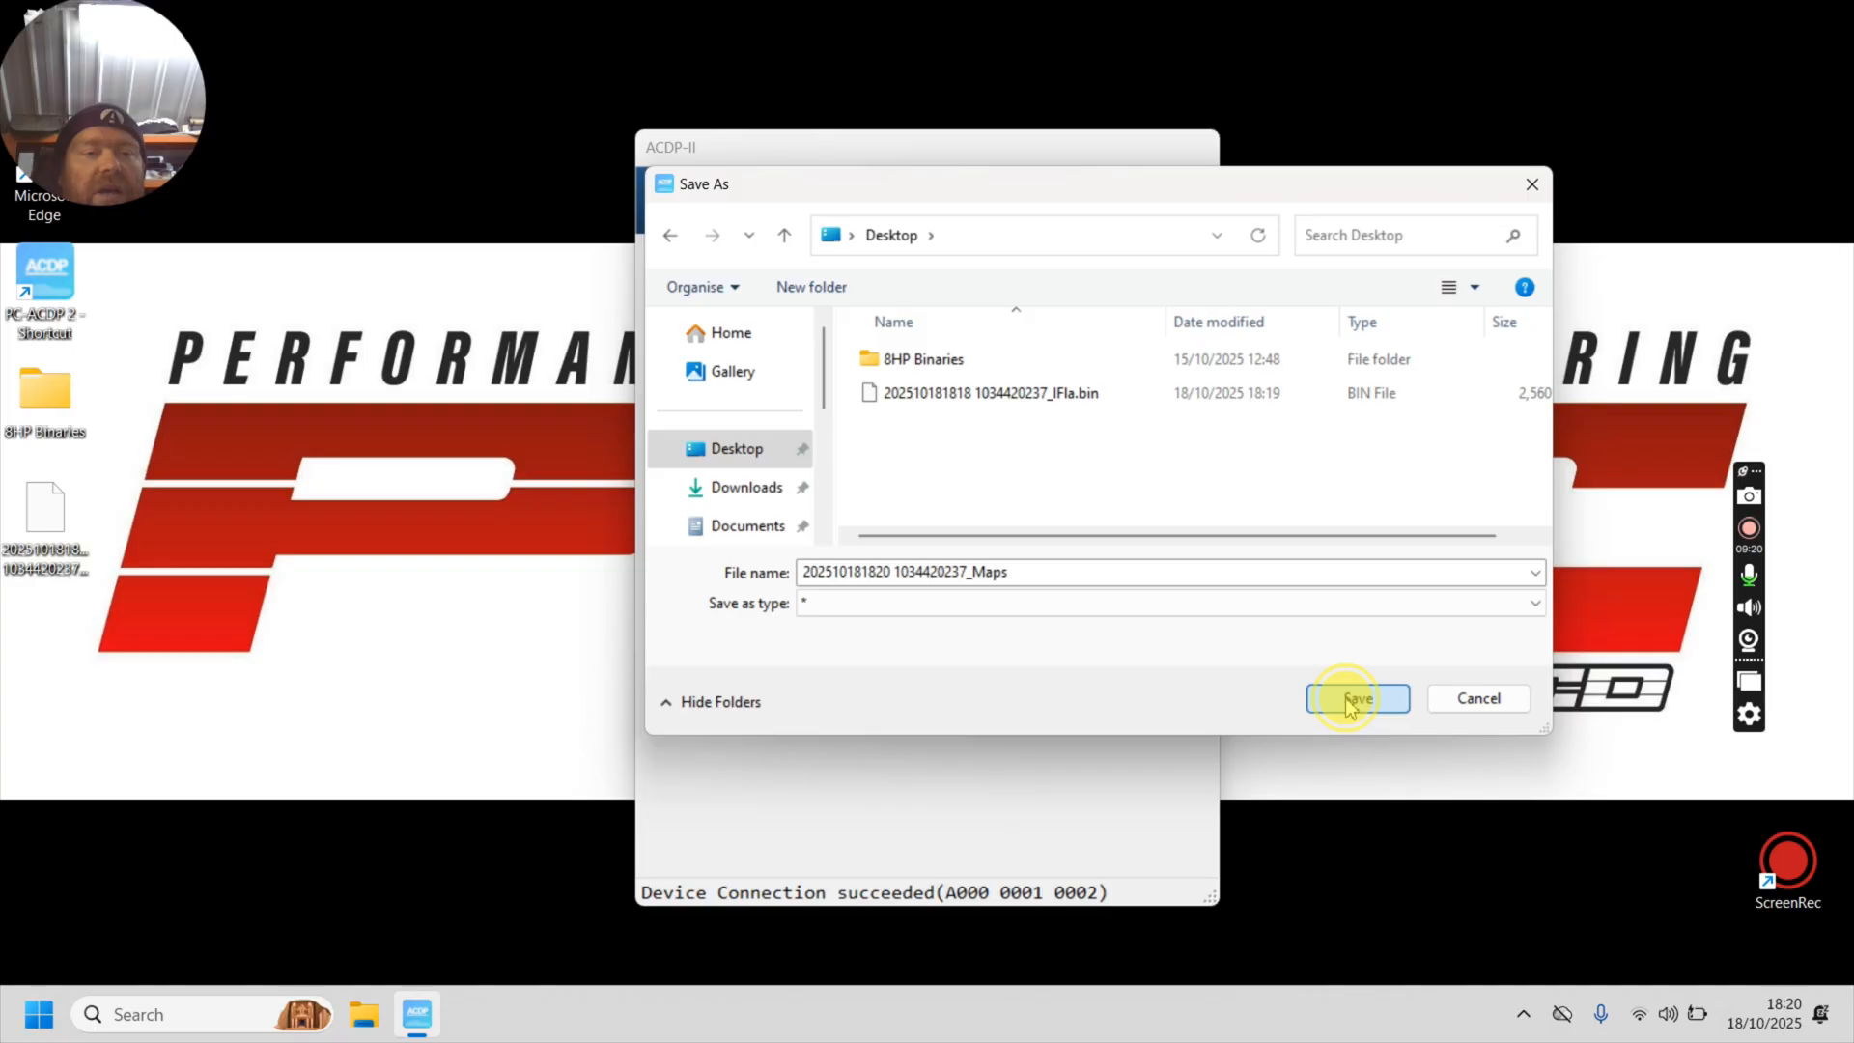
{"action": "left_click", "coordinate": [1356, 698]}
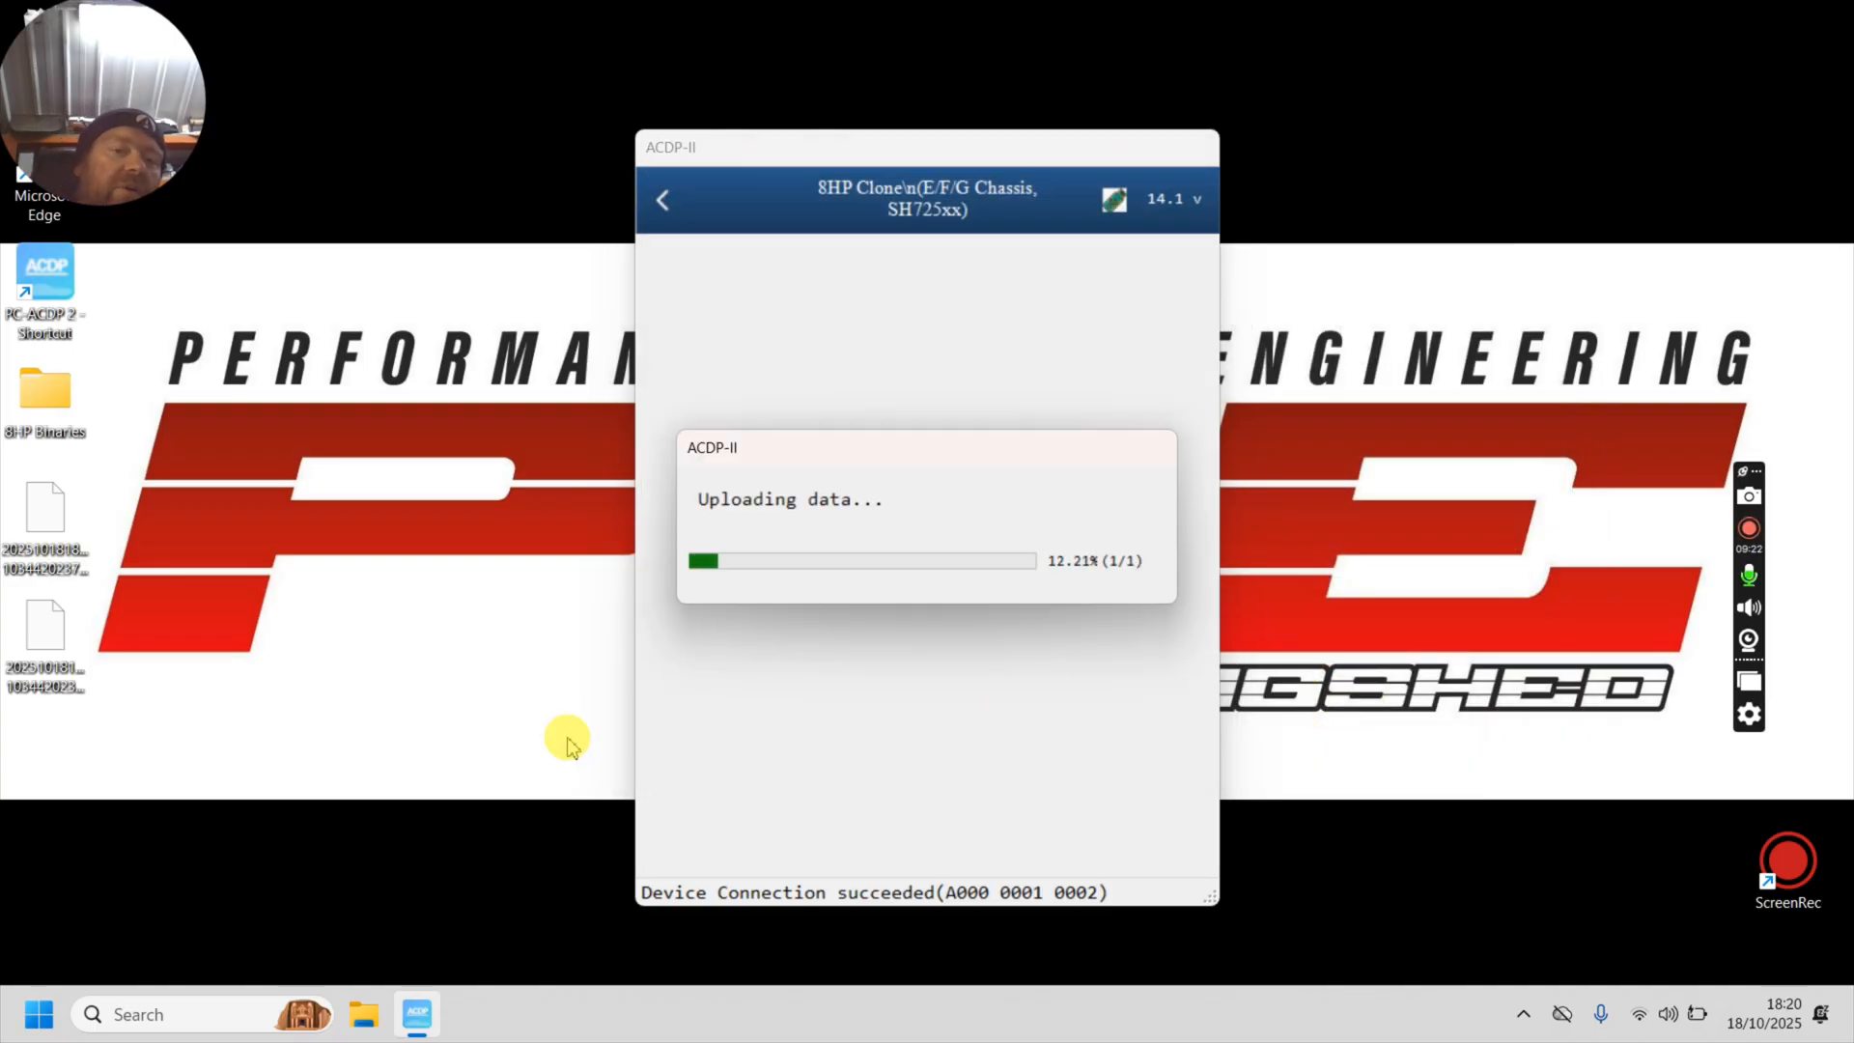
{"action": "mouse_move", "coordinate": [128, 672]}
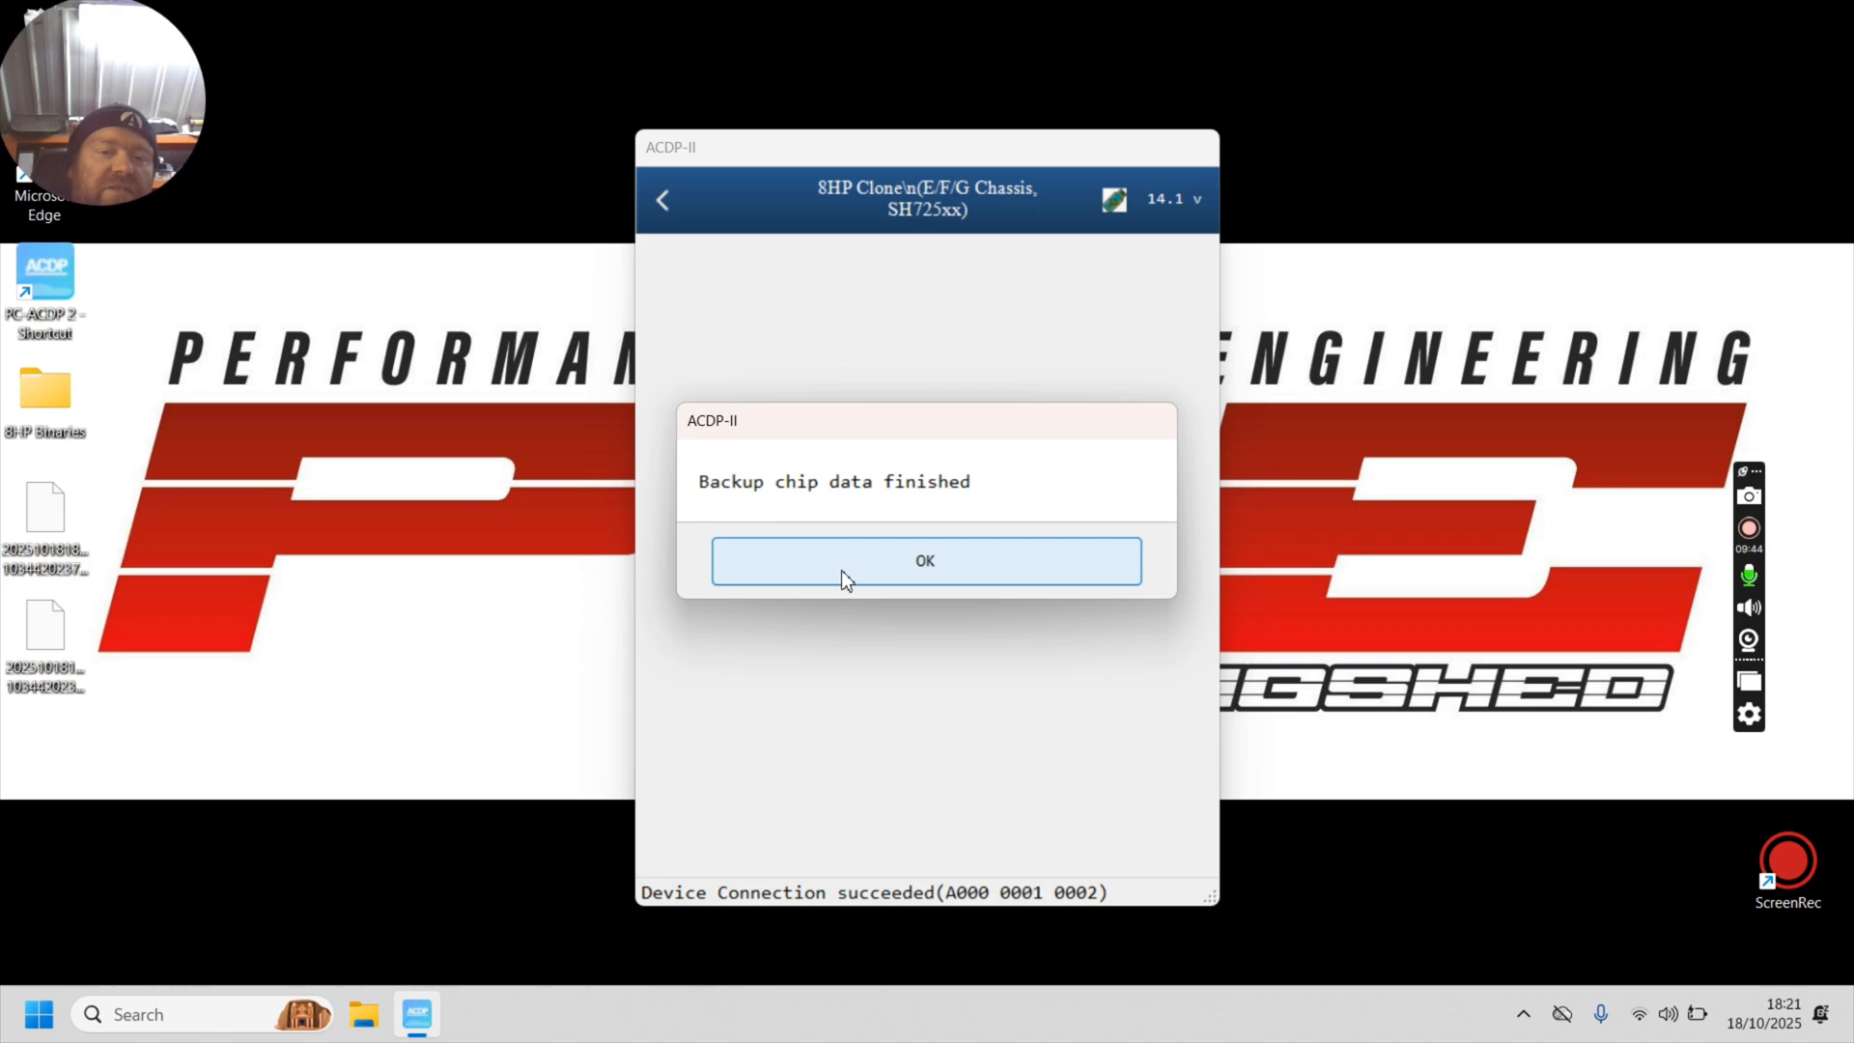
{"action": "left_click", "coordinate": [925, 560]}
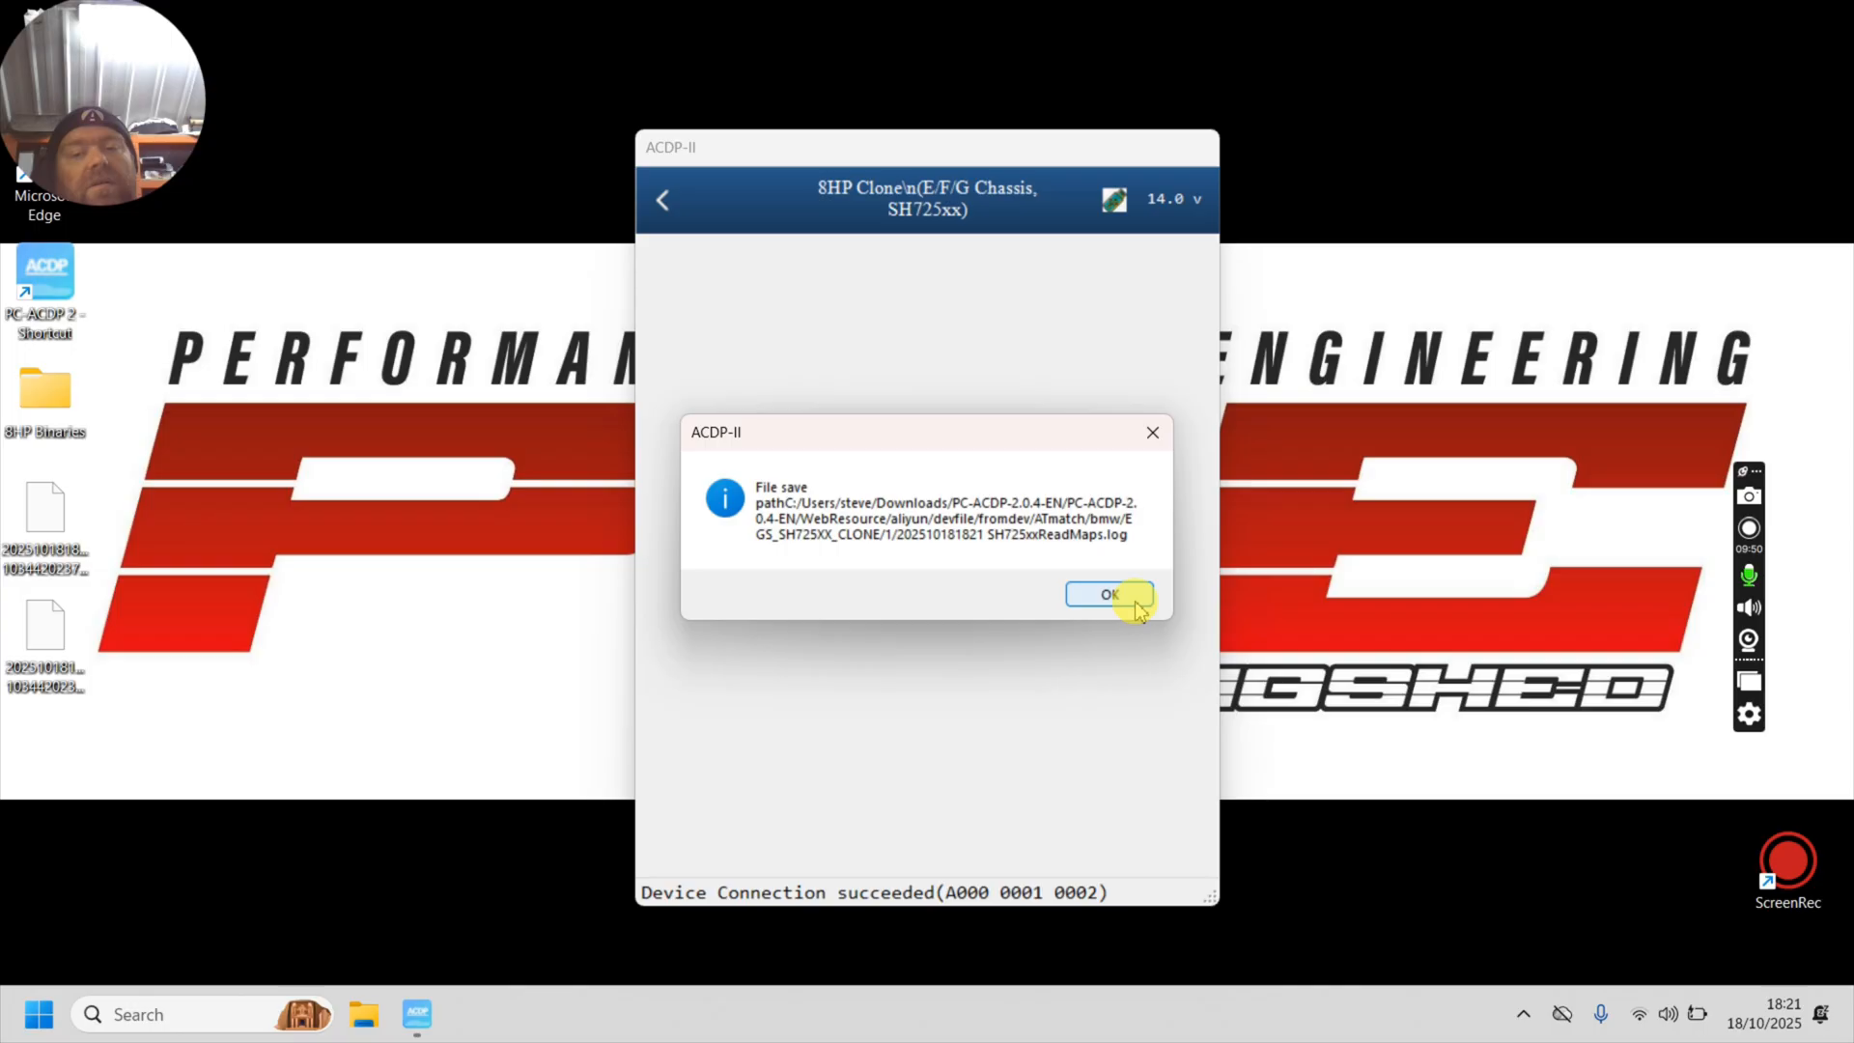
{"action": "left_click", "coordinate": [1106, 593]}
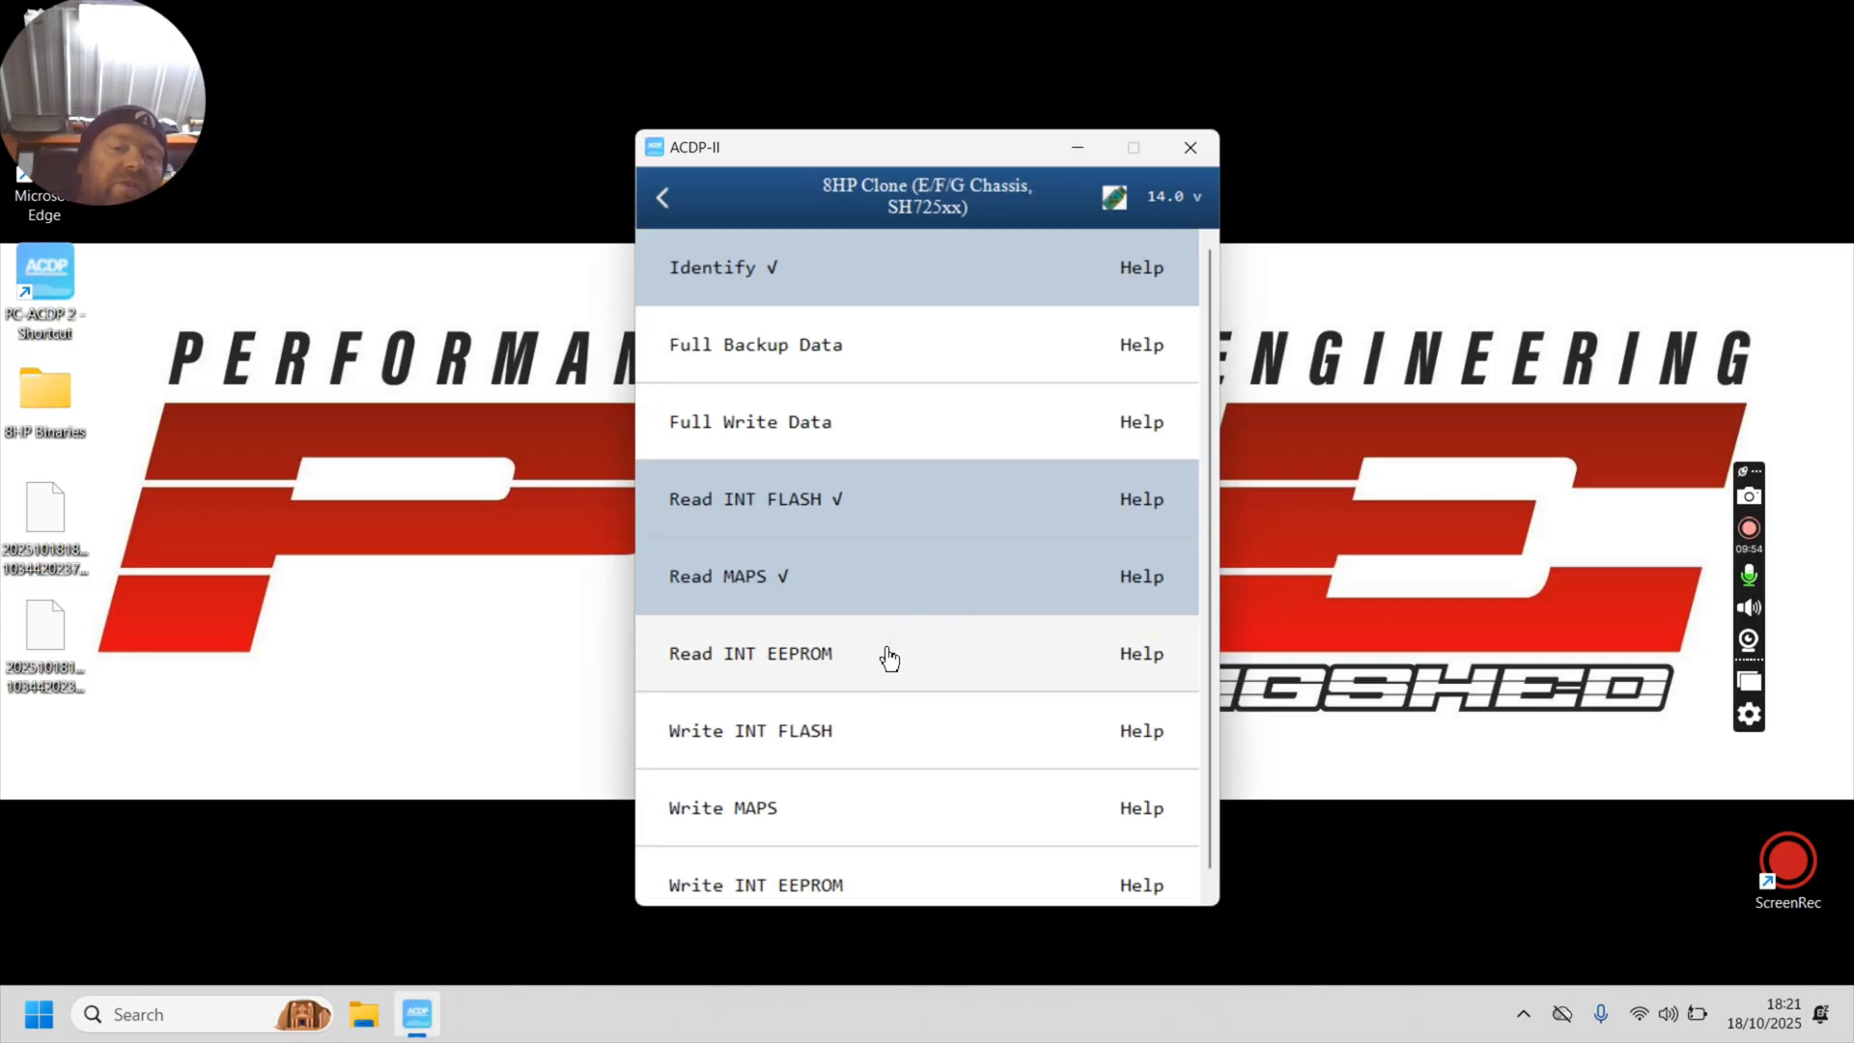
Step: Run Read INT EEPROM on the connected gearbox until it asks to save the EEPROM data
{"action": "left_click", "coordinate": [751, 653]}
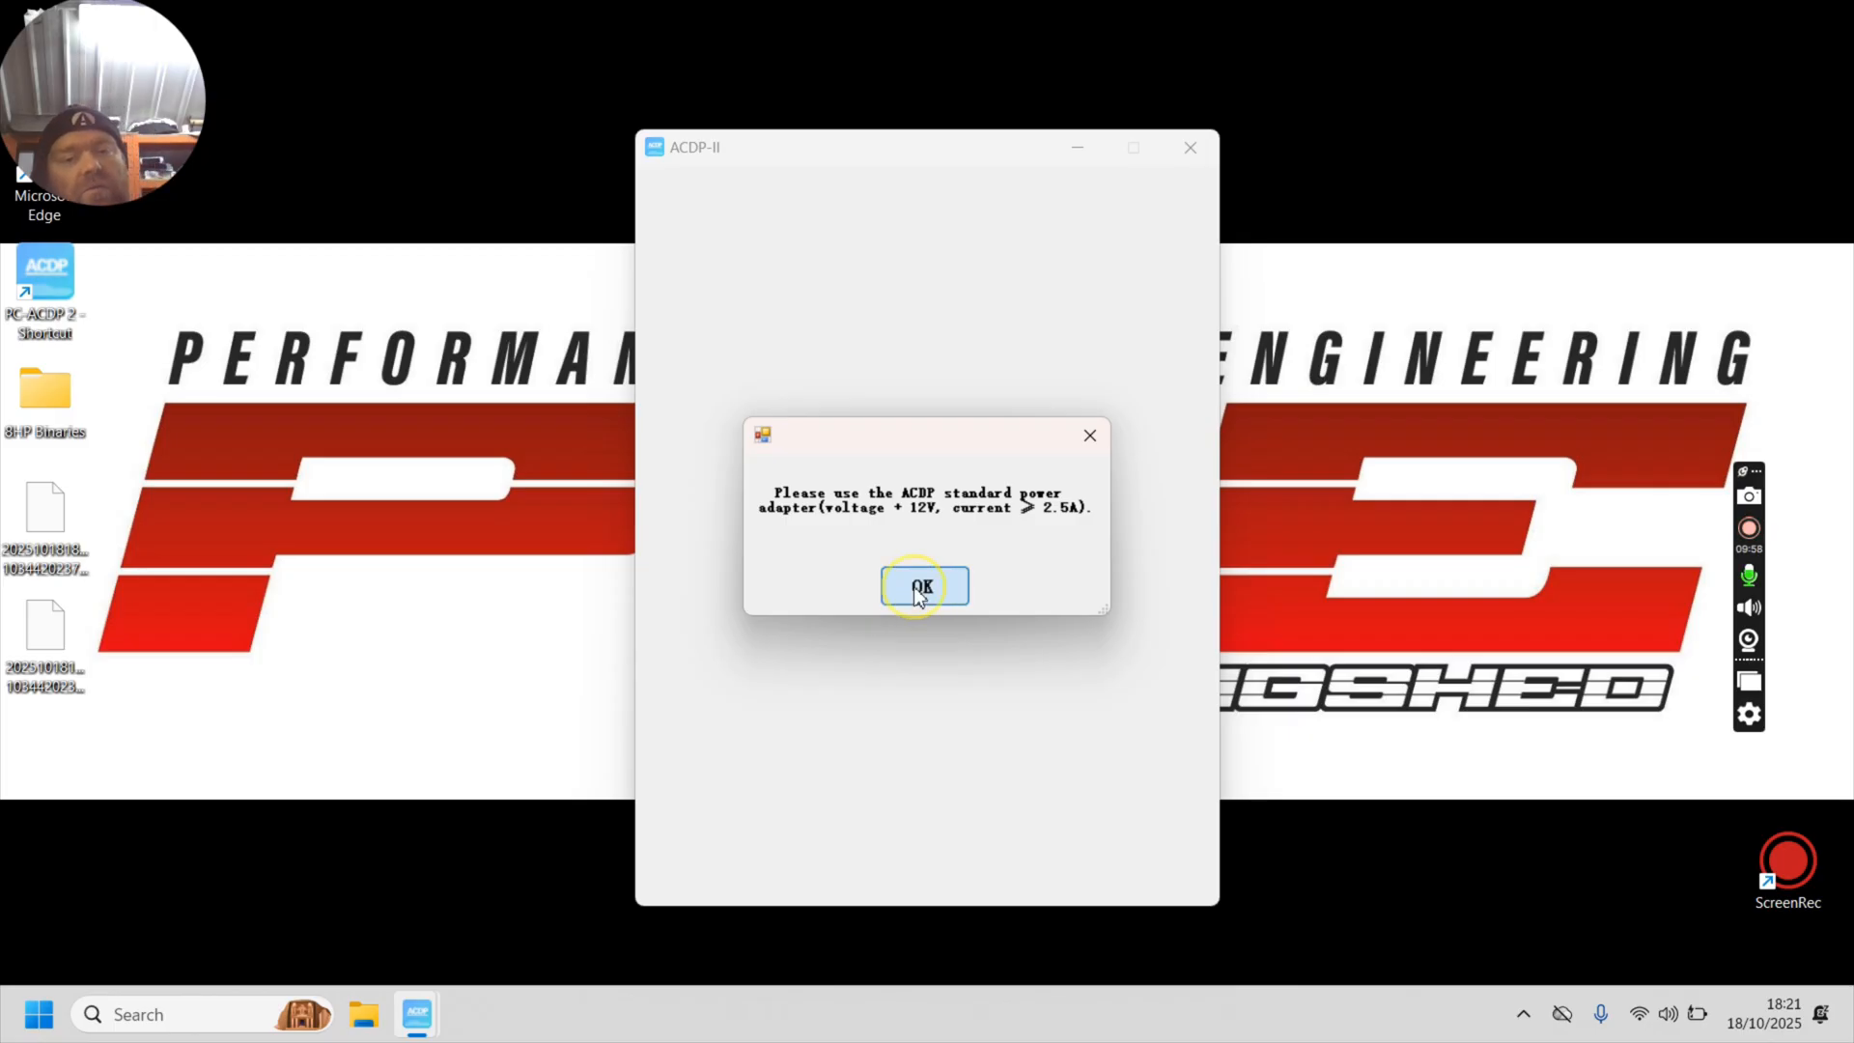
{"action": "left_click", "coordinate": [923, 587]}
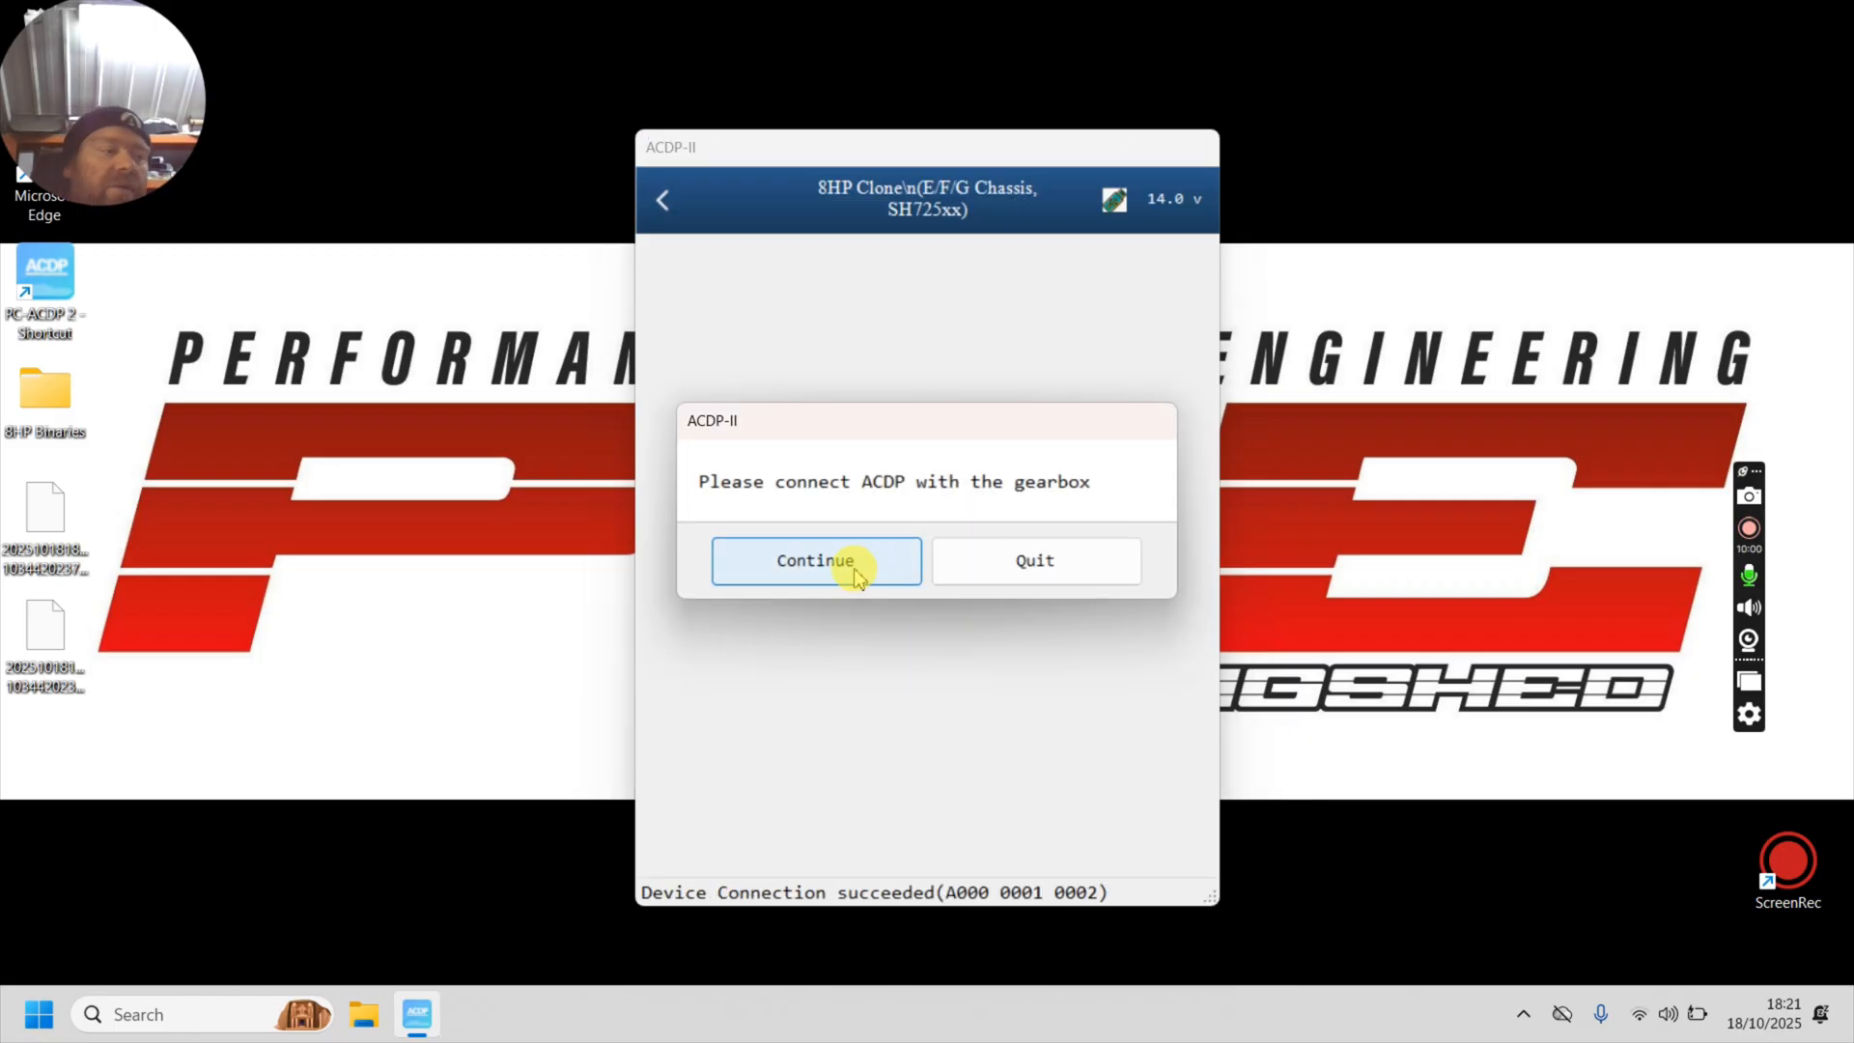
{"action": "left_click", "coordinate": [815, 560]}
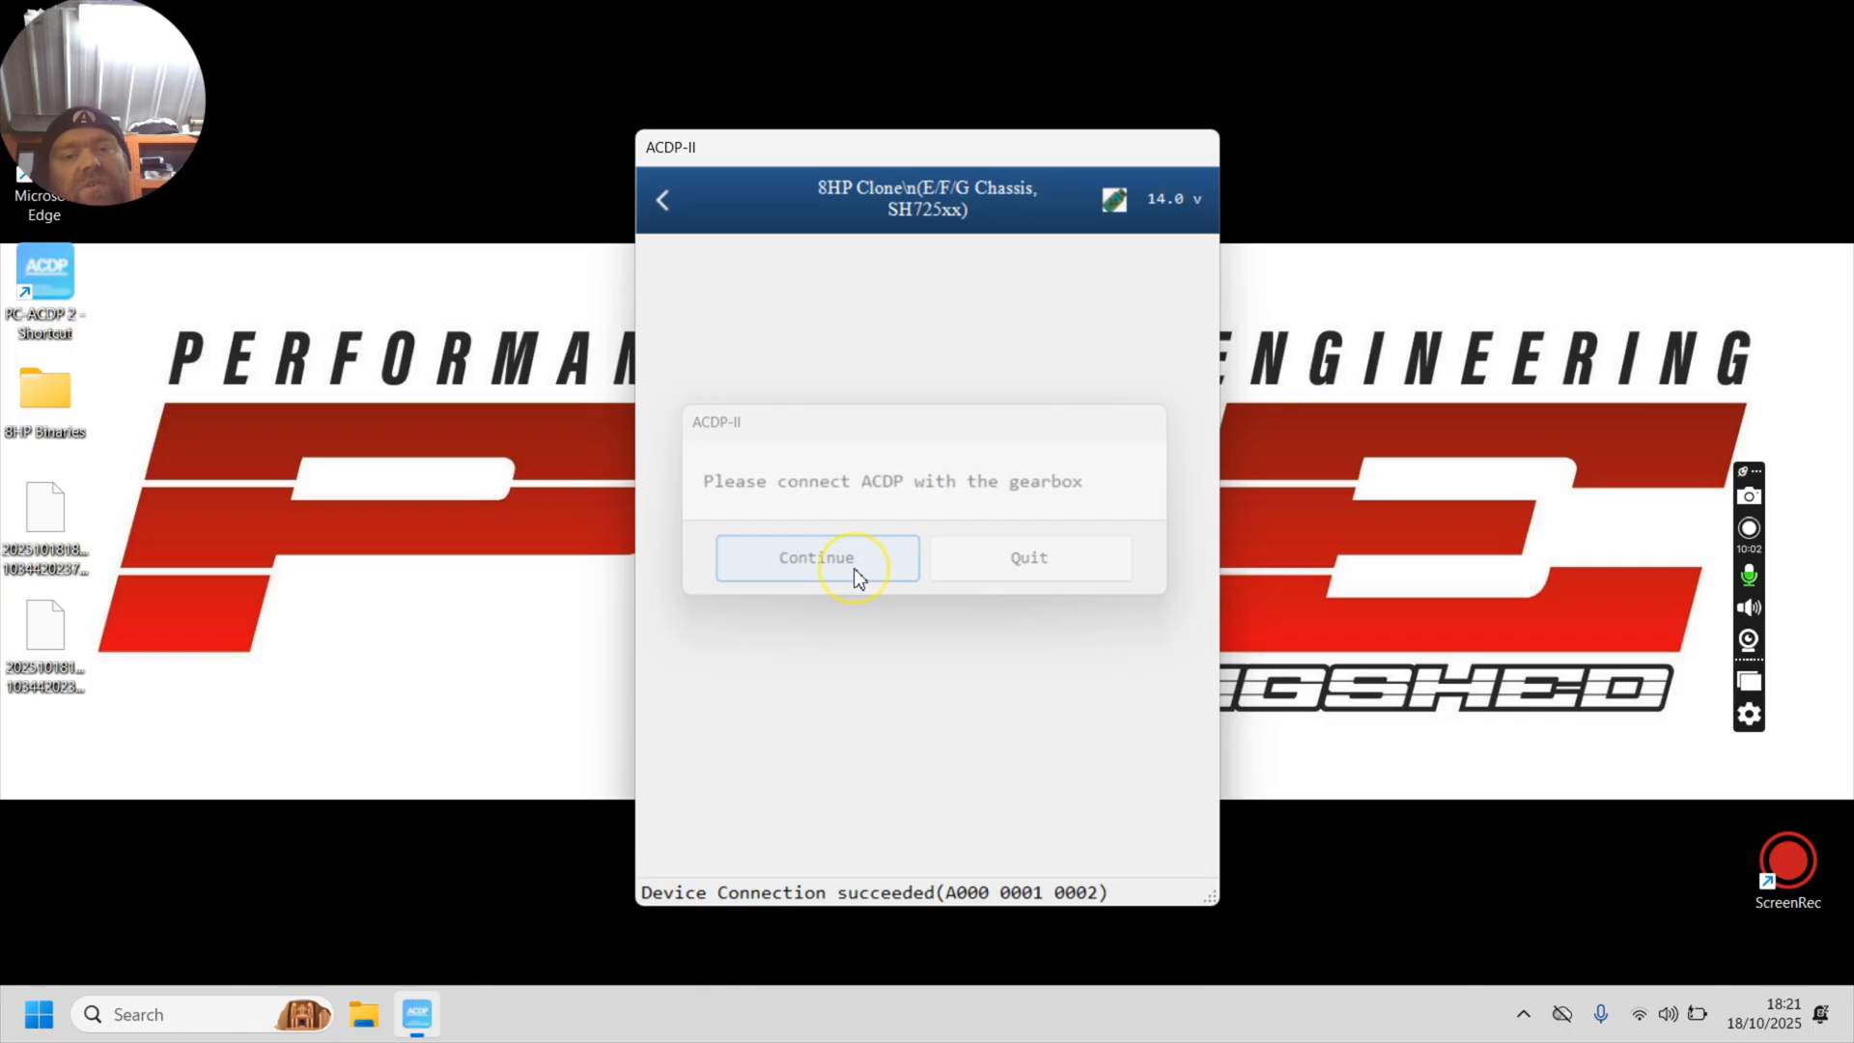
{"action": "left_click", "coordinate": [815, 556]}
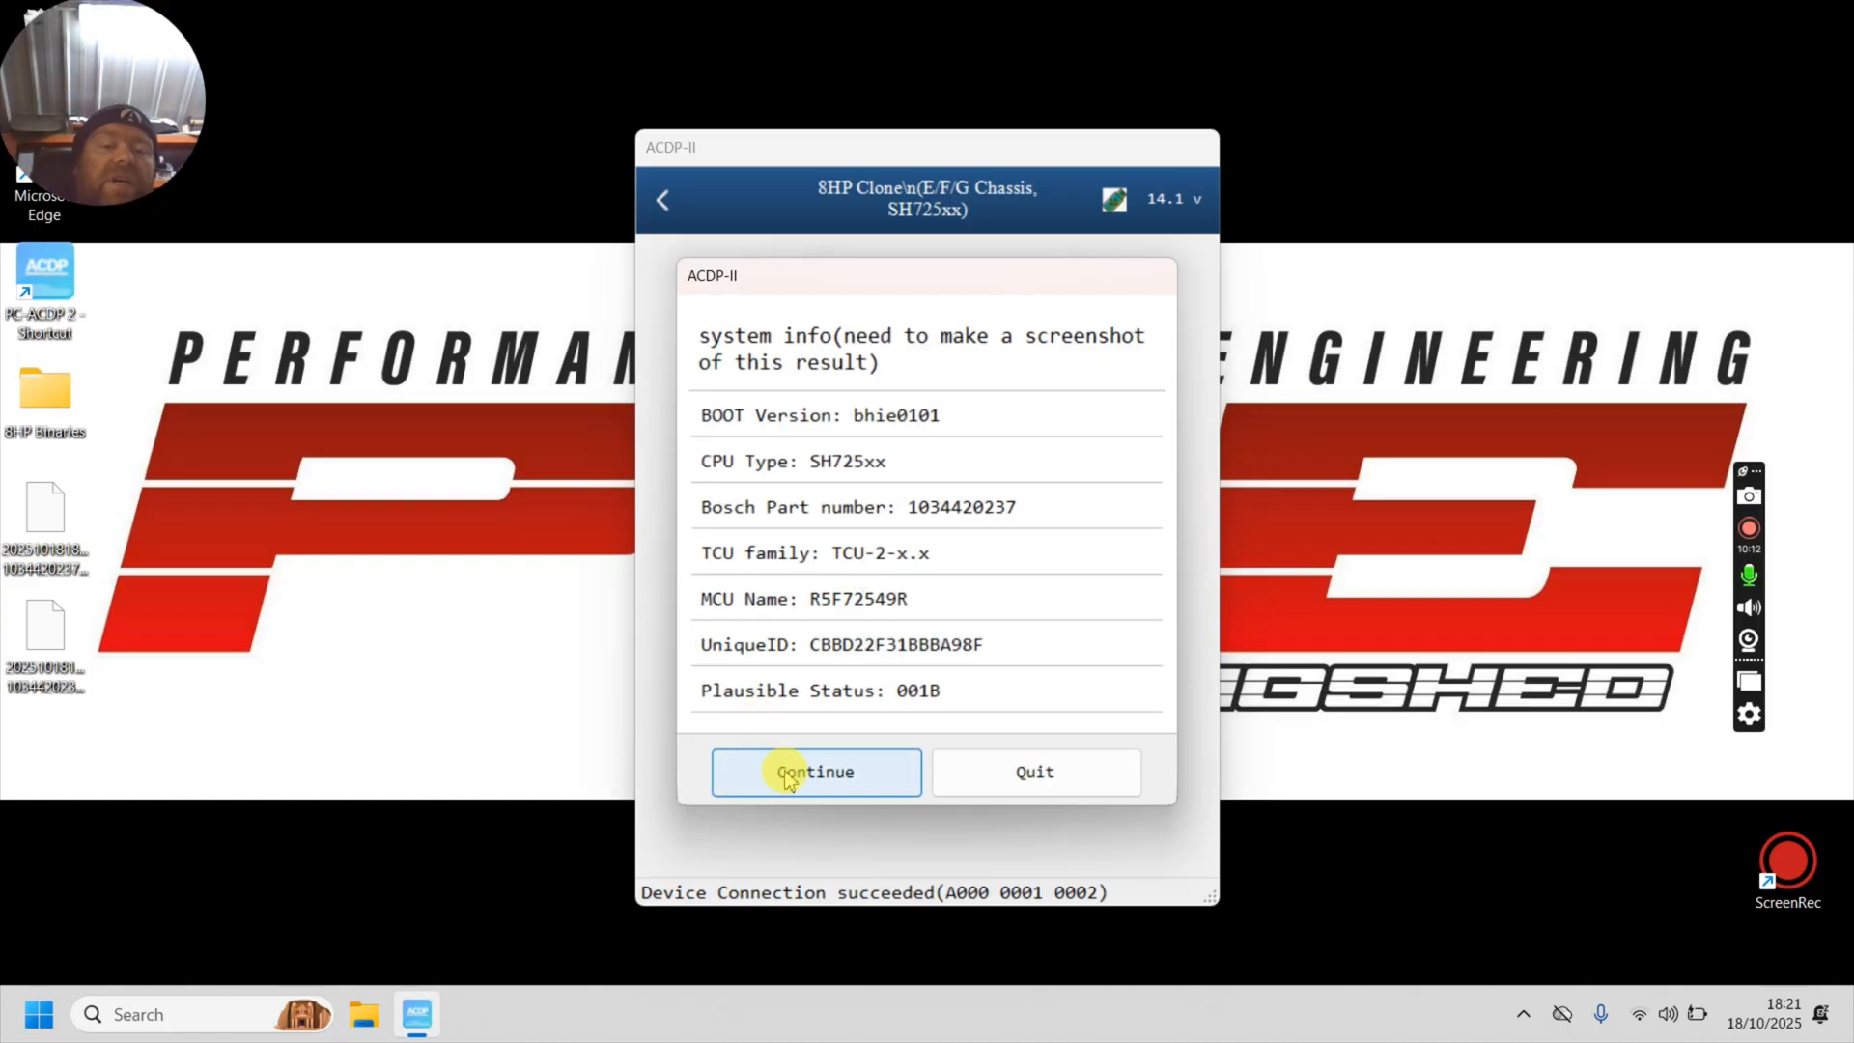
{"action": "left_click", "coordinate": [815, 770]}
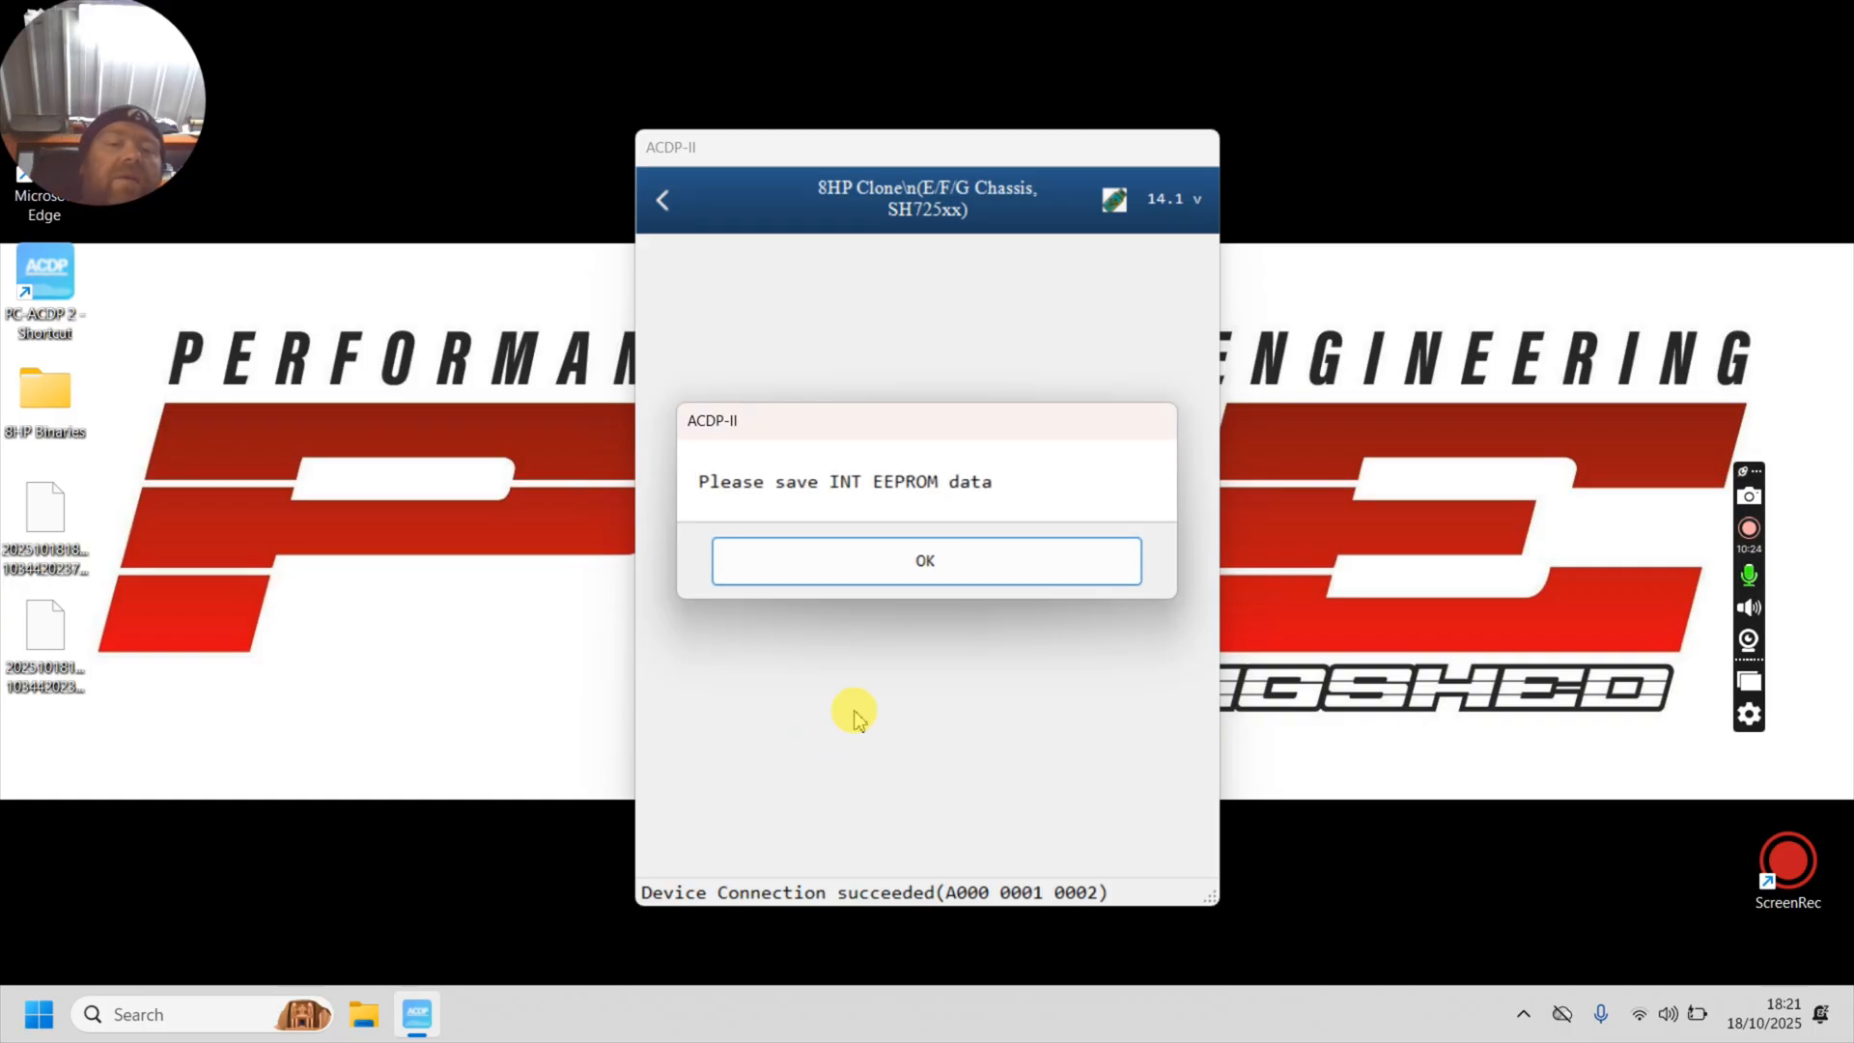
Step: Save the EEPROM backup file to the Desktop and acknowledge the finished messages
{"action": "left_click", "coordinate": [925, 560]}
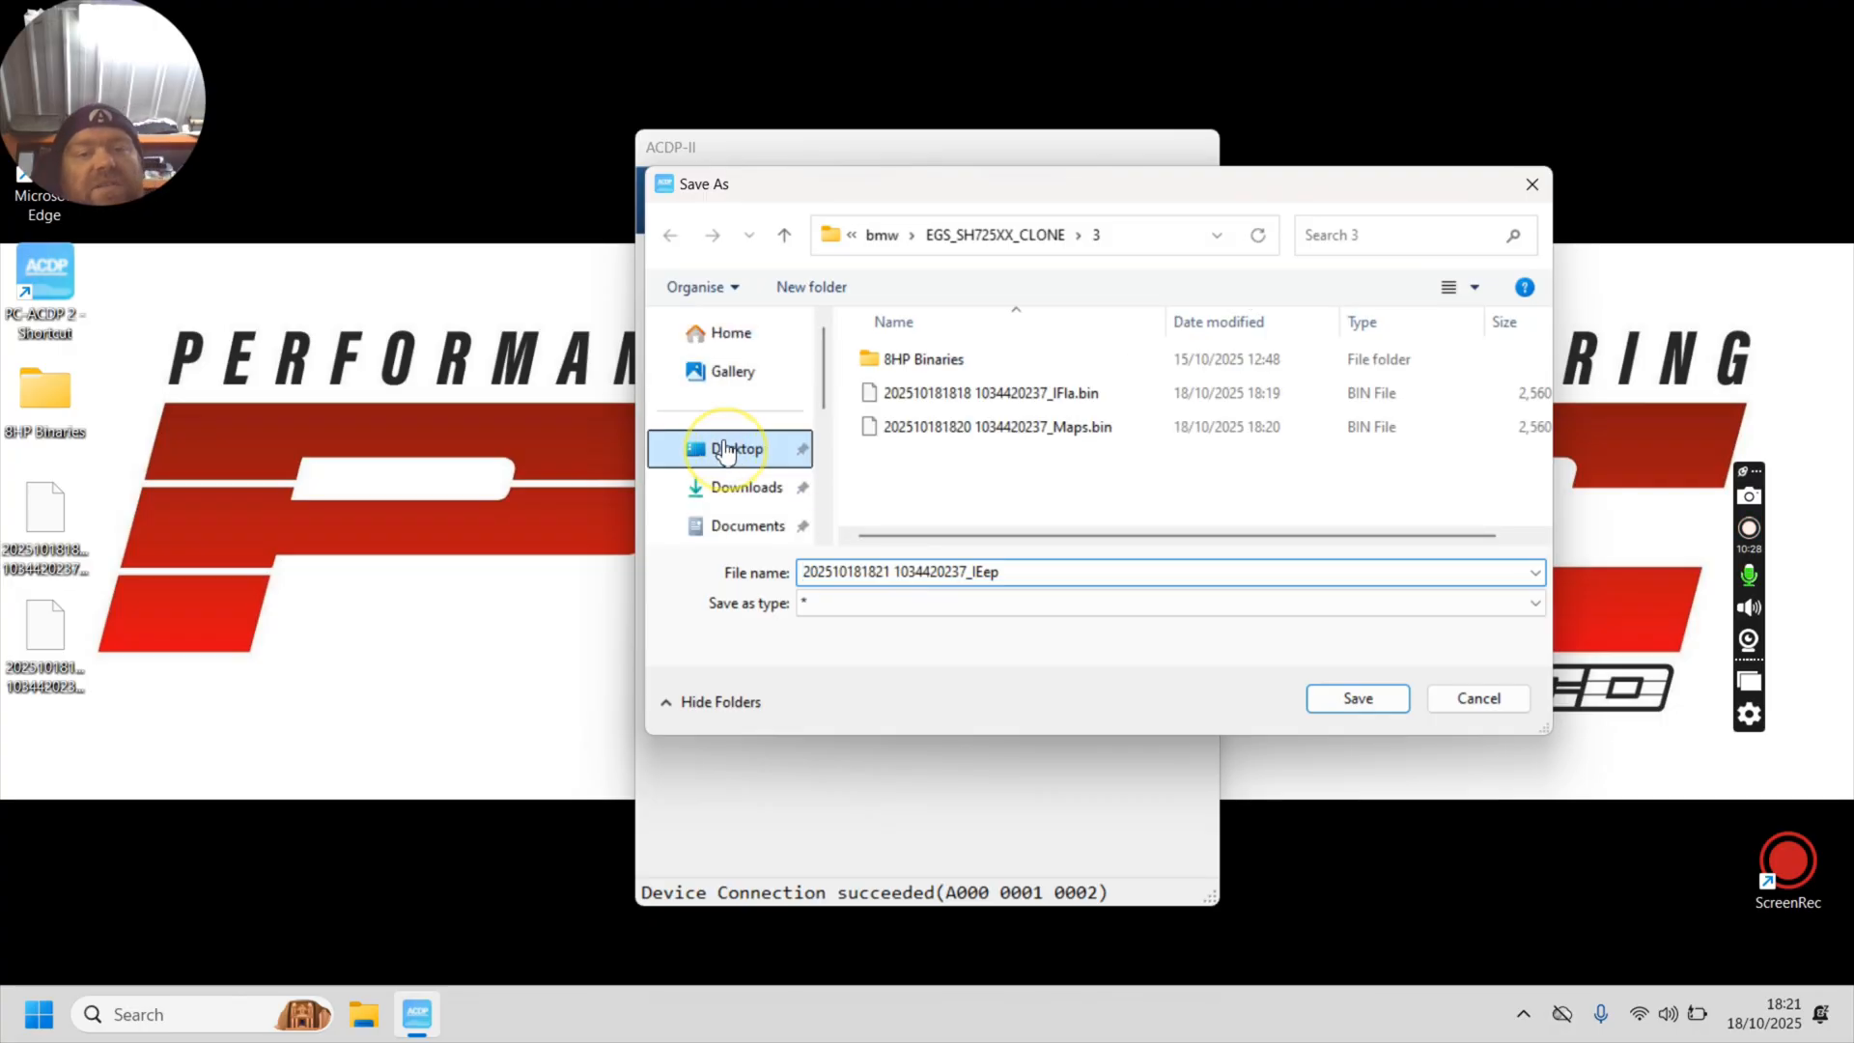
{"action": "left_click", "coordinate": [736, 448]}
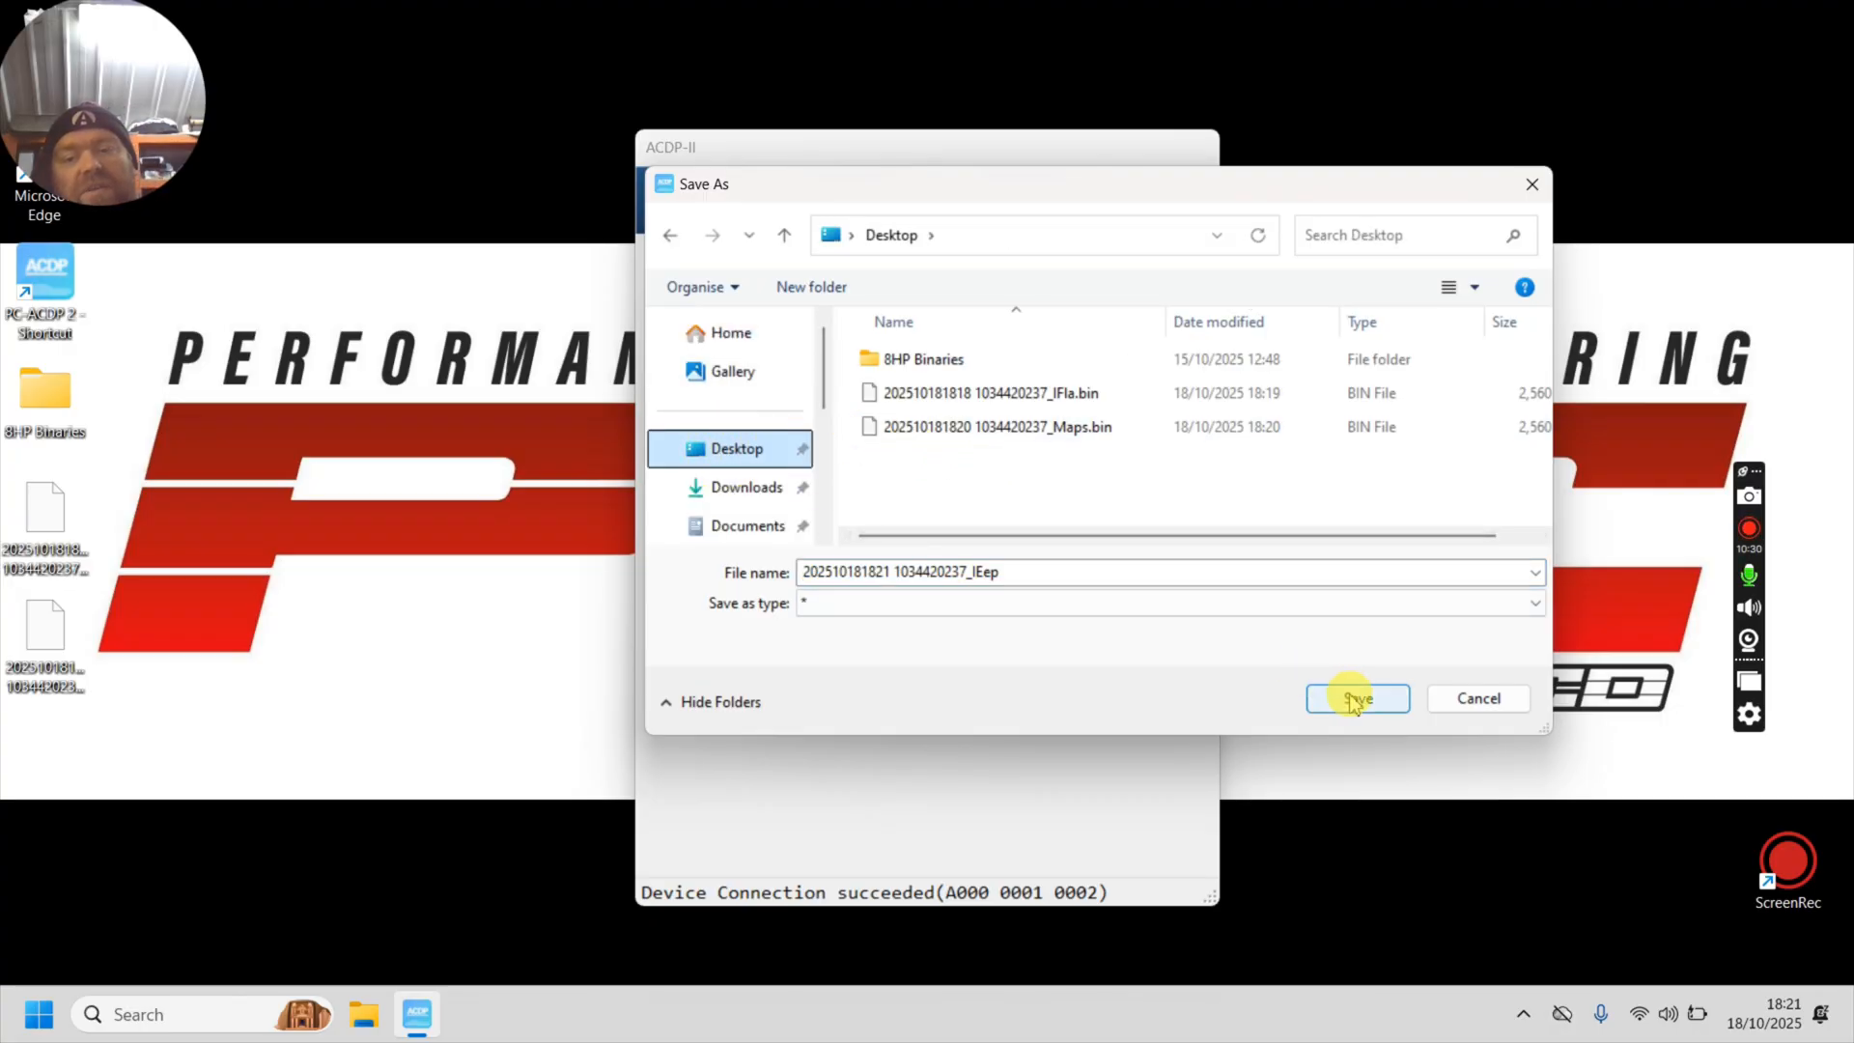
{"action": "left_click", "coordinate": [1356, 697]}
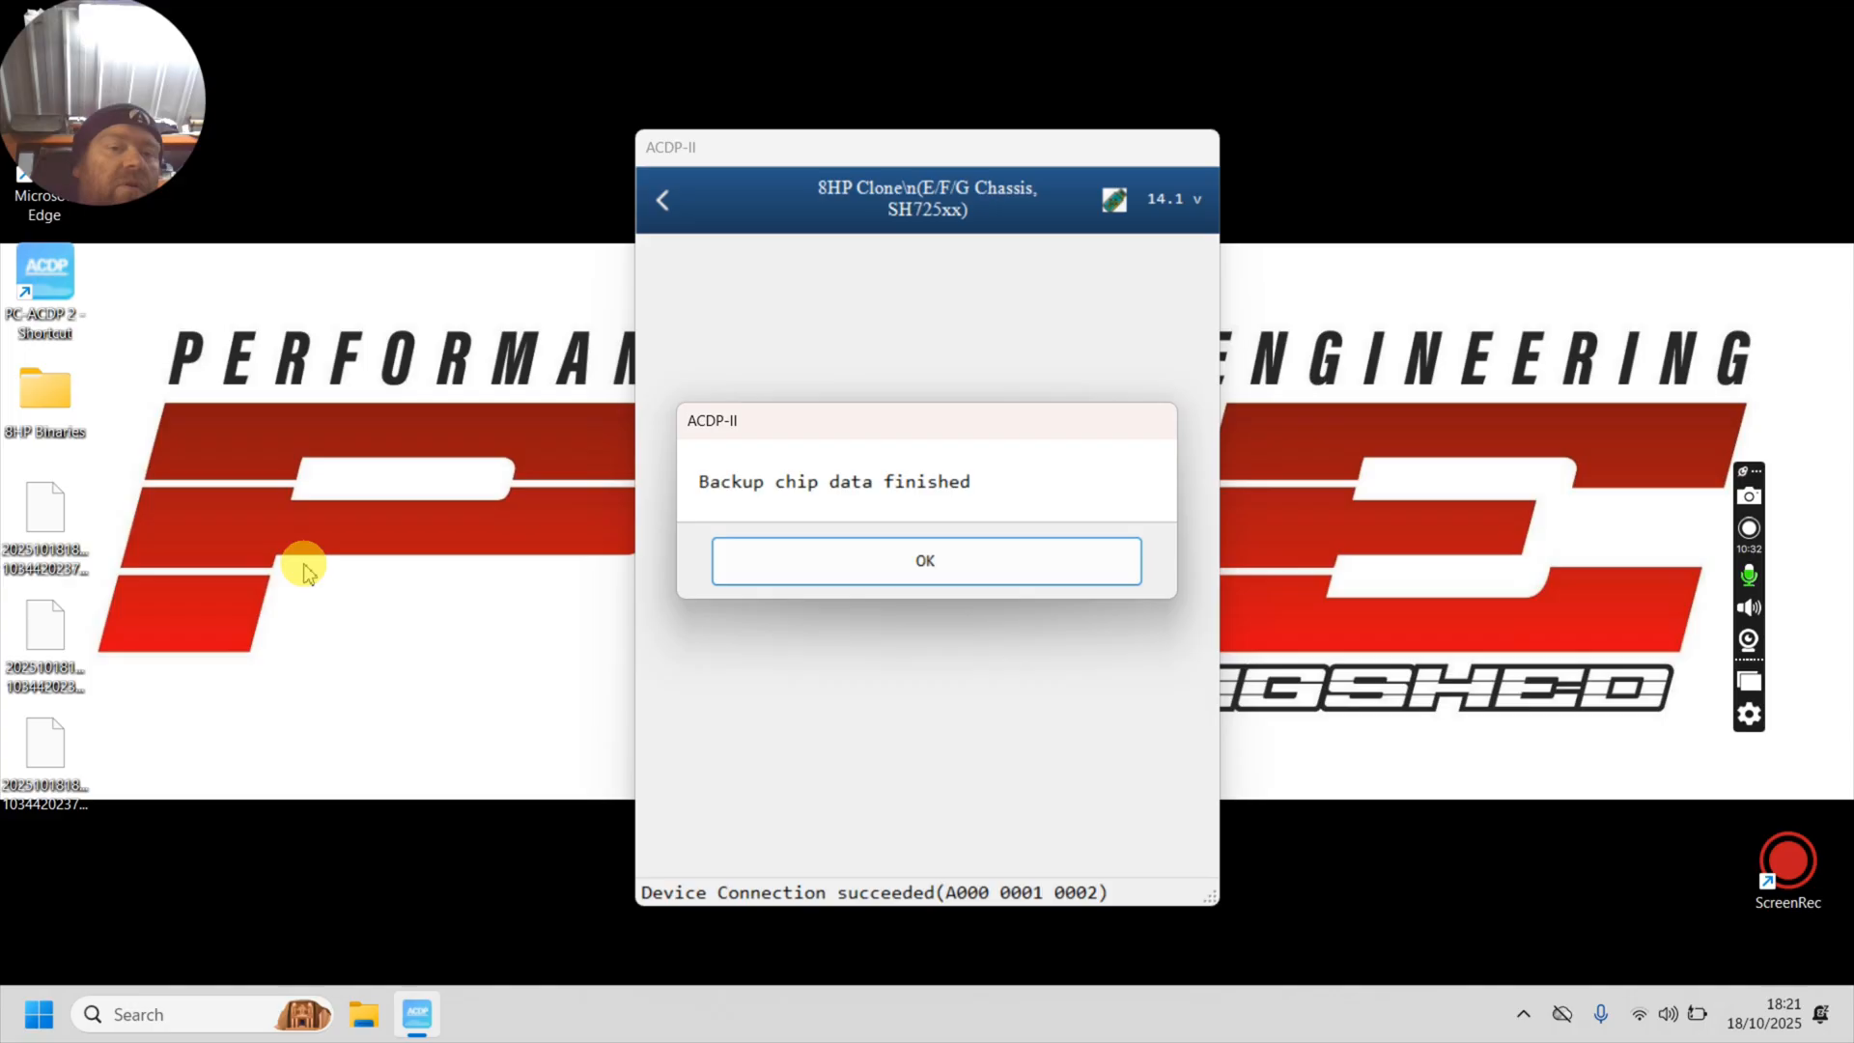
{"action": "left_click", "coordinate": [925, 560]}
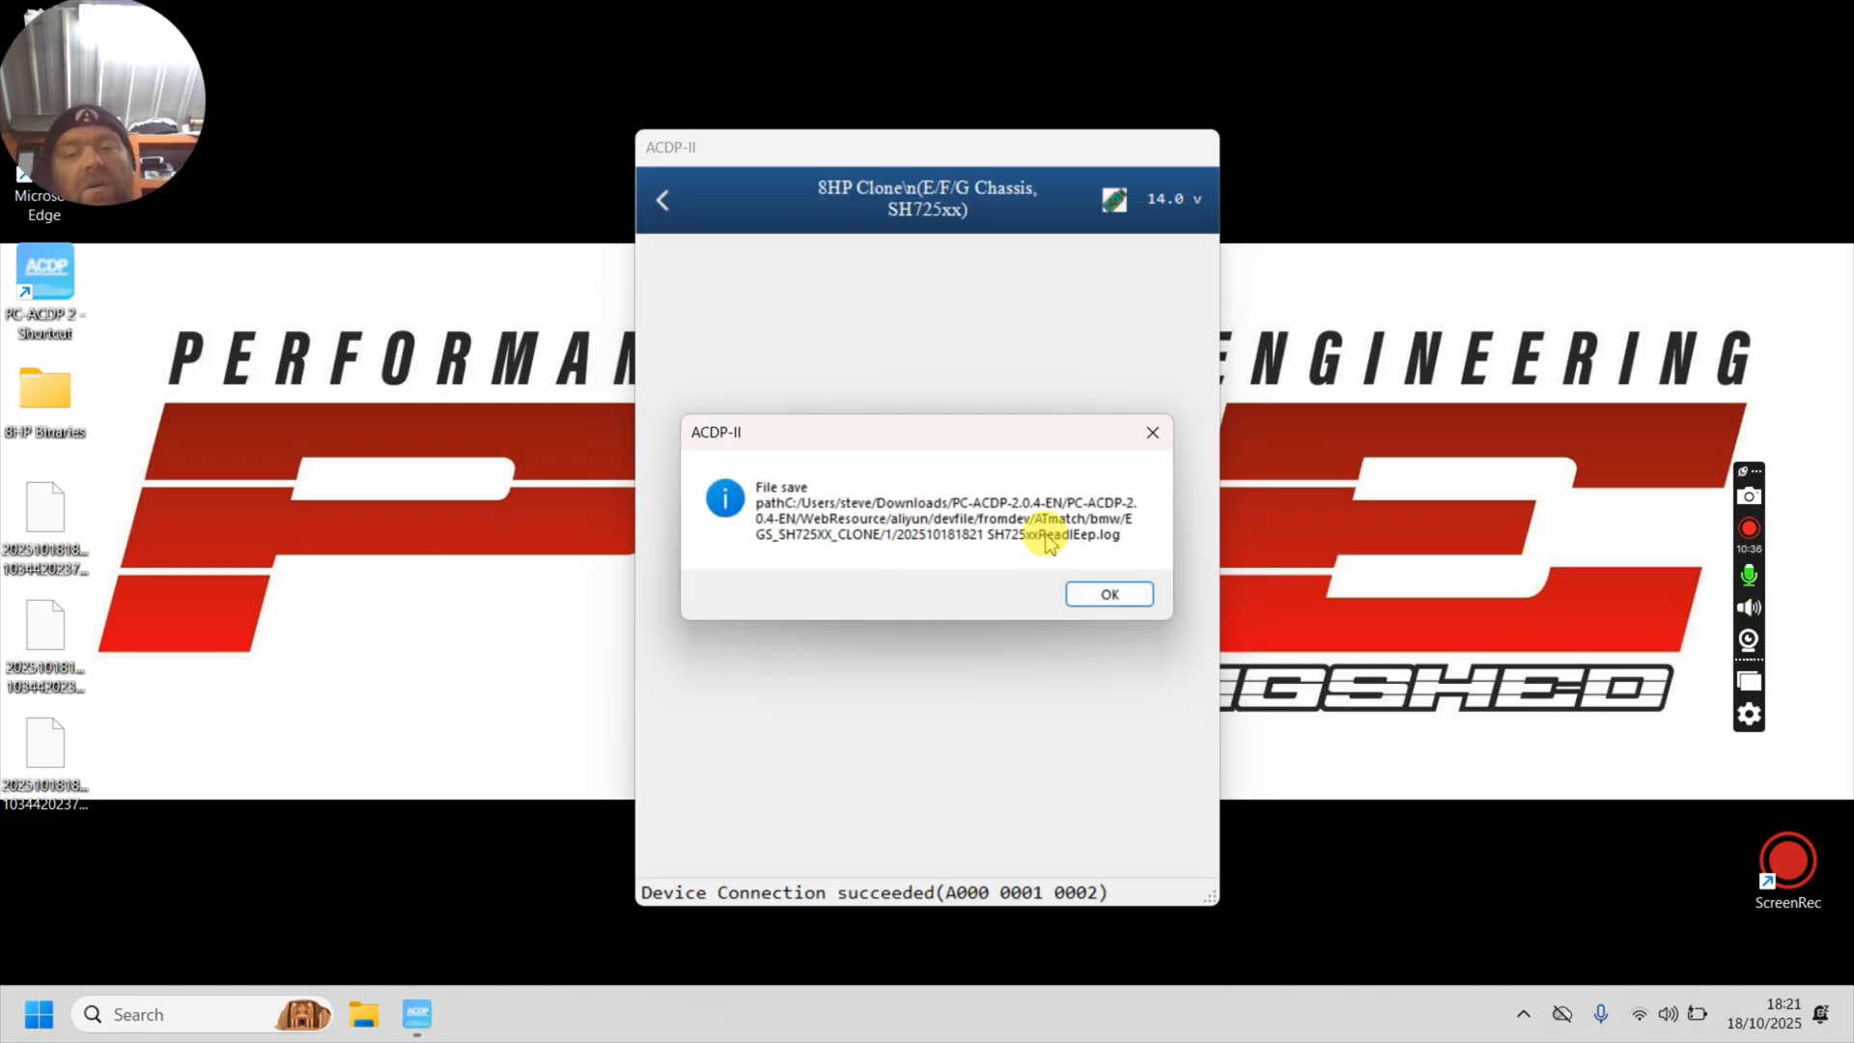
{"action": "left_click", "coordinate": [1107, 593]}
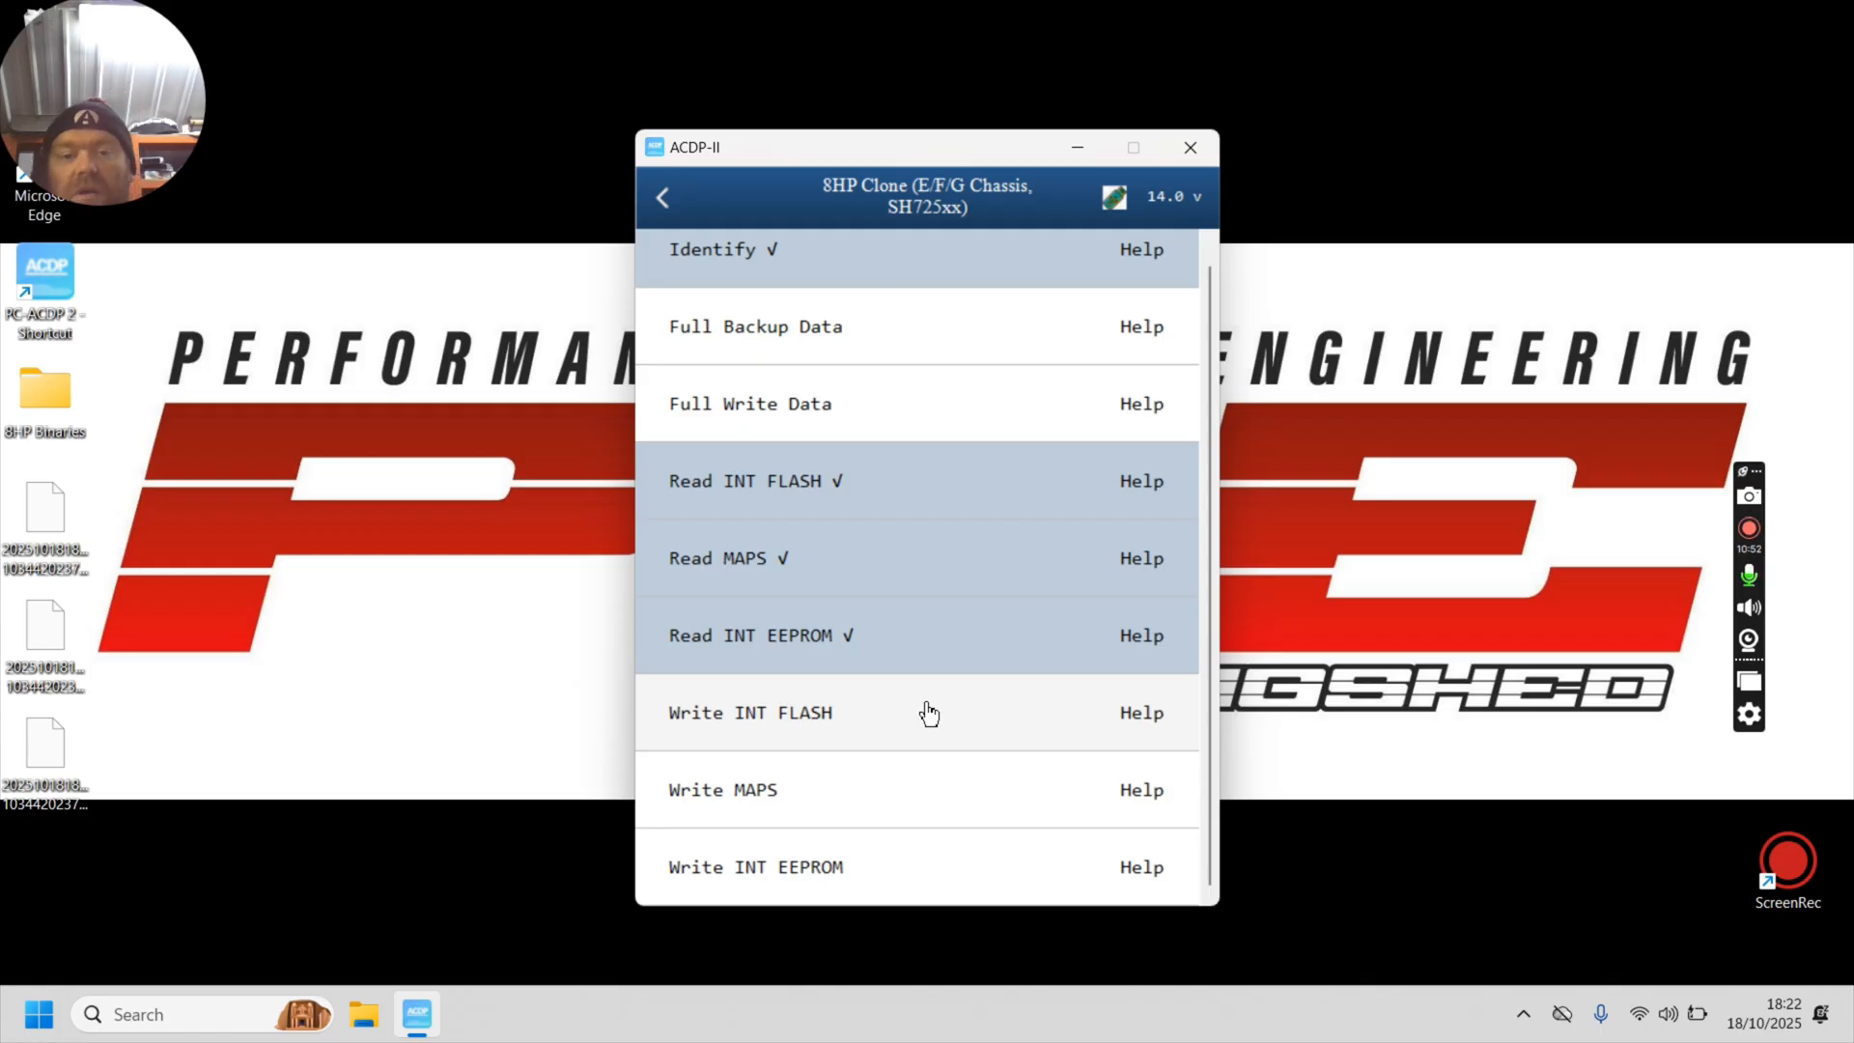
{"action": "mouse_move", "coordinate": [863, 796]}
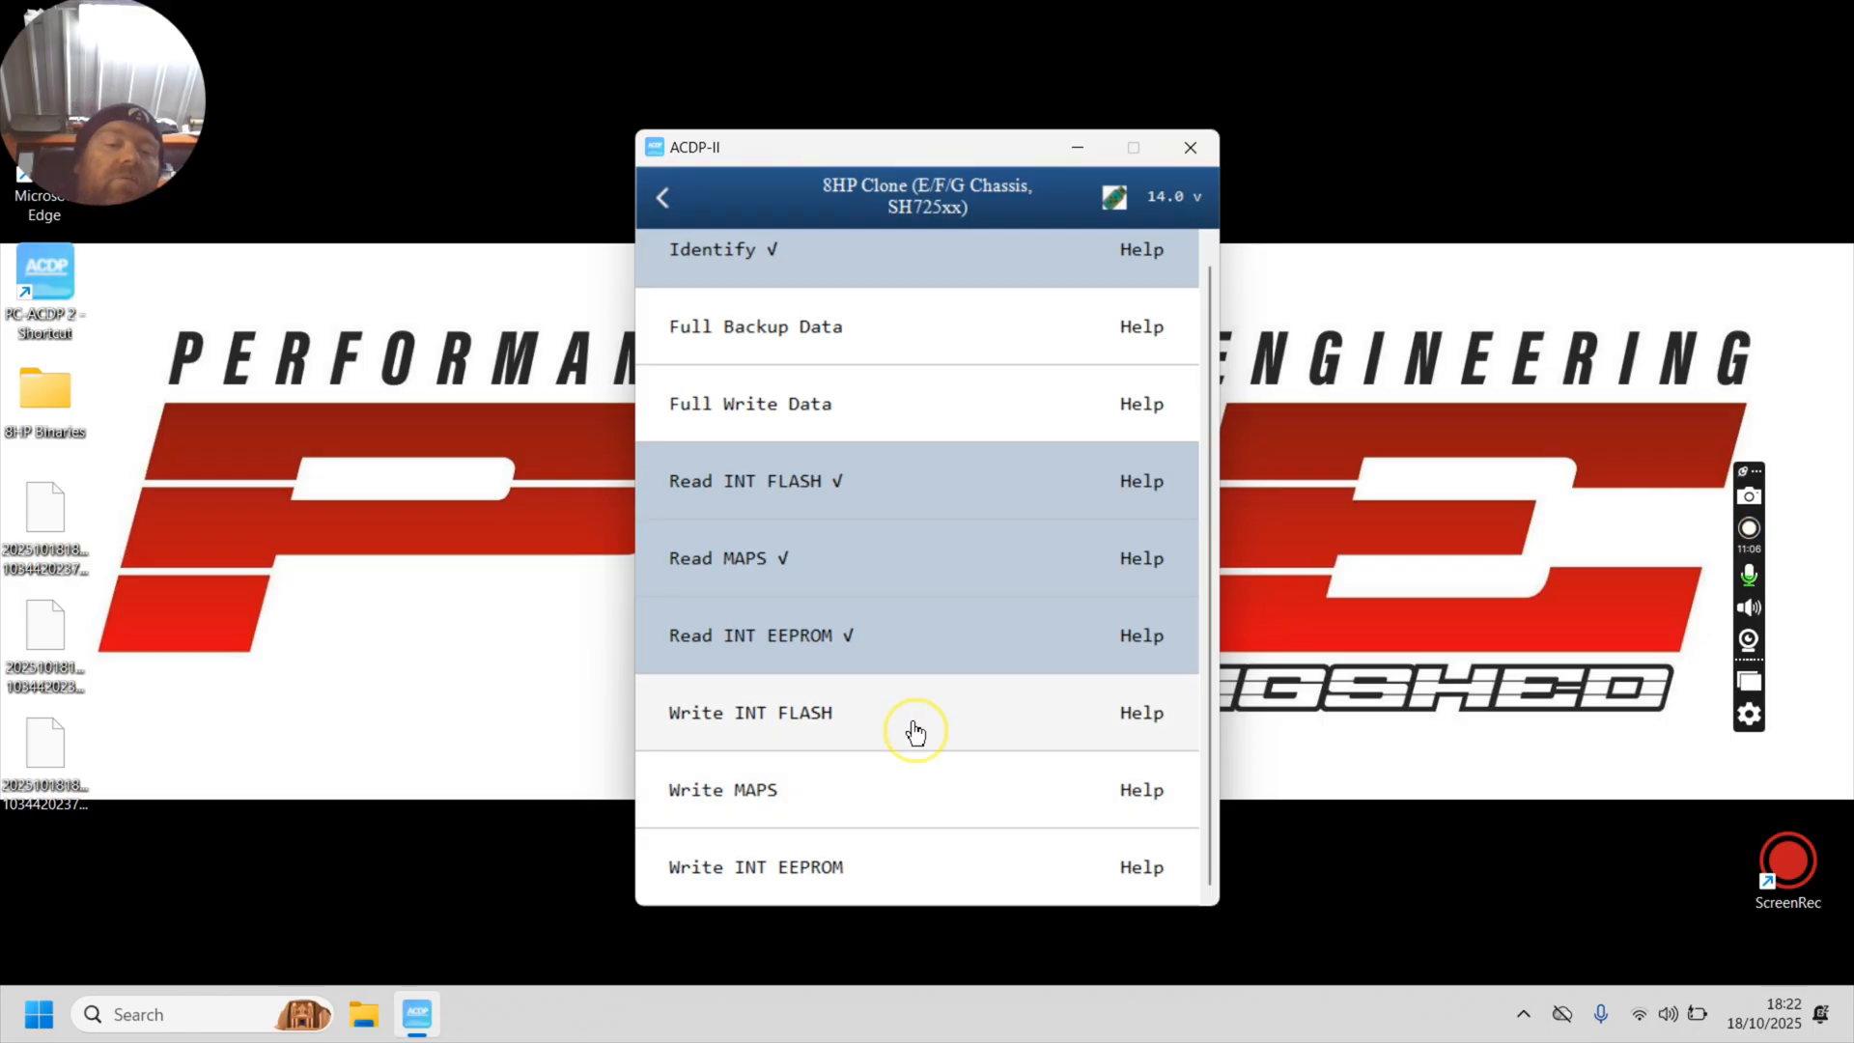
Step: Start Write INT FLASH on the gearbox unit
{"action": "left_click", "coordinate": [749, 713]}
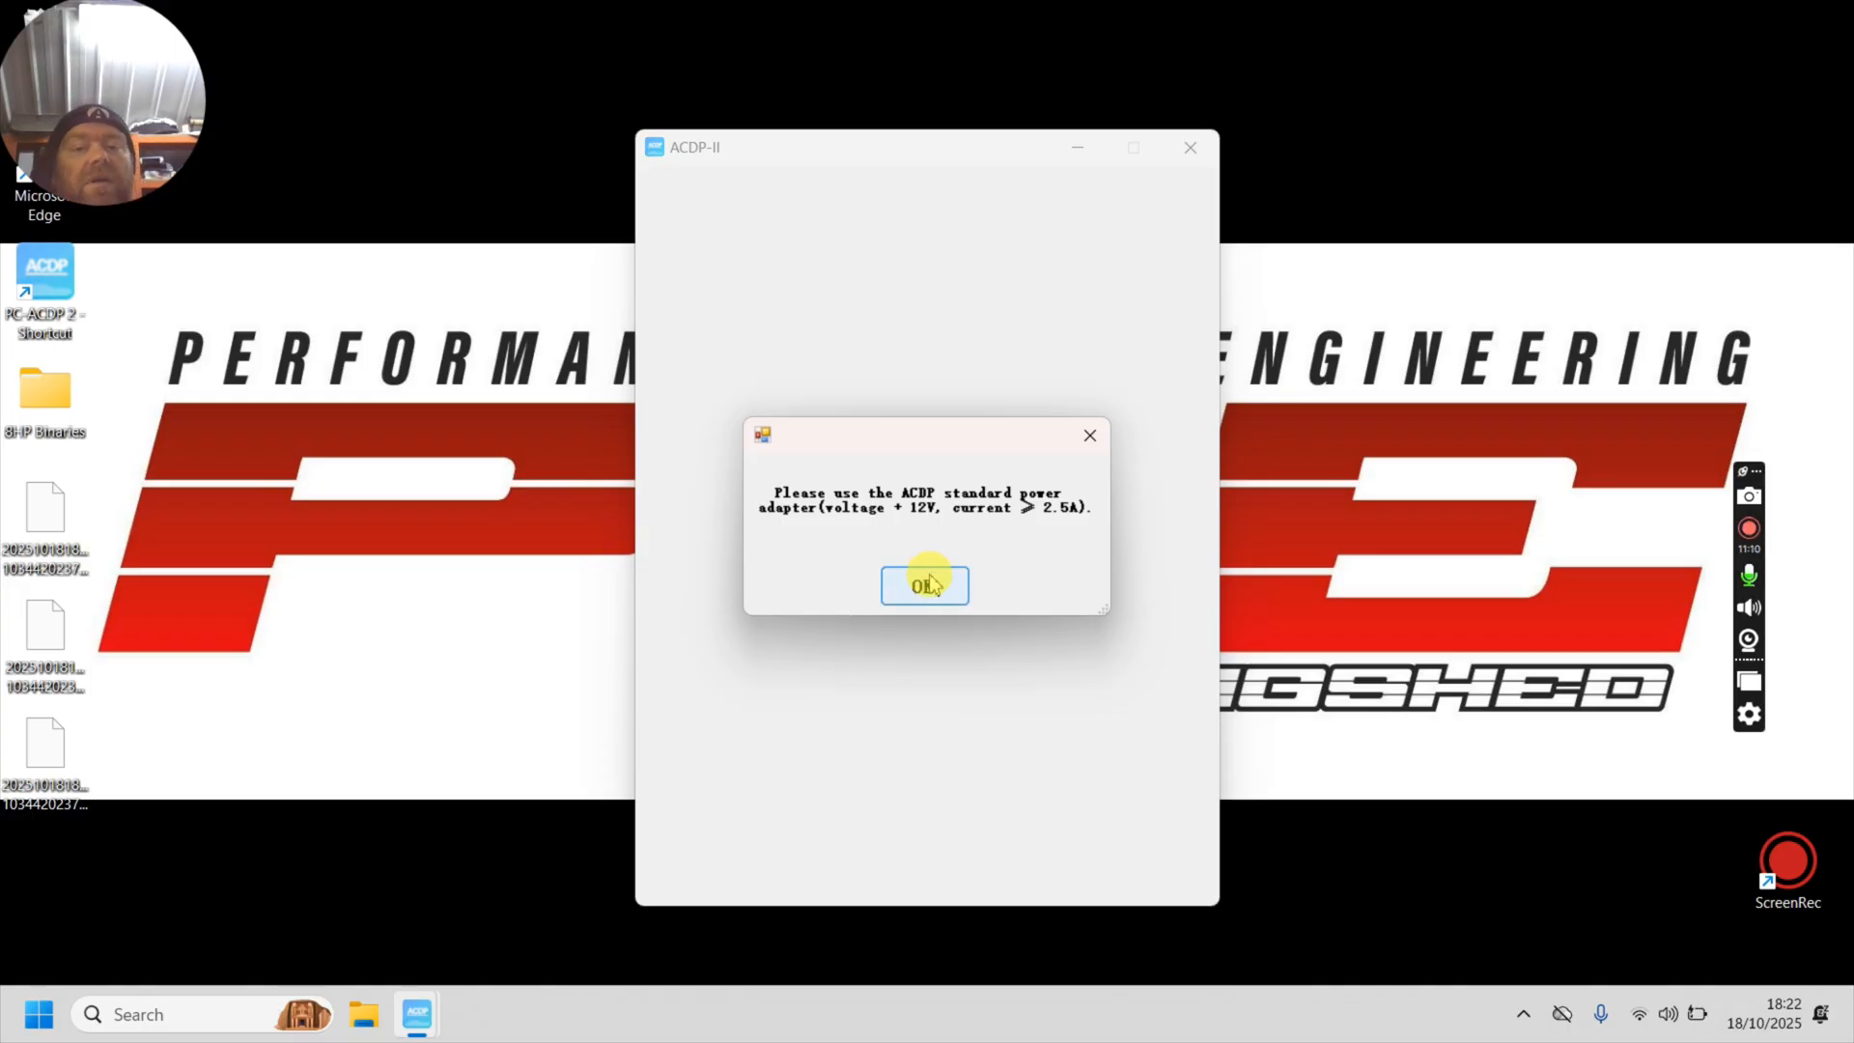
Step: Confirm the power adapter notice, gearbox connection and system info until the INT FLASH data request appears
{"action": "left_click", "coordinate": [925, 586]}
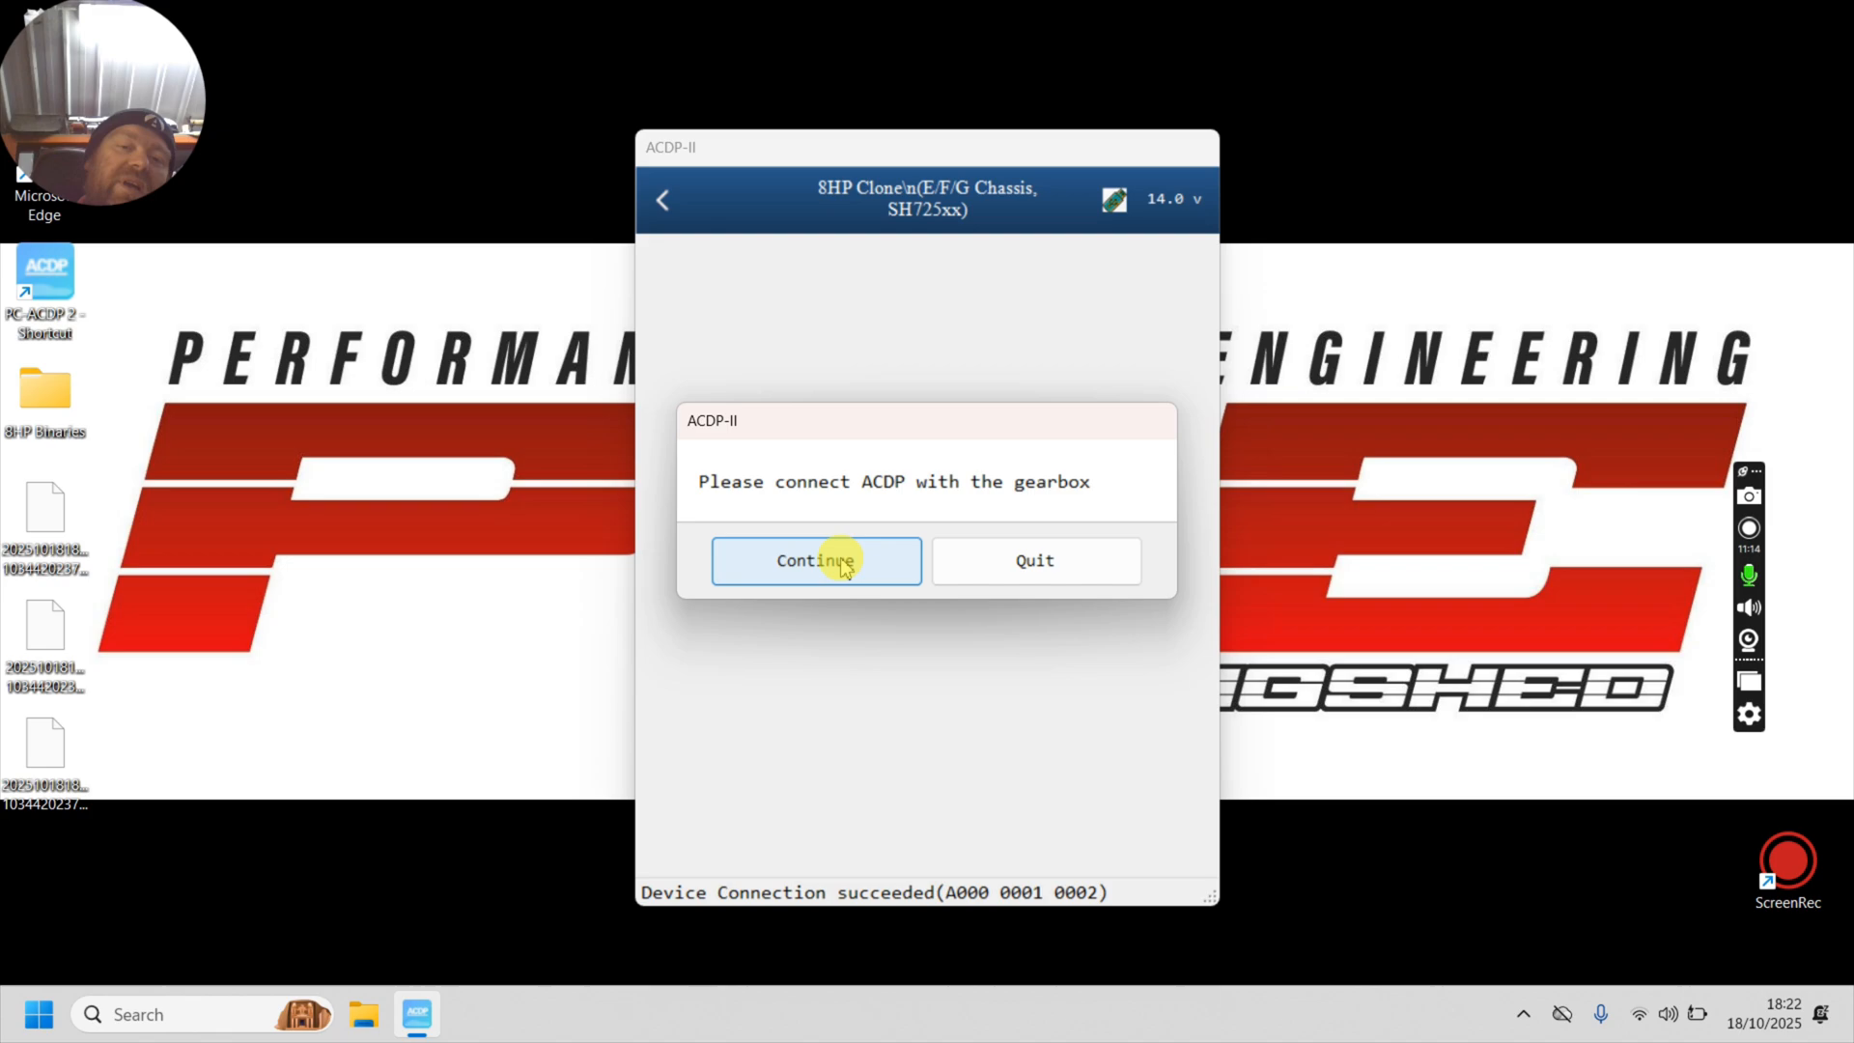
{"action": "left_click", "coordinate": [815, 561]}
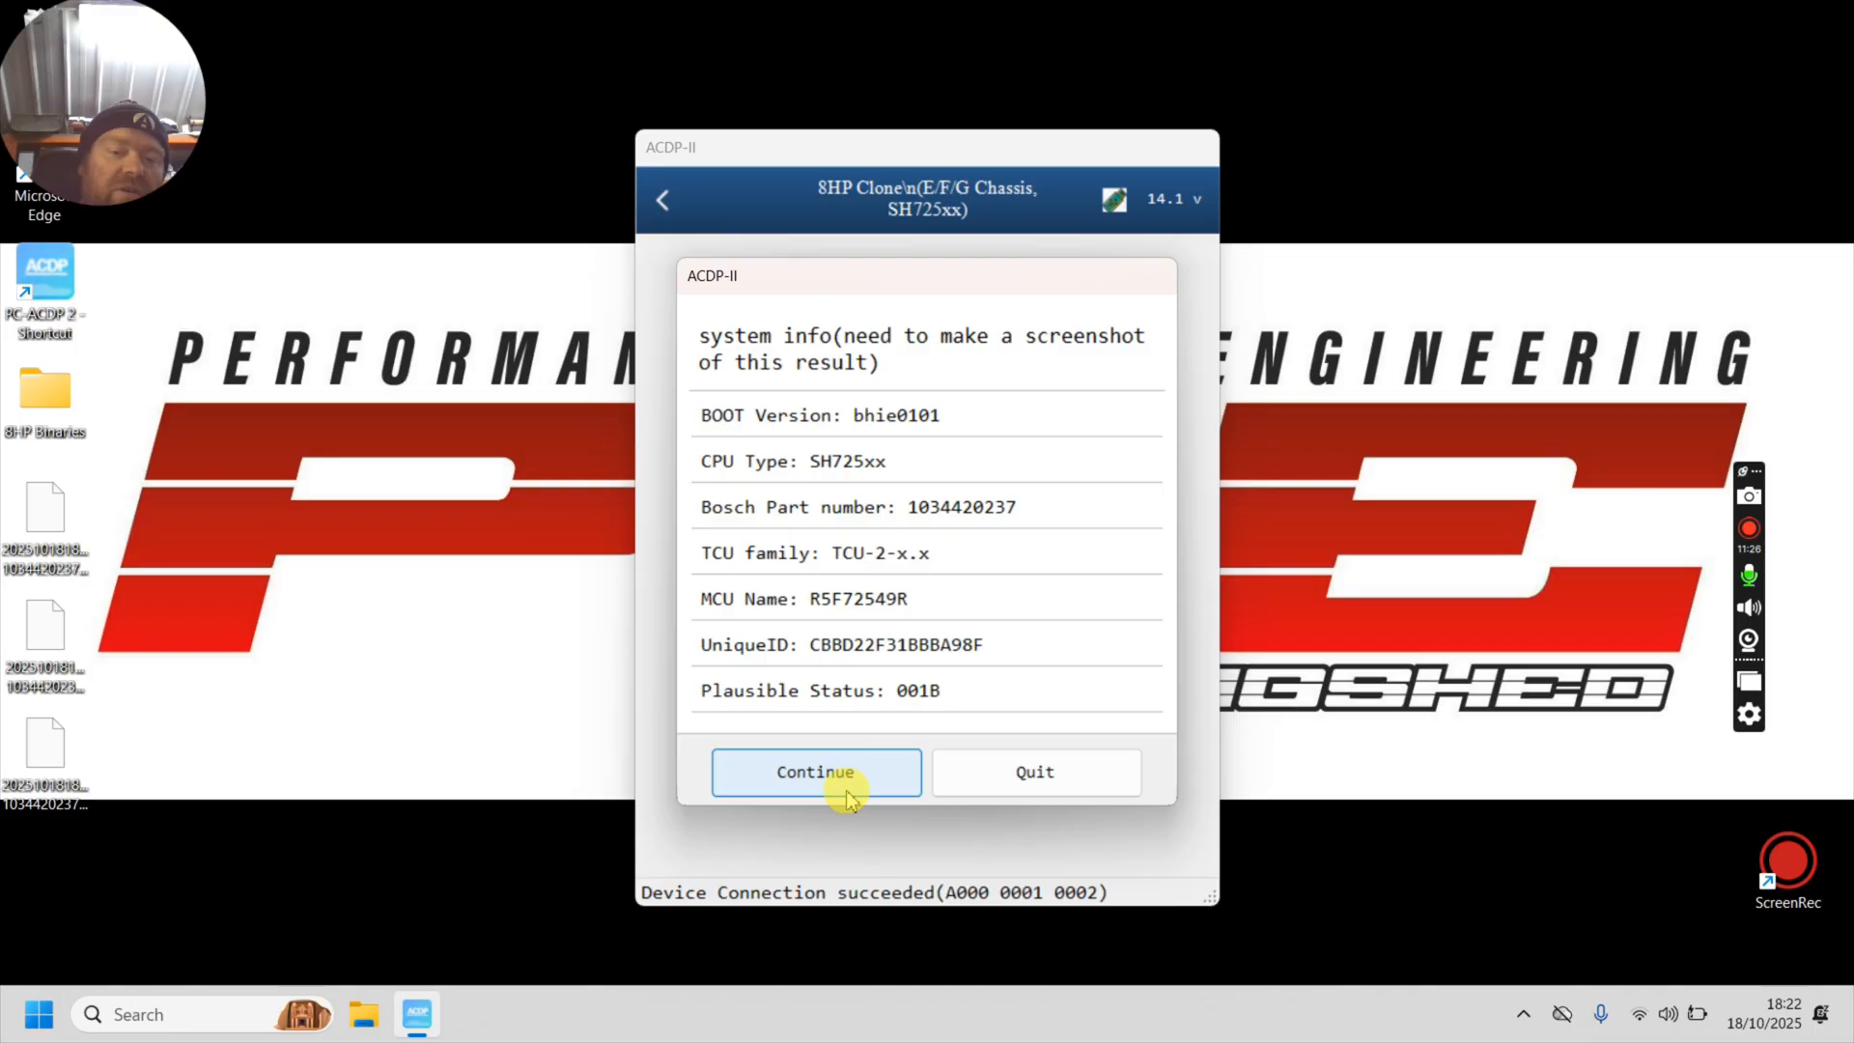
{"action": "left_click", "coordinate": [815, 771]}
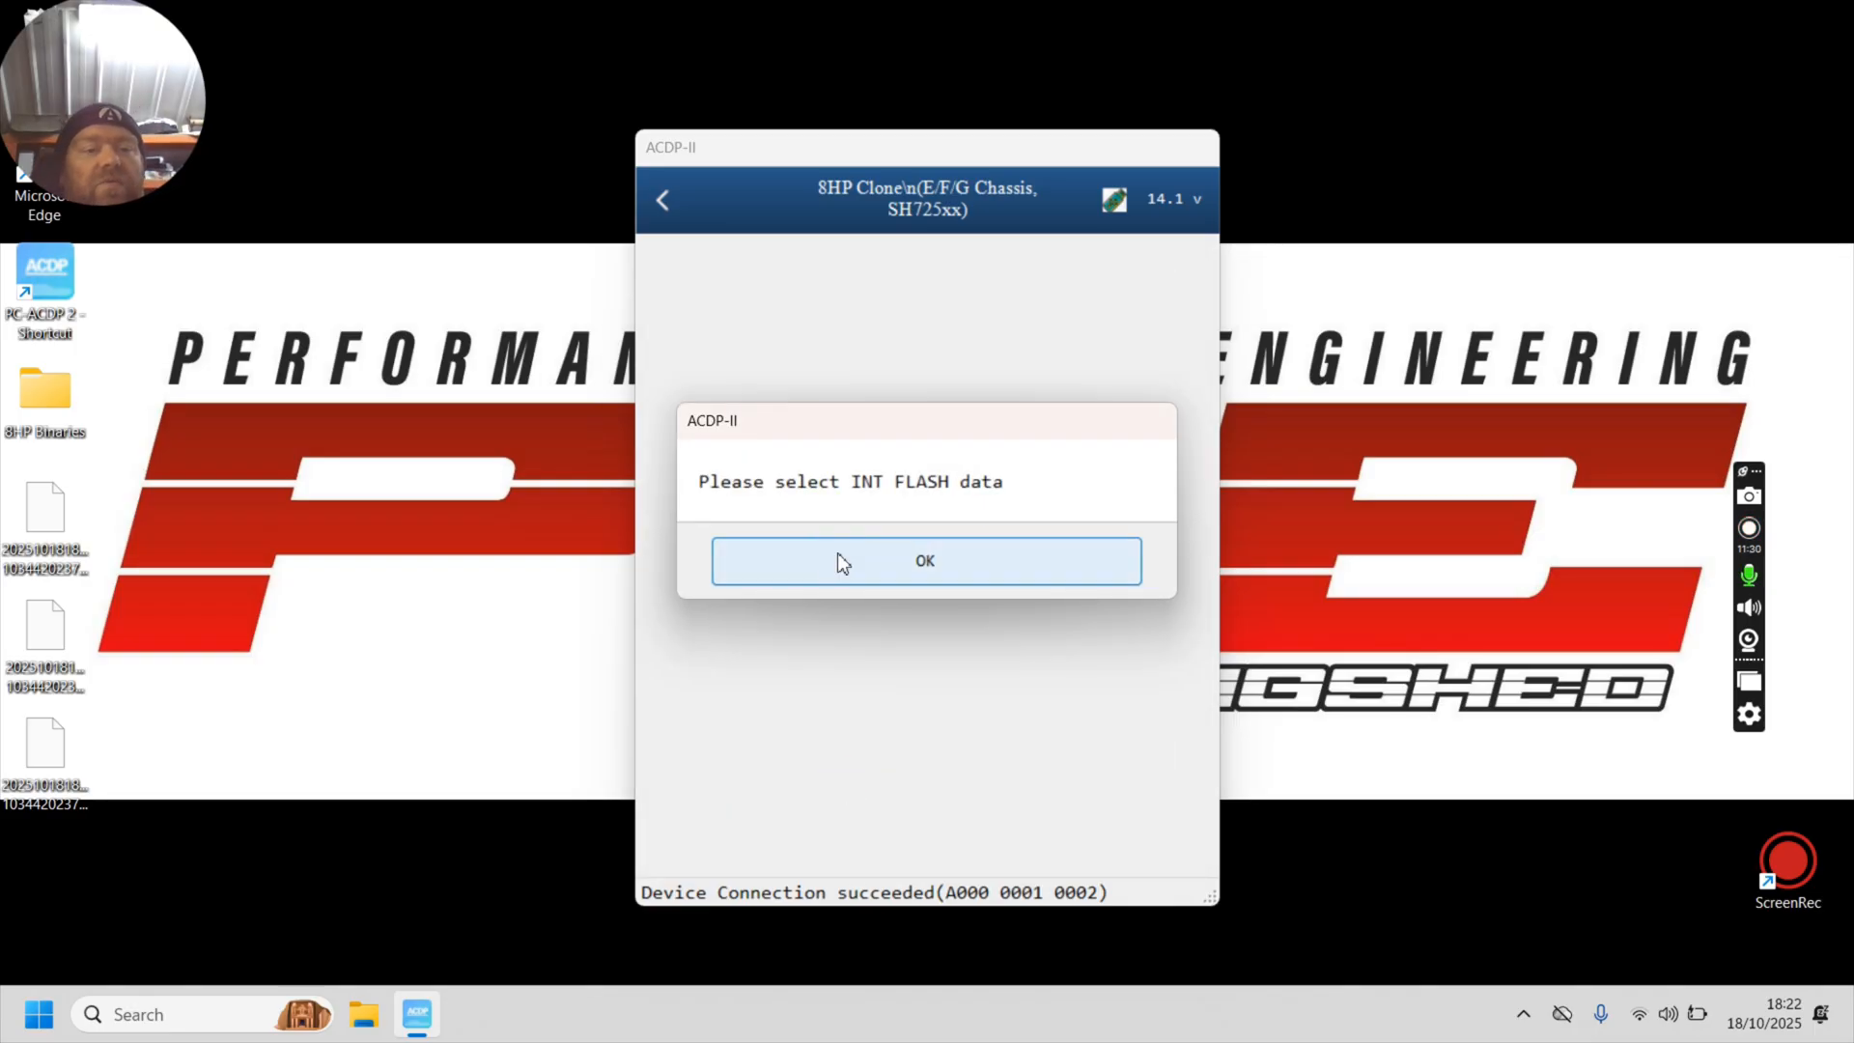
{"action": "left_click", "coordinate": [926, 560]}
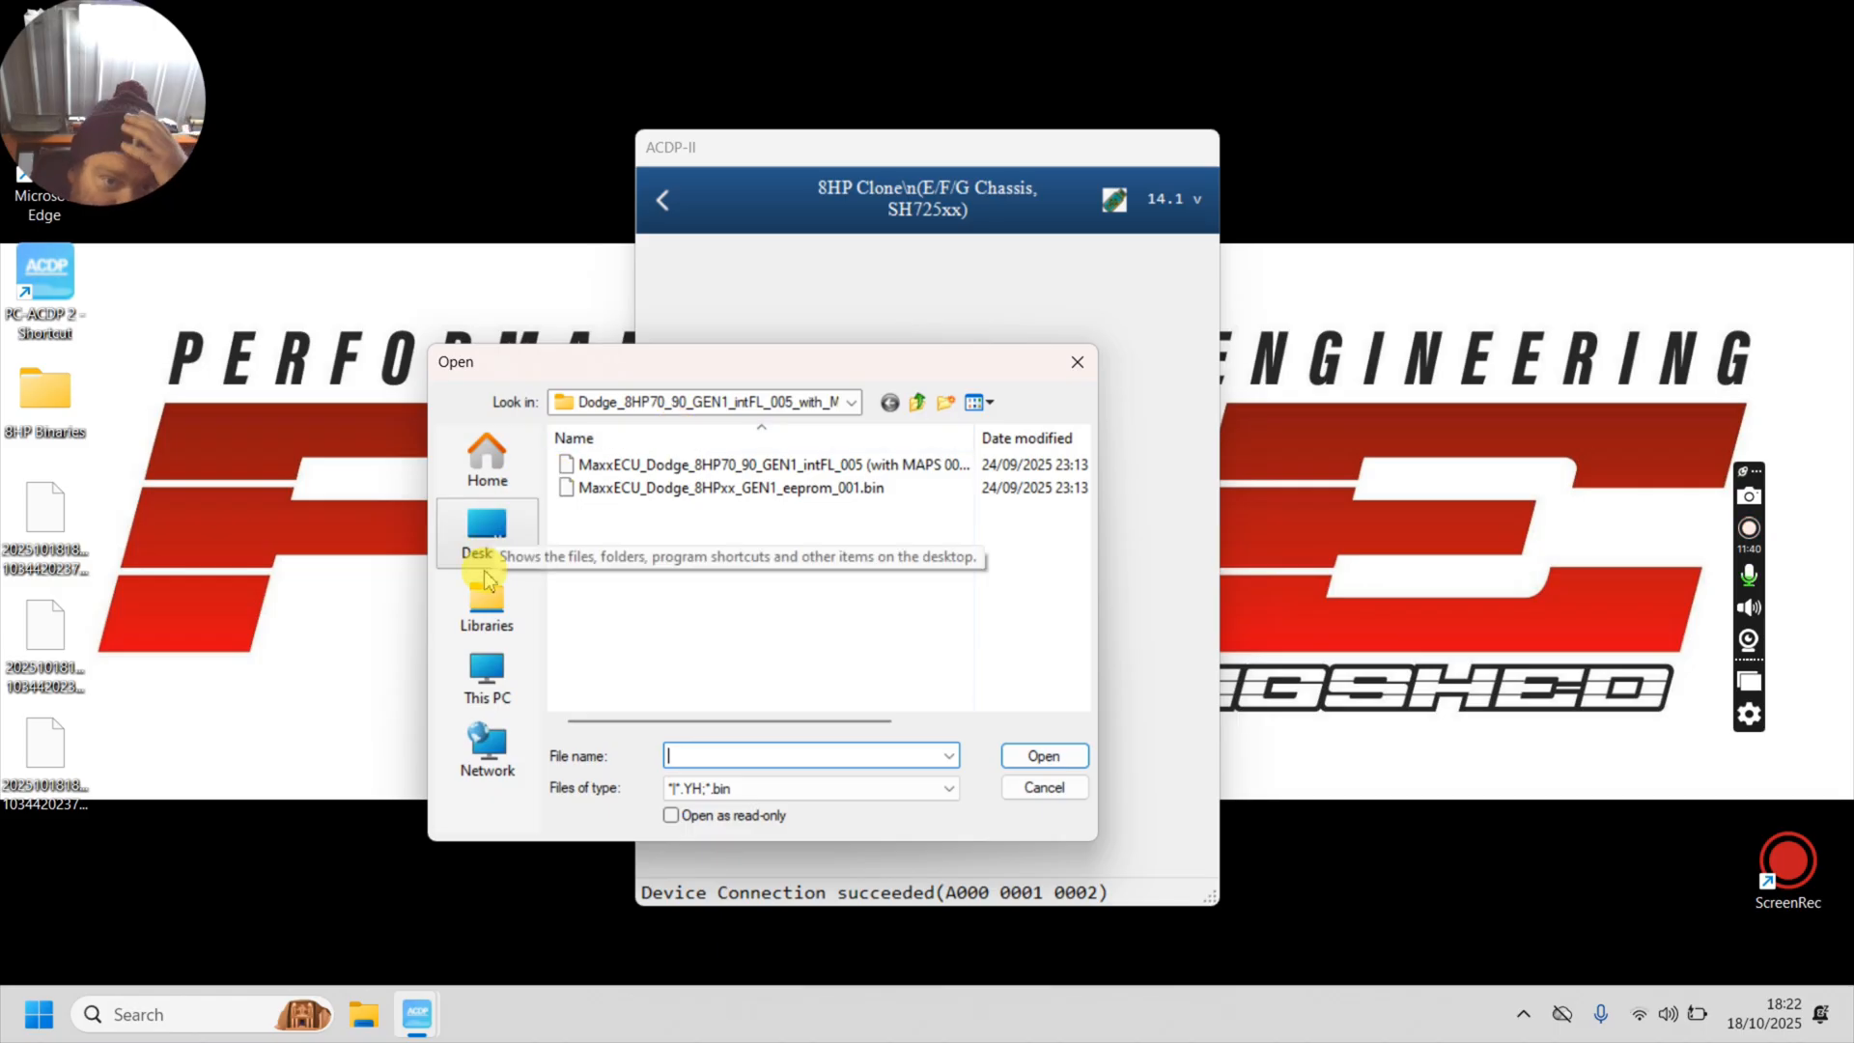
Step: Browse Desktop > 8HP Binaries > Dodge_8HP70_90 and select the MaxxECU intFL_005 BETA1 (MAPS 004) .sbin
{"action": "left_click", "coordinate": [487, 533]}
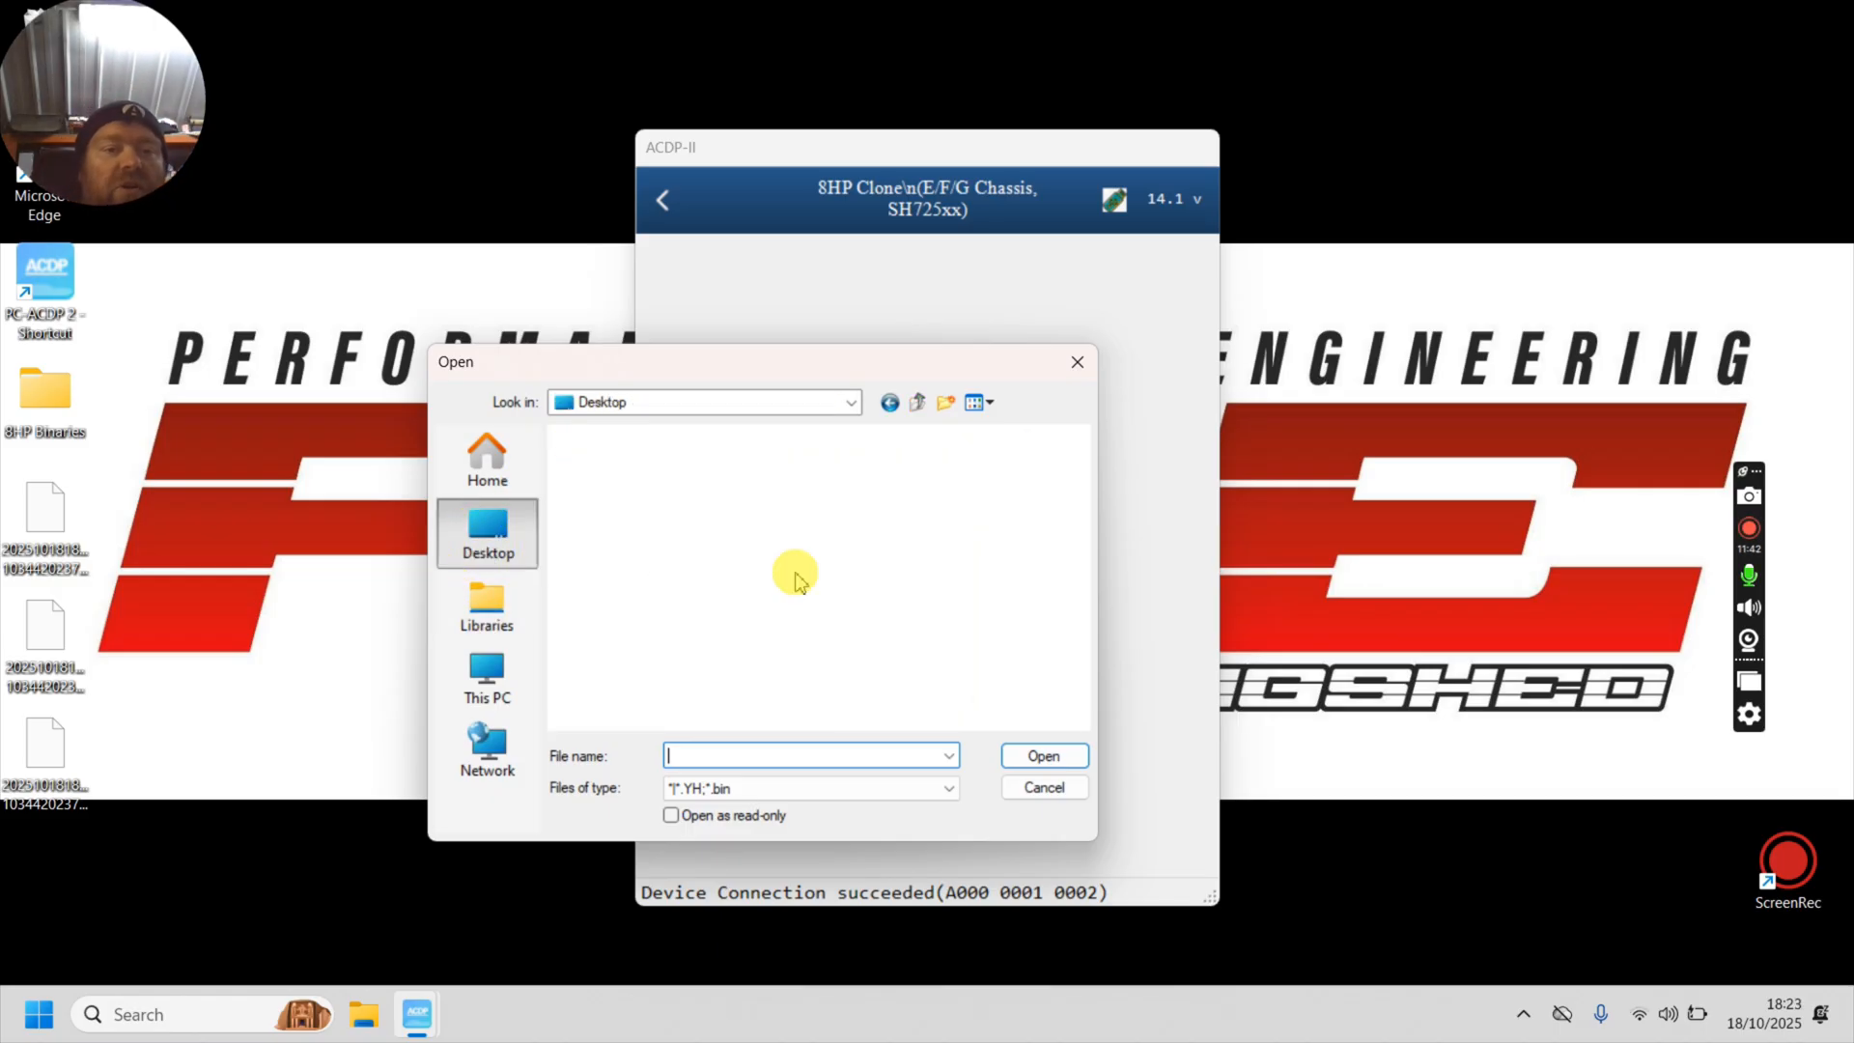
{"action": "left_click", "coordinate": [682, 700]}
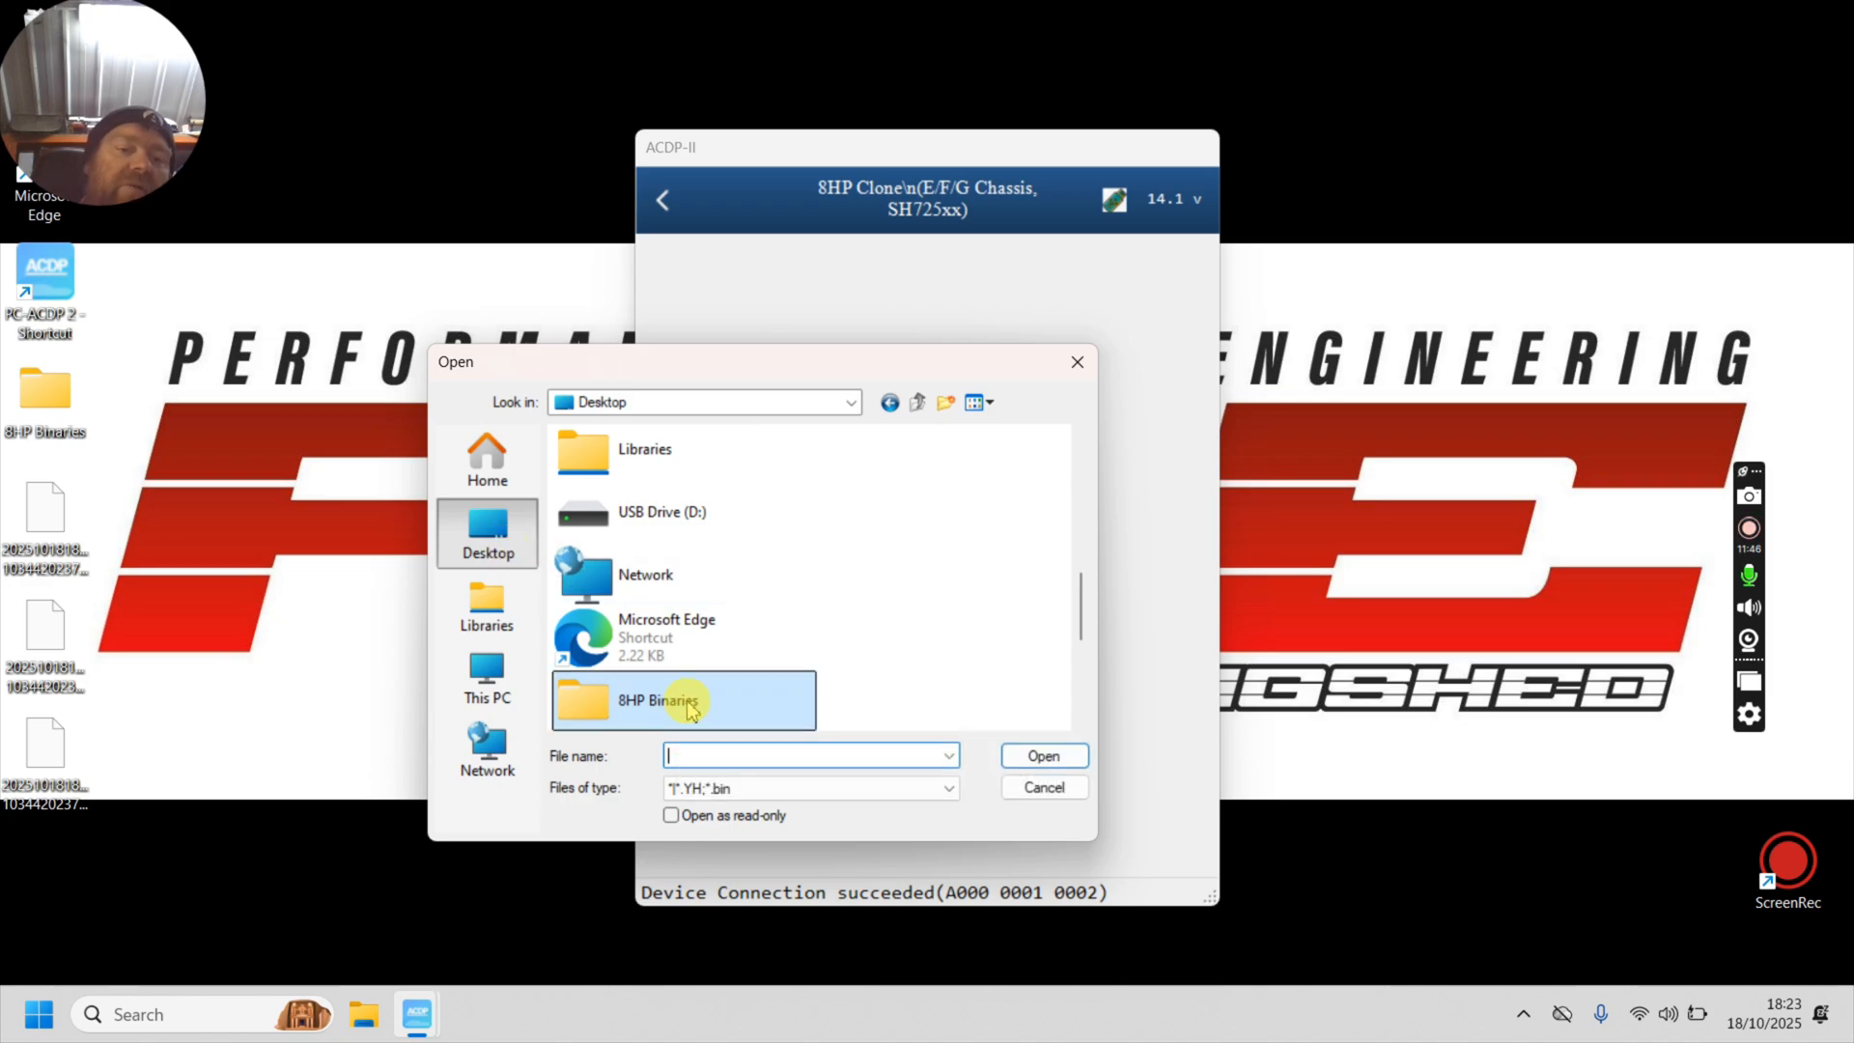
{"action": "double_click", "coordinate": [684, 699]}
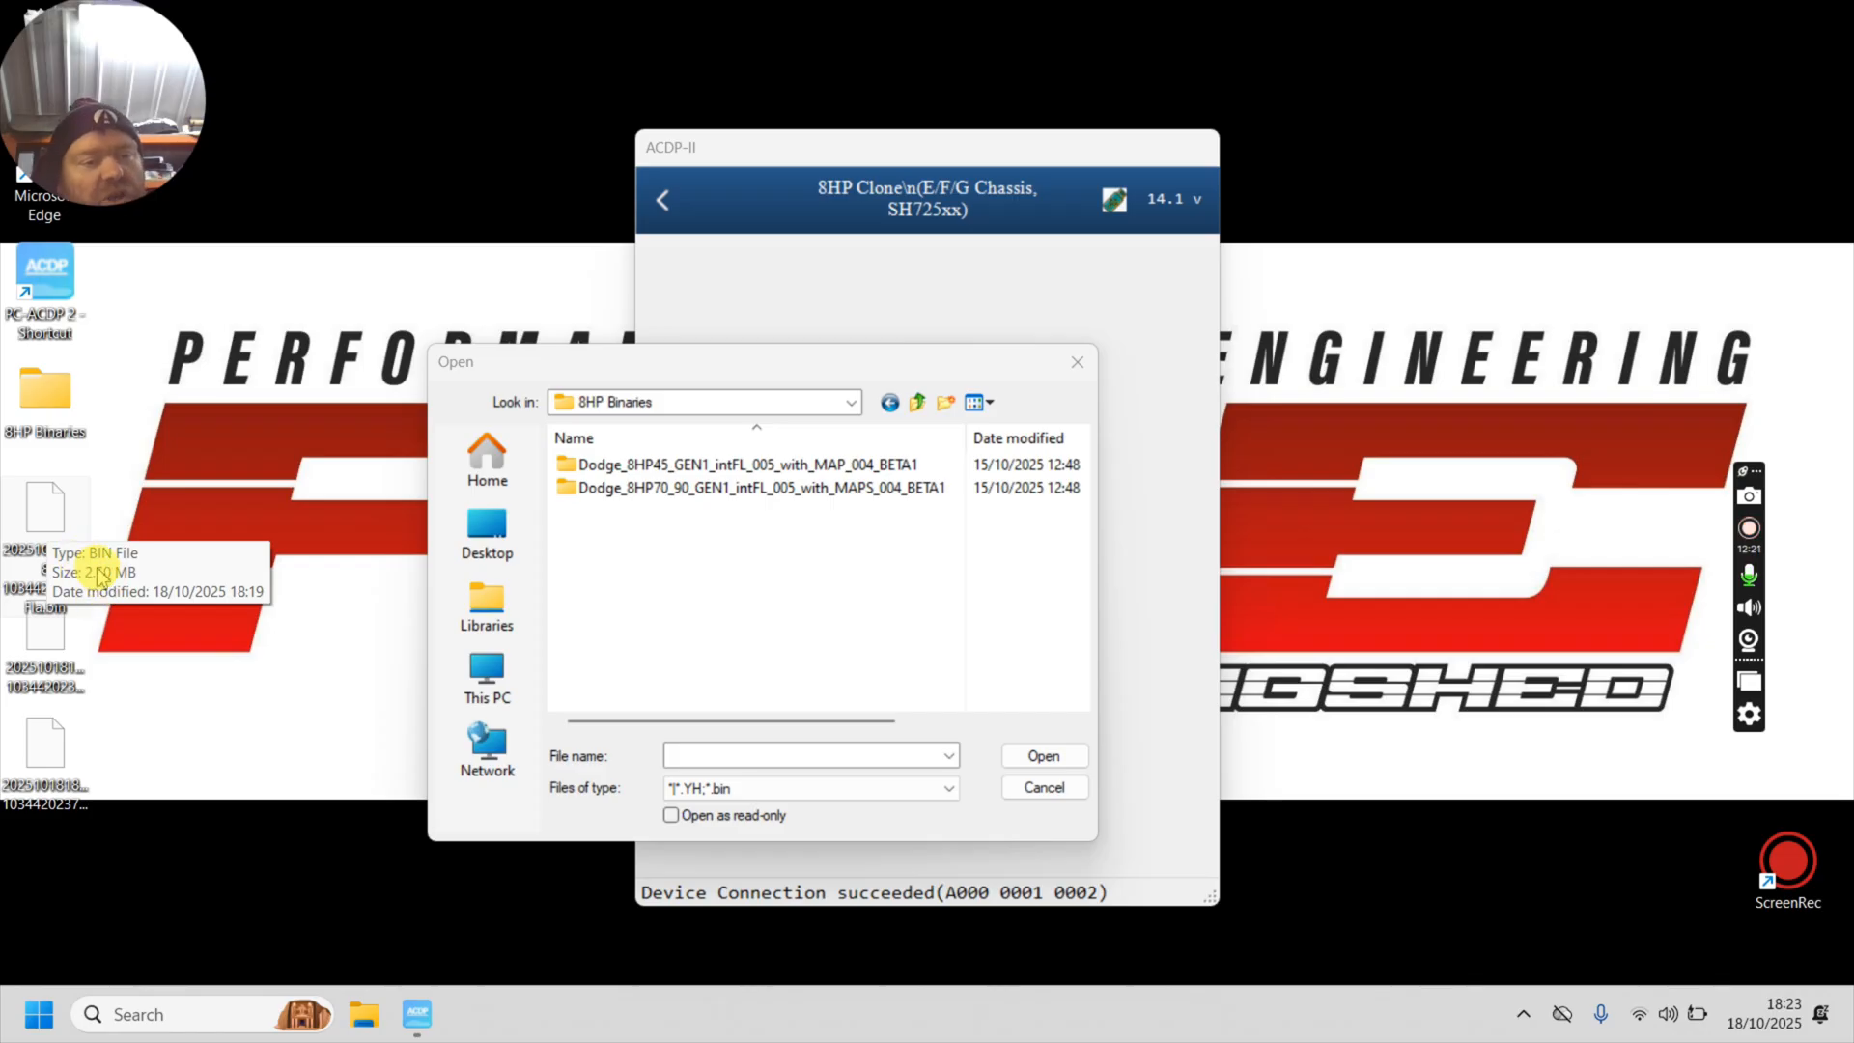
{"action": "mouse_move", "coordinate": [195, 558]}
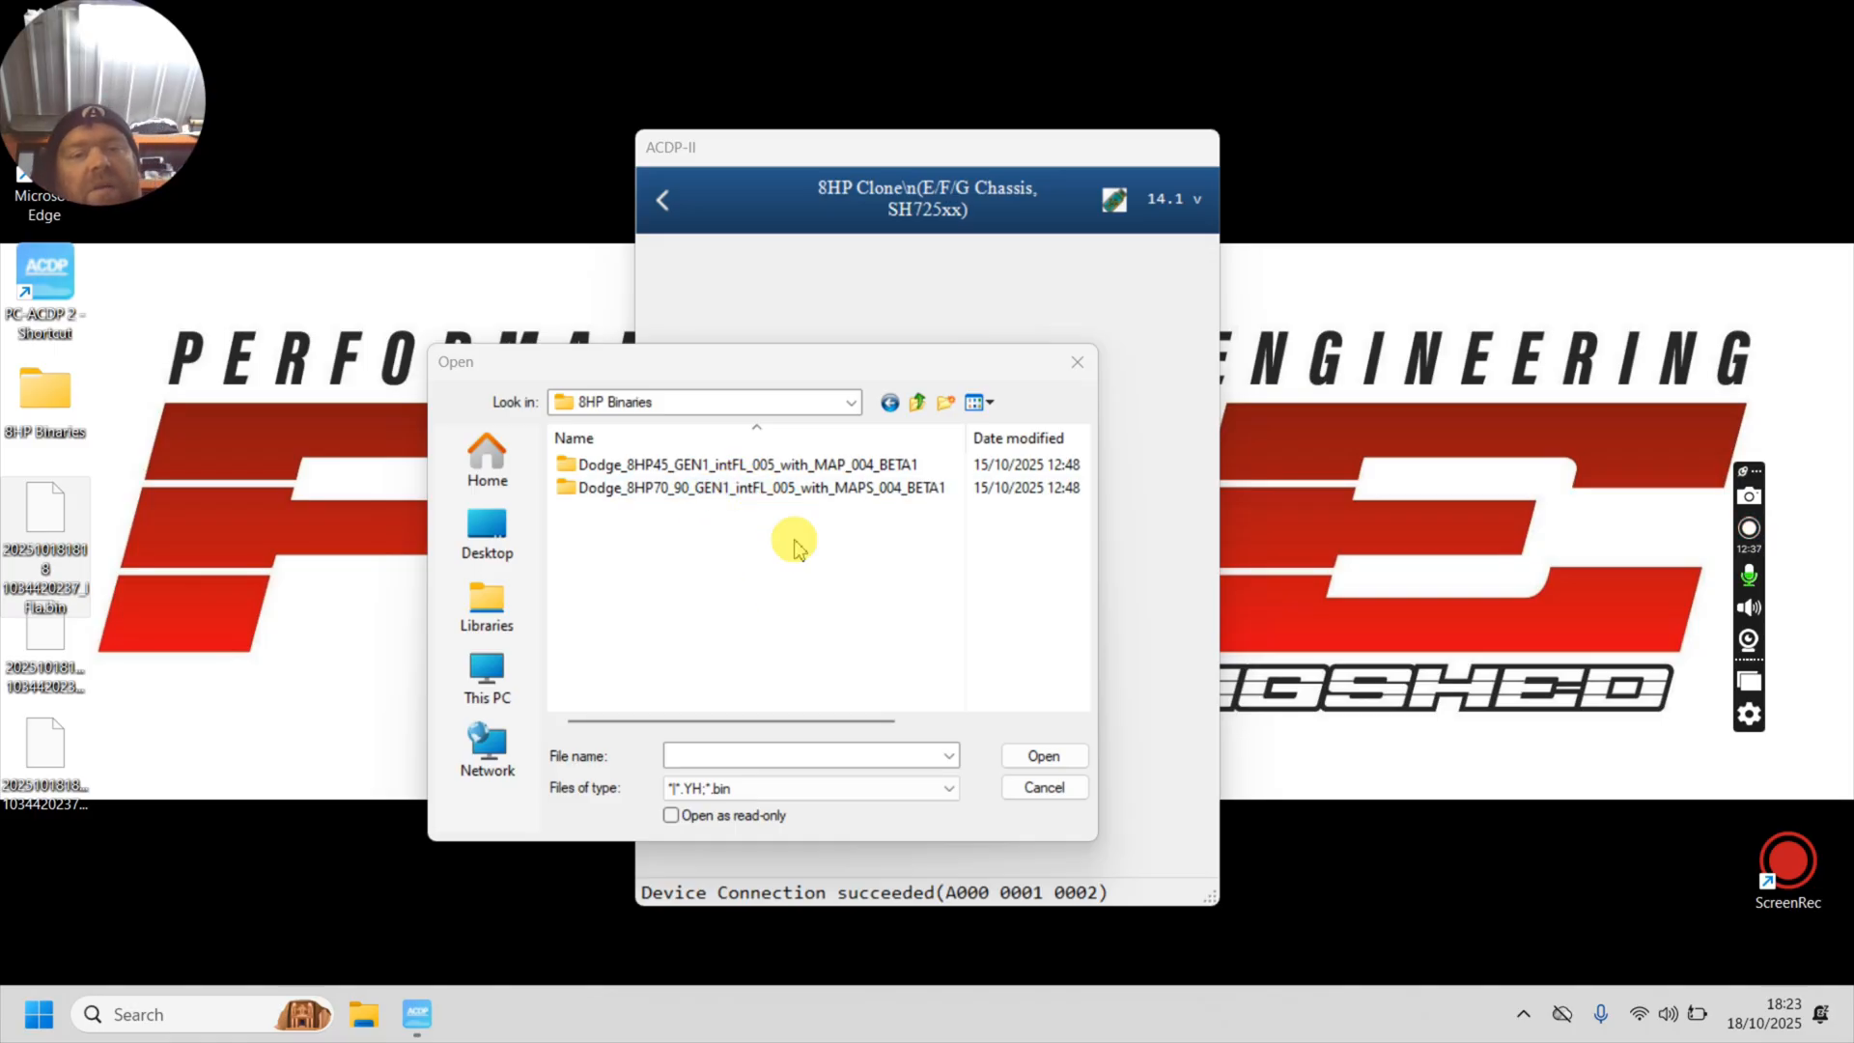
{"action": "mouse_move", "coordinate": [700, 524]}
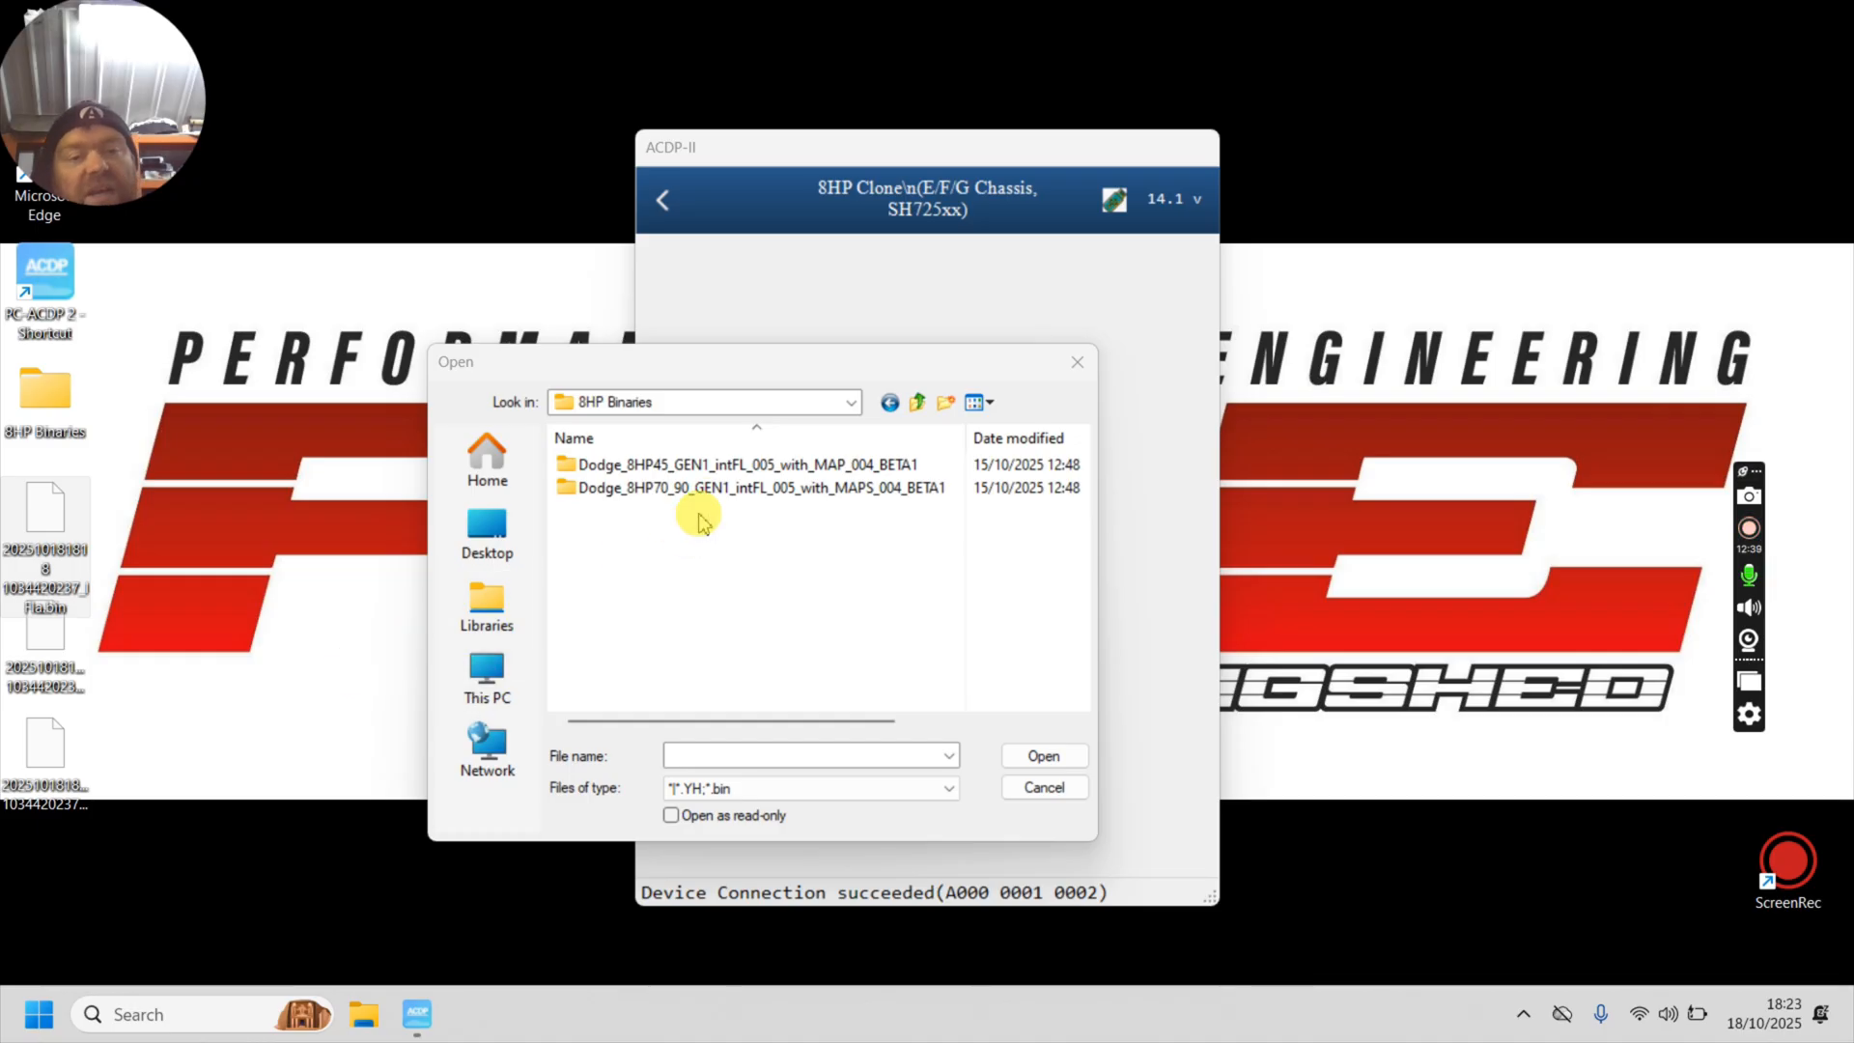
{"action": "left_click", "coordinate": [750, 489]}
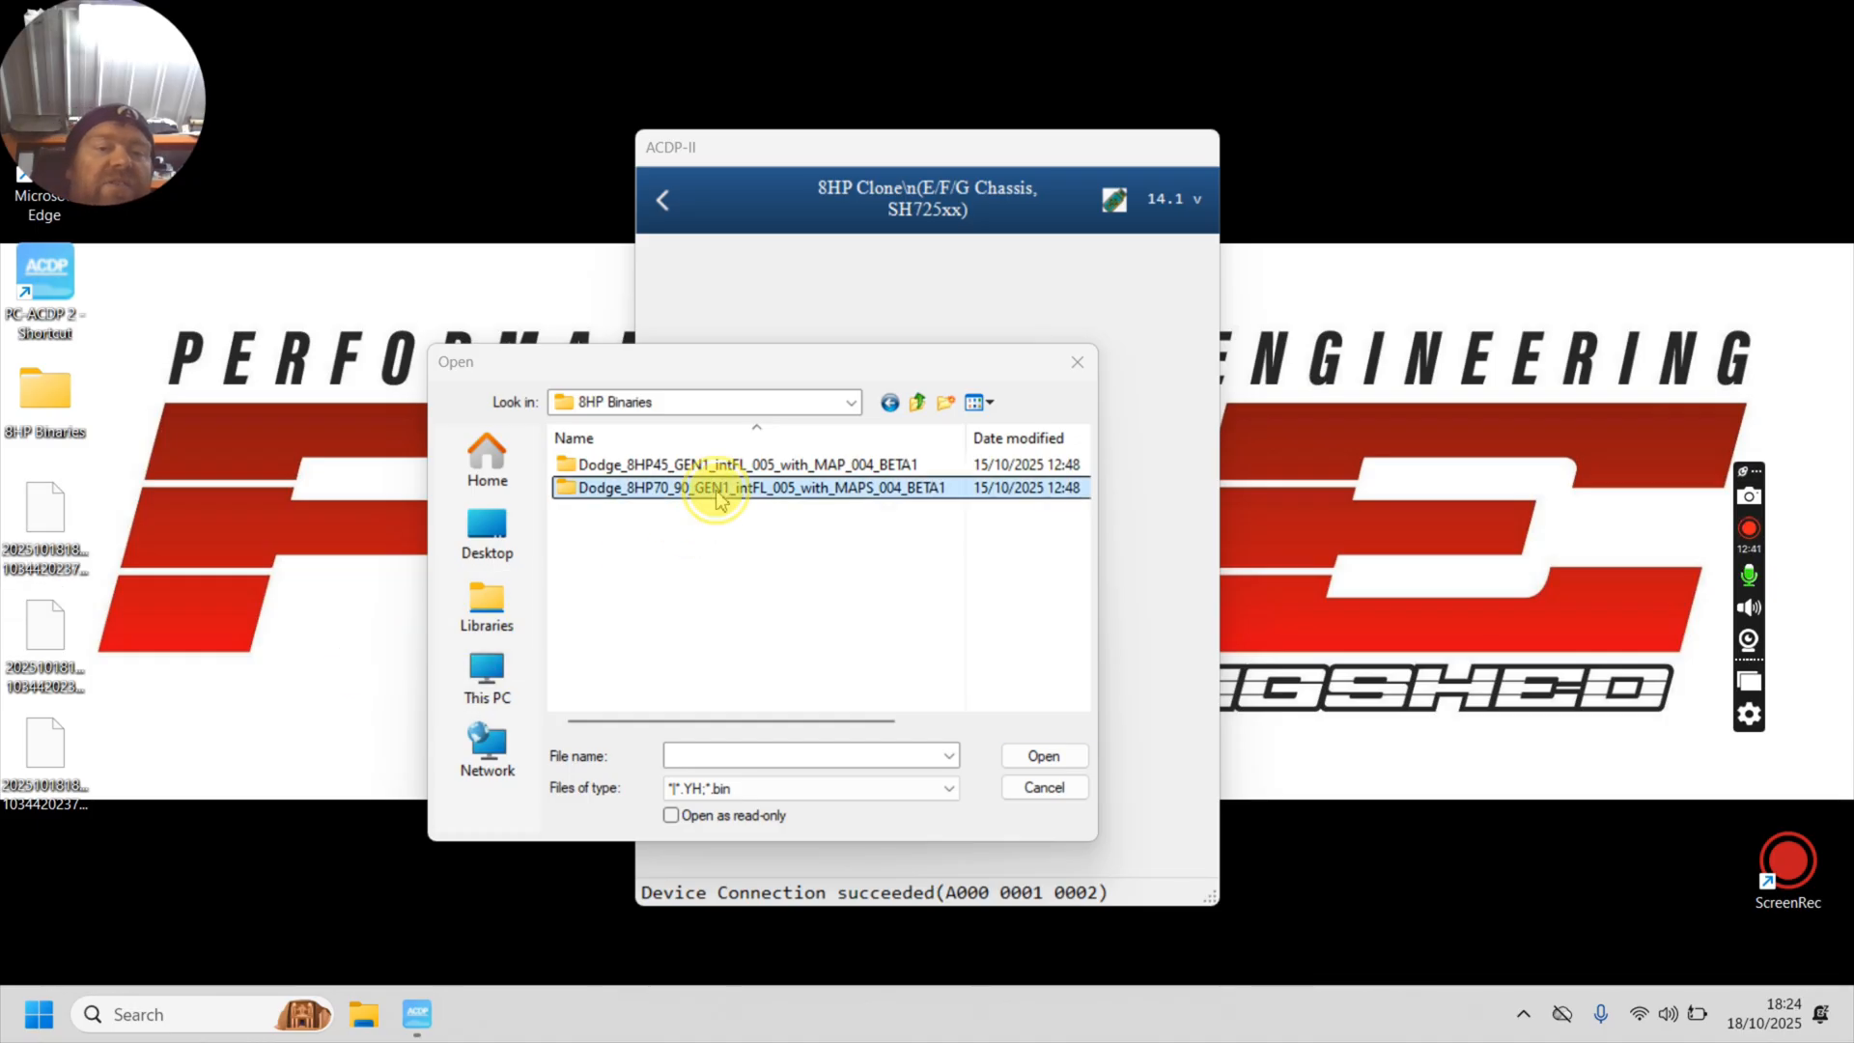
{"action": "double_click", "coordinate": [751, 487]}
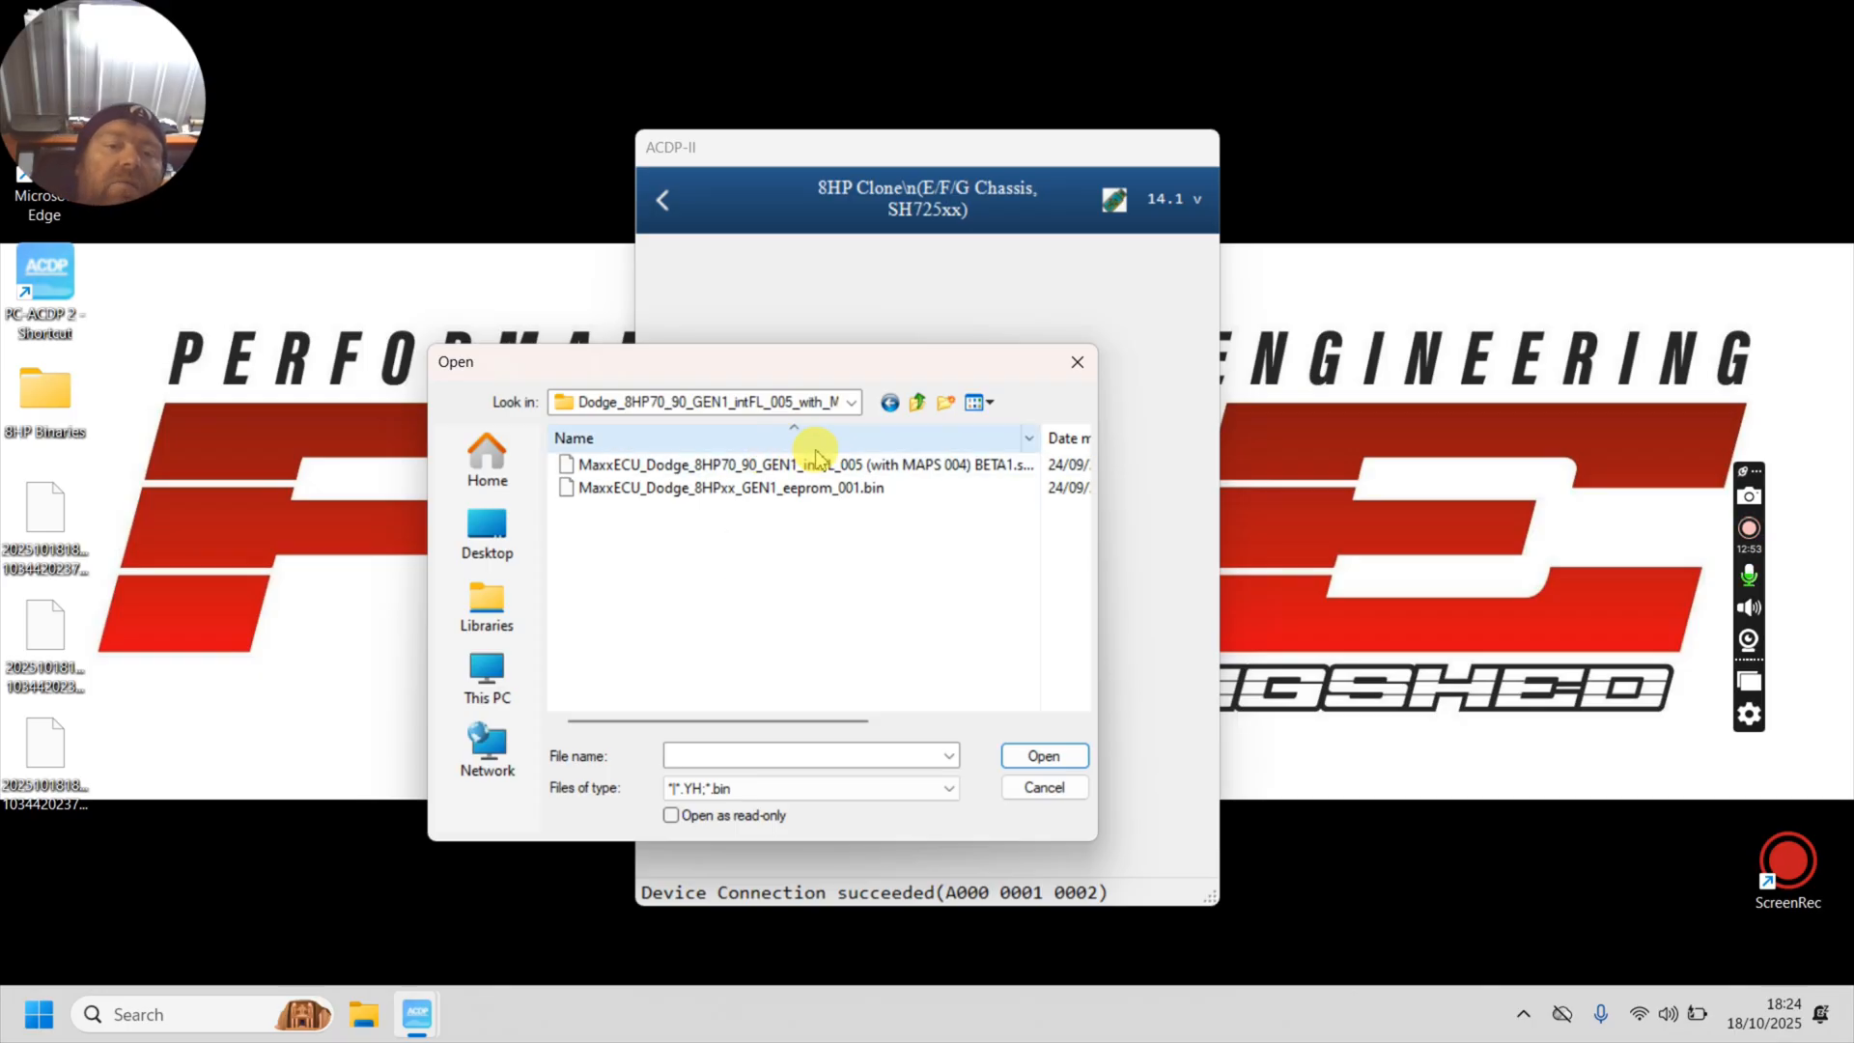
{"action": "mouse_move", "coordinate": [815, 464]}
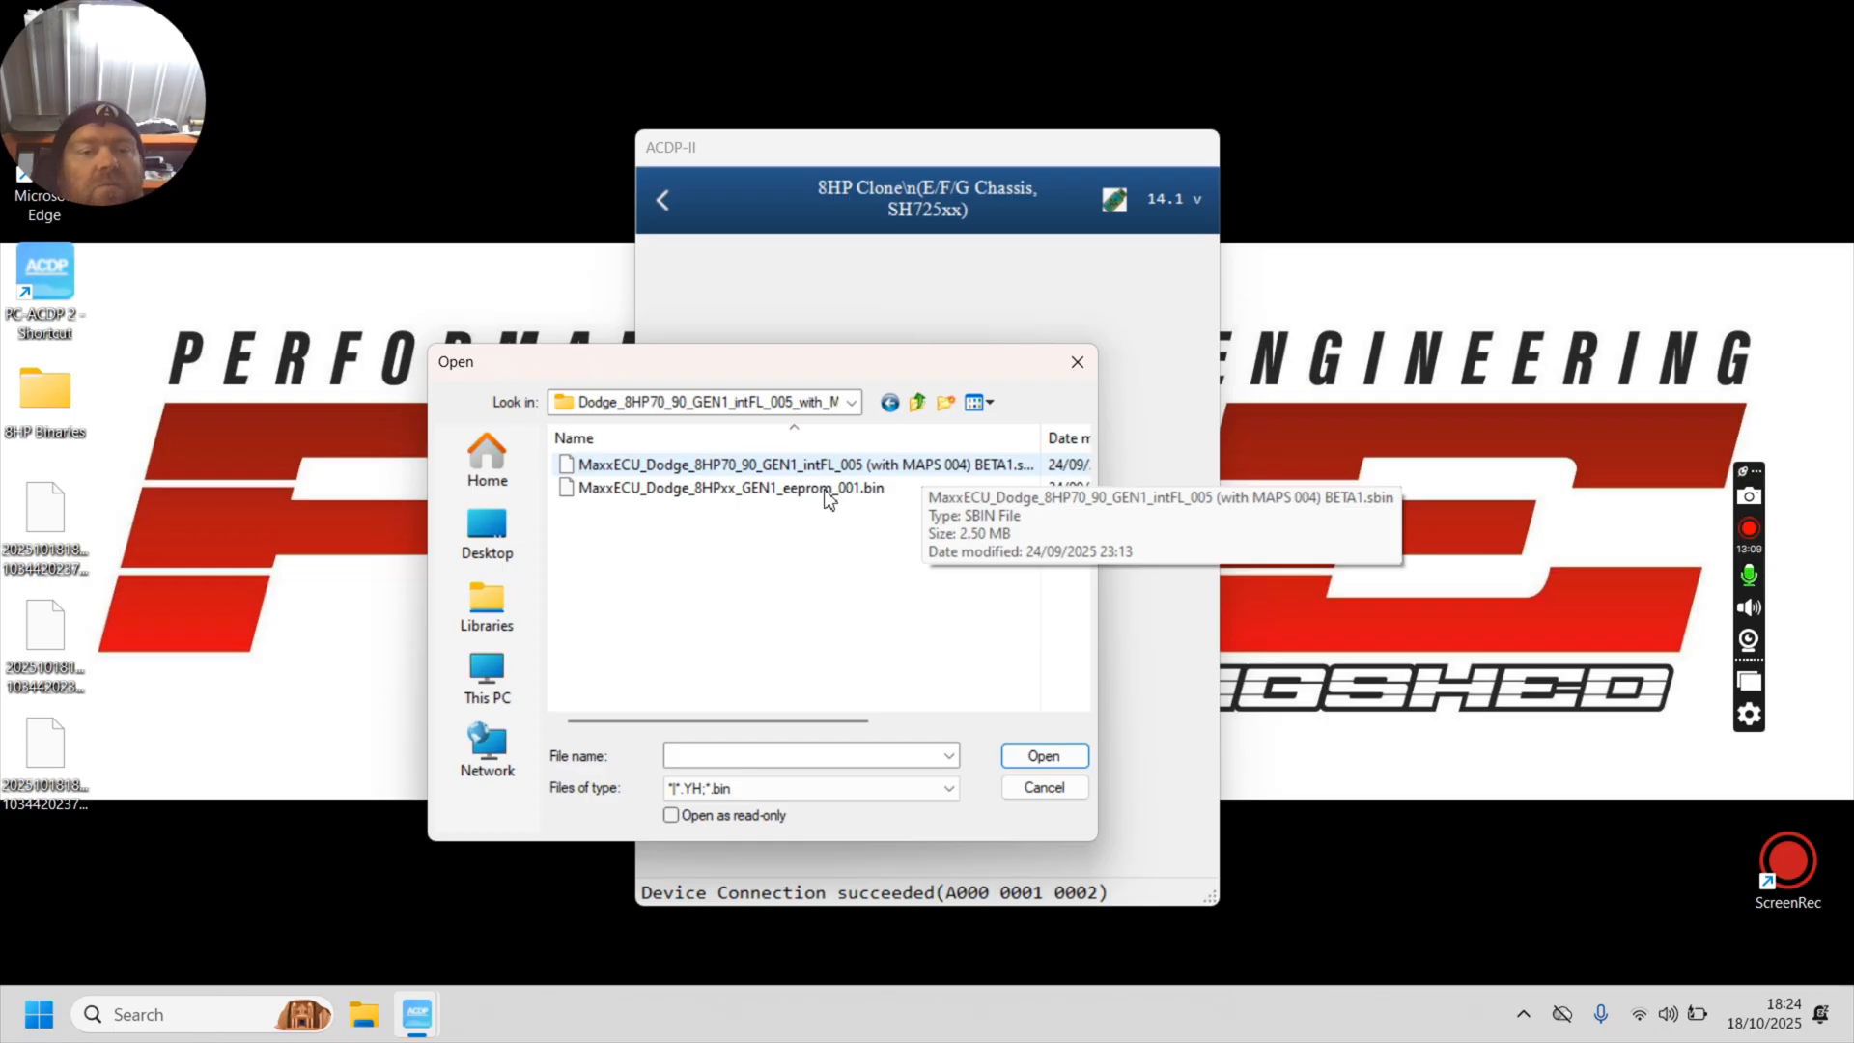
{"action": "left_click", "coordinate": [800, 464]}
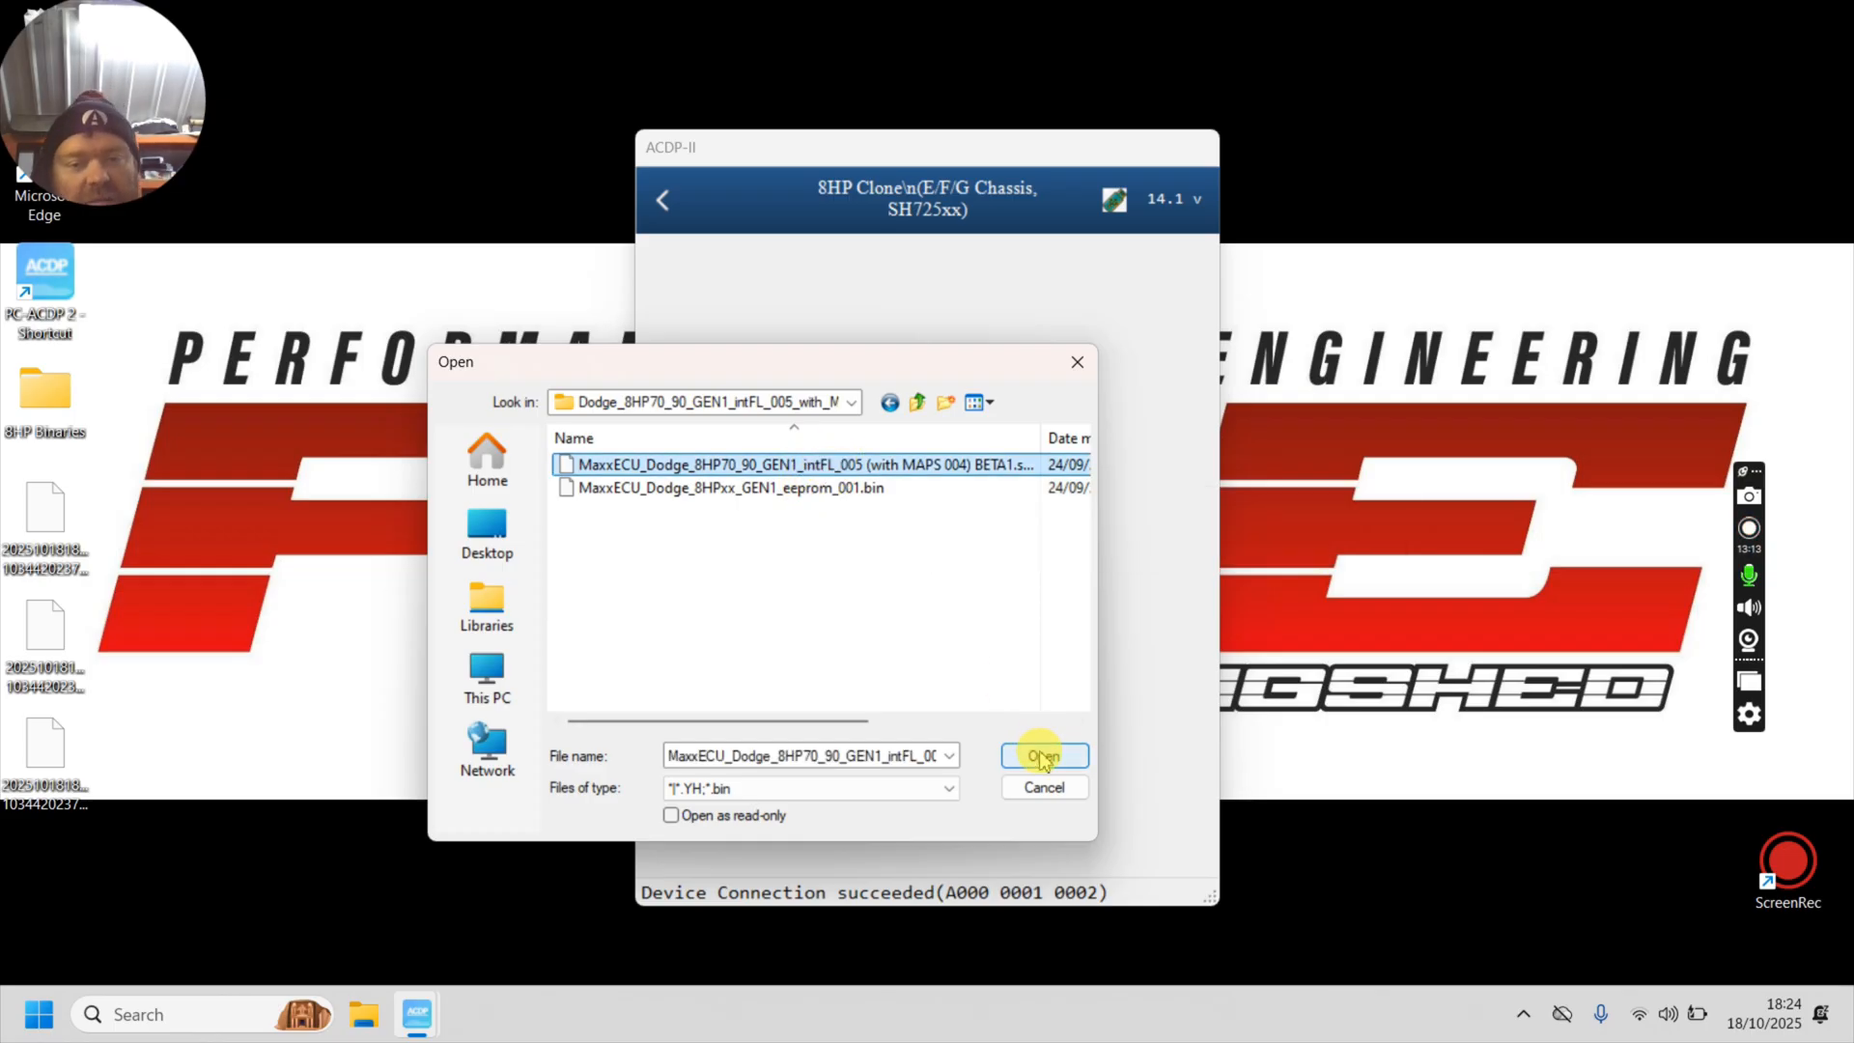
Step: Load the binary, write it to the internal flash, and acknowledge the finished and log-saved notices
{"action": "left_click", "coordinate": [1041, 755]}
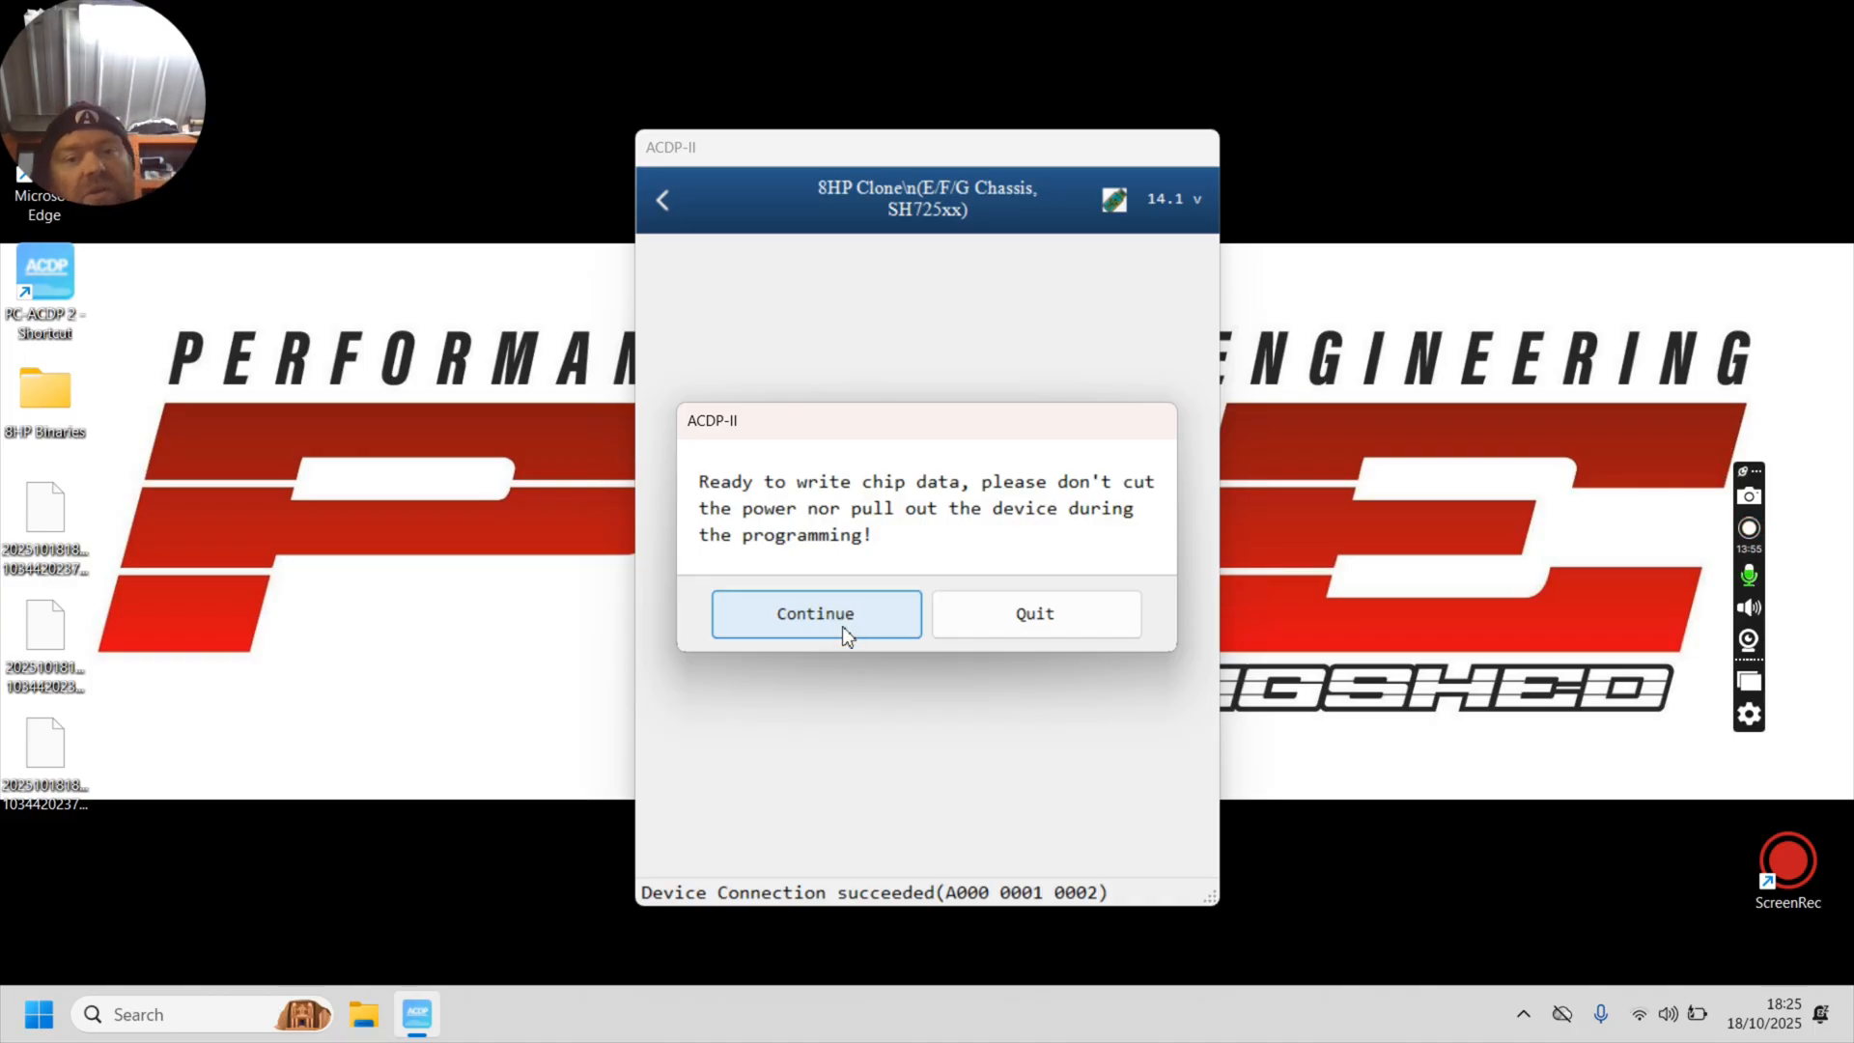
{"action": "left_click", "coordinate": [815, 614]}
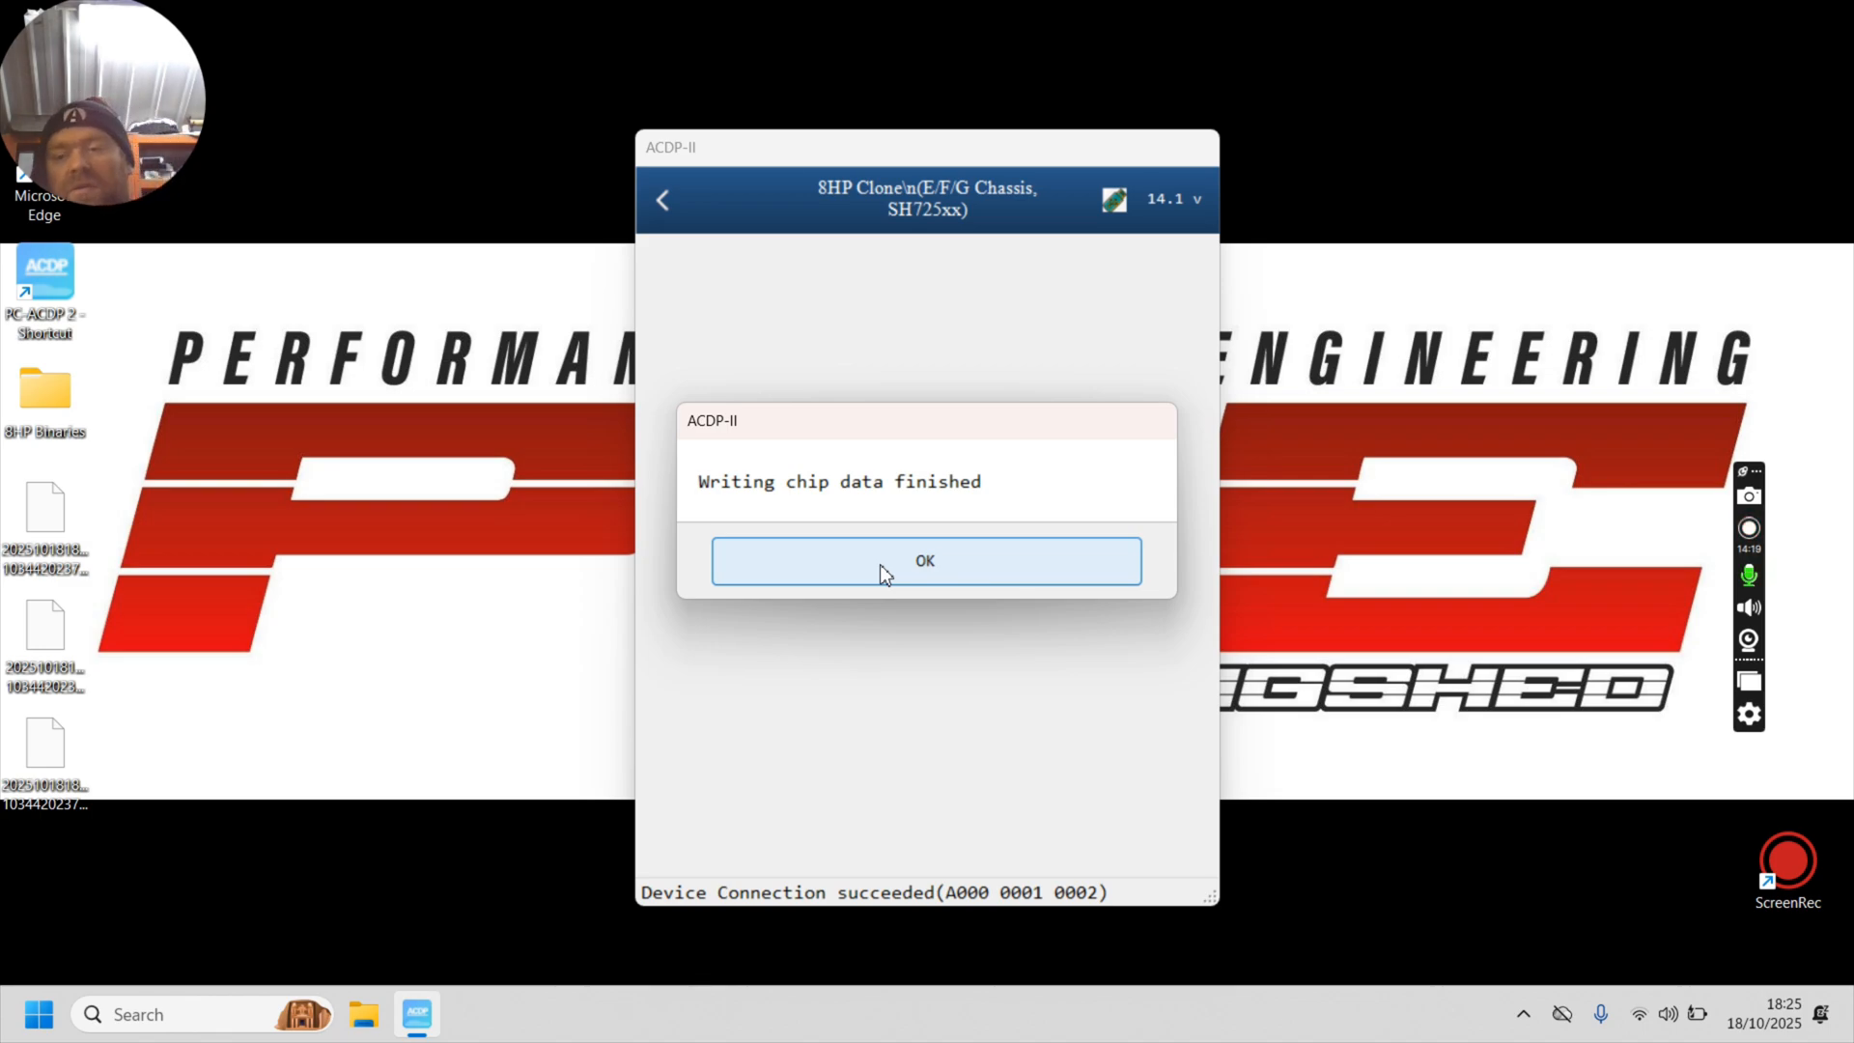
{"action": "left_click", "coordinate": [925, 560]}
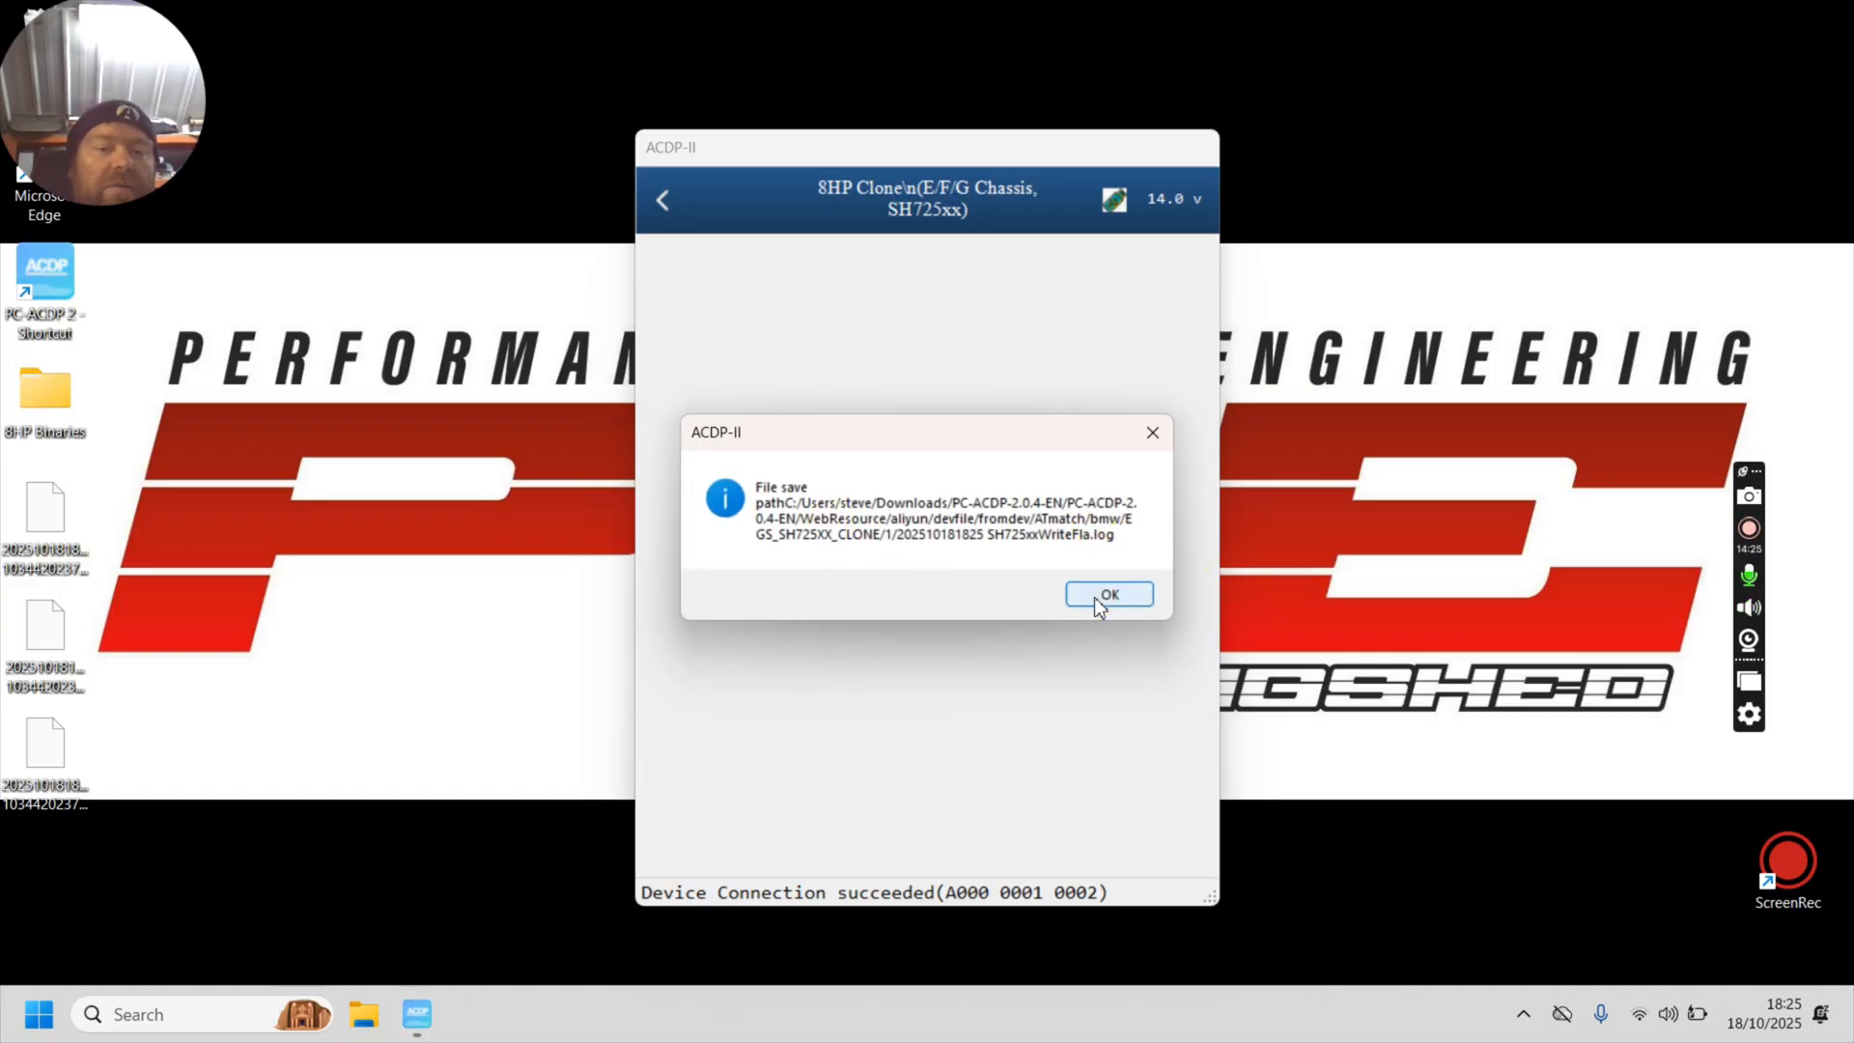
{"action": "left_click", "coordinate": [1106, 593]}
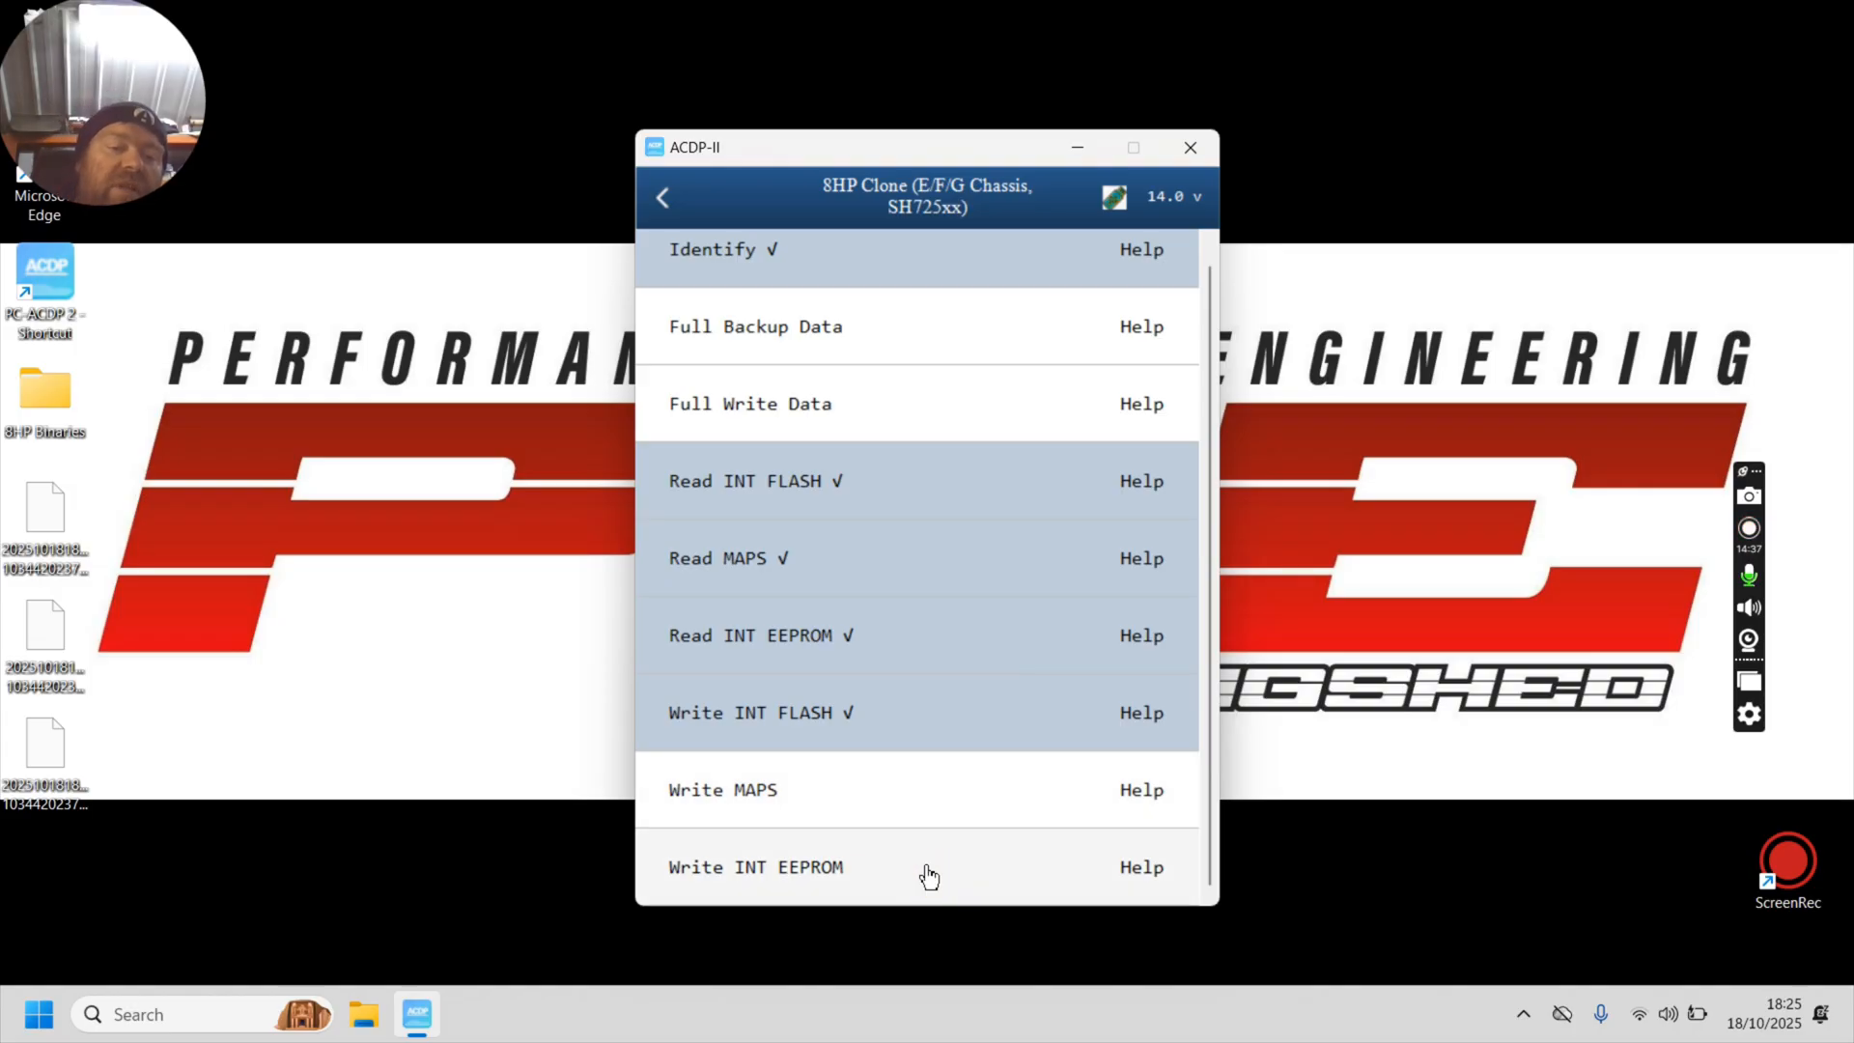
Step: Start Write INT EEPROM and confirm the power adapter, gearbox connection and system info prompts
{"action": "left_click", "coordinate": [755, 867]}
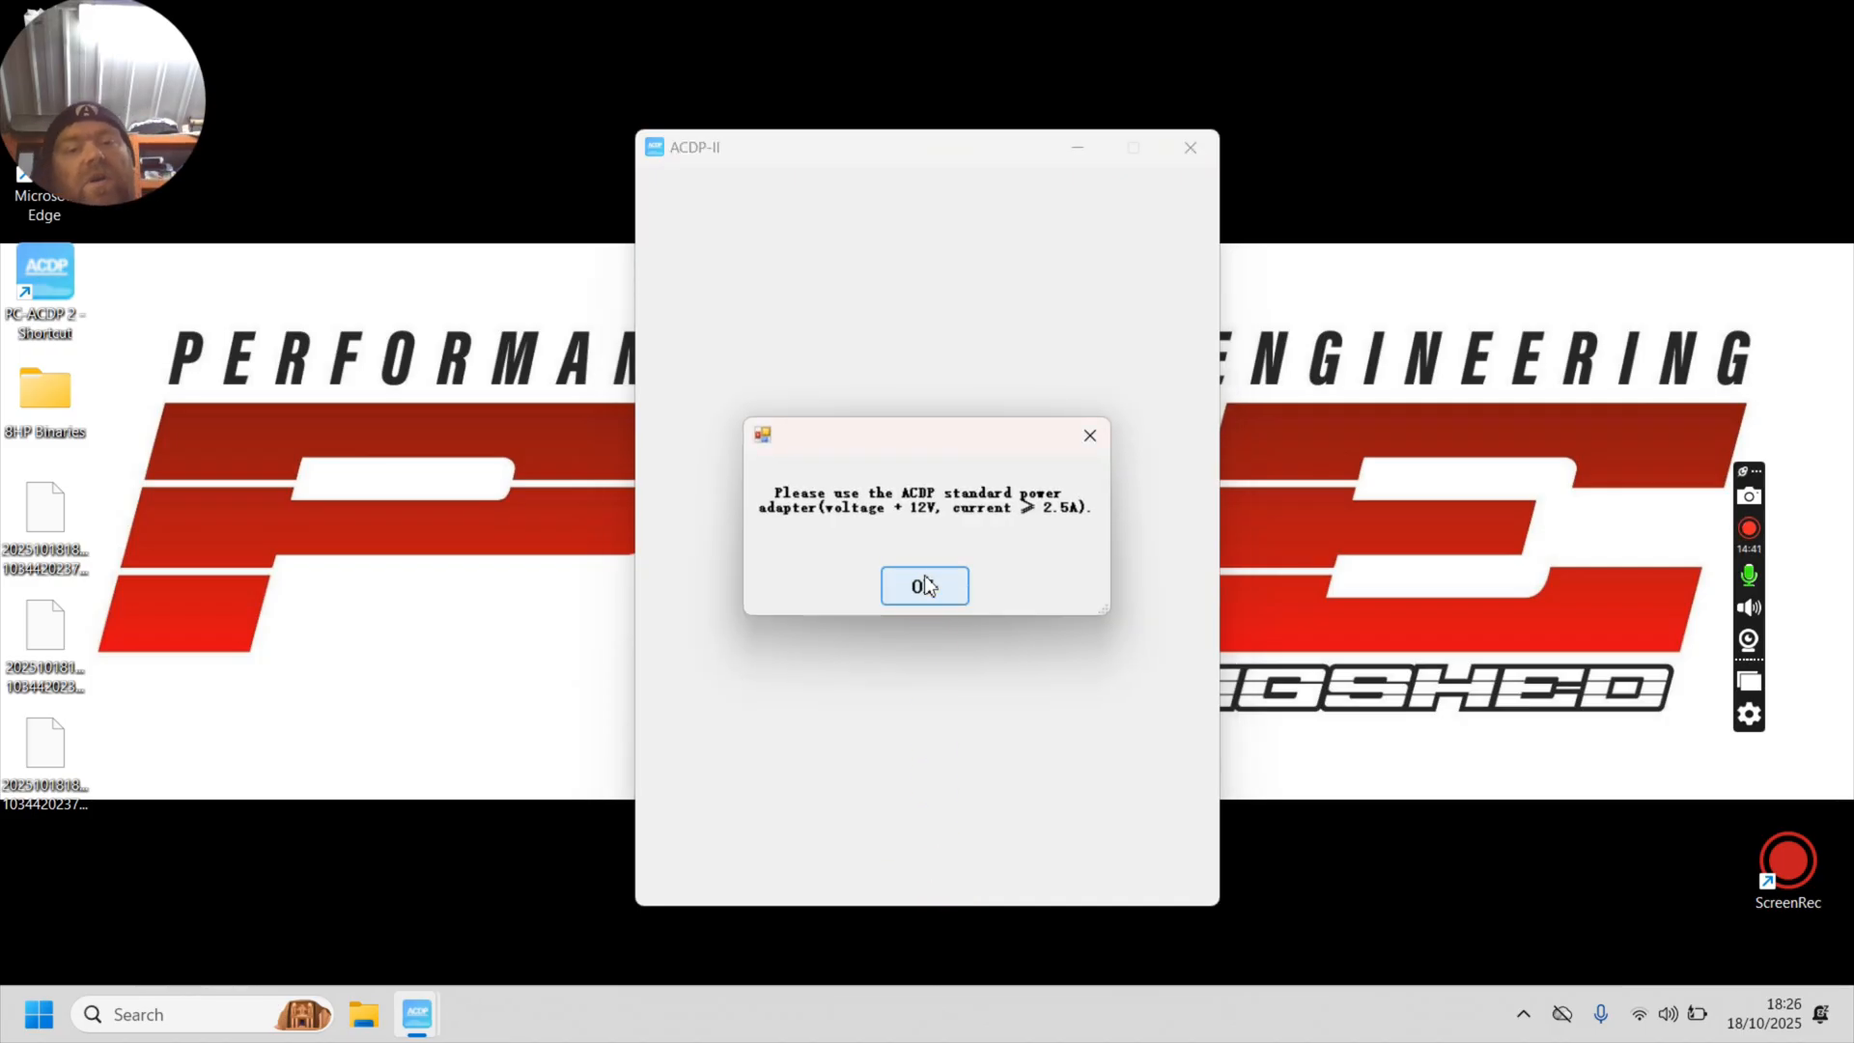
{"action": "left_click", "coordinate": [924, 586]}
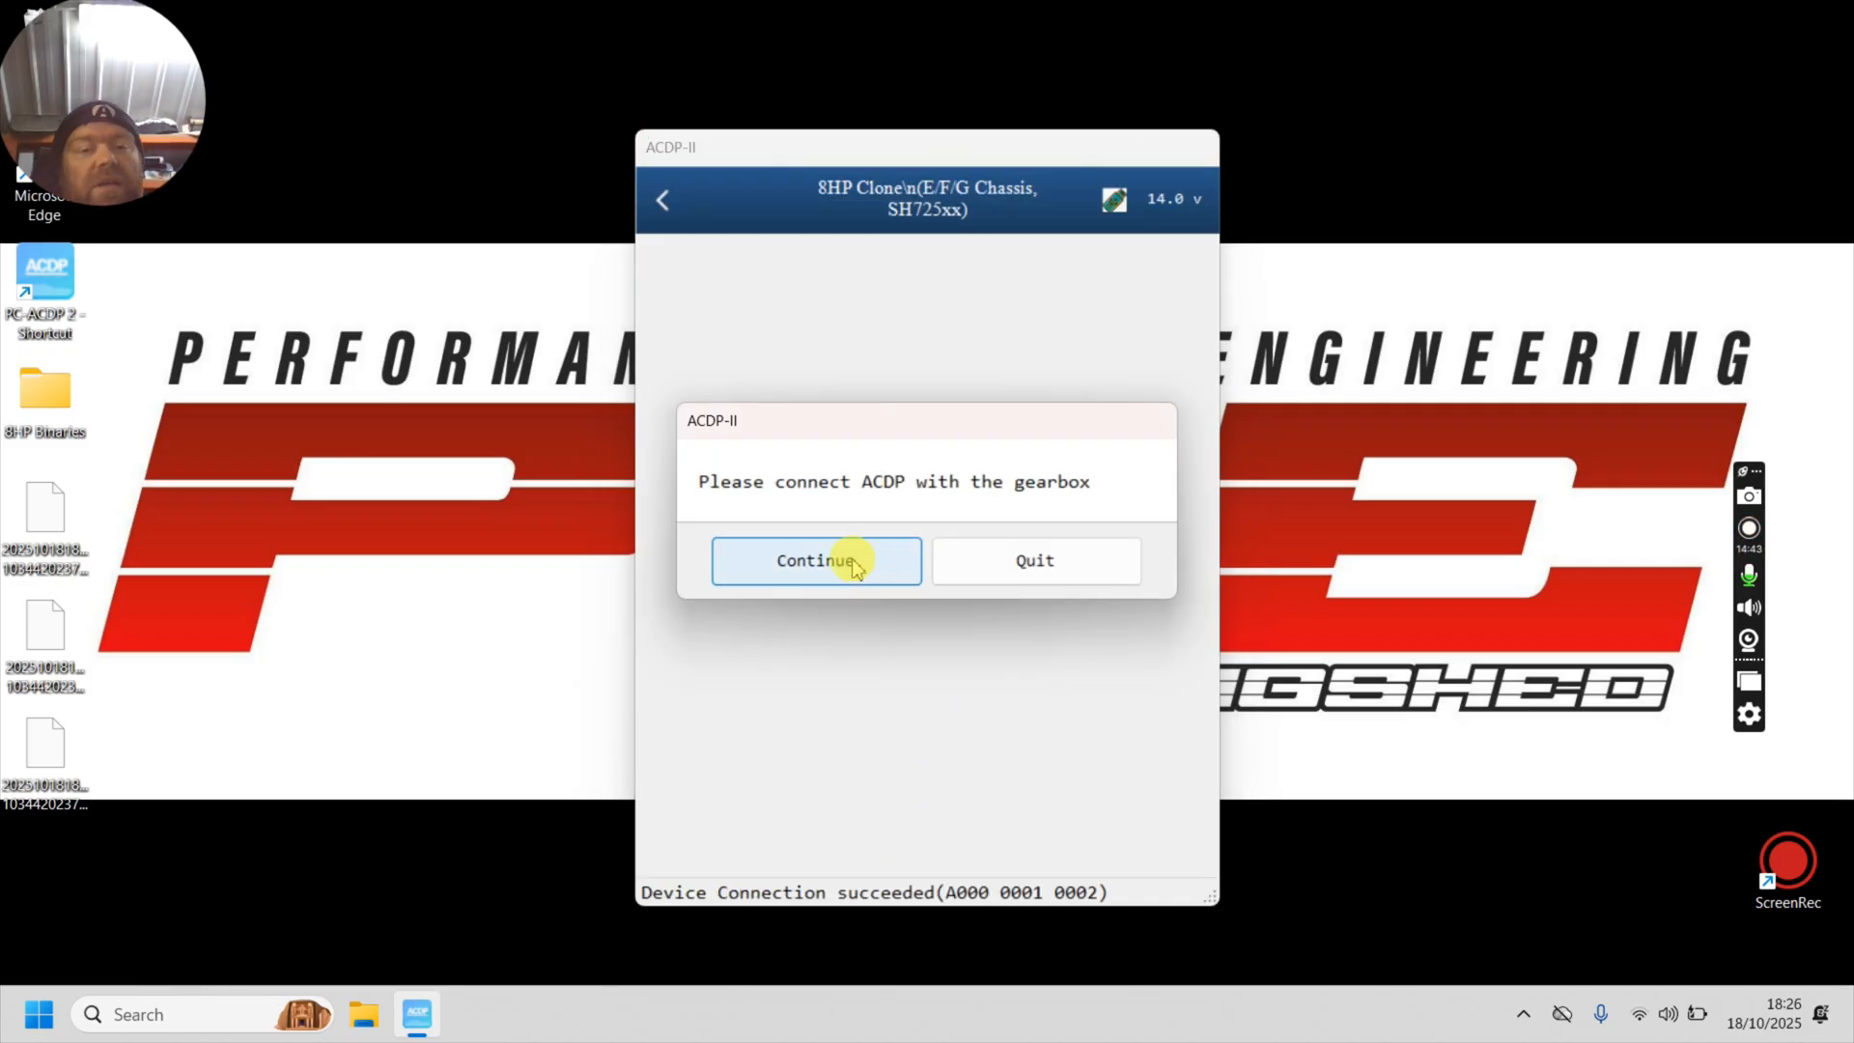
{"action": "left_click", "coordinate": [815, 560]}
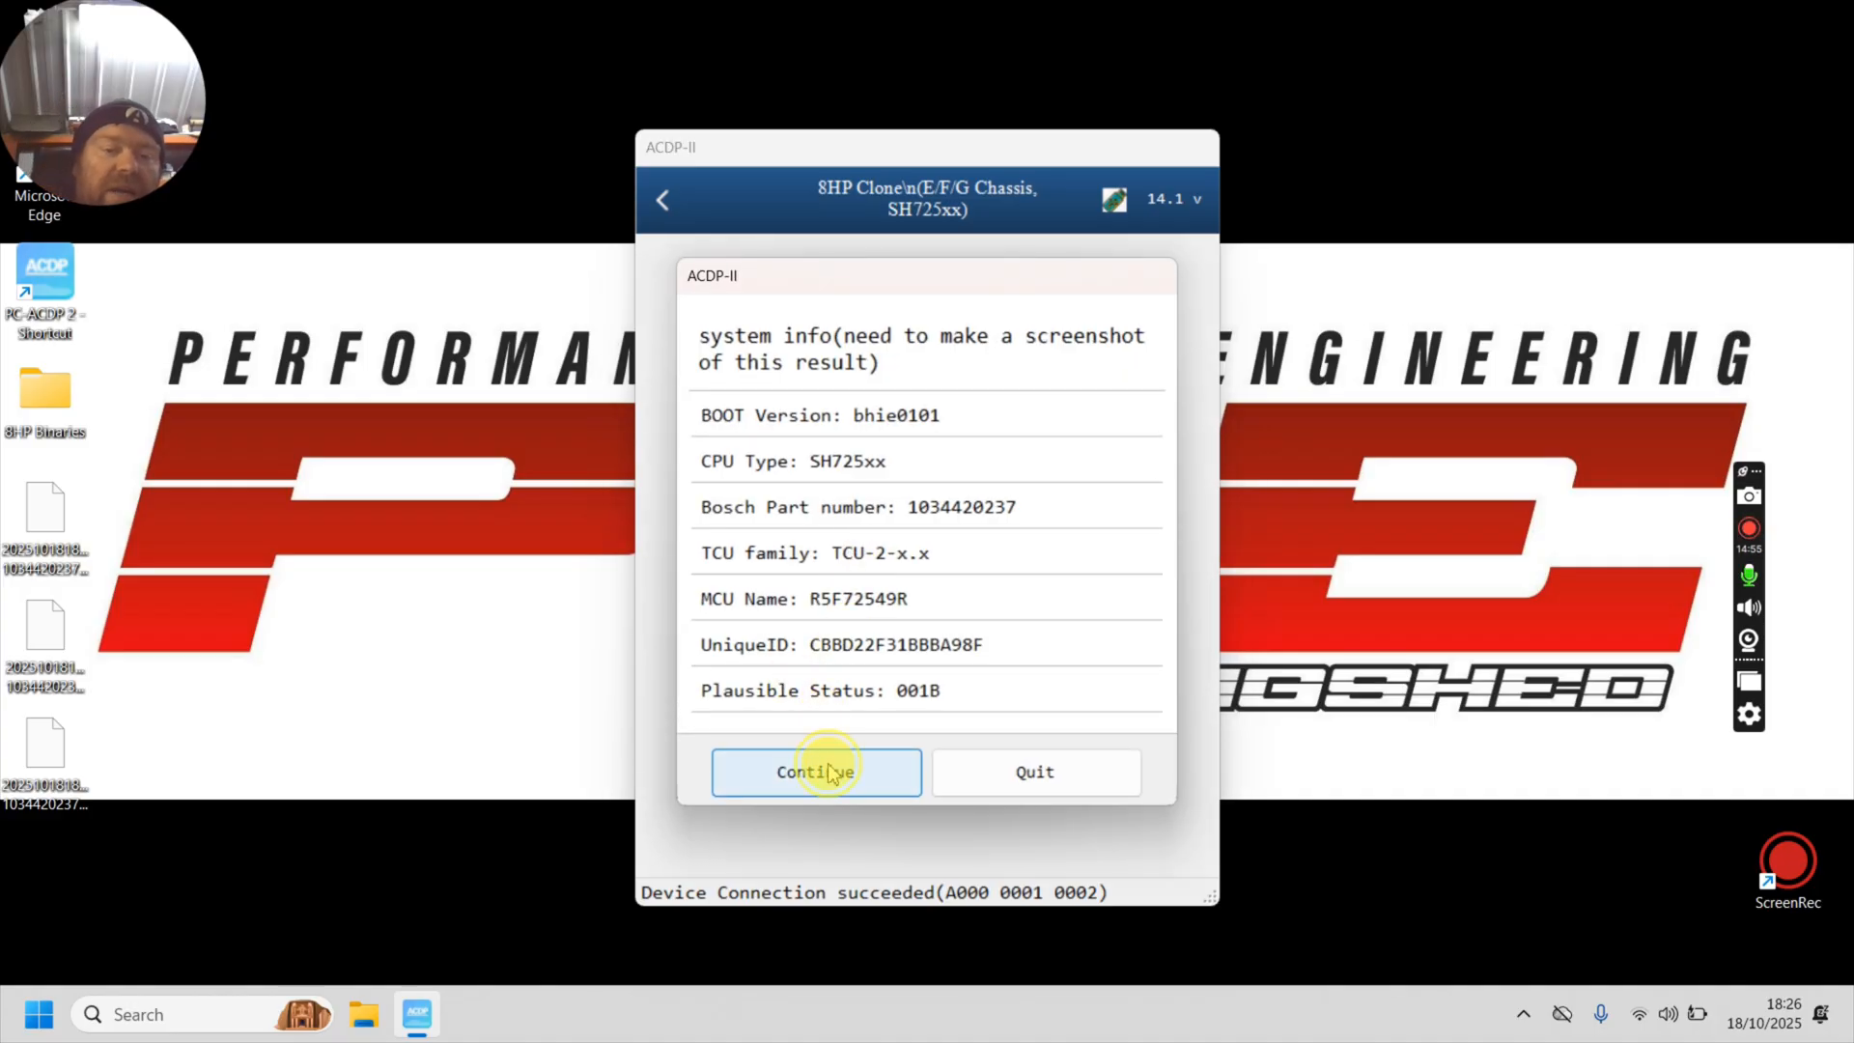
{"action": "left_click", "coordinate": [815, 771]}
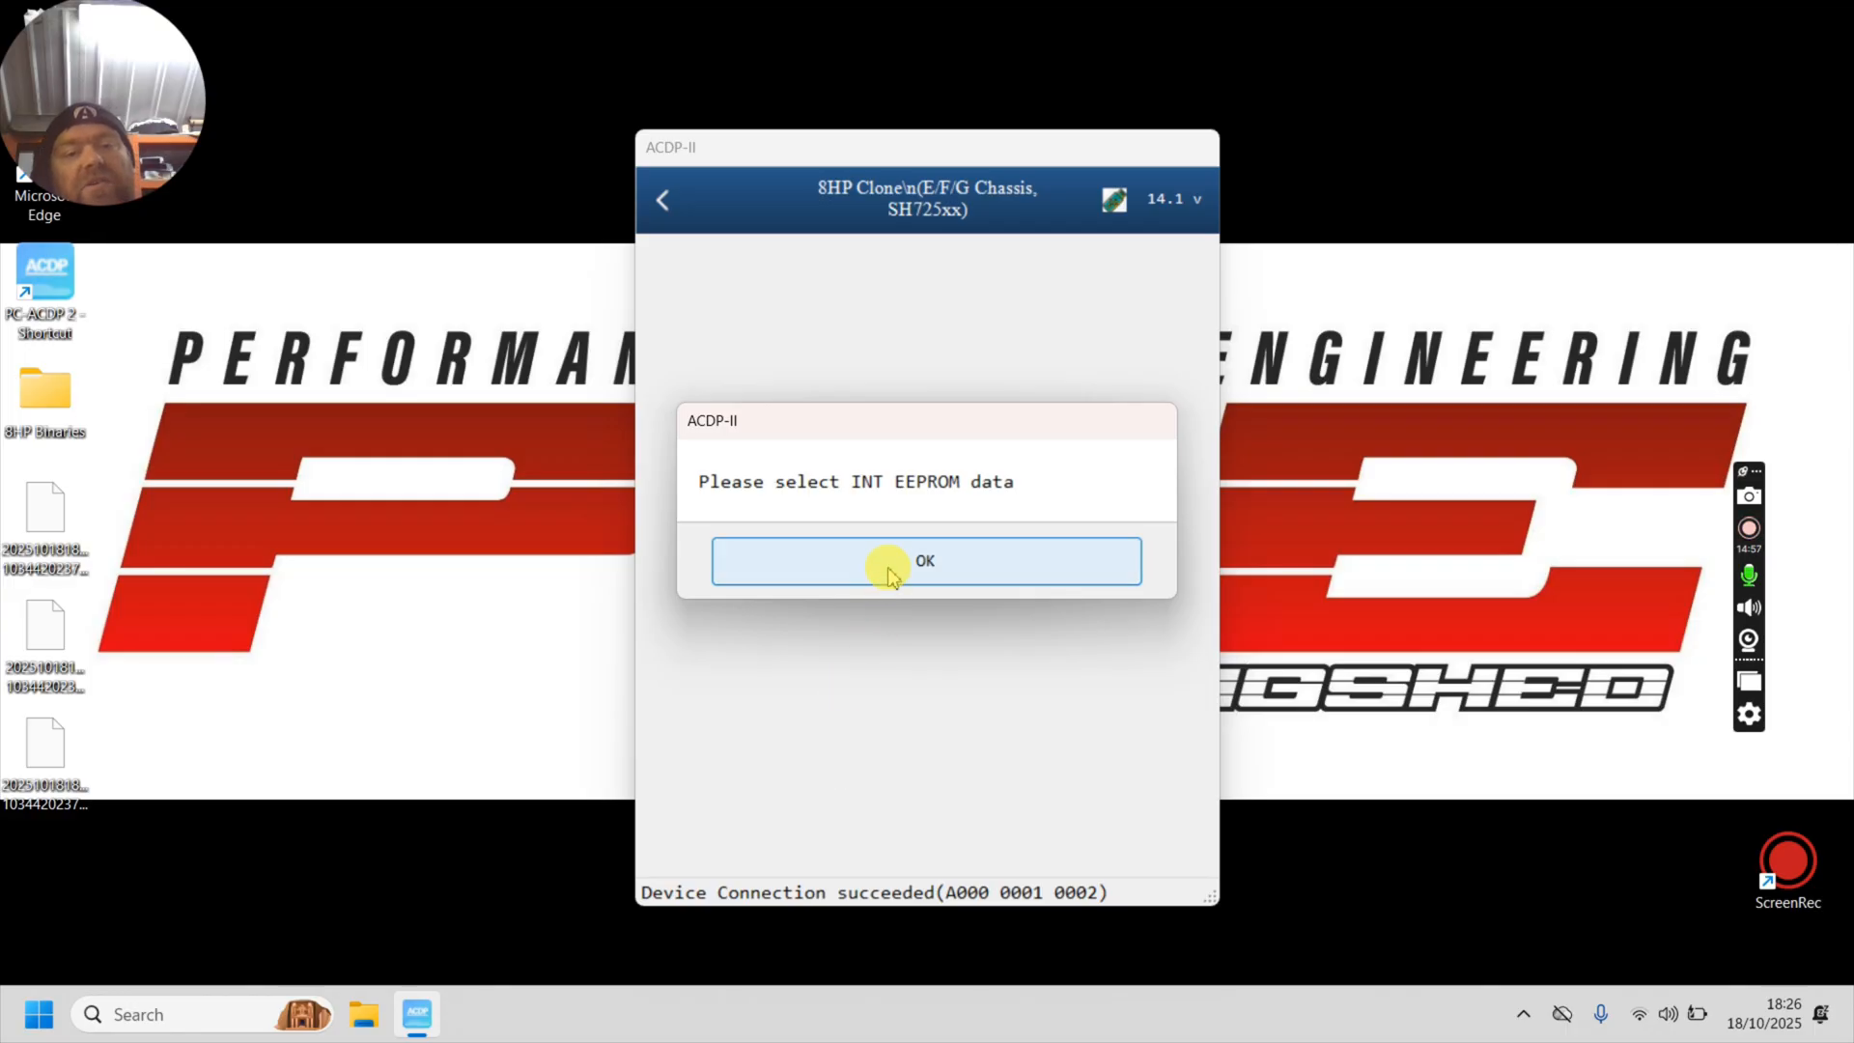
Step: Acknowledge the data request and load MaxxECU_Dodge_8HPxx_GEN1_eeprom_001.bin for writing
{"action": "left_click", "coordinate": [925, 561]}
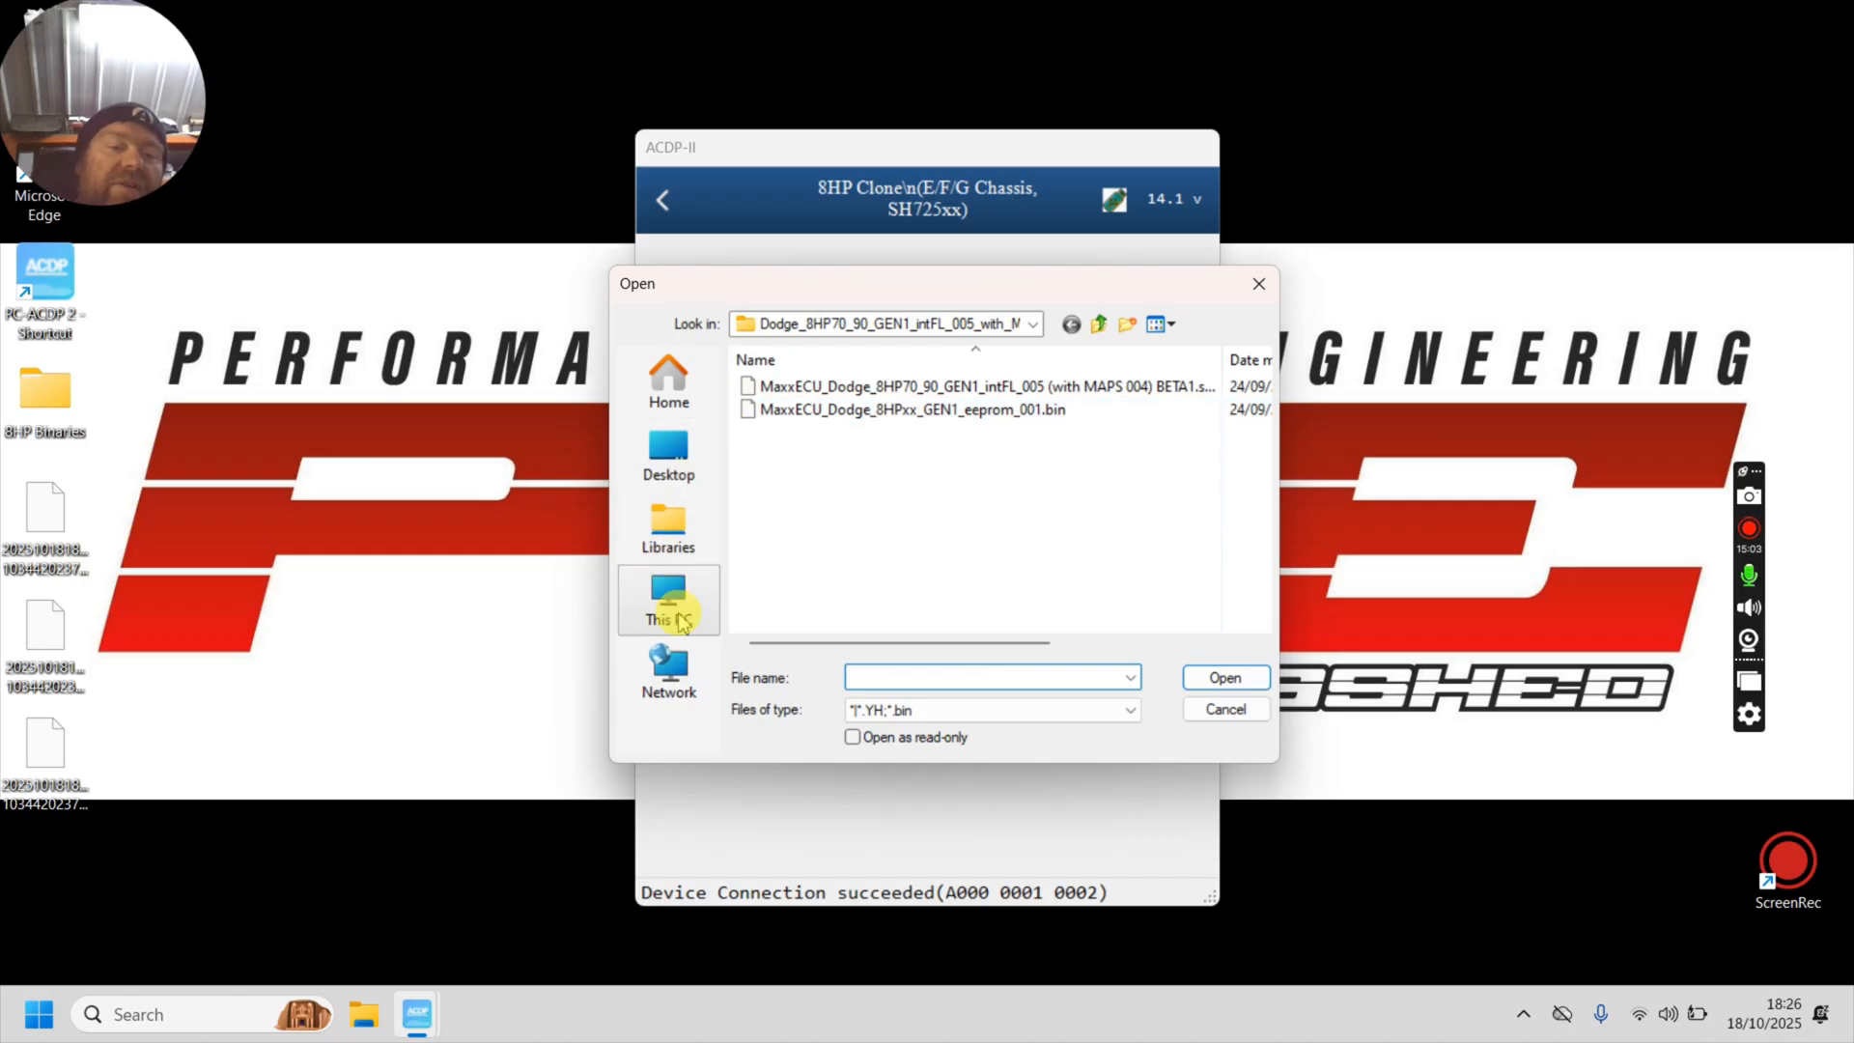
{"action": "mouse_move", "coordinate": [666, 456]}
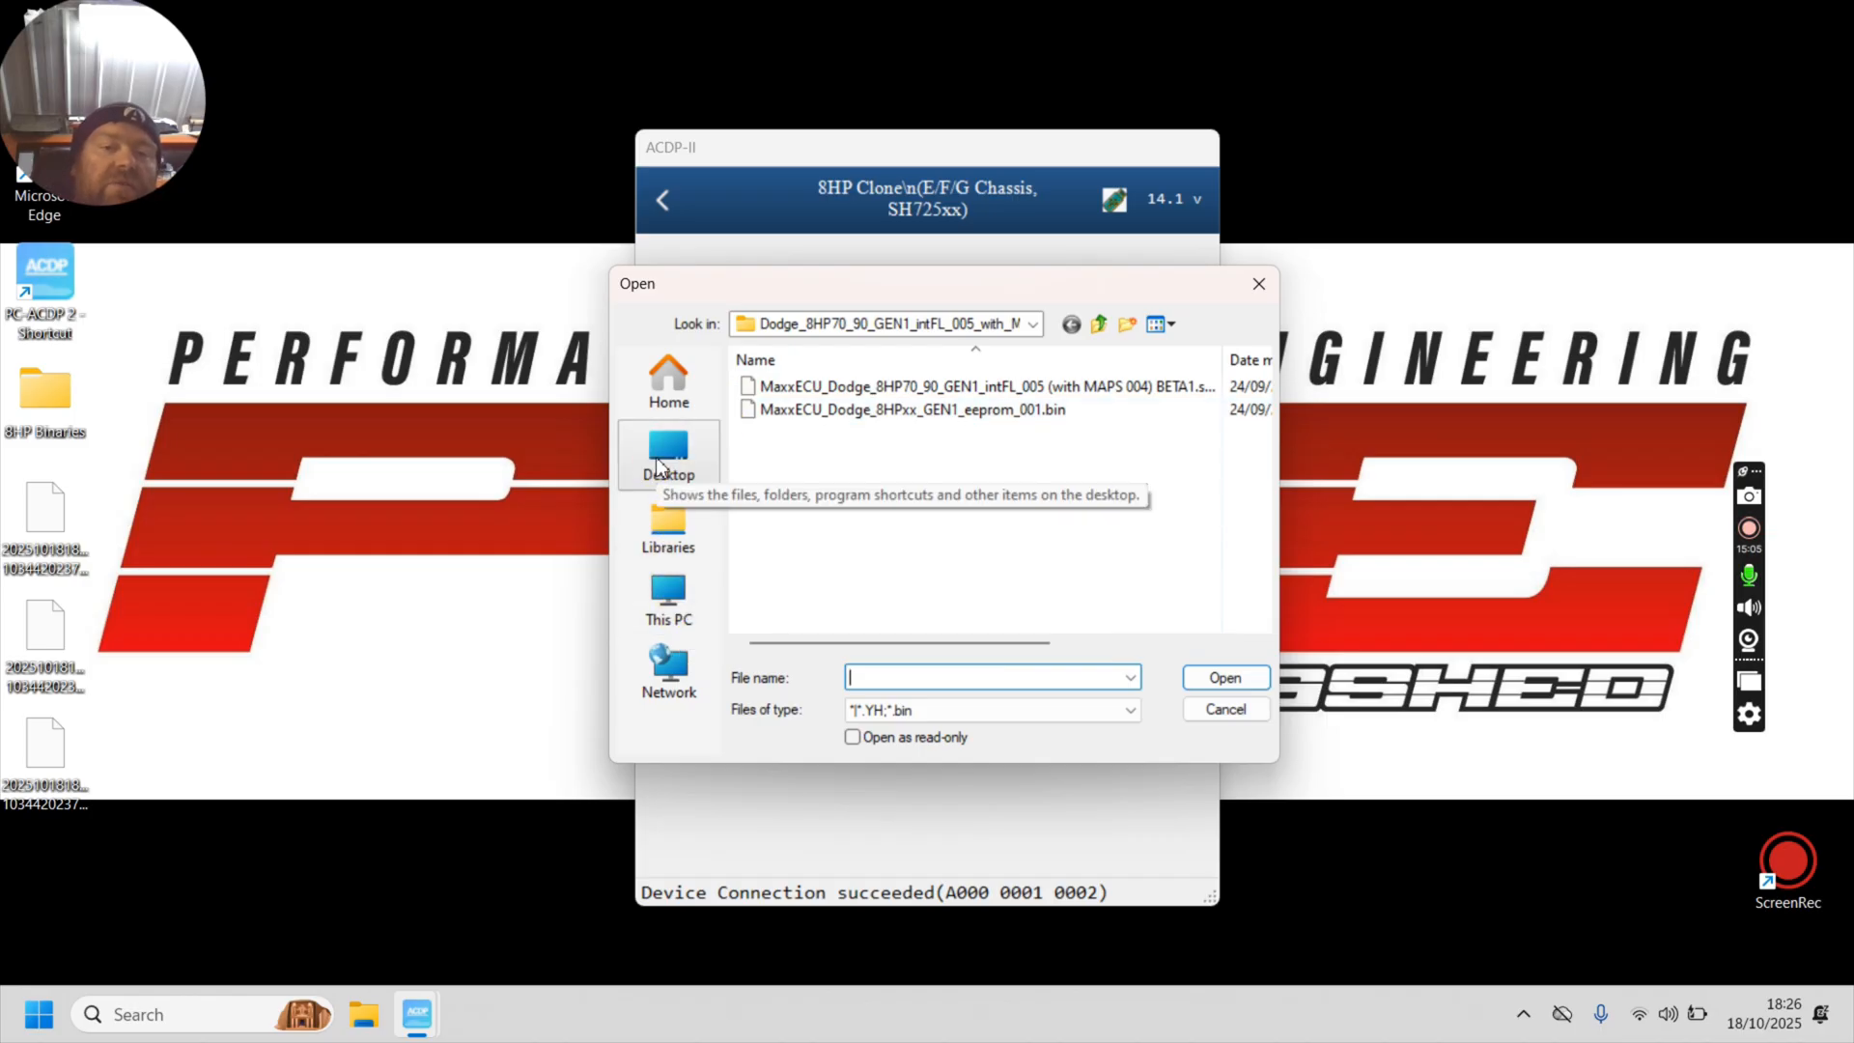
{"action": "mouse_move", "coordinate": [910, 410]}
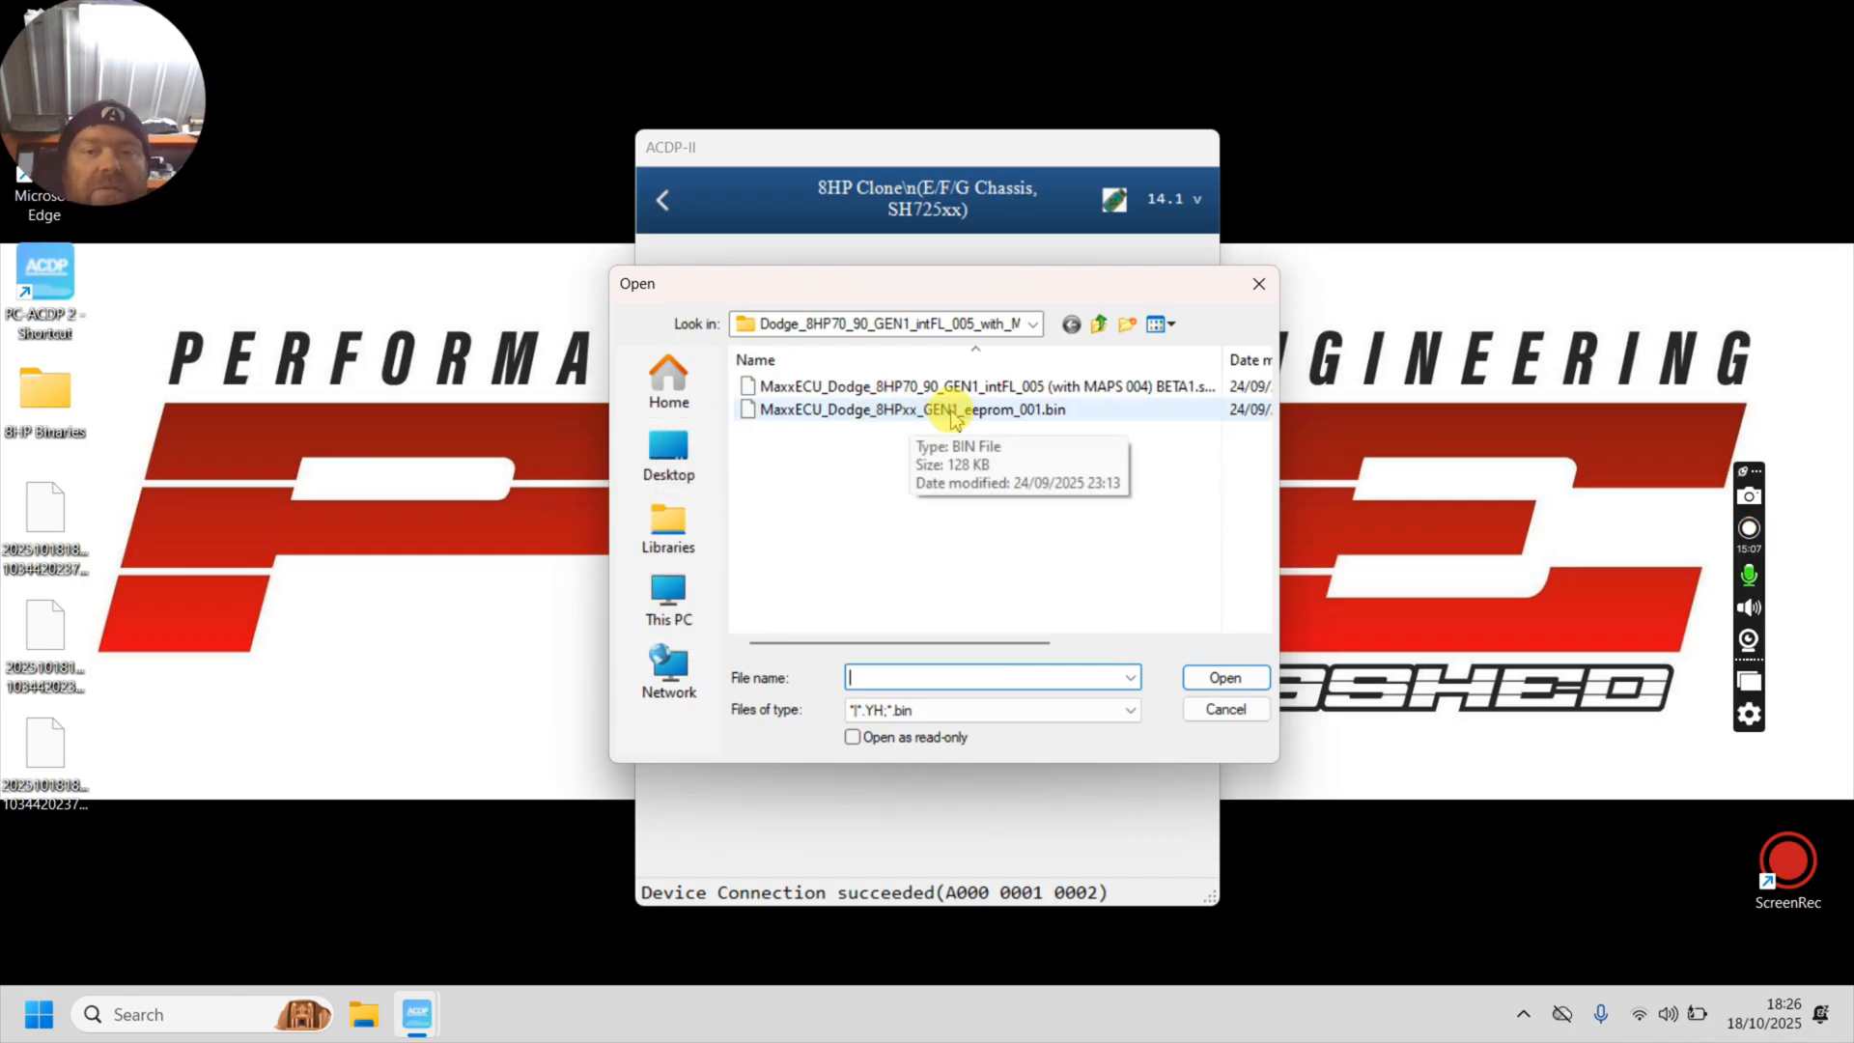
{"action": "left_click", "coordinate": [909, 410]}
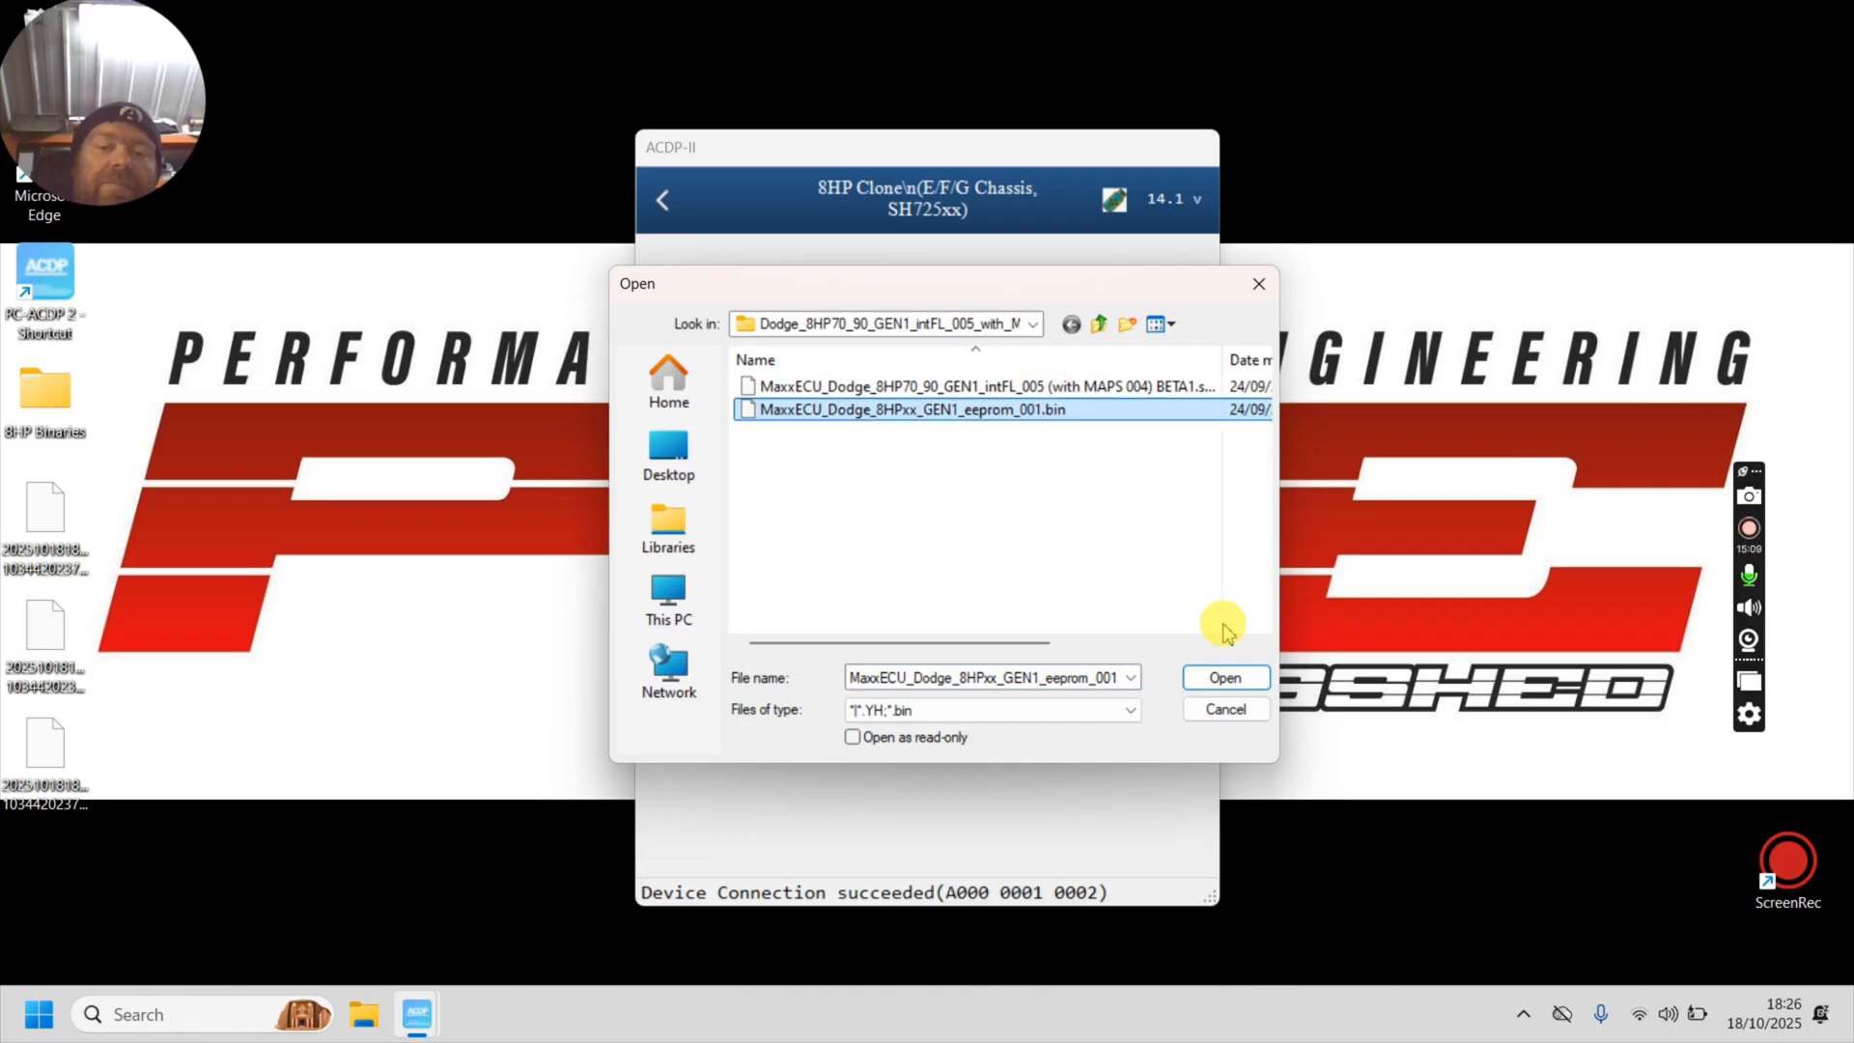
{"action": "left_click", "coordinate": [1225, 676]}
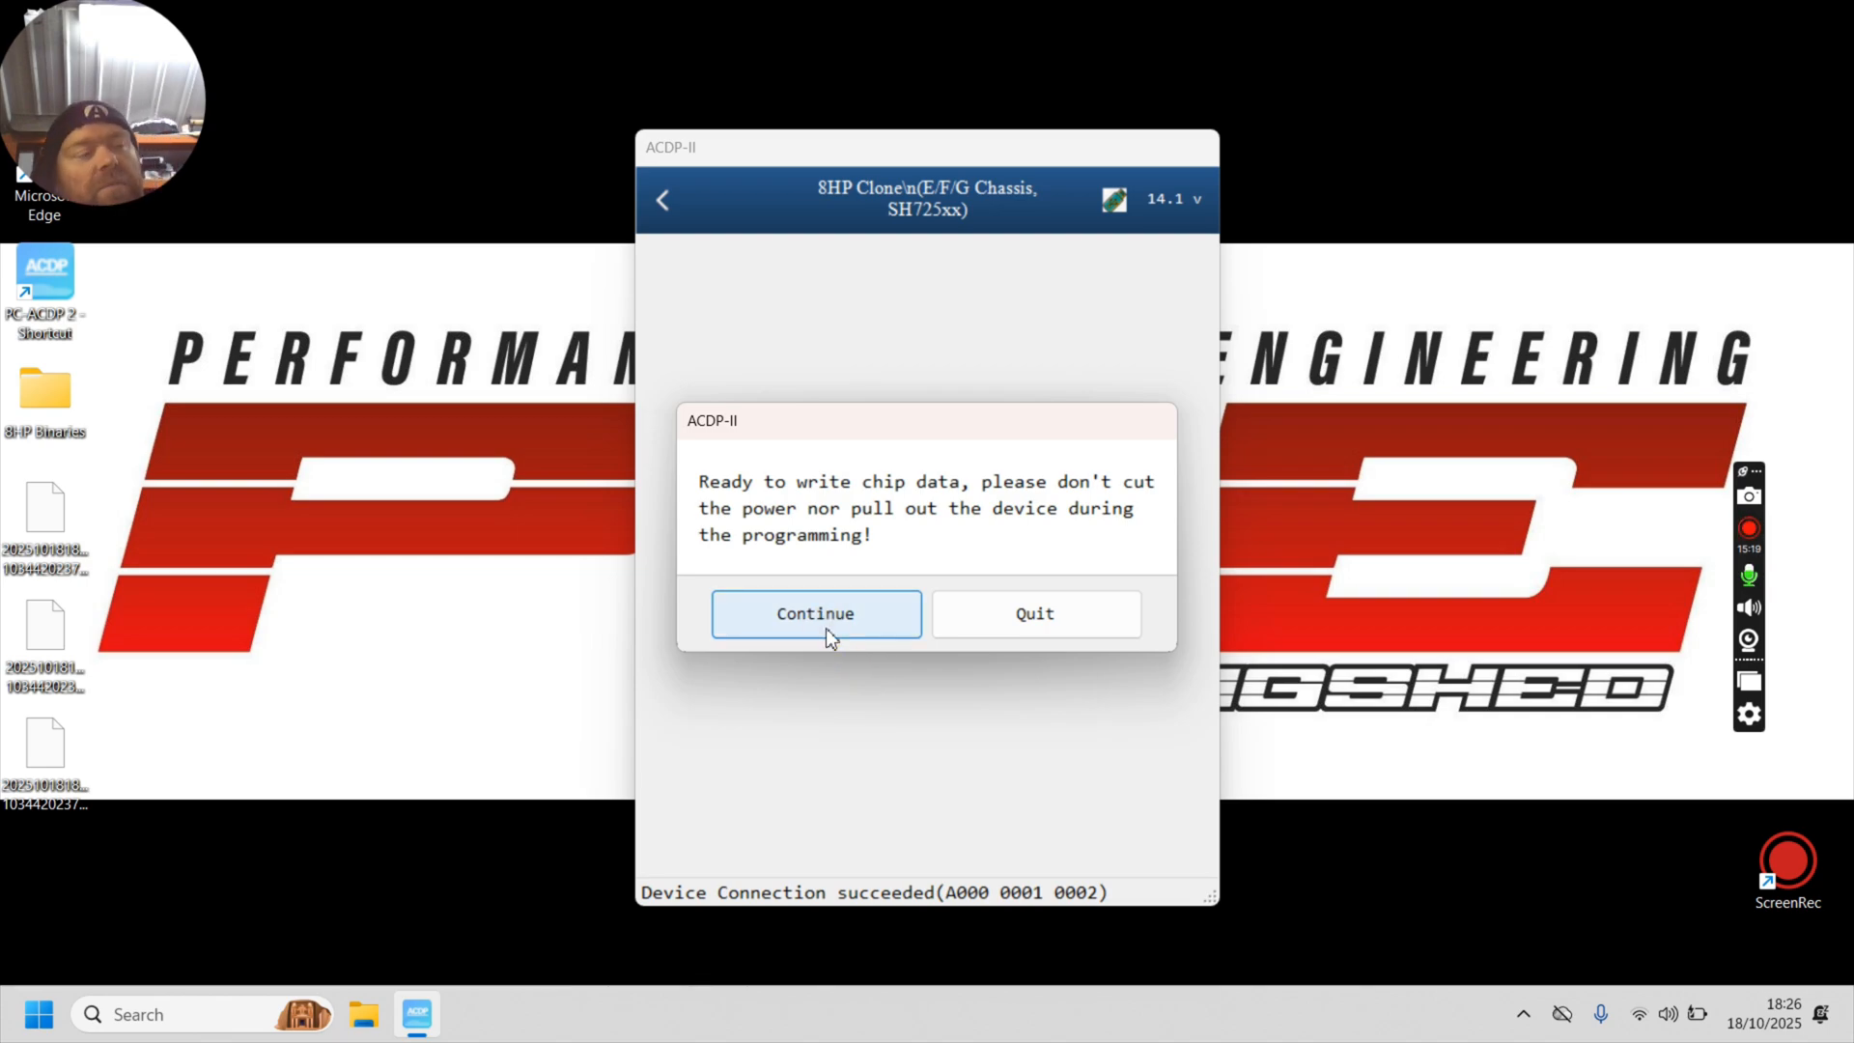
Step: Write the EEPROM, then acknowledge the write-finished and log file save messages
{"action": "left_click", "coordinate": [815, 614]}
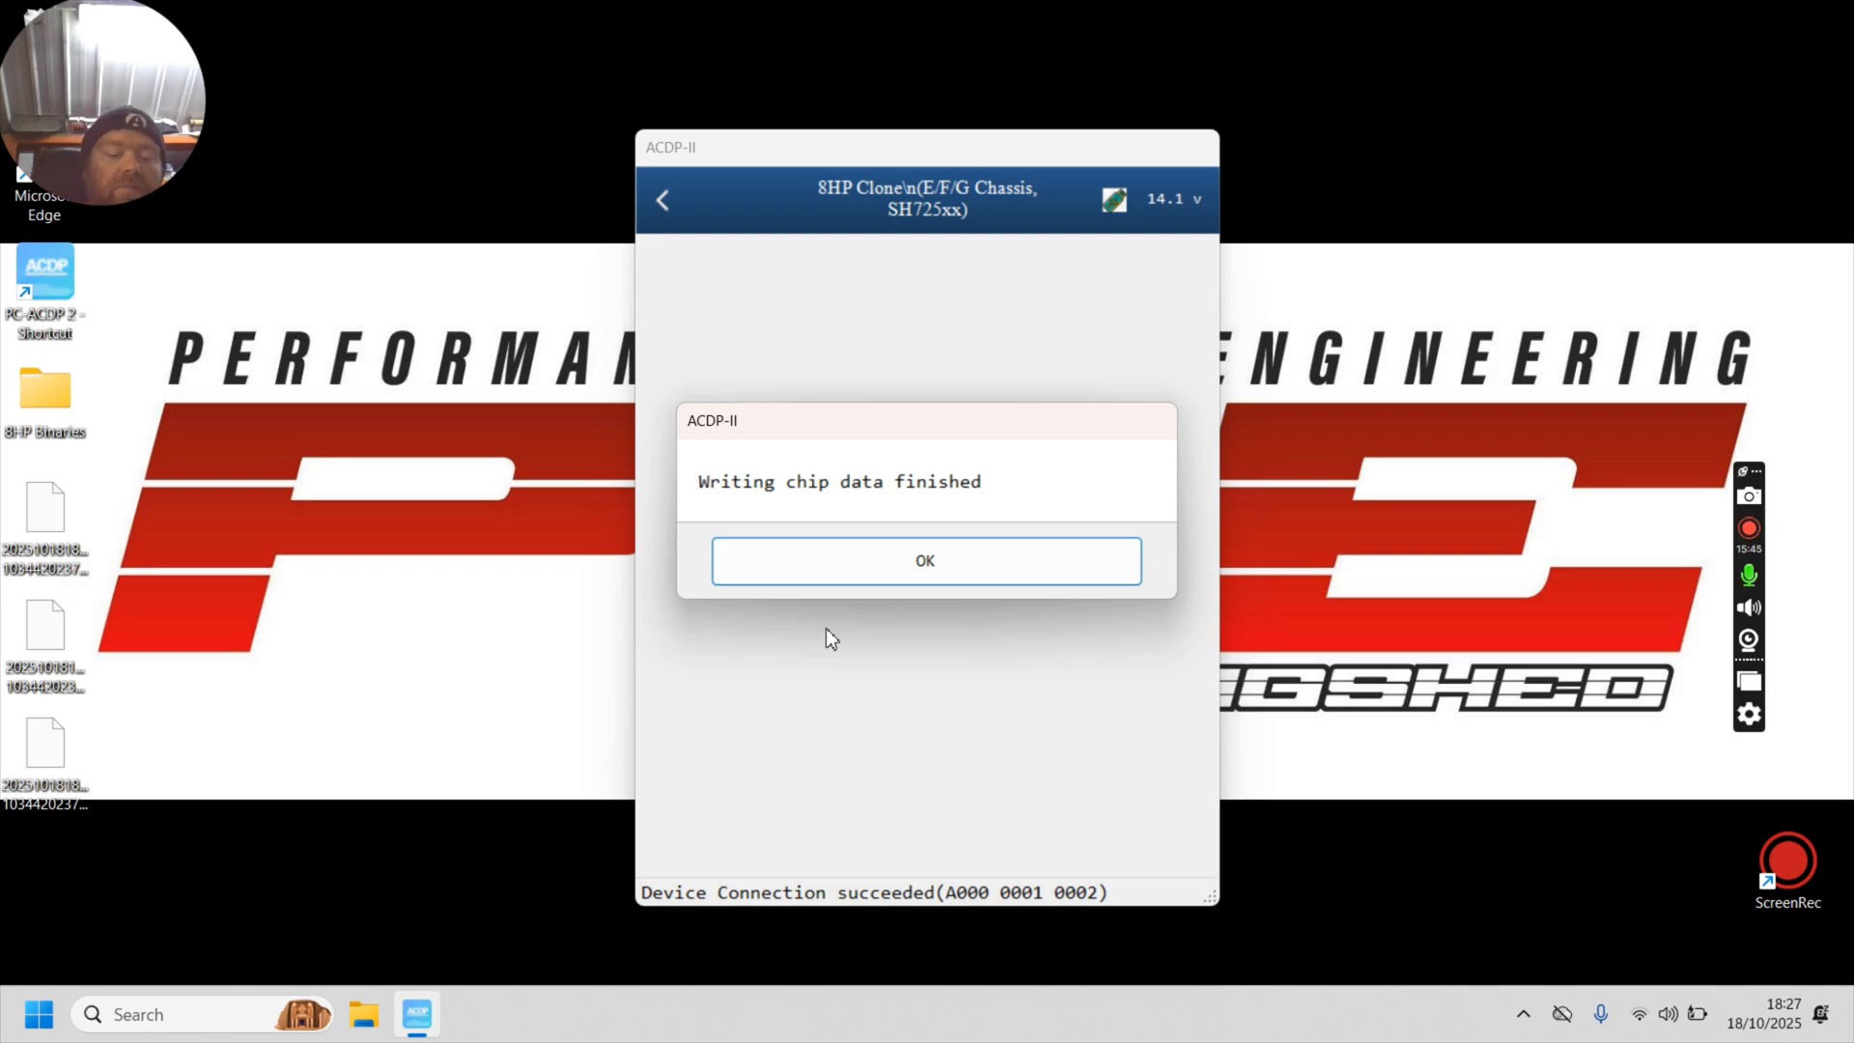
{"action": "left_click", "coordinate": [926, 560]}
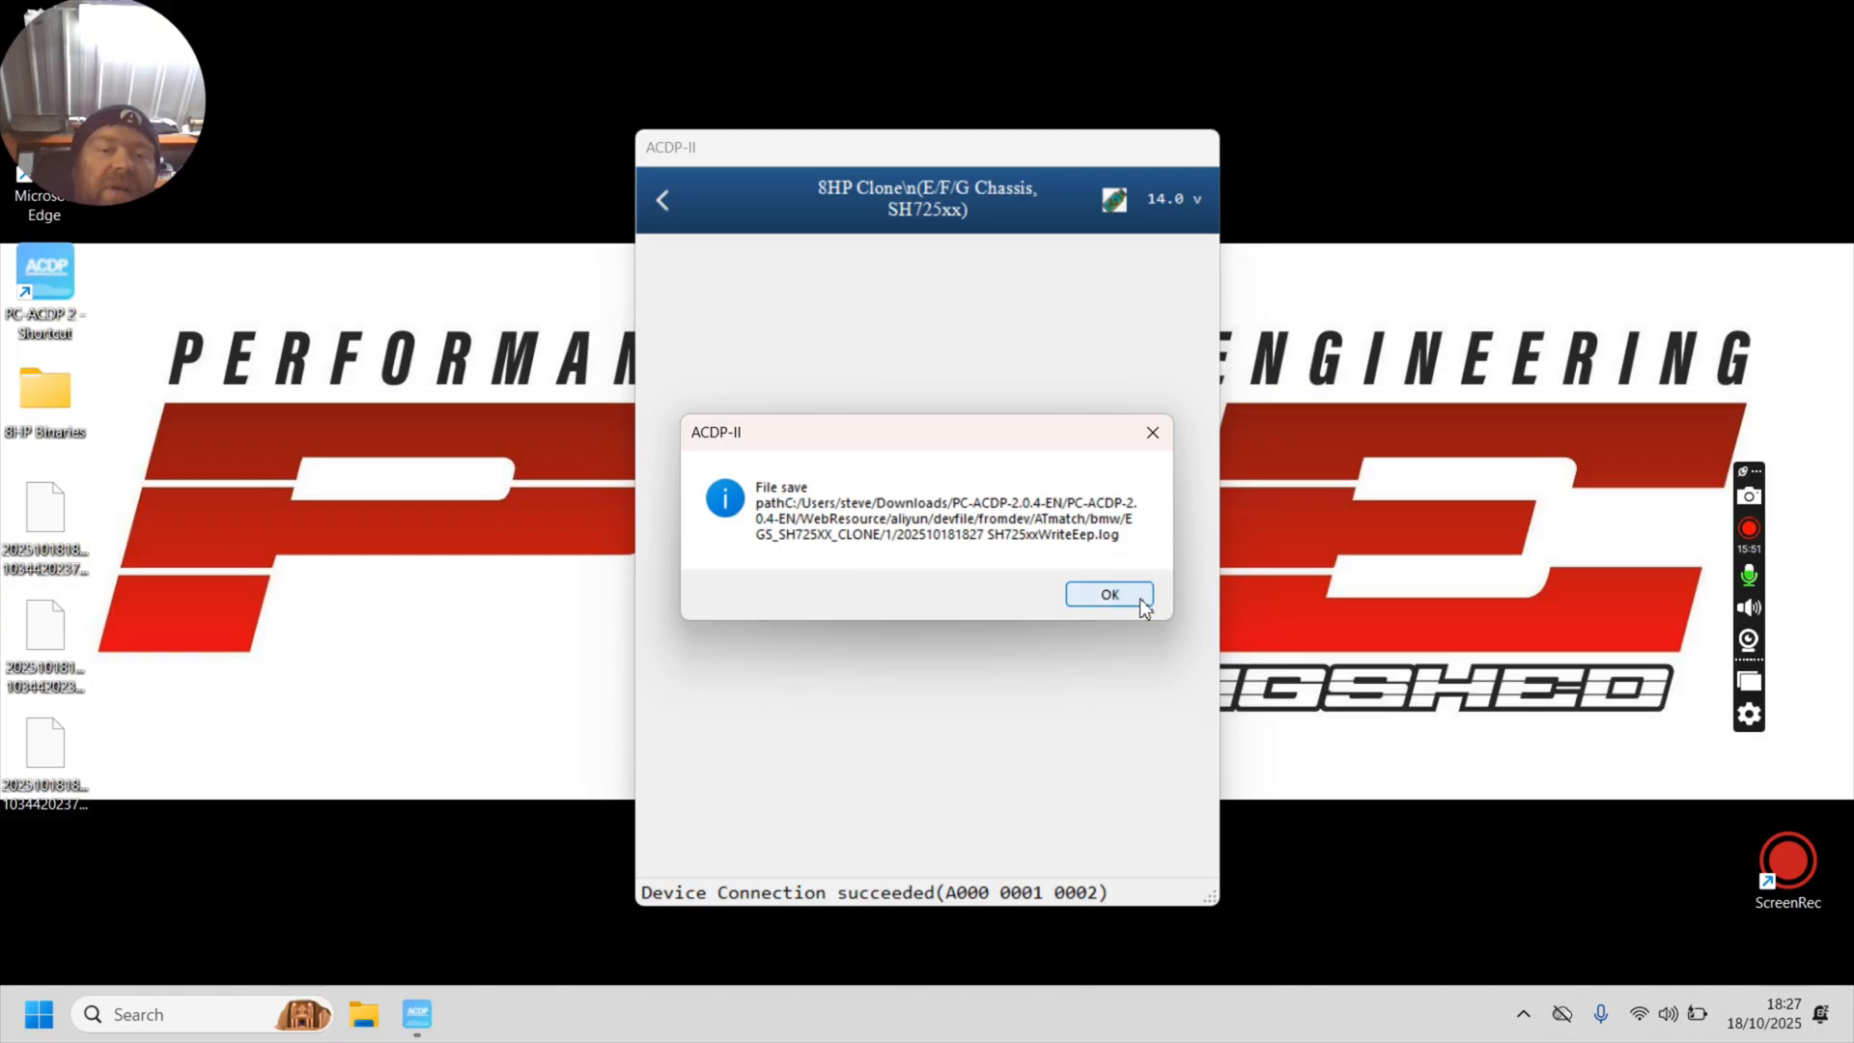
{"action": "left_click", "coordinate": [1109, 593]}
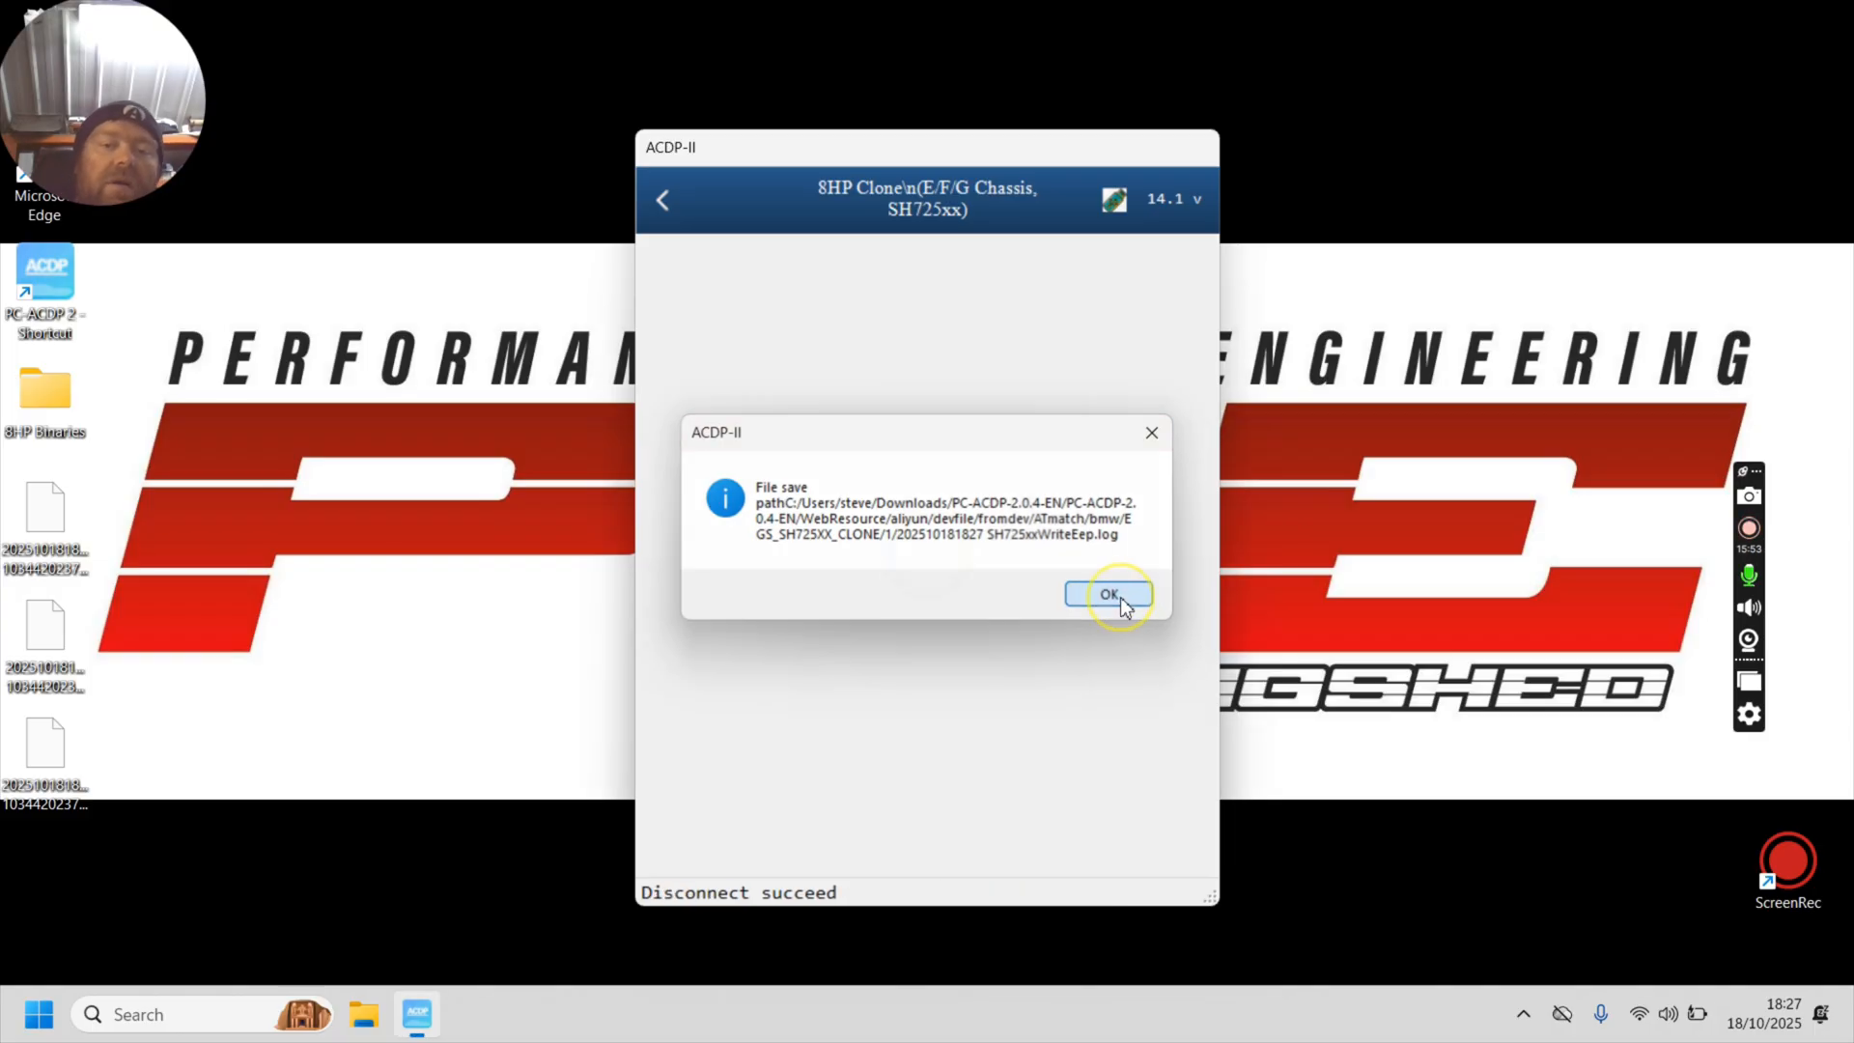
{"action": "left_click", "coordinate": [1107, 593]}
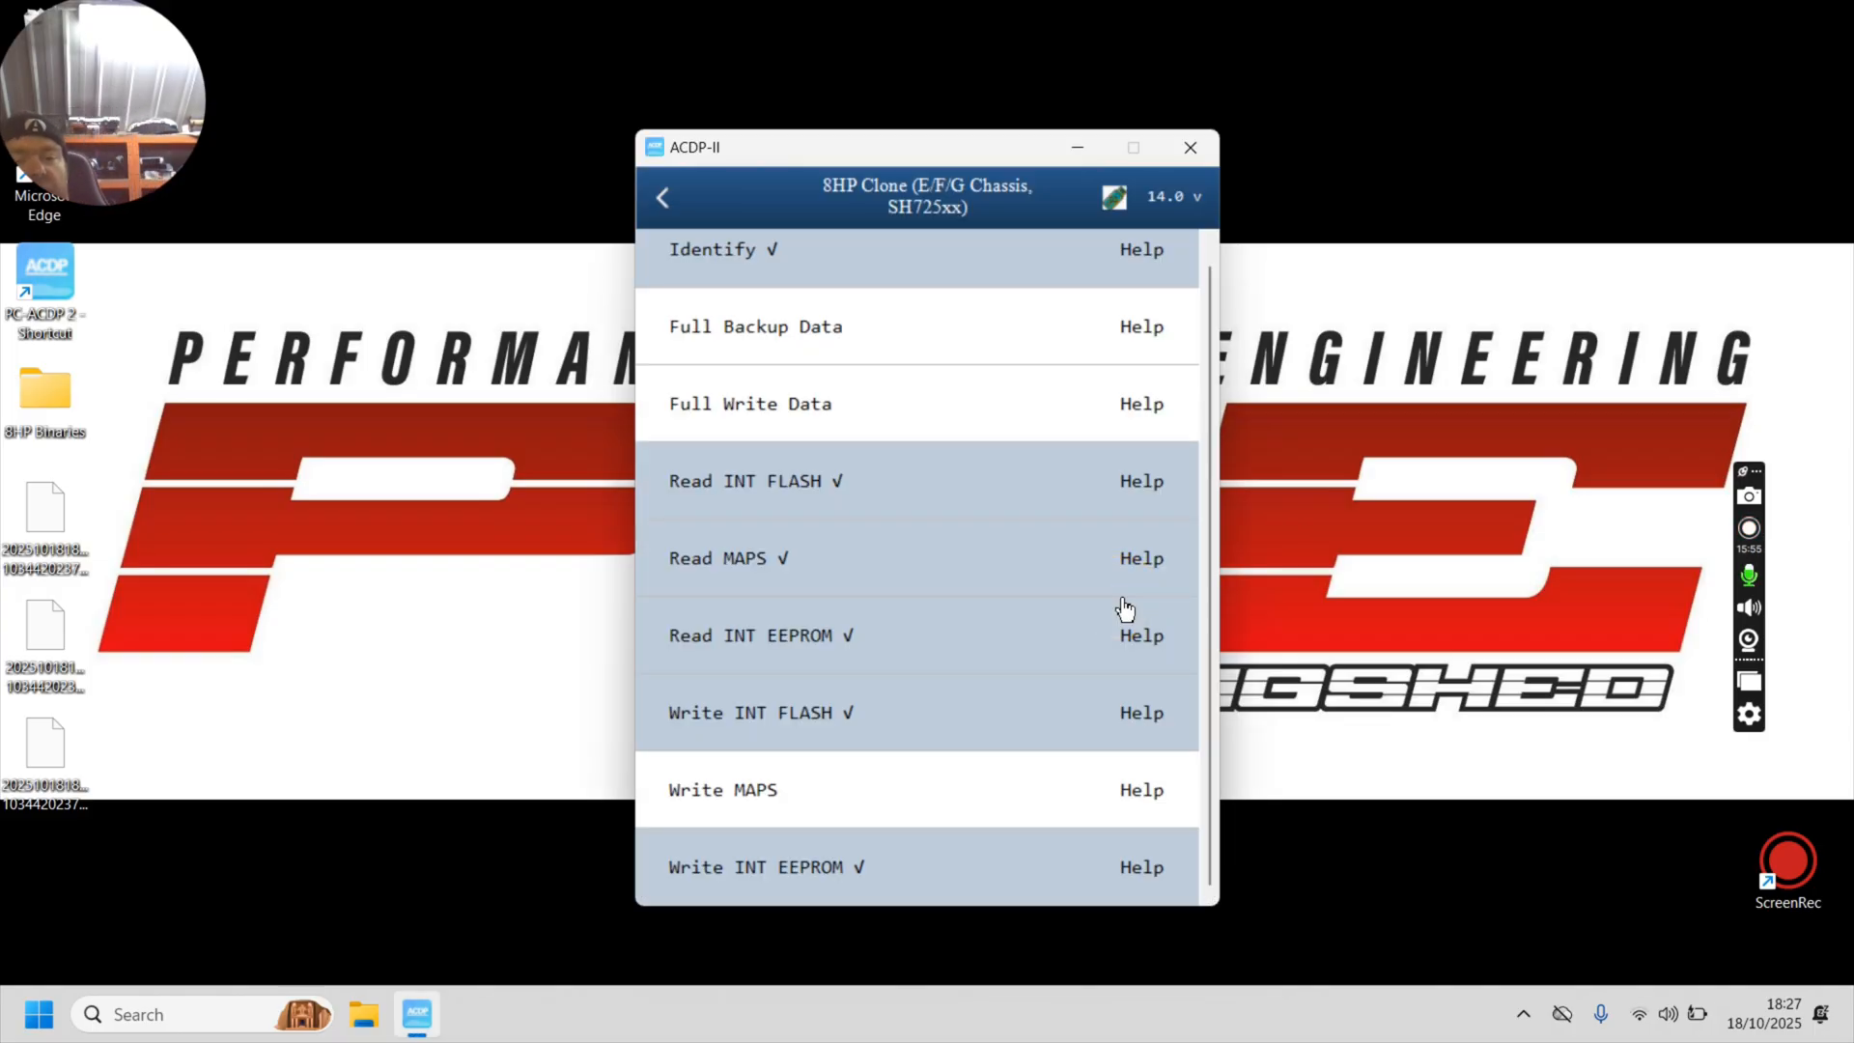